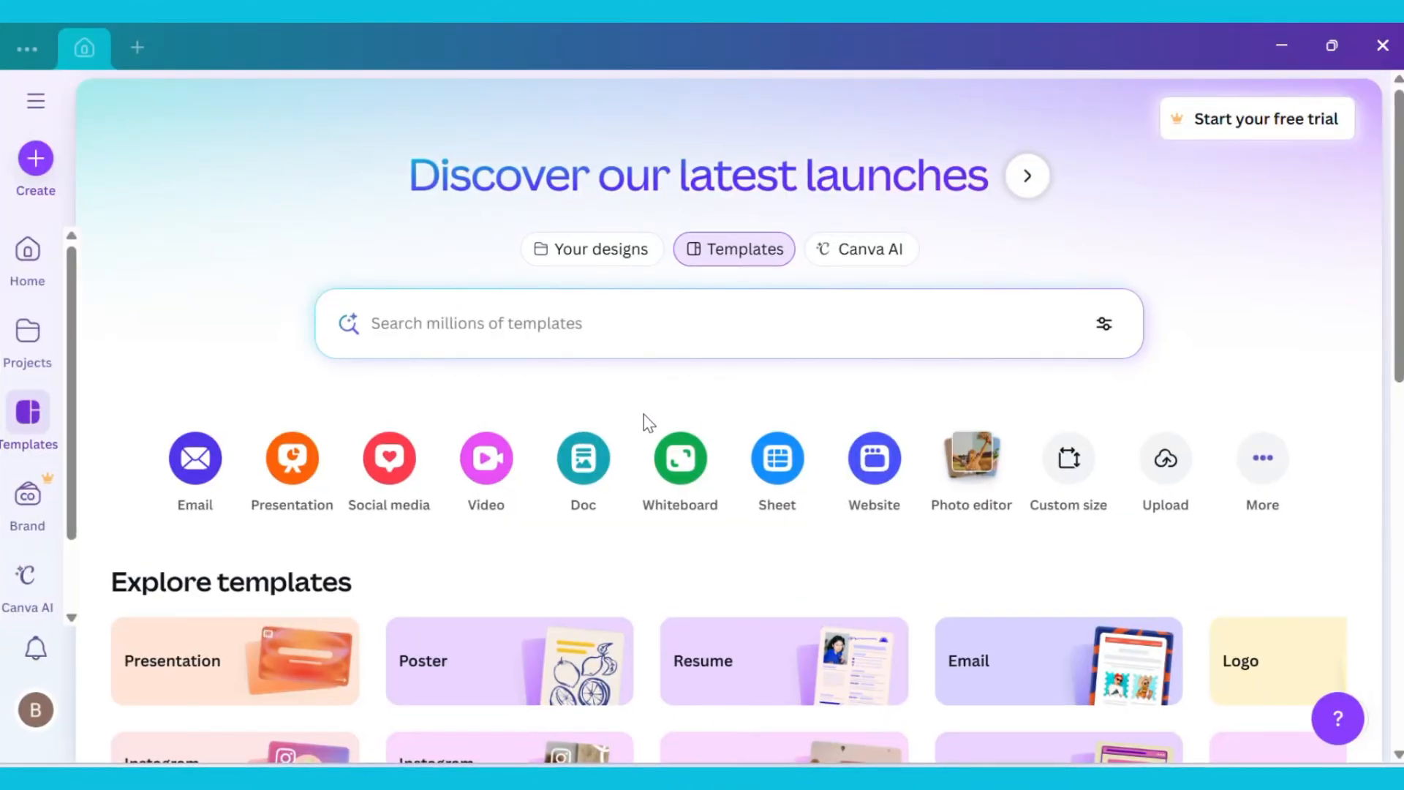
{"action": "mouse_move", "coordinate": [742, 263]}
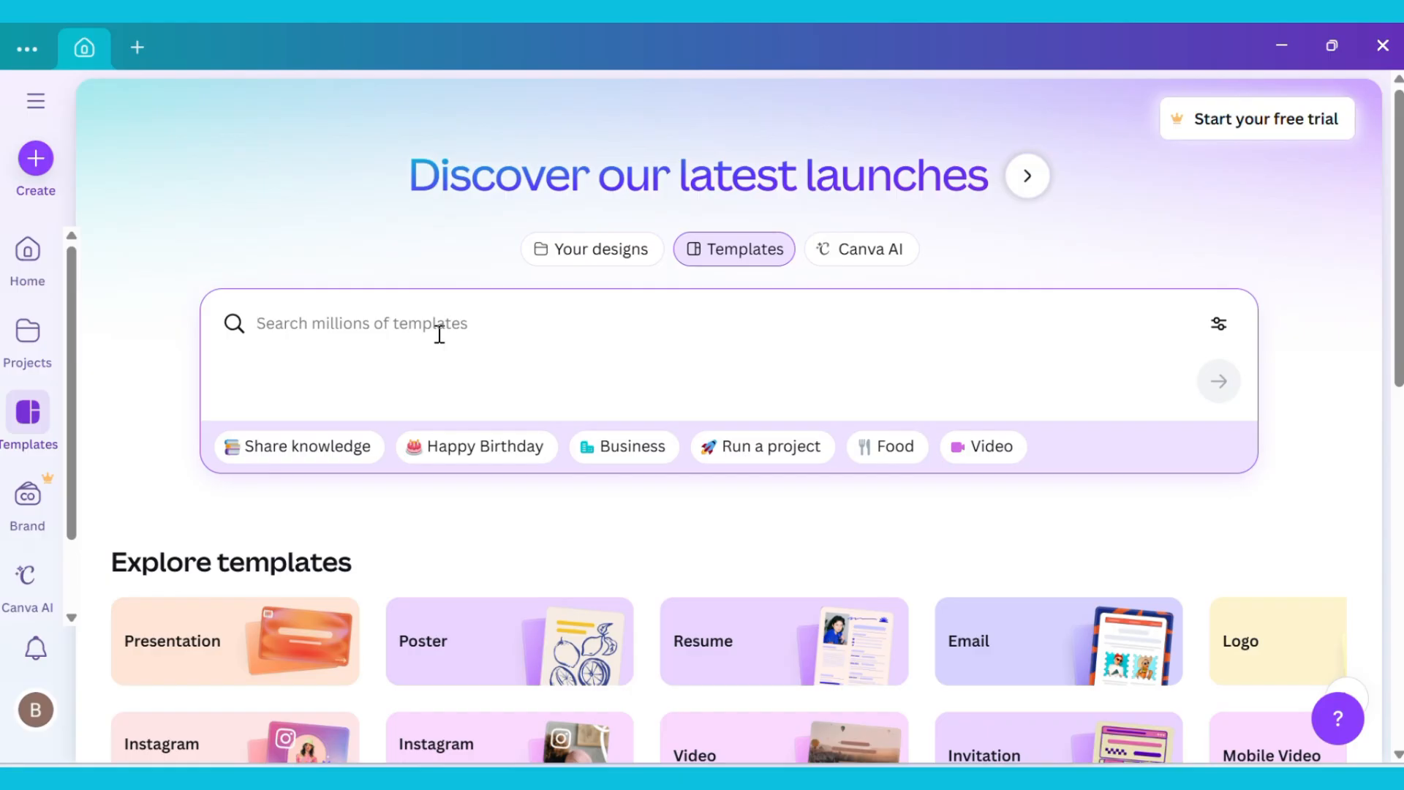
- Search Canva templates for 'A4' and browse the results including the blank design option
{"action": "type", "text": "A4"}
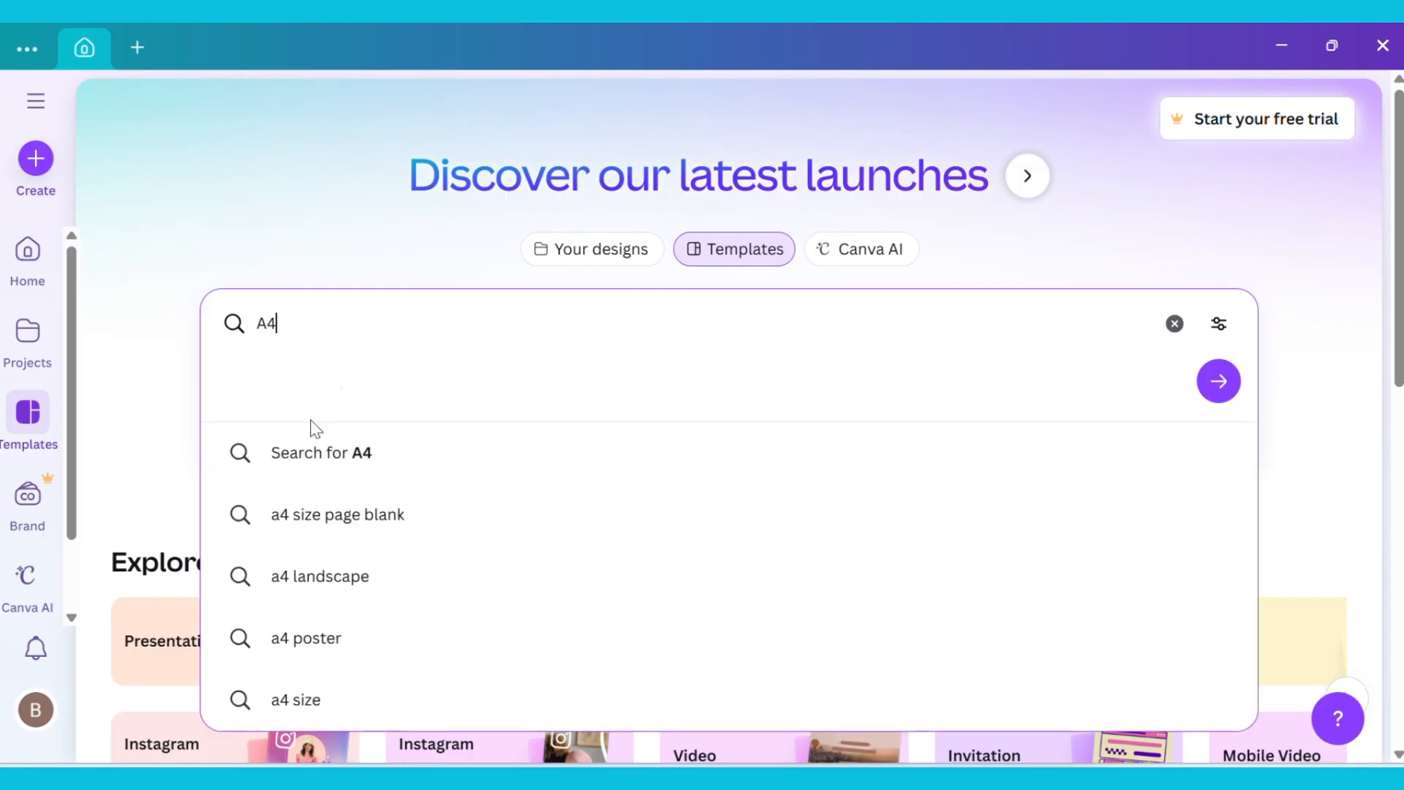
{"action": "mouse_move", "coordinate": [331, 465]}
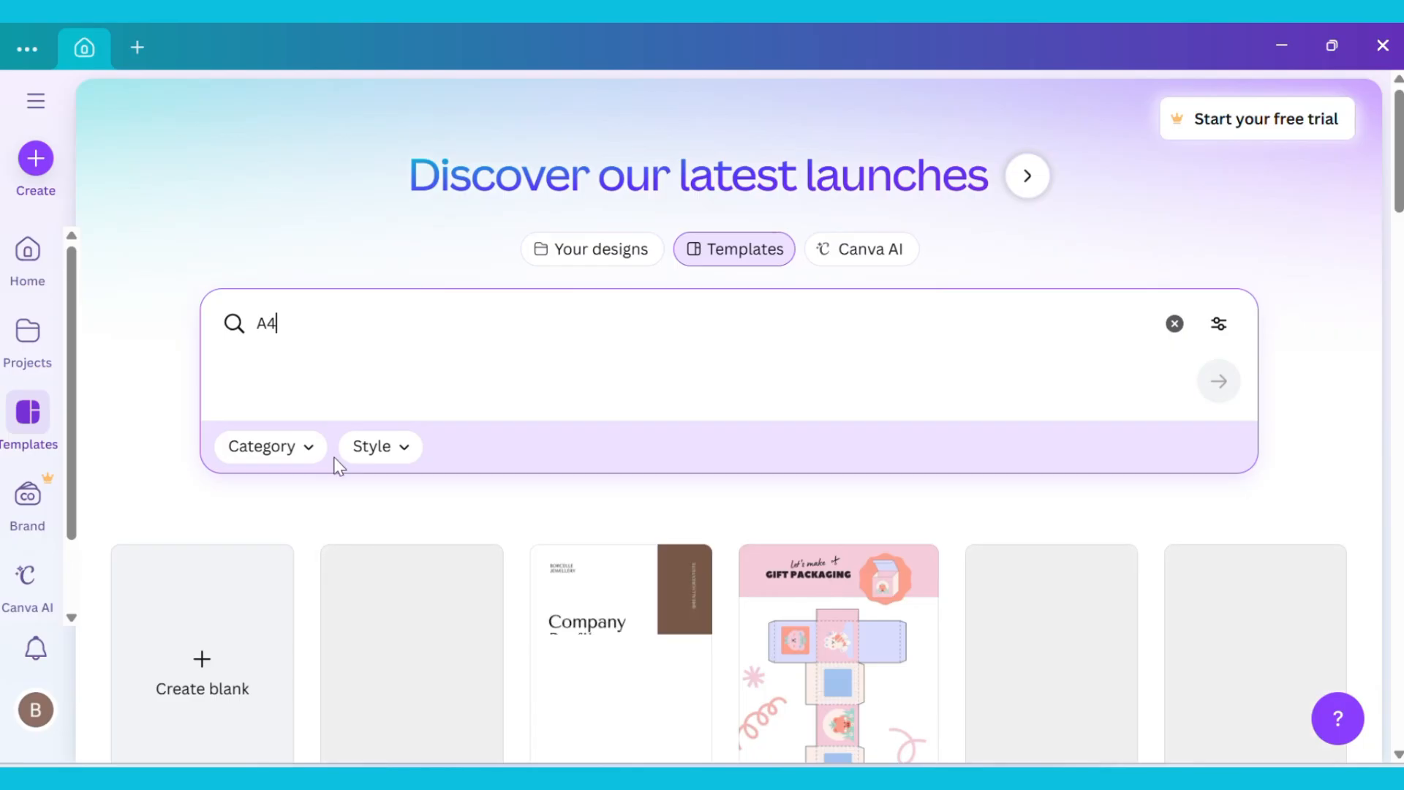
{"action": "scroll", "scroll_direction": "down", "scroll_amount": 3}
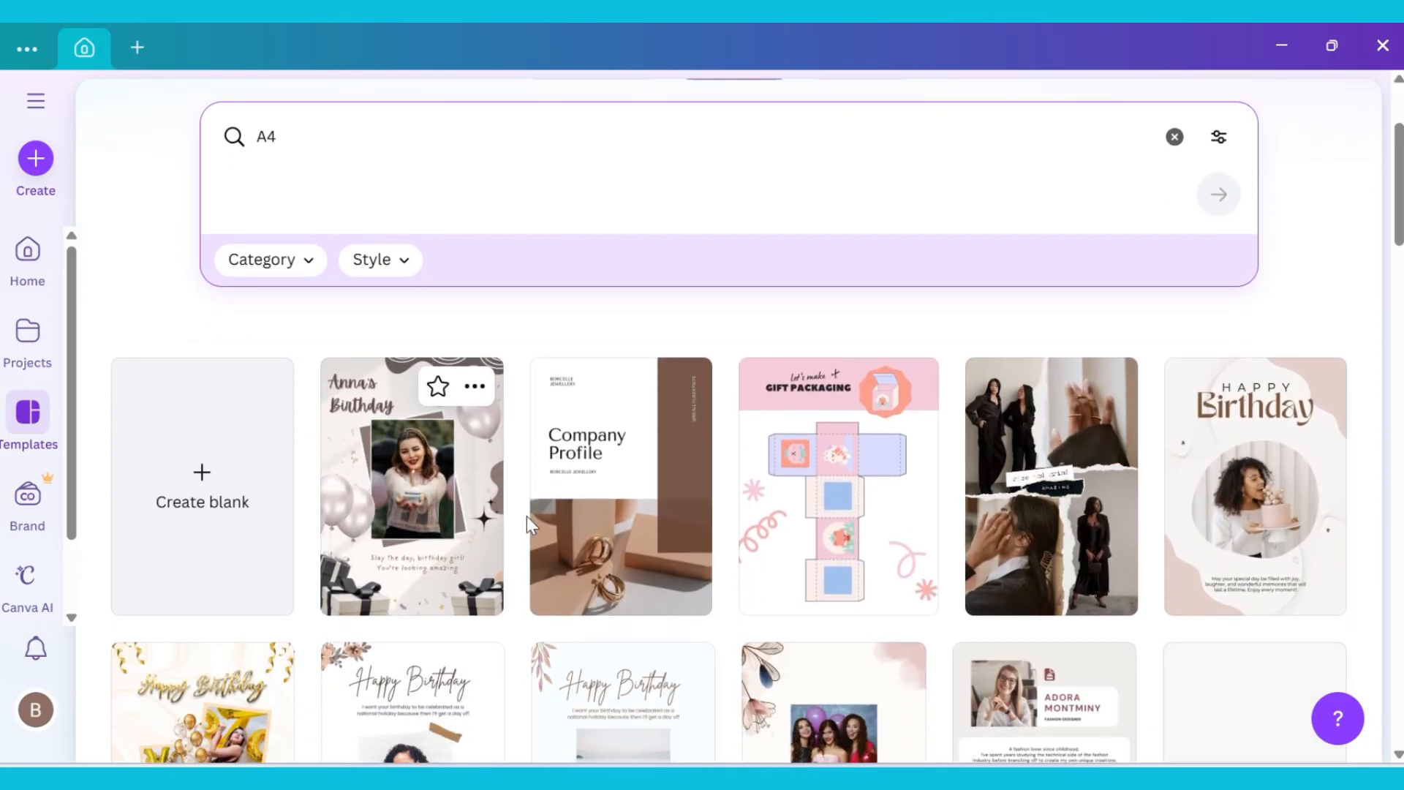
{"action": "scroll", "scroll_direction": "down", "scroll_amount": 3}
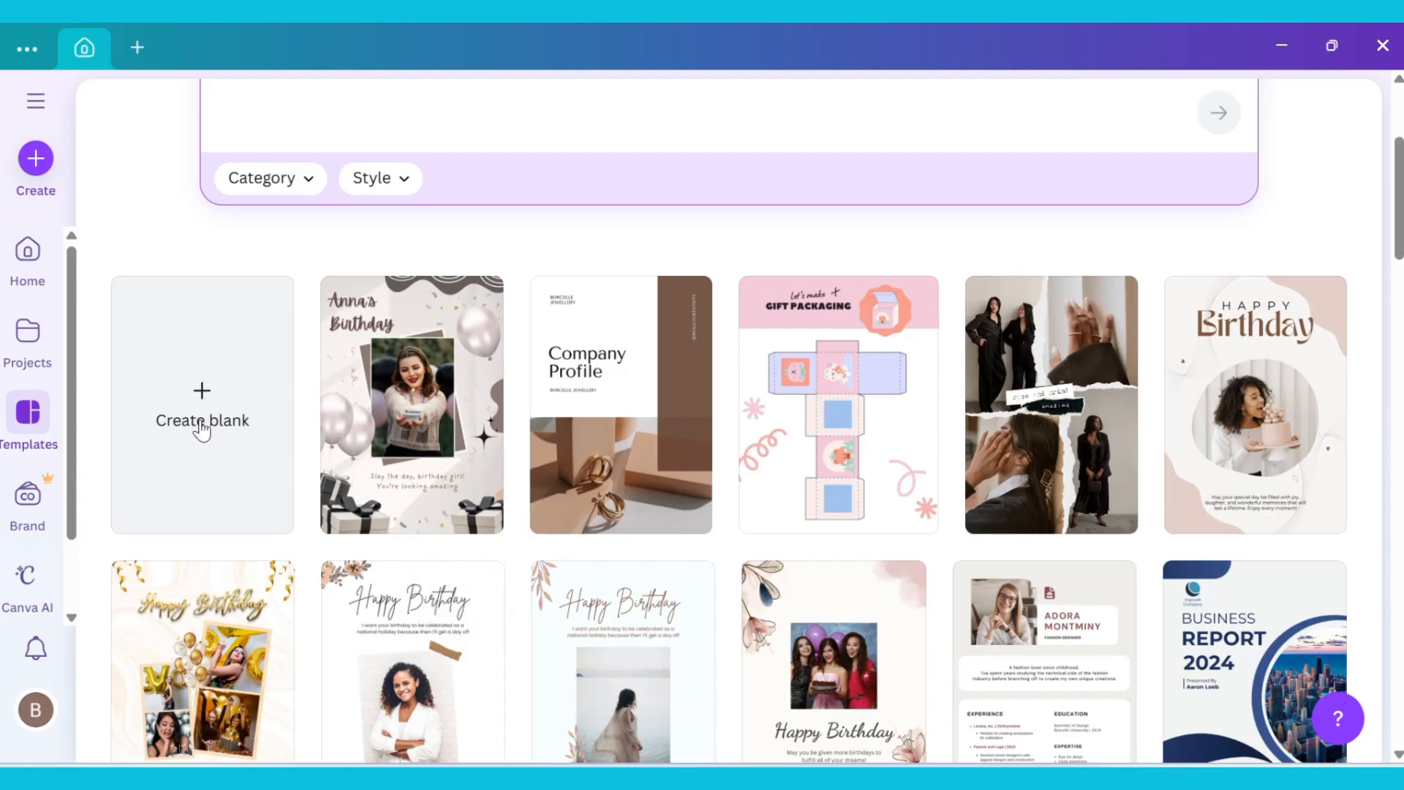
- Start a blank A4 design and search Elements for 'butterfly background' filtered to Graphics
{"action": "left_click", "coordinate": [202, 420]}
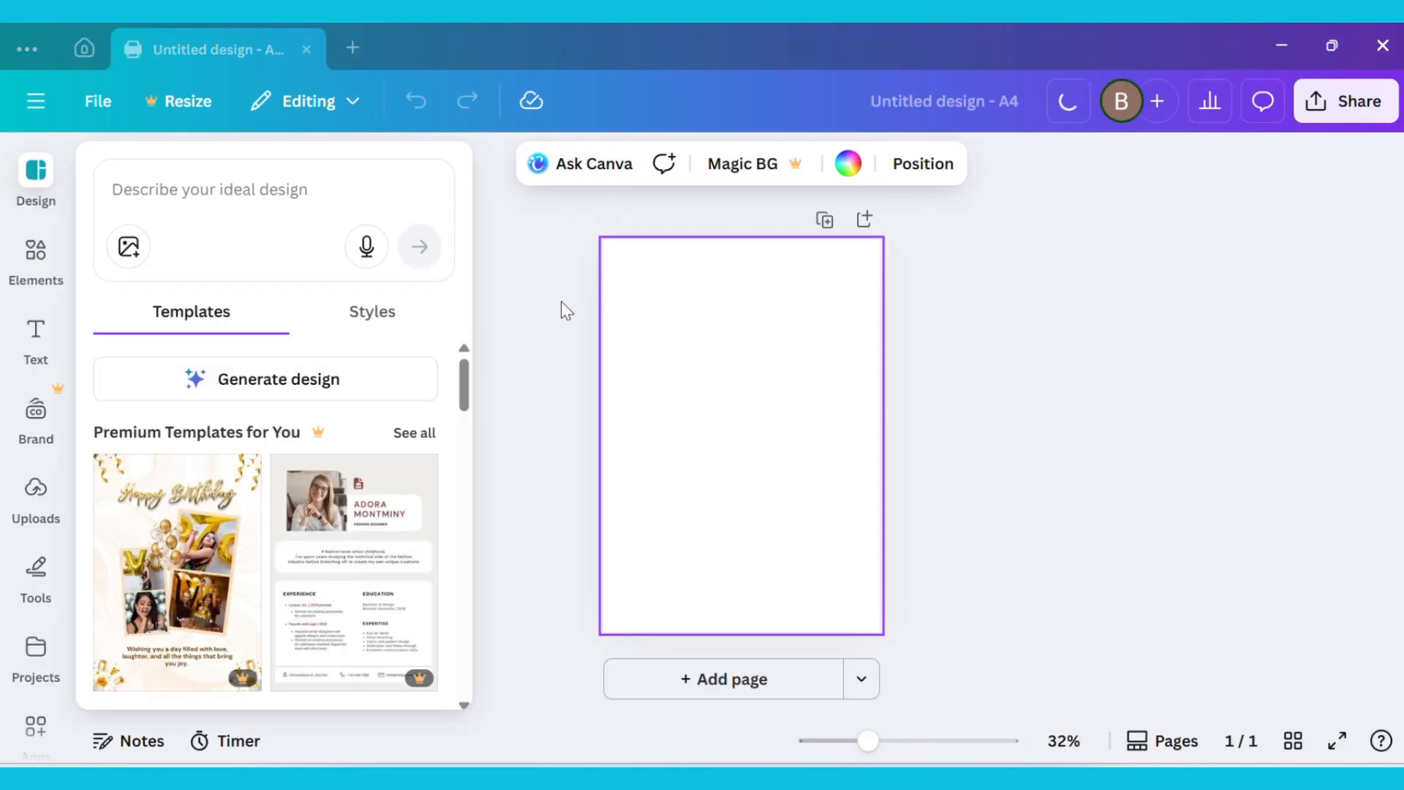
{"action": "left_click", "coordinate": [36, 251]}
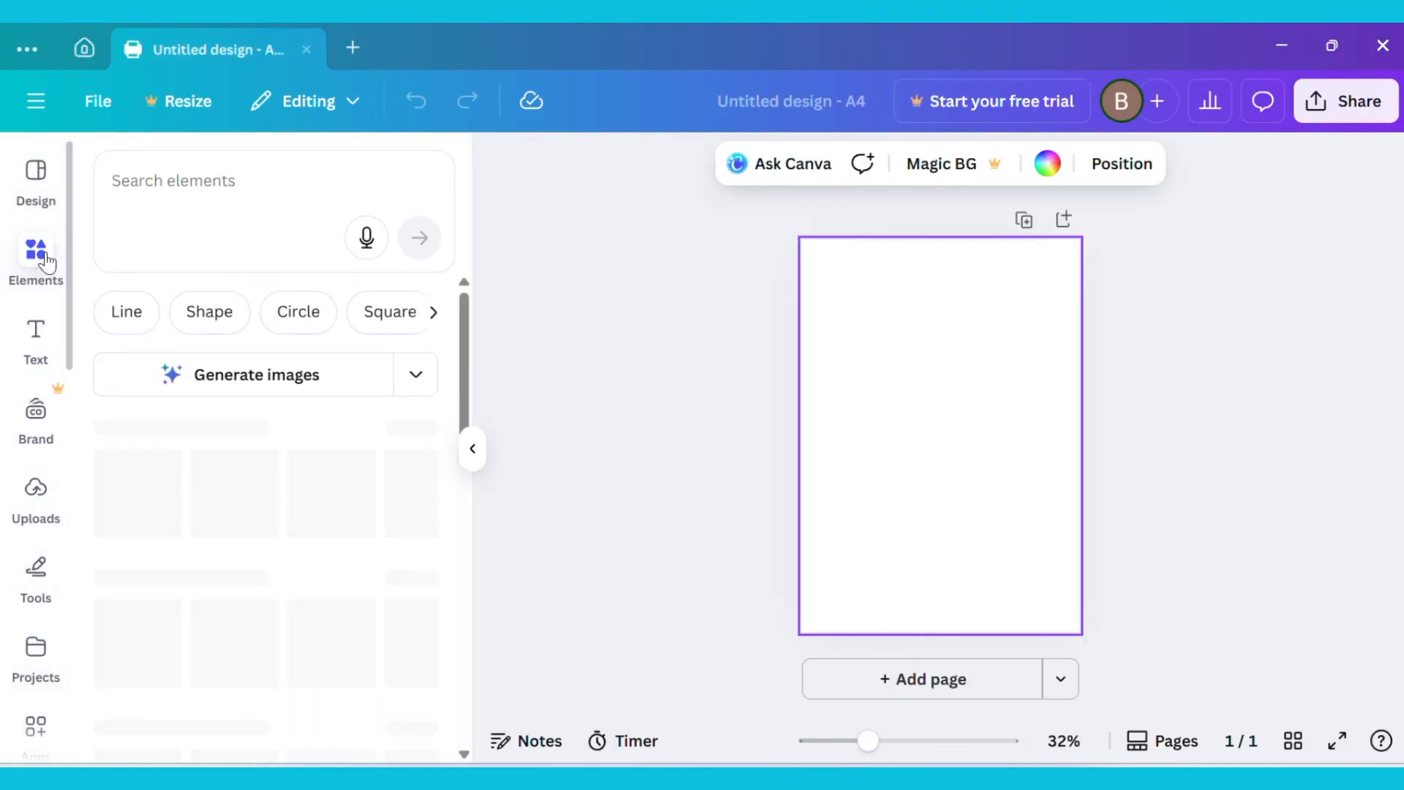
{"action": "type", "text": "butterfly background"}
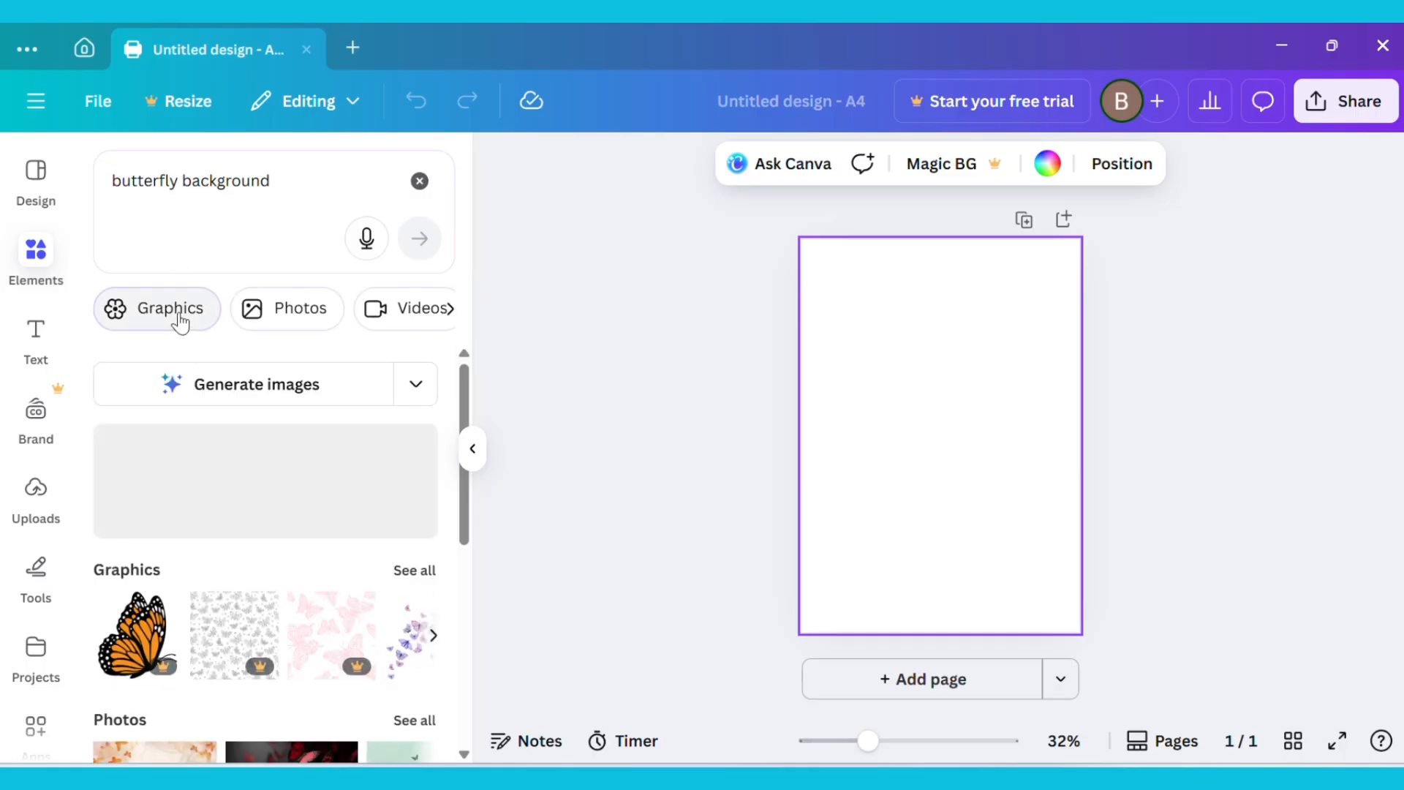
{"action": "left_click", "coordinate": [170, 307]}
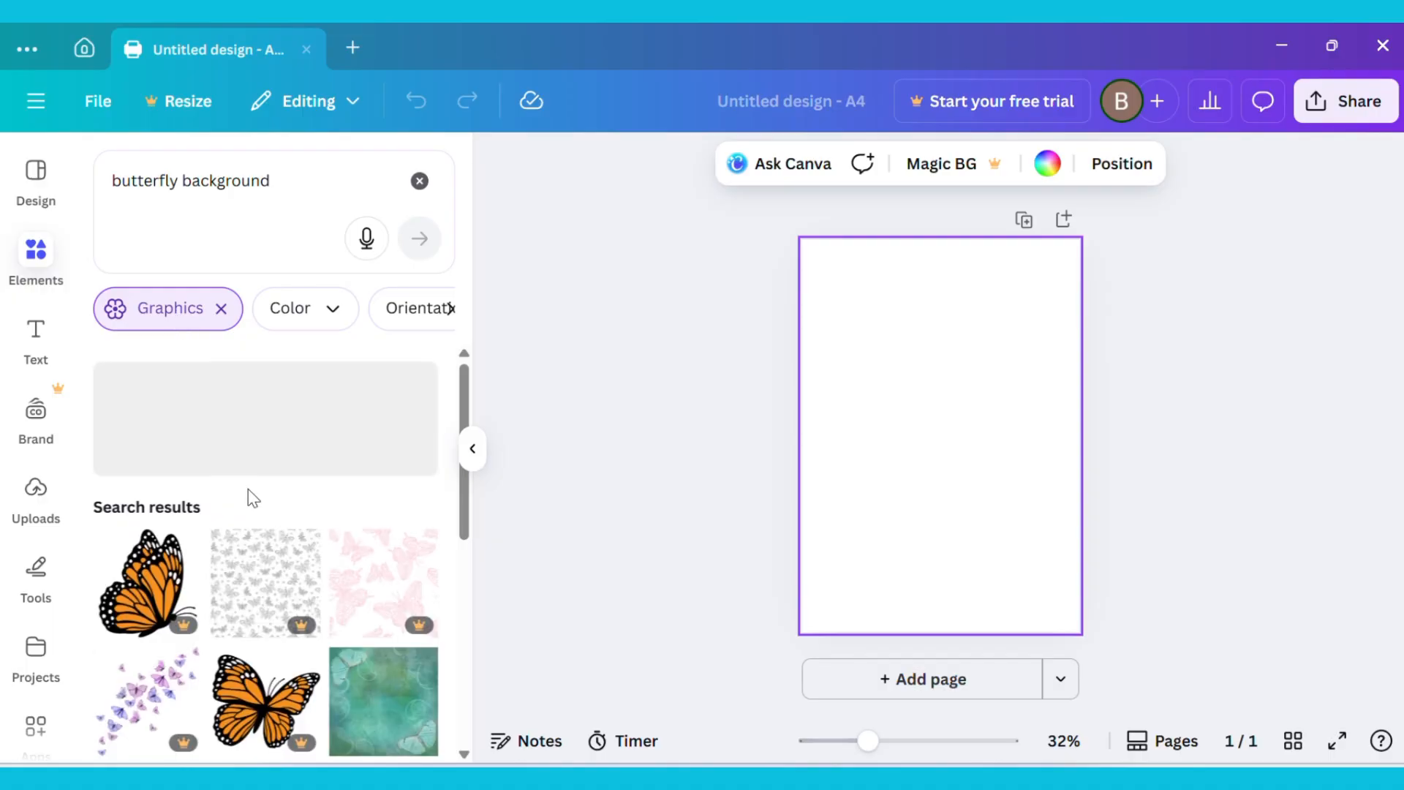
- Browse down through the butterfly background graphics results
{"action": "scroll", "scroll_direction": "down", "scroll_amount": 3}
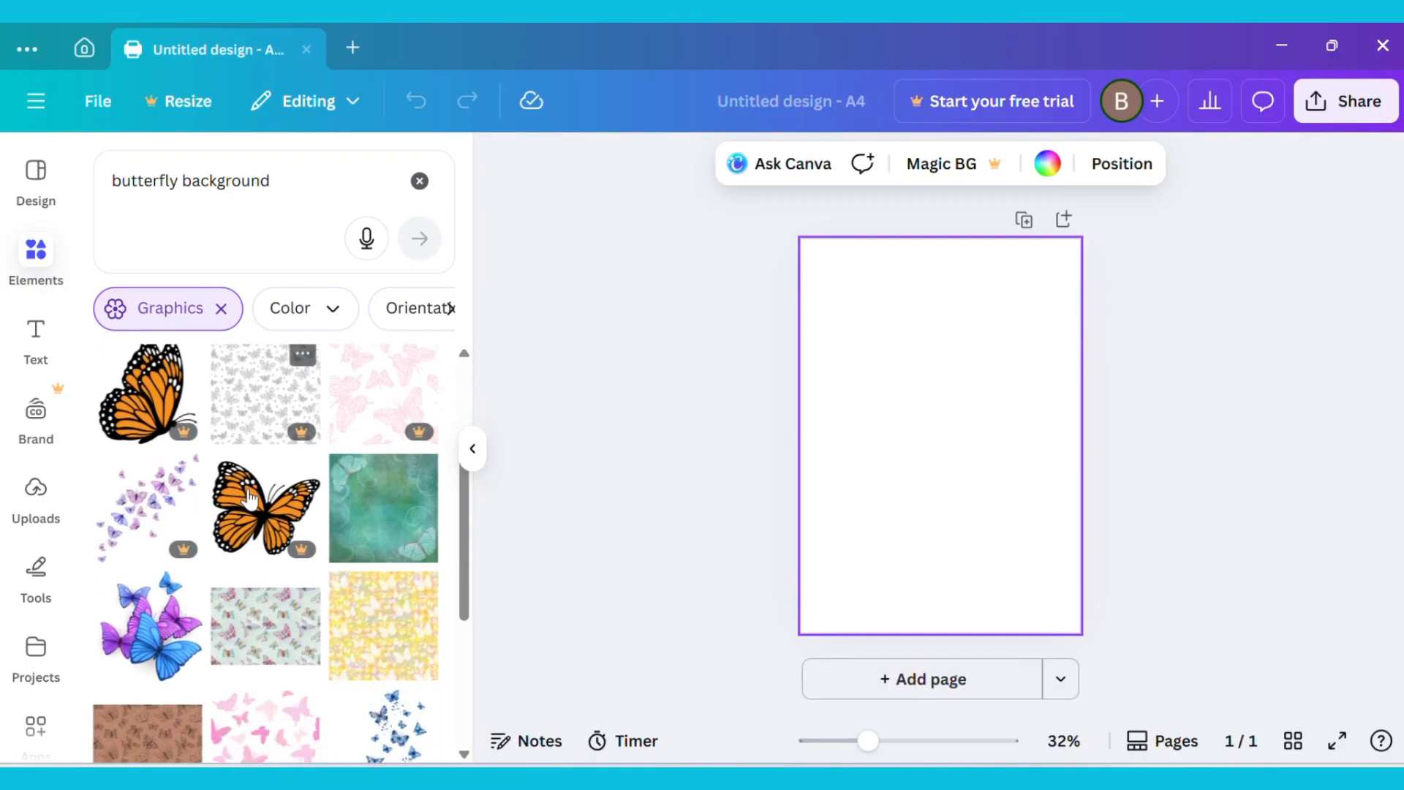
{"action": "scroll", "scroll_direction": "down", "scroll_amount": 3}
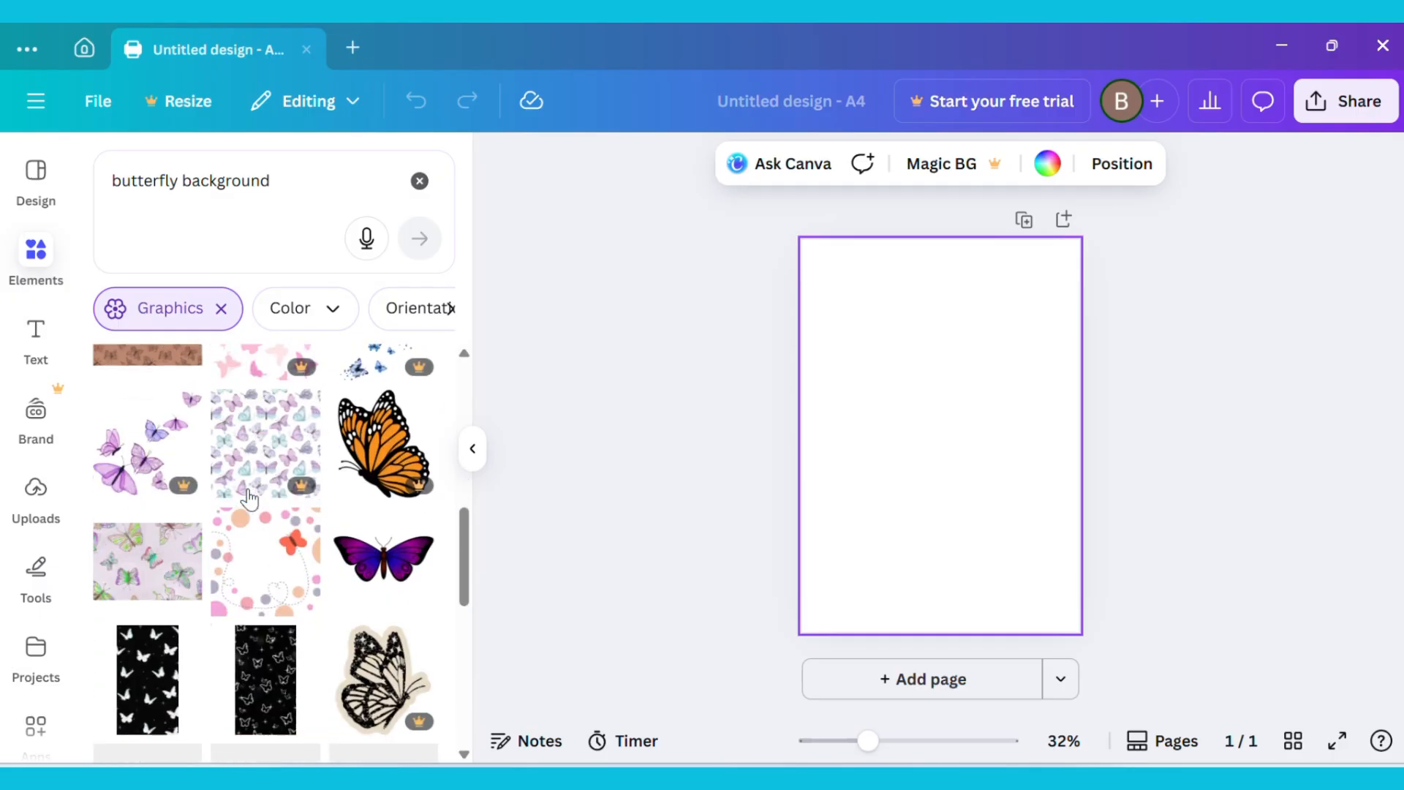
{"action": "scroll", "scroll_direction": "down", "scroll_amount": 3}
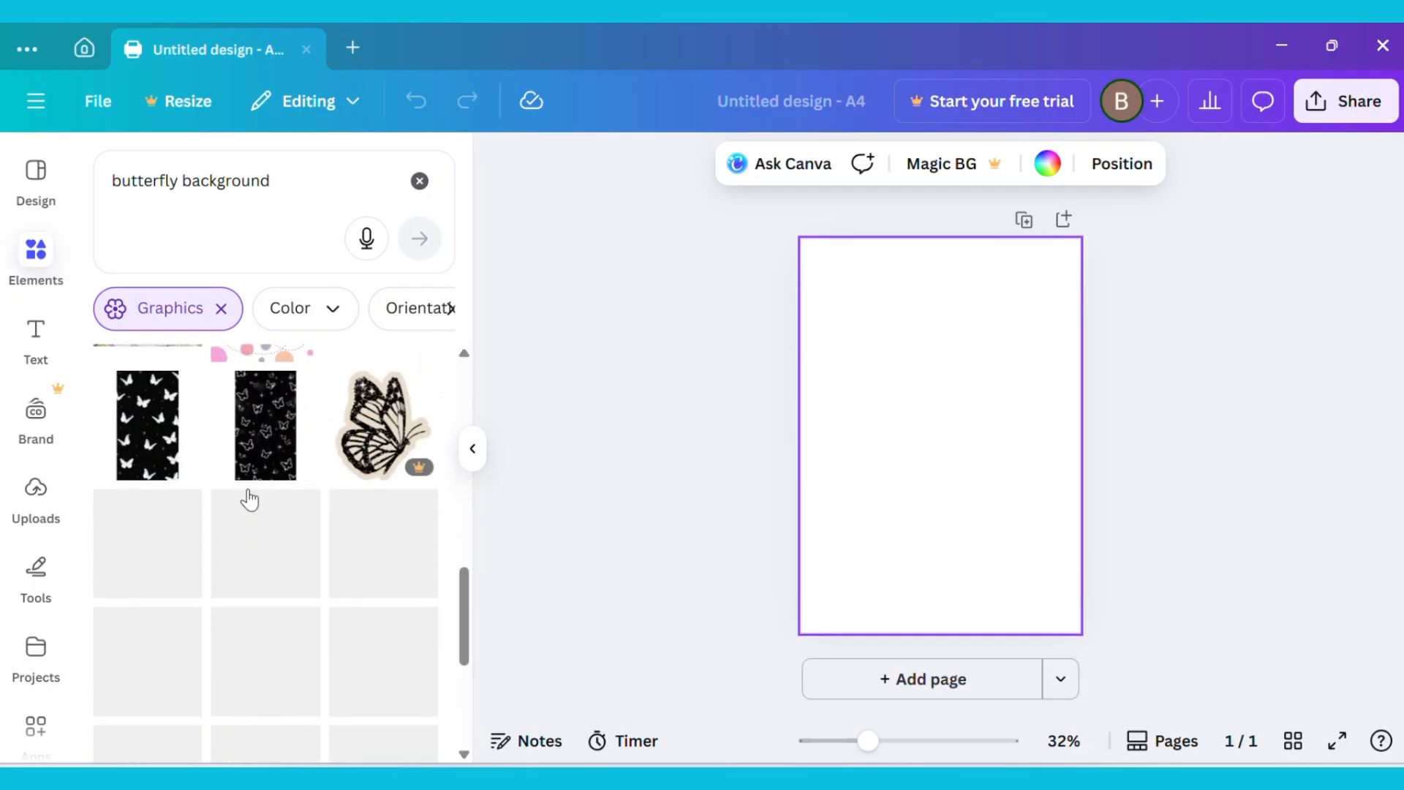
{"action": "scroll", "scroll_direction": "down", "scroll_amount": 3}
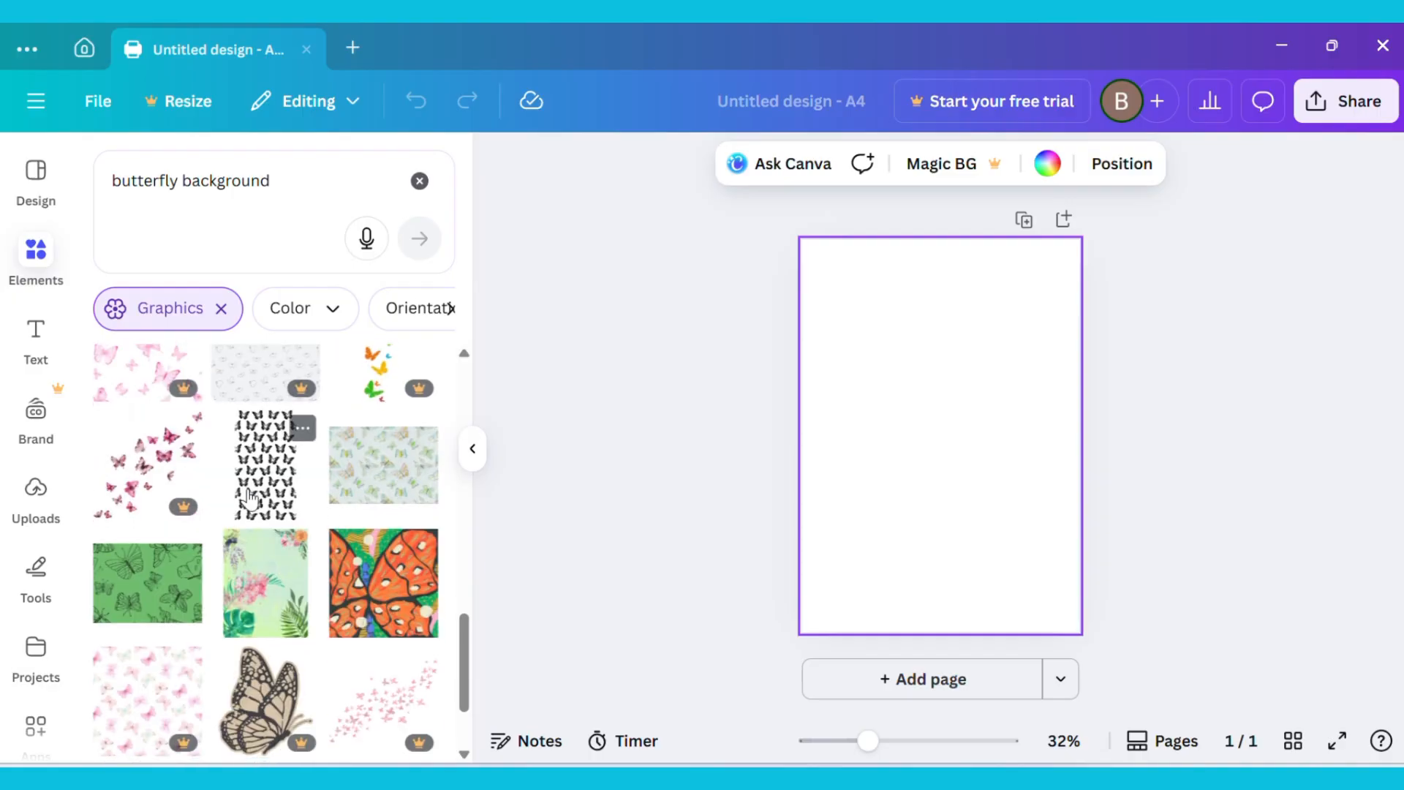
{"action": "scroll", "scroll_direction": "down", "scroll_amount": 3}
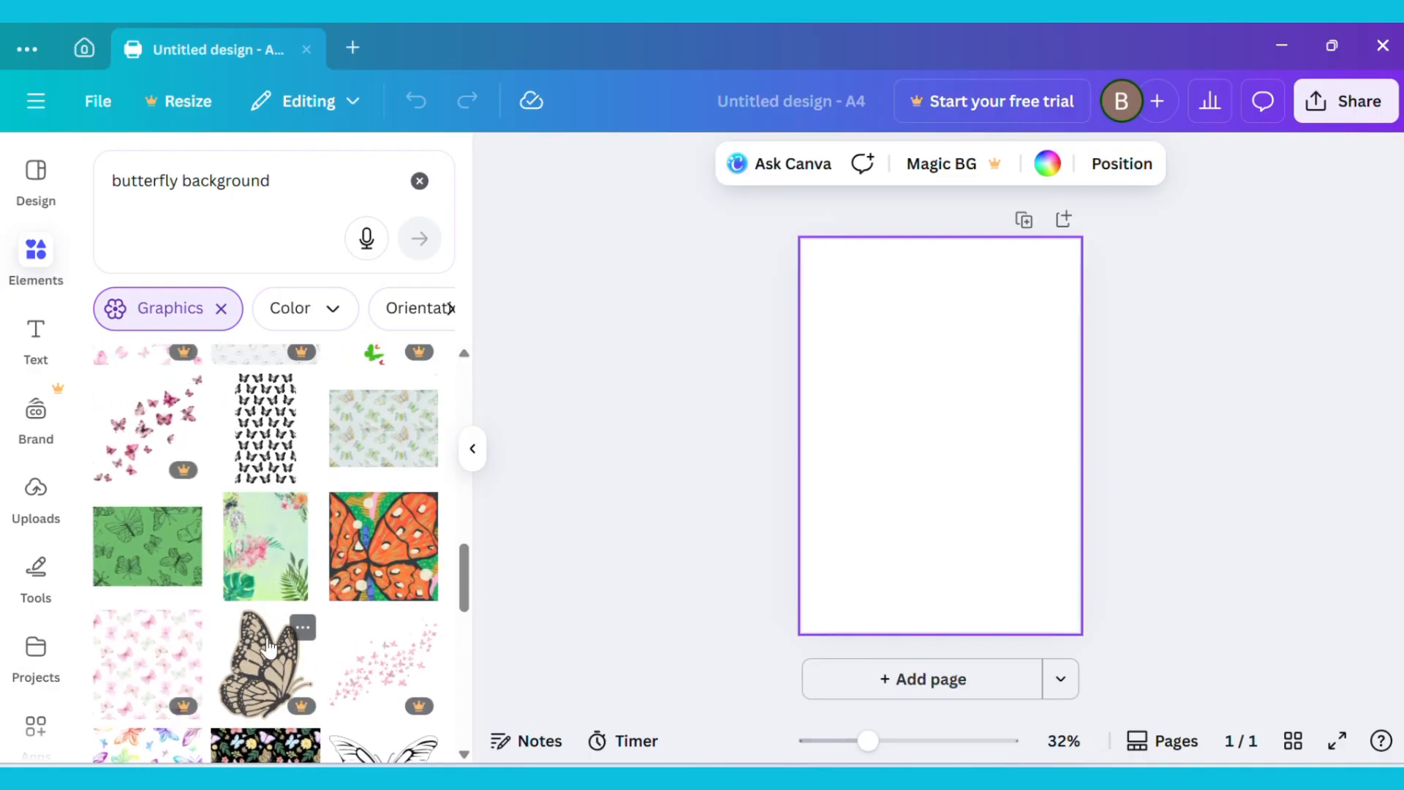
- Add the black butterfly pattern graphic and recolour it to magenta and light purple
{"action": "left_click", "coordinate": [265, 427]}
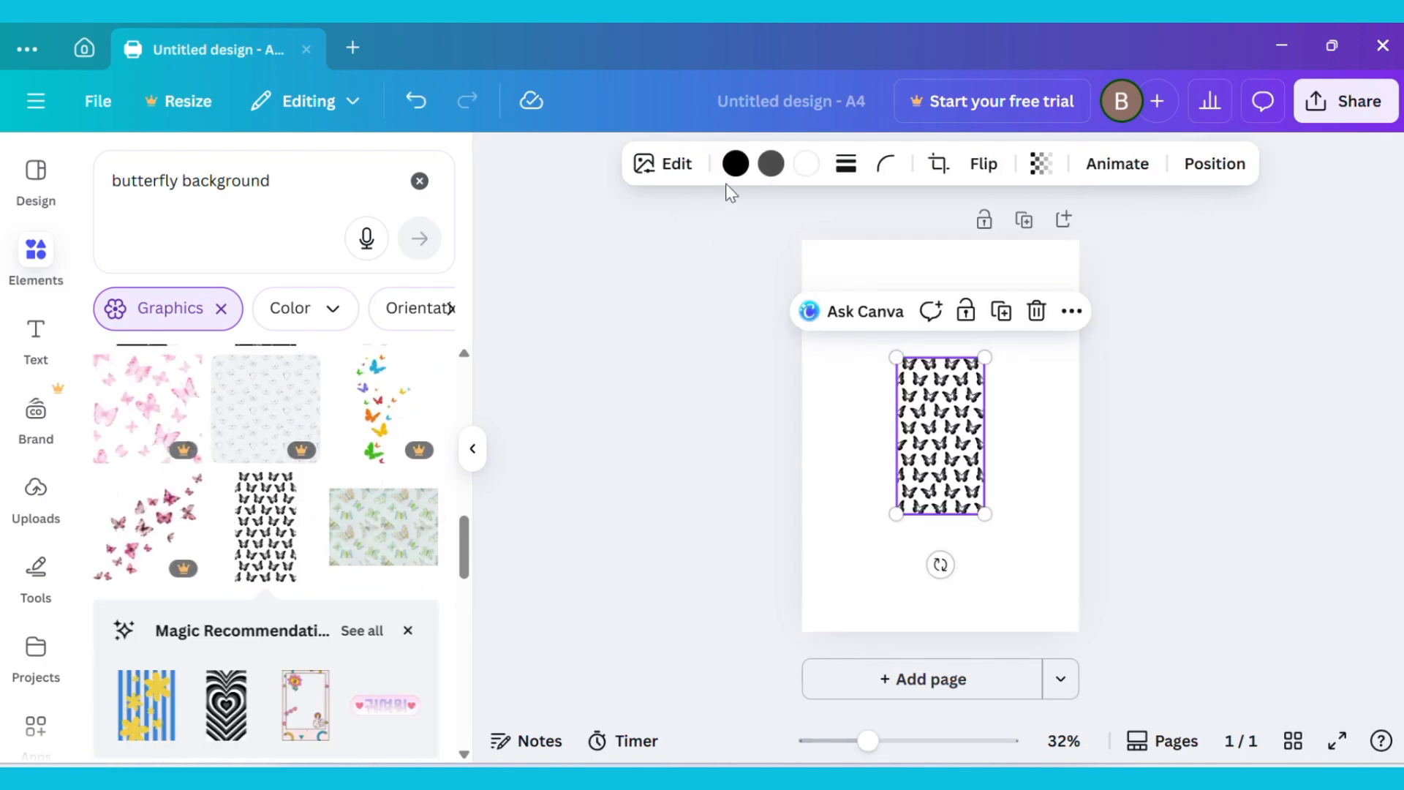
{"action": "left_click", "coordinate": [736, 164]}
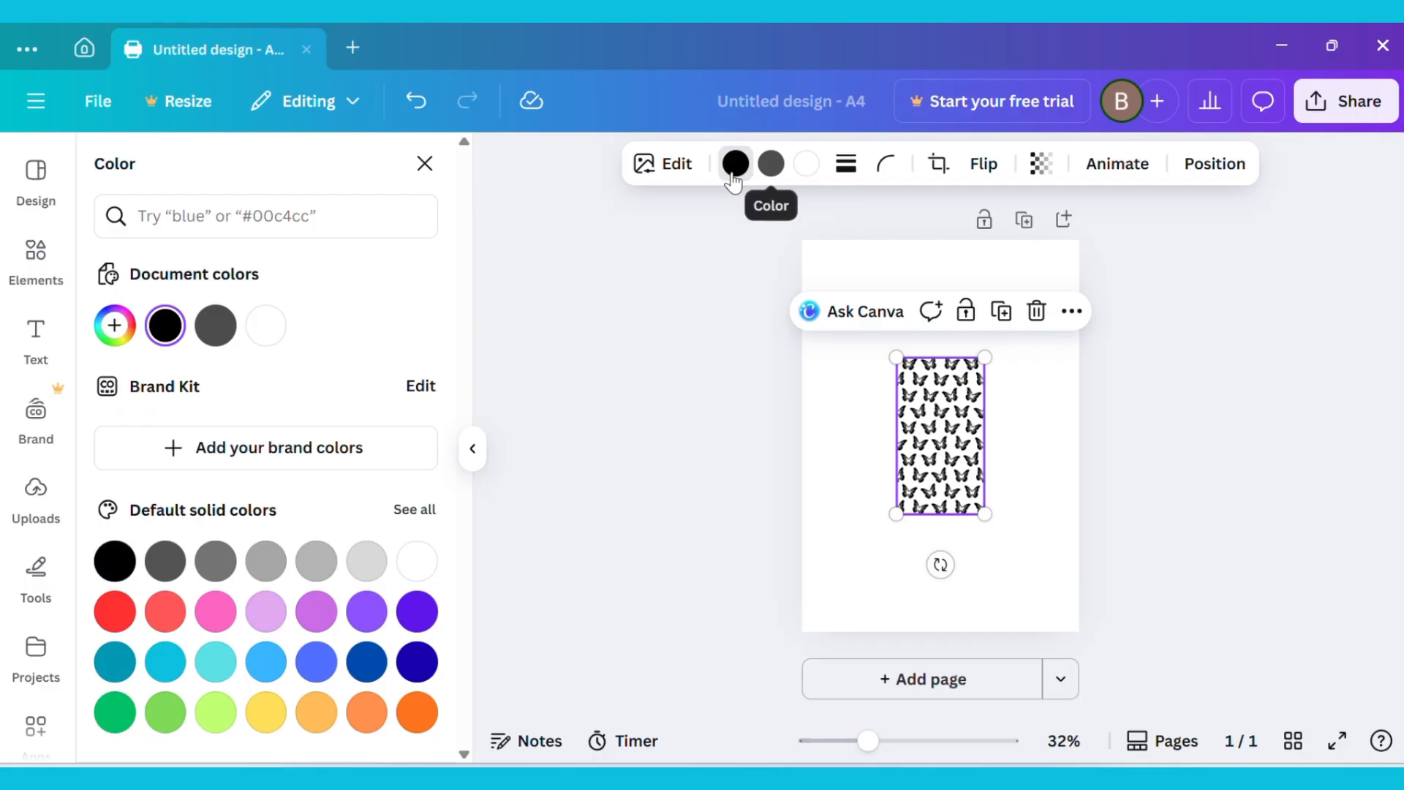
{"action": "mouse_move", "coordinate": [237, 403]}
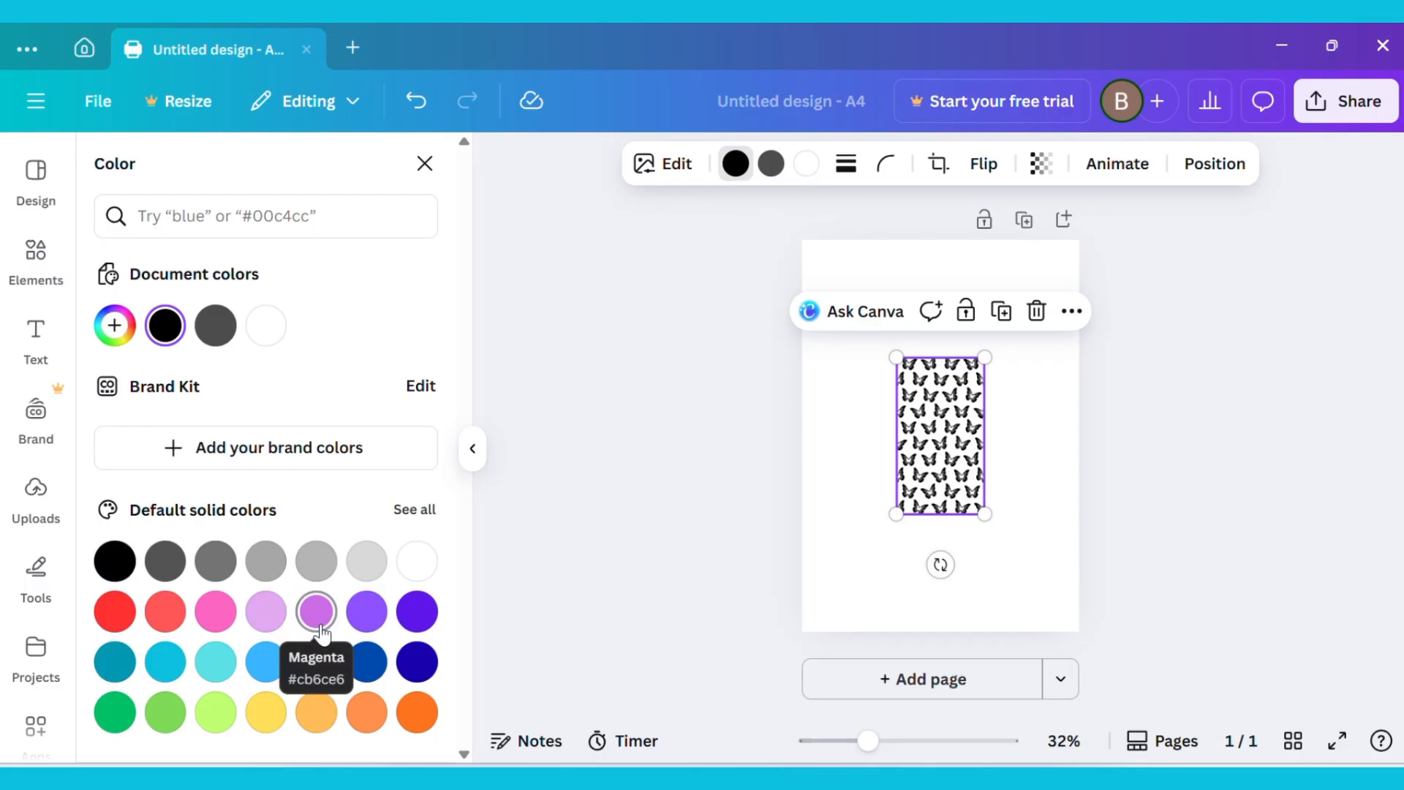
{"action": "left_click", "coordinate": [316, 611]}
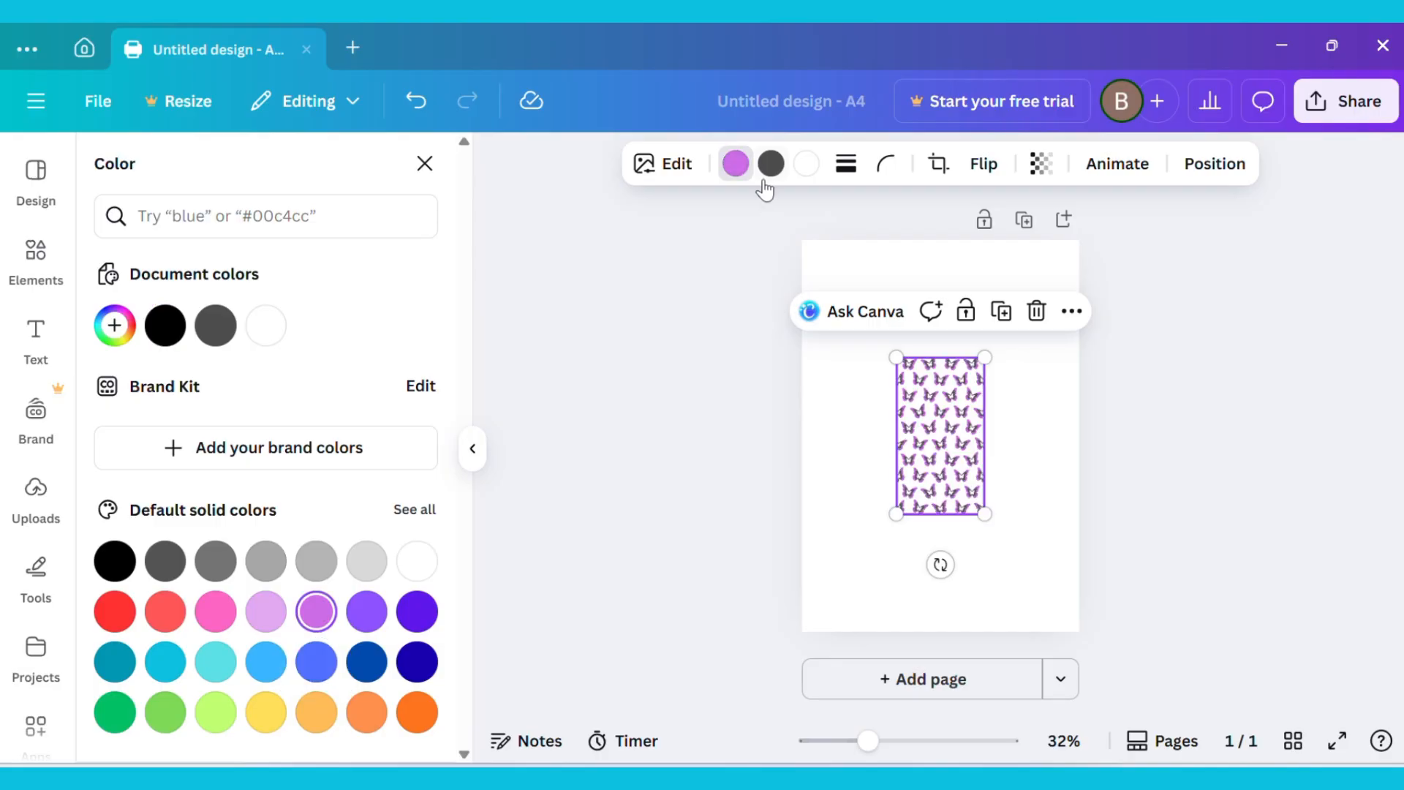
{"action": "left_click", "coordinate": [771, 164]}
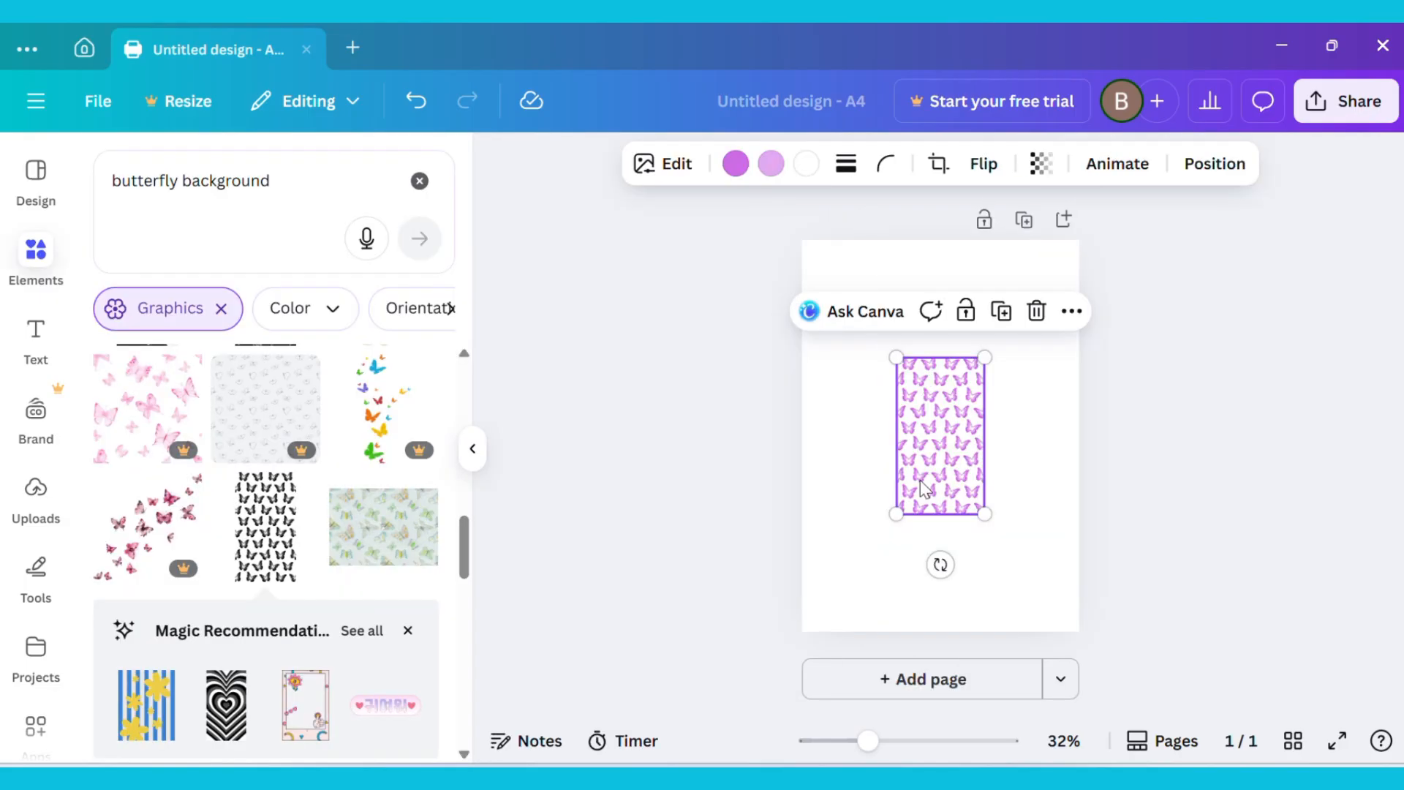
- Move the pattern to the top-left corner and duplicate it in rows to tile the whole page
{"action": "left_click_drag", "start_coordinate": [923, 486], "coordinate": [860, 389]}
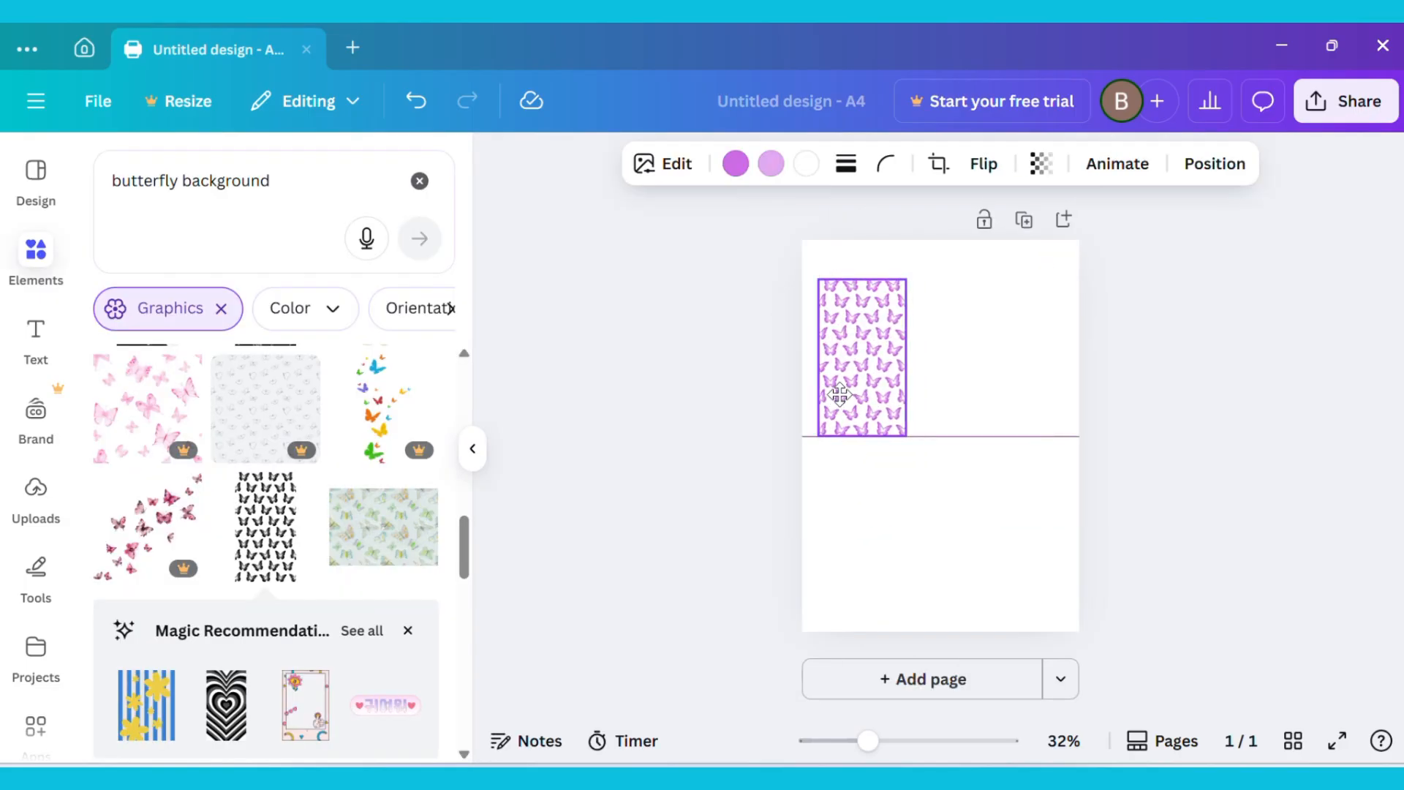
{"action": "left_click_drag", "start_coordinate": [860, 359], "coordinate": [847, 317]}
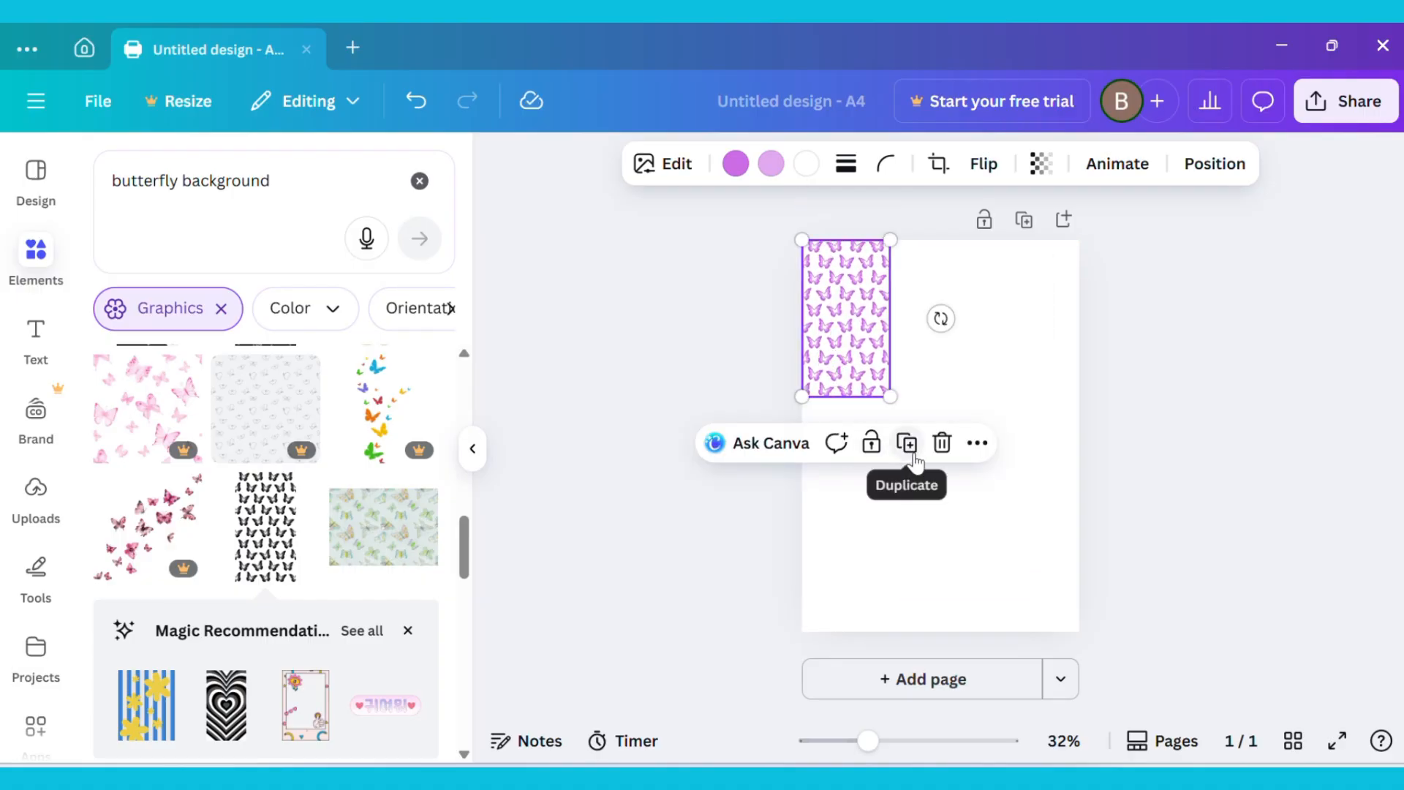
{"action": "left_click", "coordinate": [907, 444]}
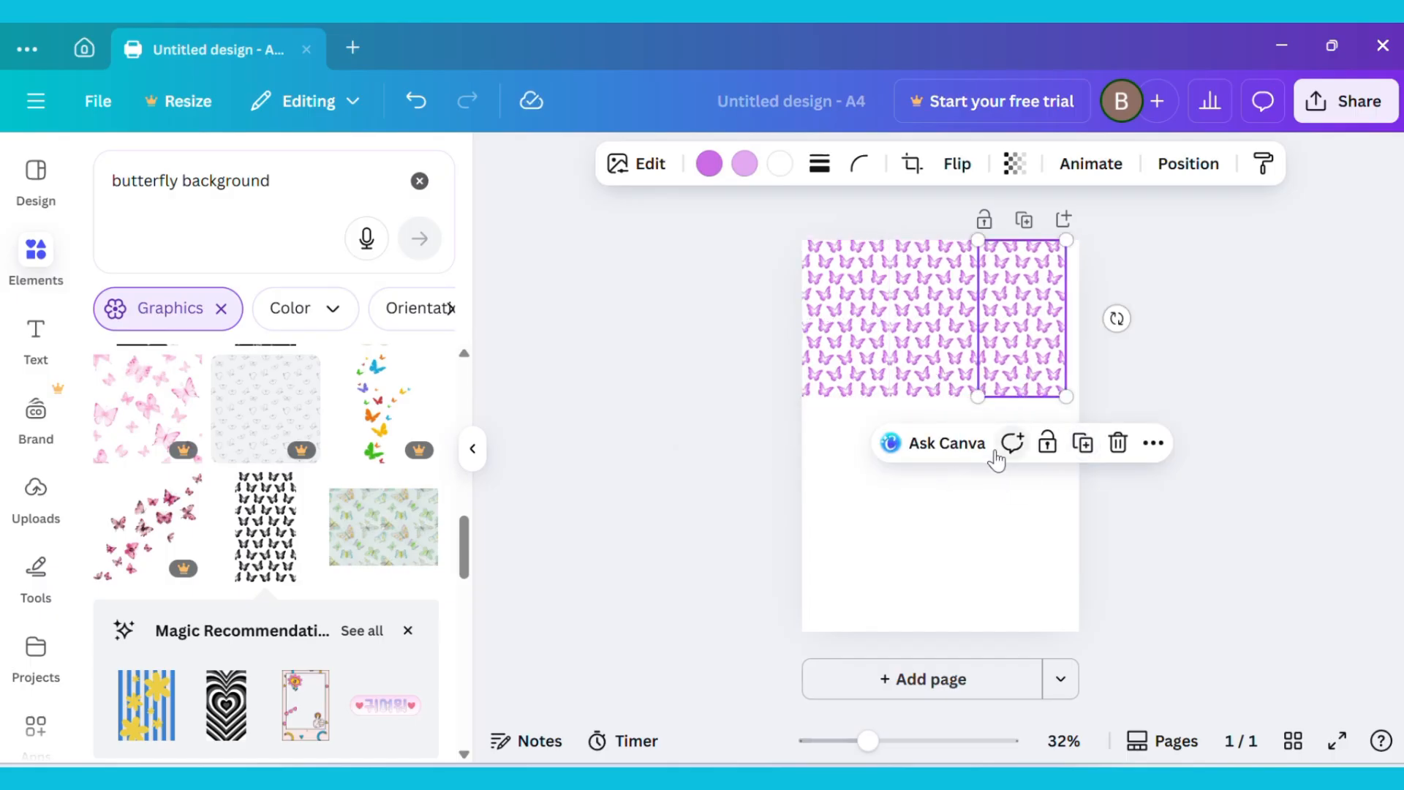
{"action": "mouse_move", "coordinate": [1082, 443]}
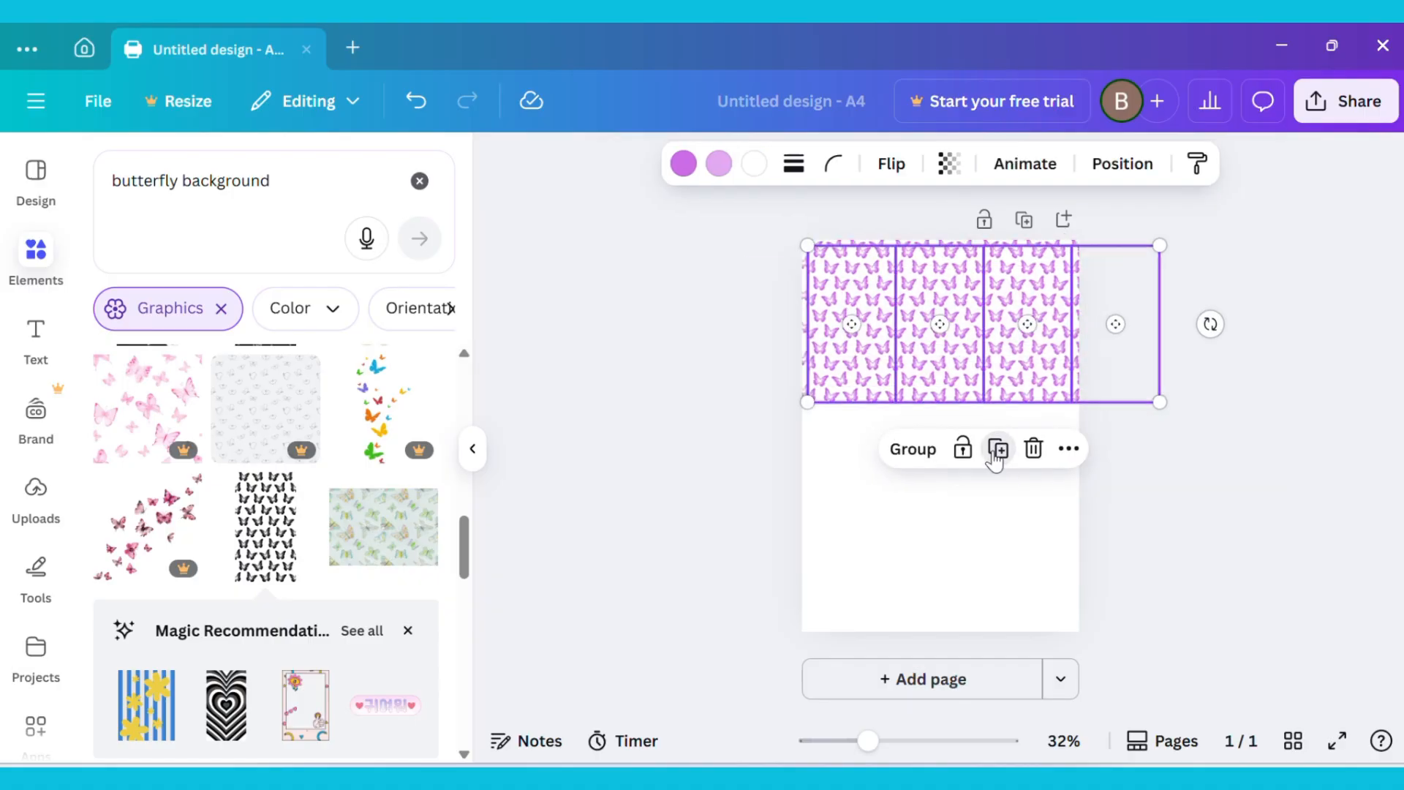
{"action": "left_click", "coordinate": [998, 449]}
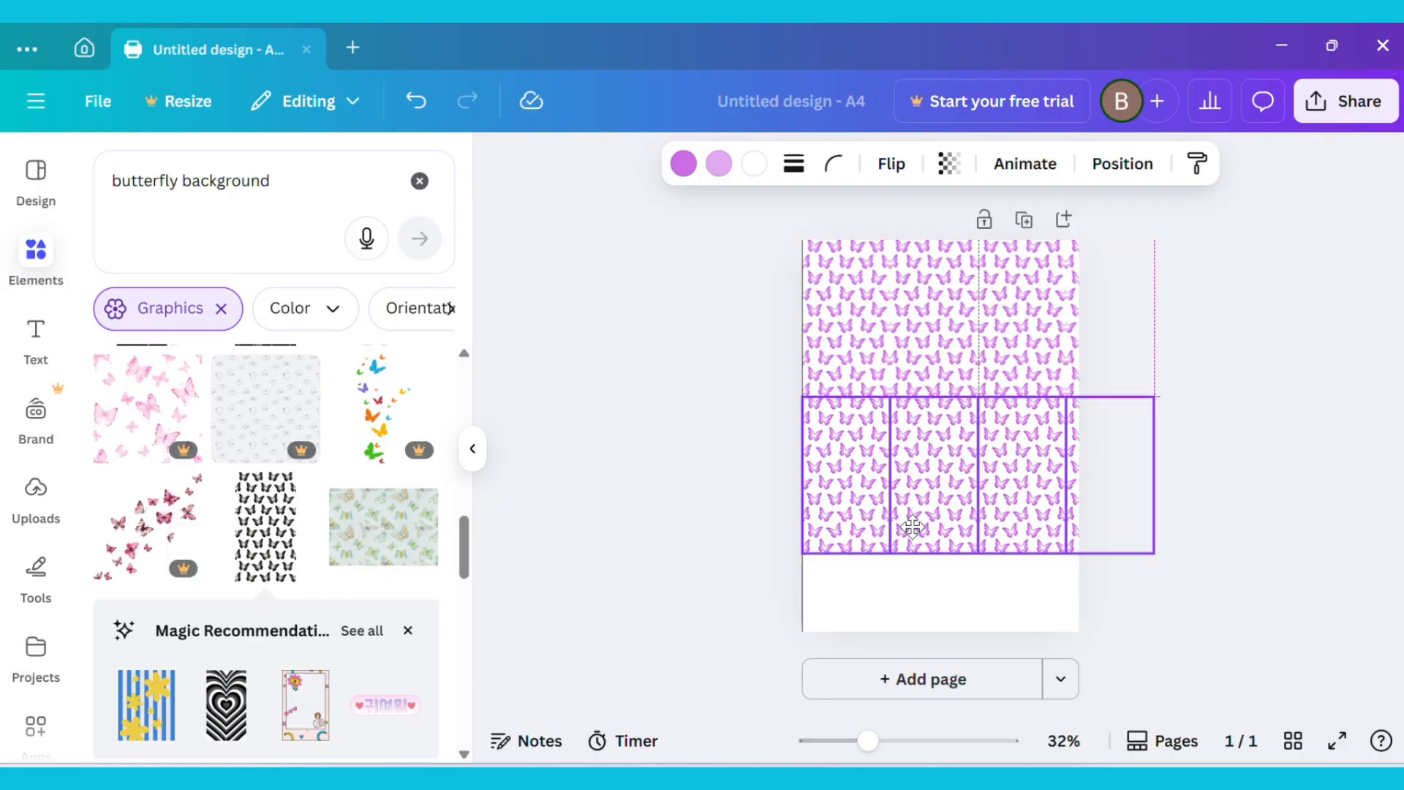
{"action": "left_click", "coordinate": [910, 530]}
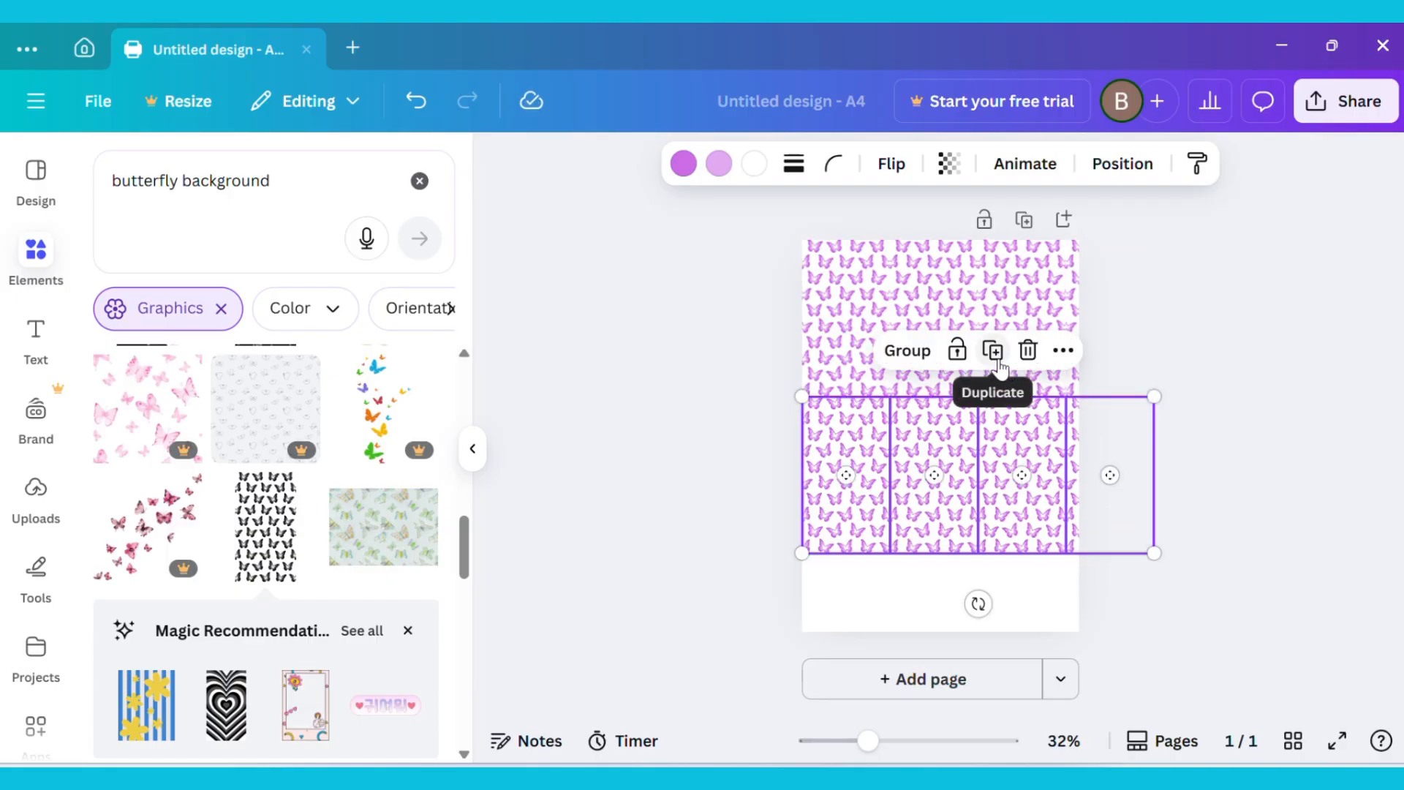
{"action": "left_click", "coordinate": [656, 562]}
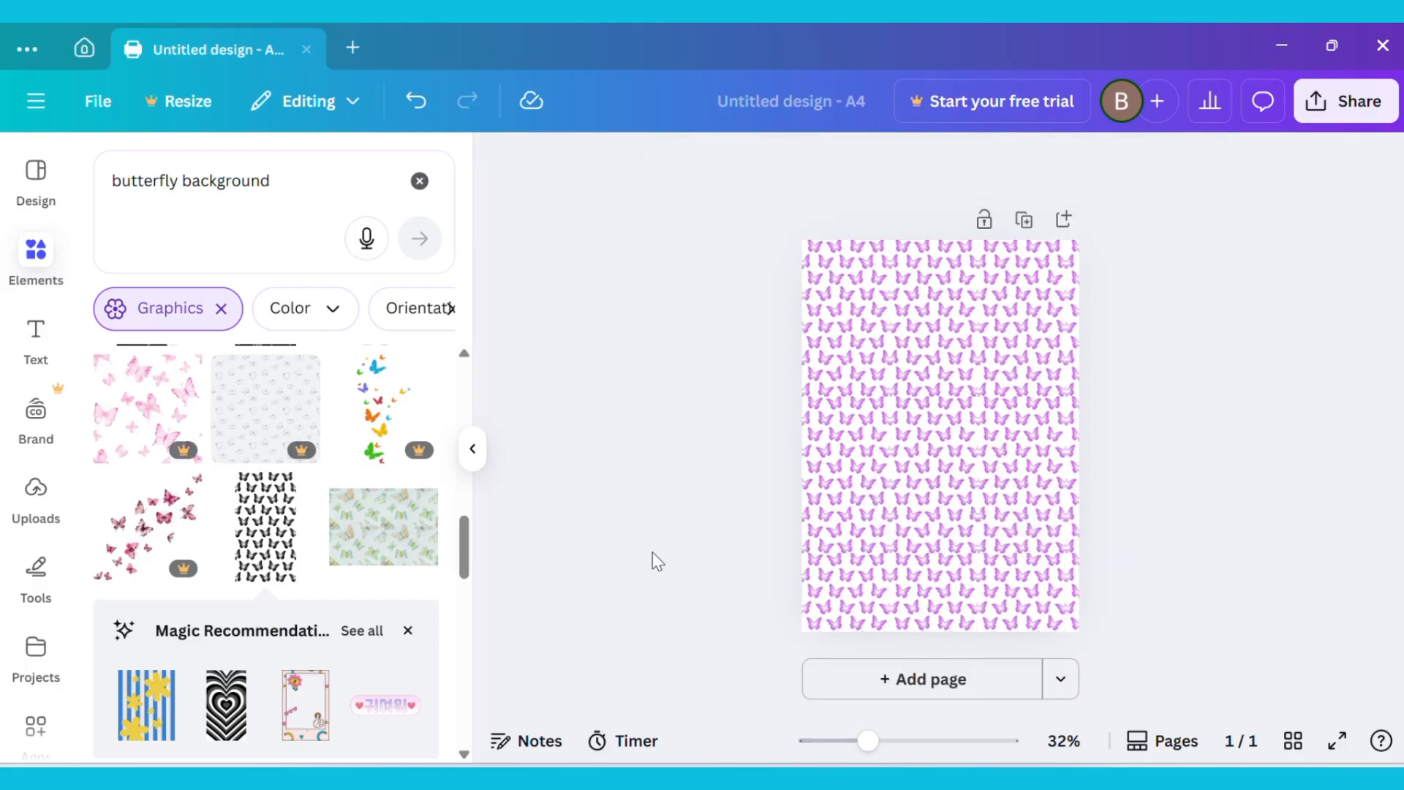
{"action": "mouse_move", "coordinate": [708, 513]}
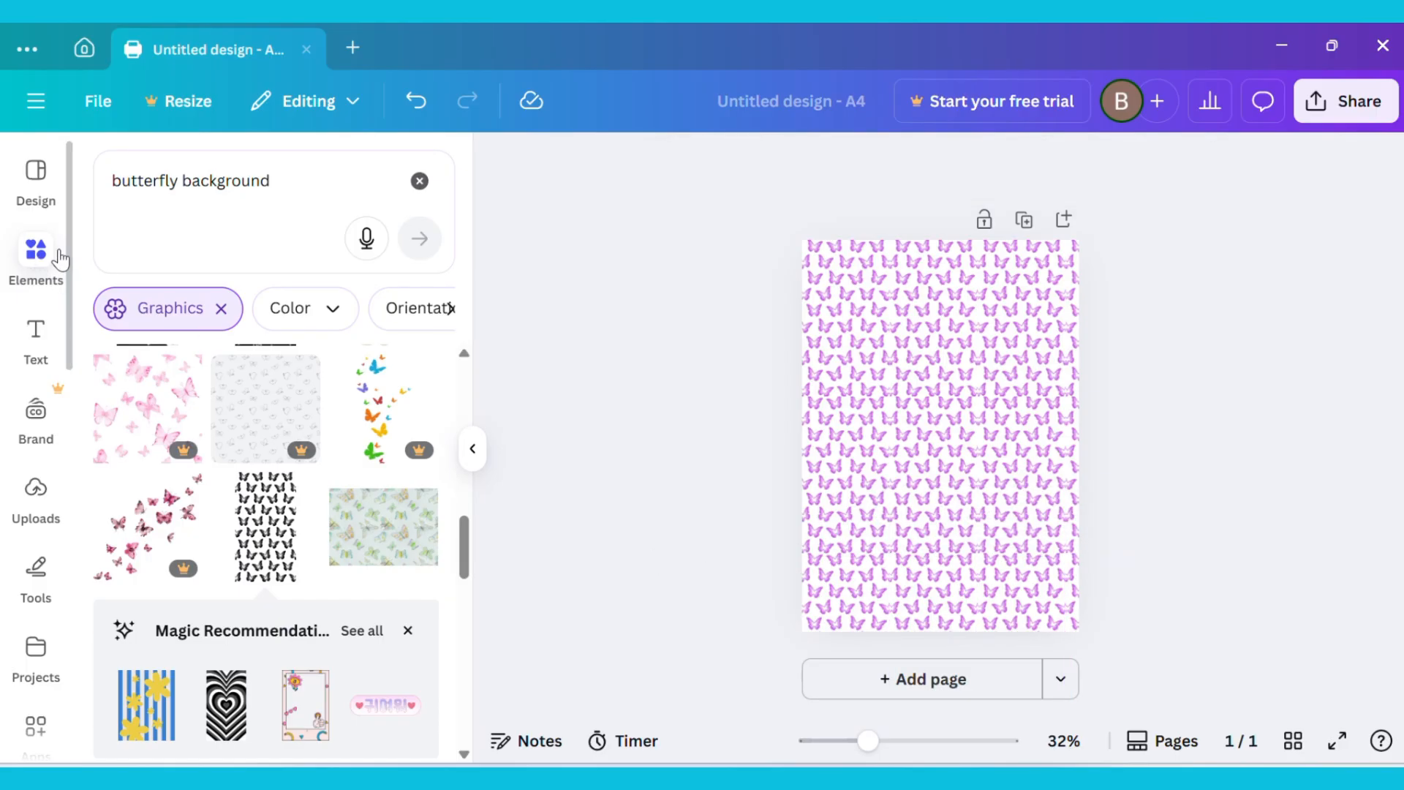
- Search Elements for 'square' and filter the results to Shapes
{"action": "left_click", "coordinate": [418, 182]}
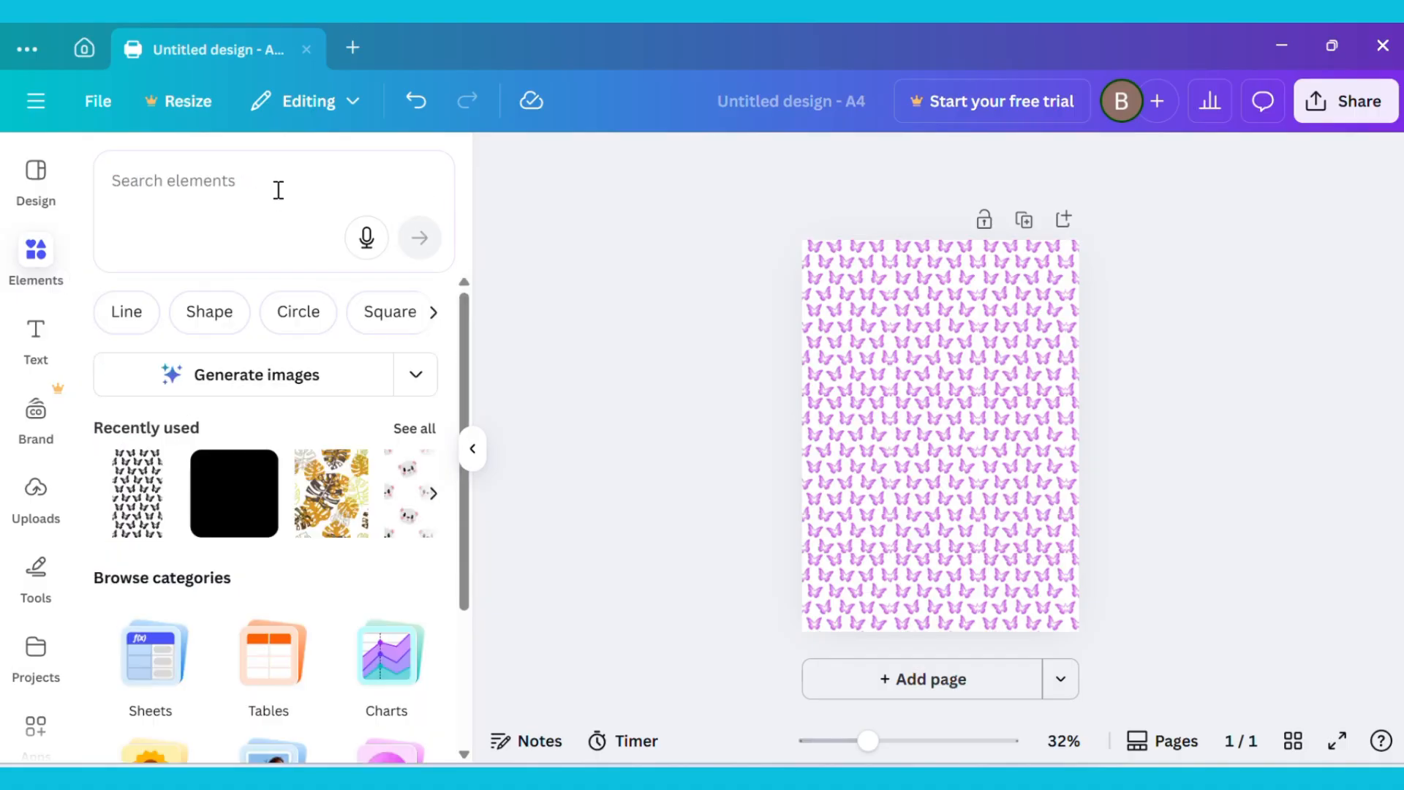
{"action": "type", "text": "squ"}
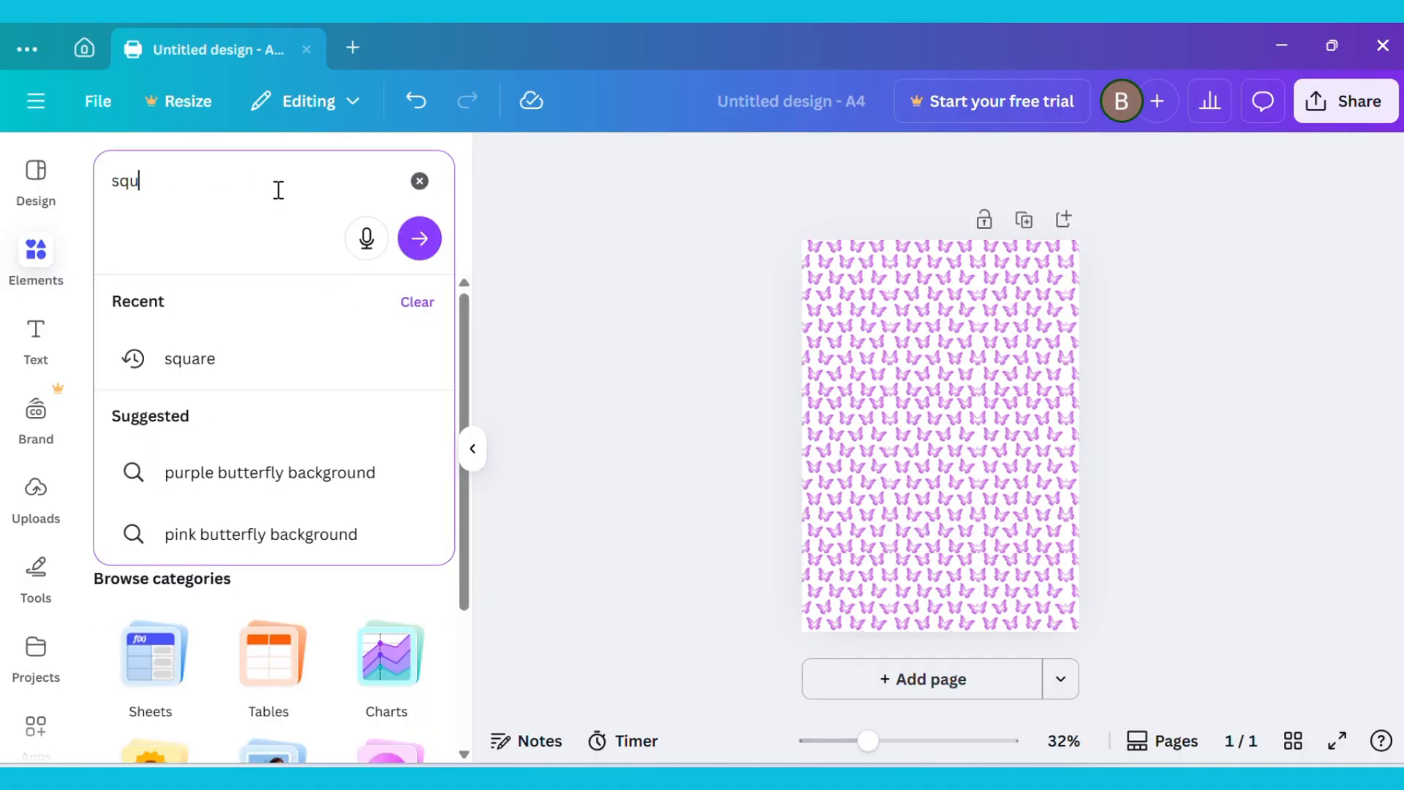
{"action": "left_click", "coordinate": [190, 358]}
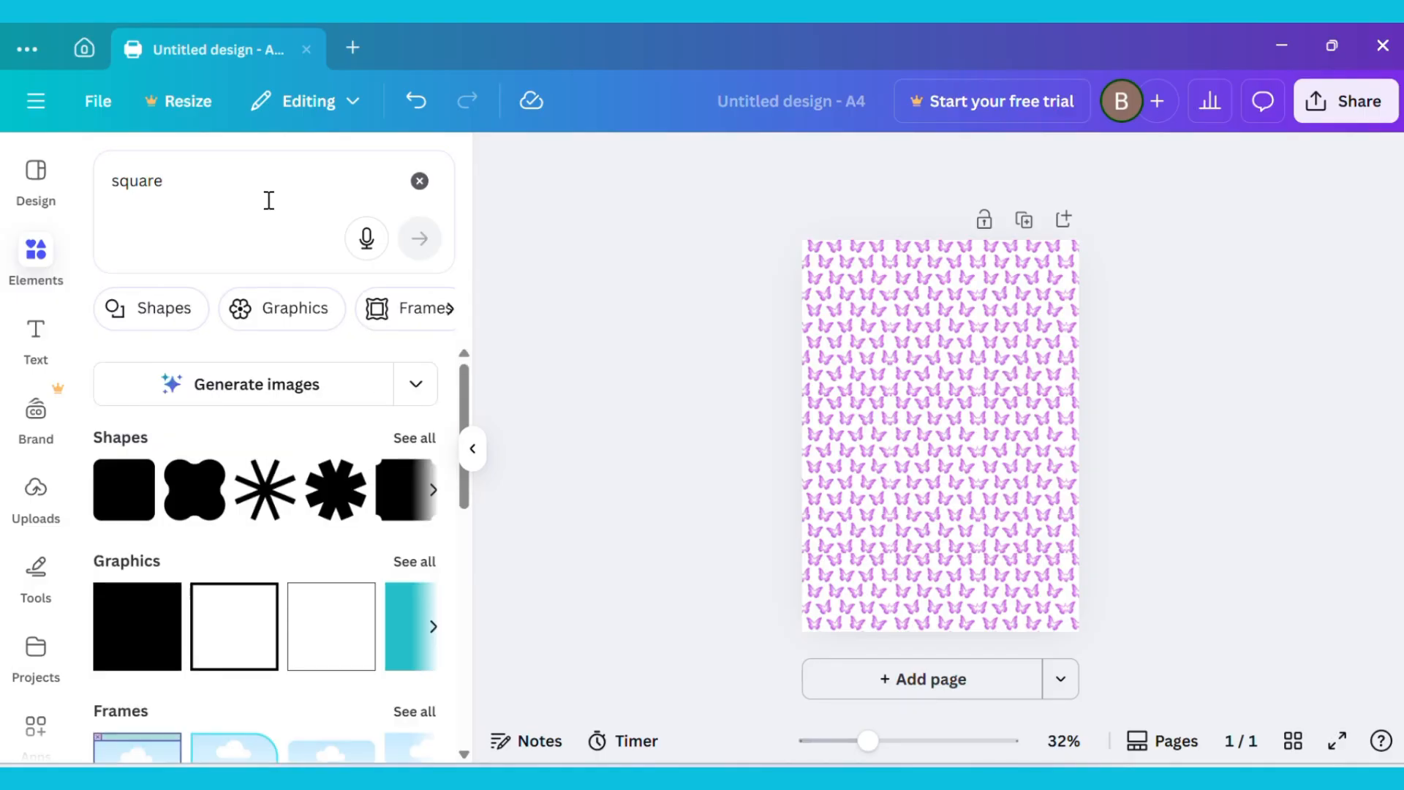
{"action": "mouse_move", "coordinate": [160, 323]}
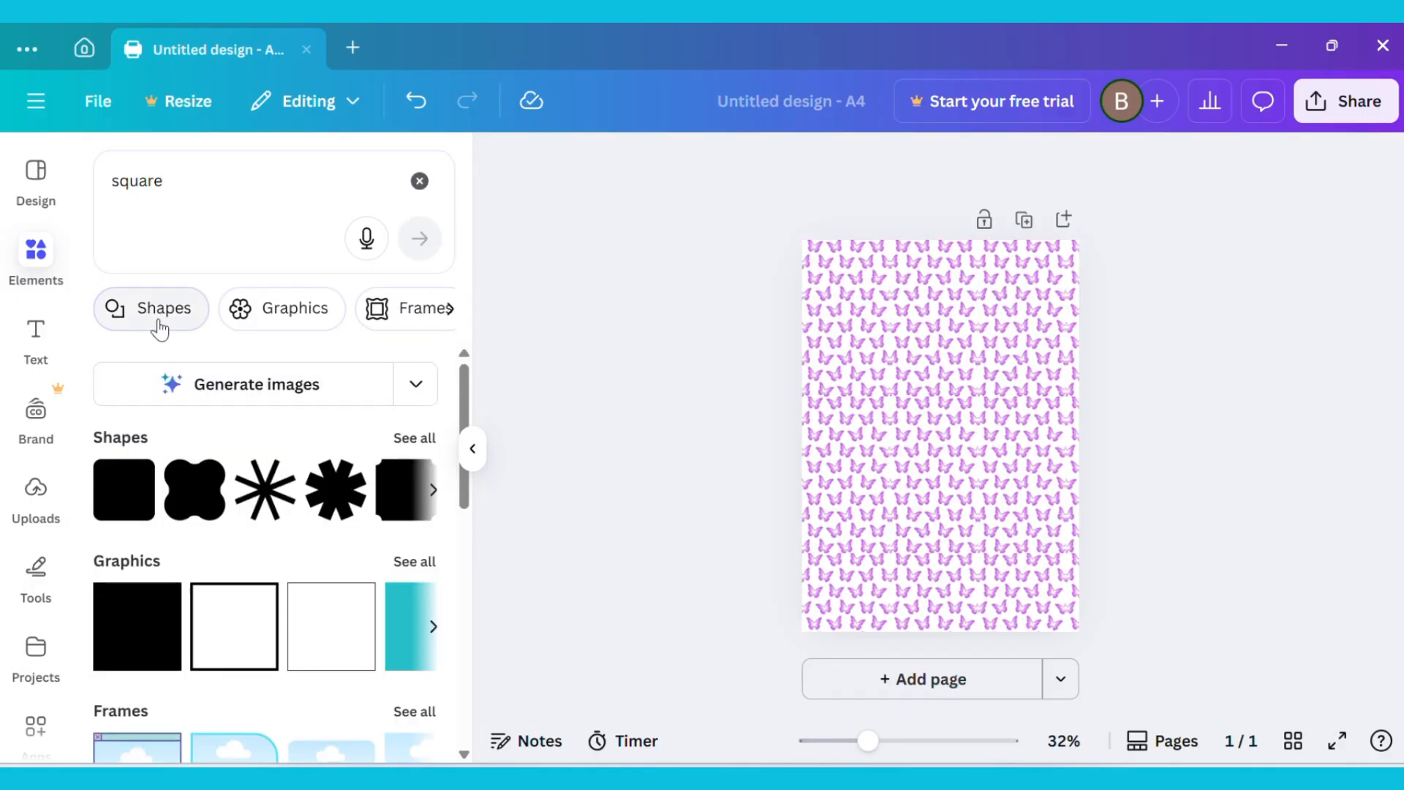
{"action": "left_click", "coordinate": [158, 309]}
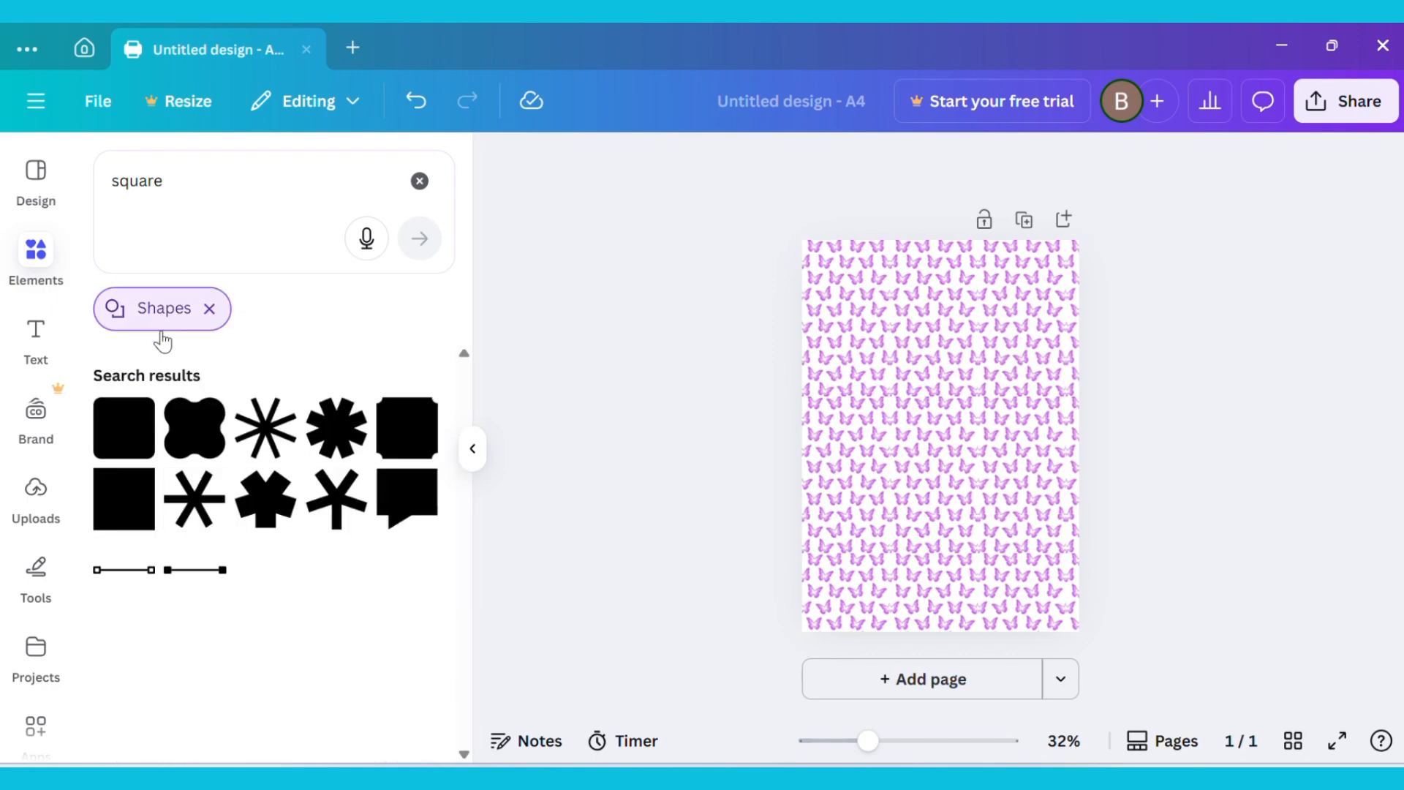
{"action": "mouse_move", "coordinate": [125, 445]}
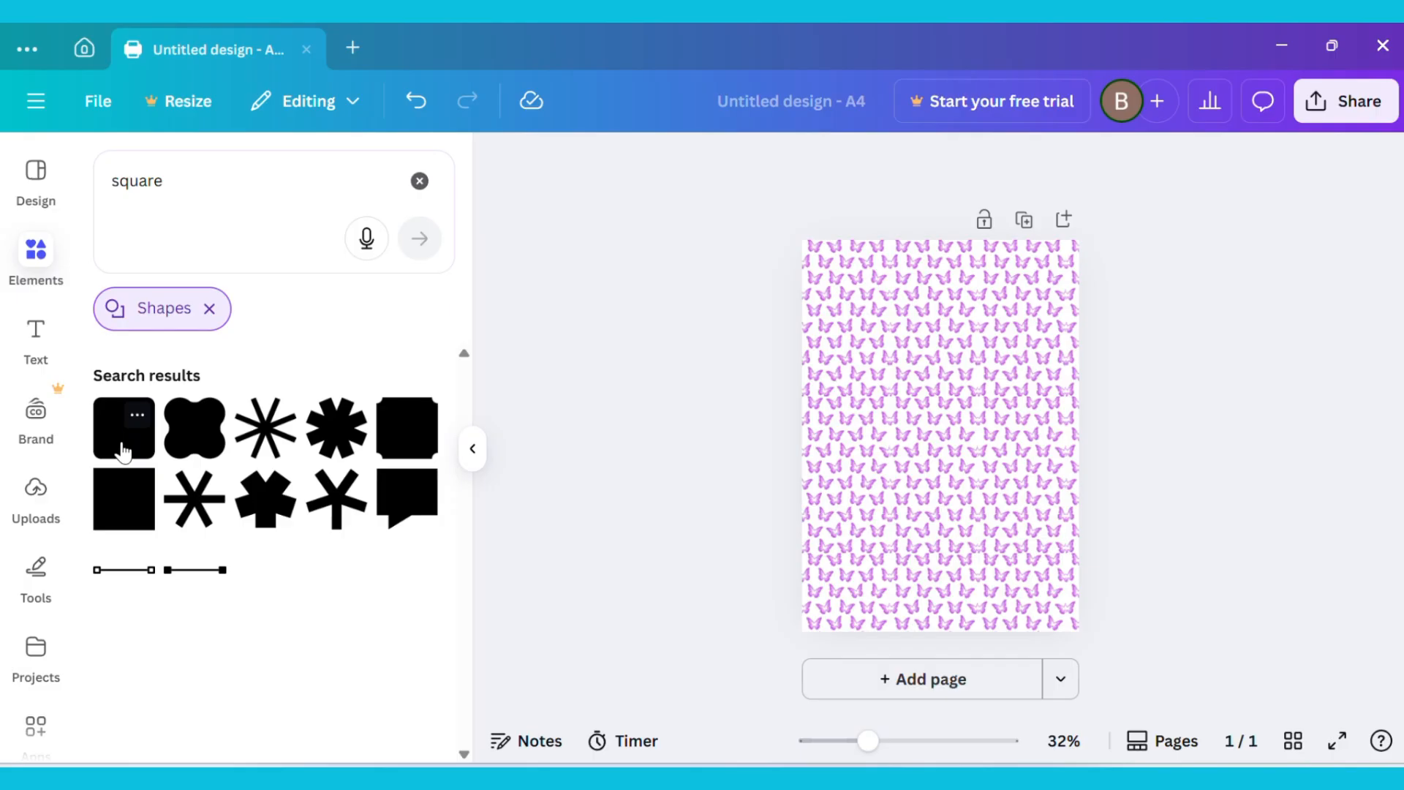
- Add a square, widen it into a centred rectangle near the top of the cover and recolour its fill
{"action": "left_click", "coordinate": [123, 427]}
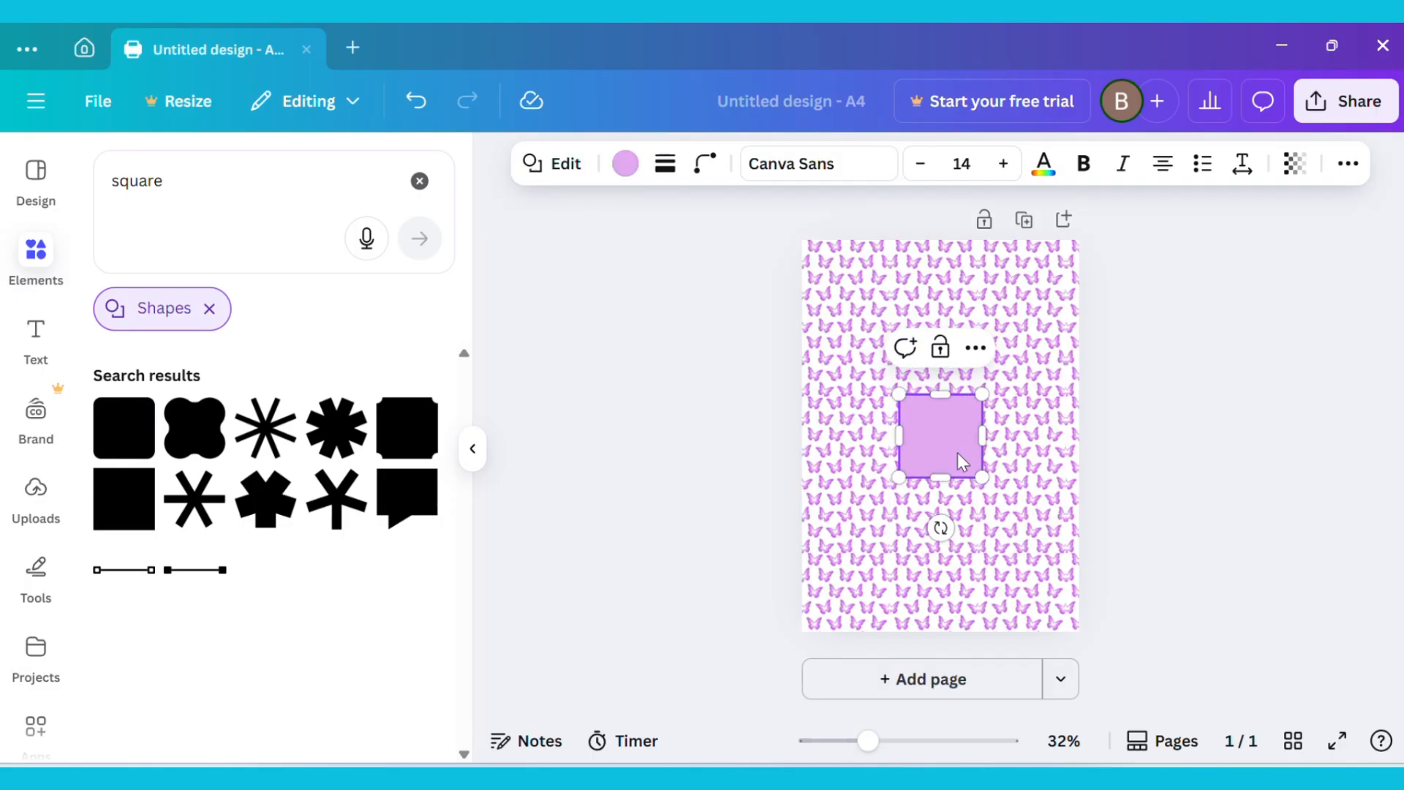
{"action": "left_click_drag", "start_coordinate": [939, 436], "coordinate": [932, 414]}
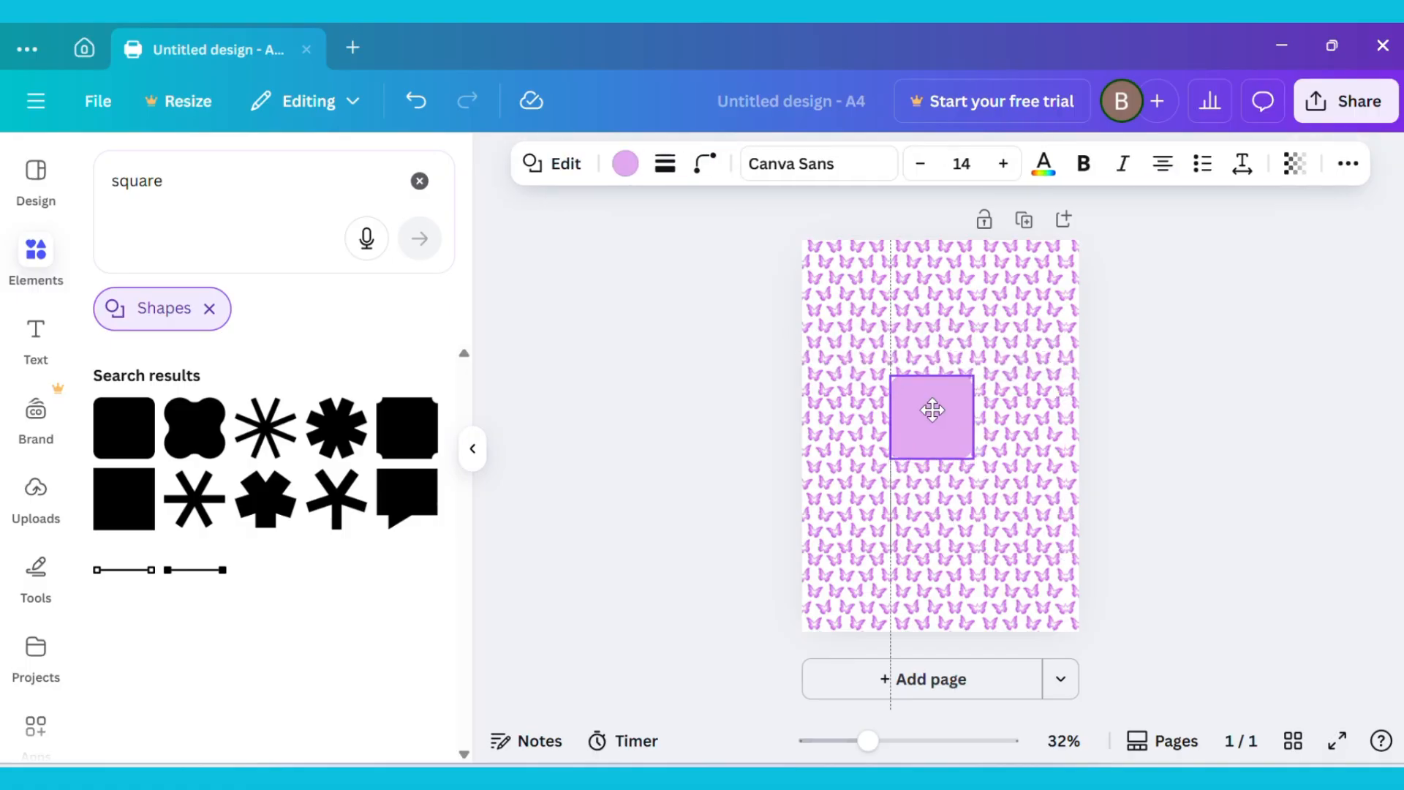
{"action": "left_click_drag", "start_coordinate": [930, 417], "coordinate": [918, 341]}
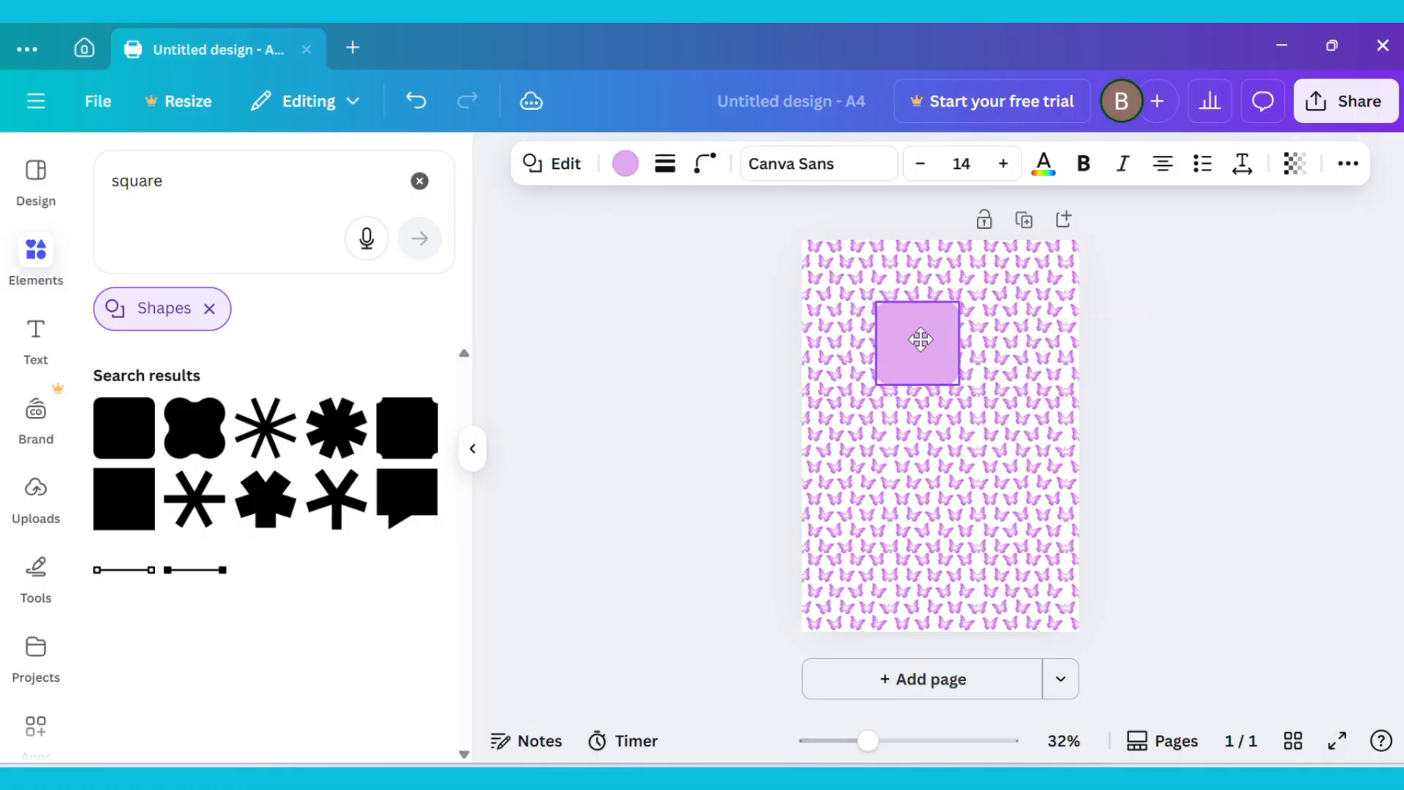
{"action": "left_click", "coordinate": [919, 342]}
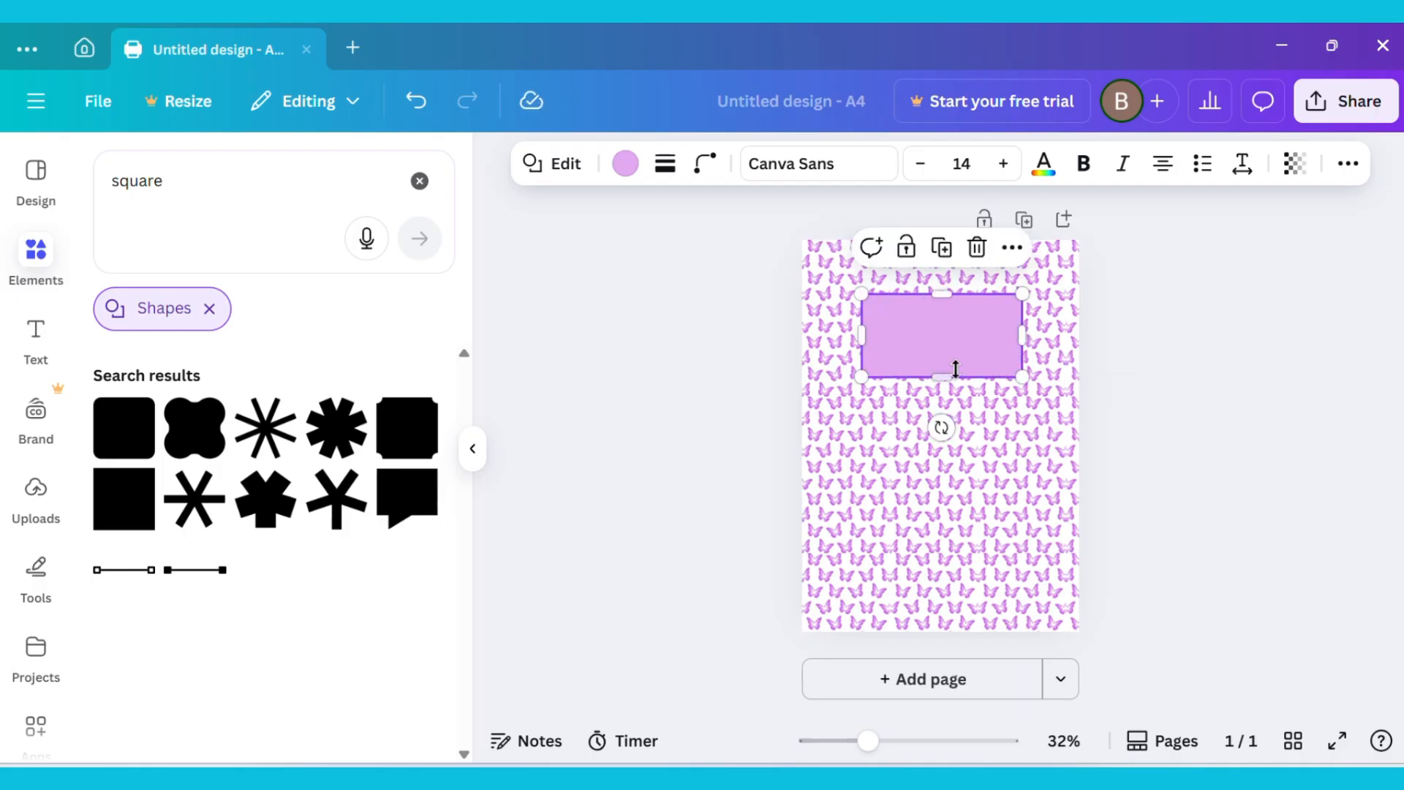
{"action": "left_click_drag", "start_coordinate": [941, 337], "coordinate": [940, 322]}
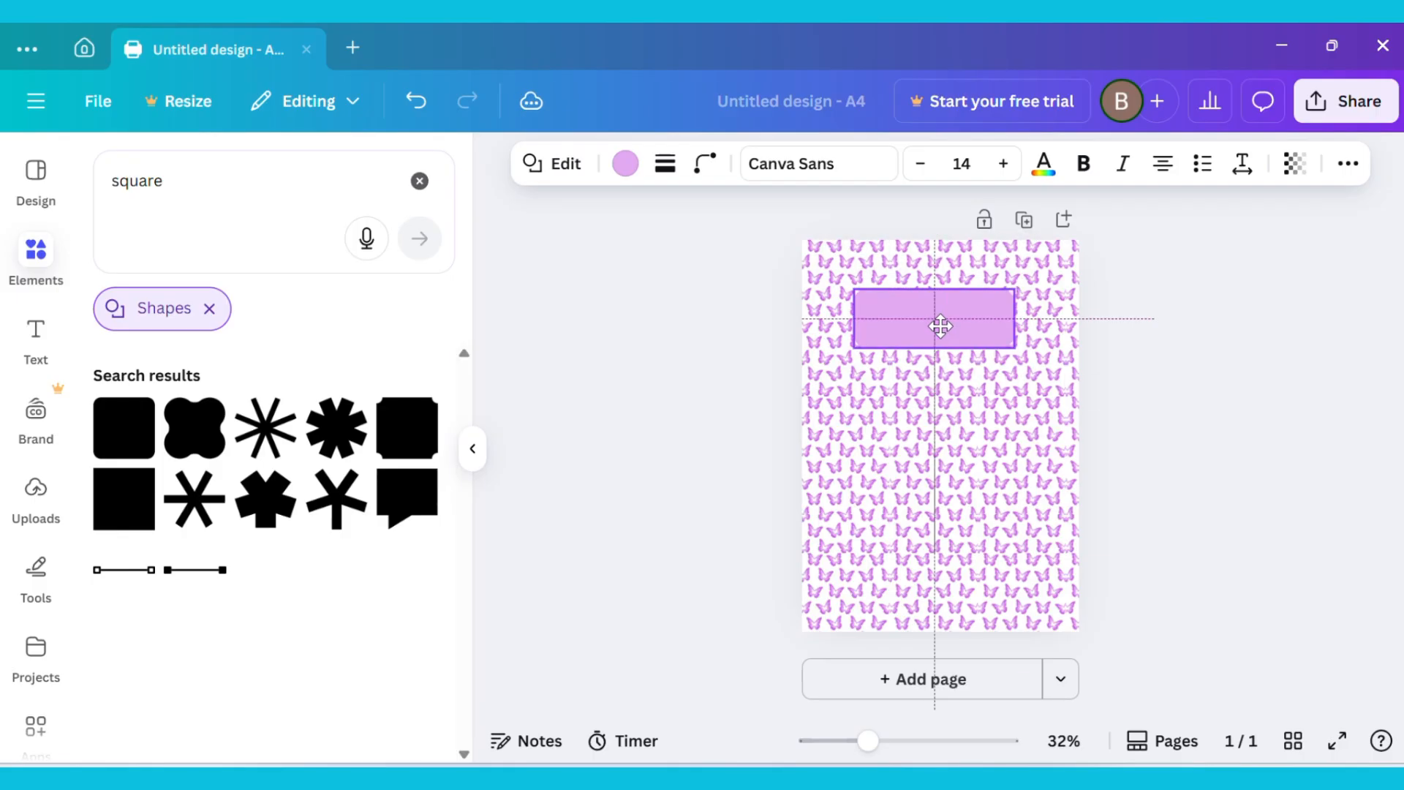
{"action": "left_click", "coordinate": [939, 325]}
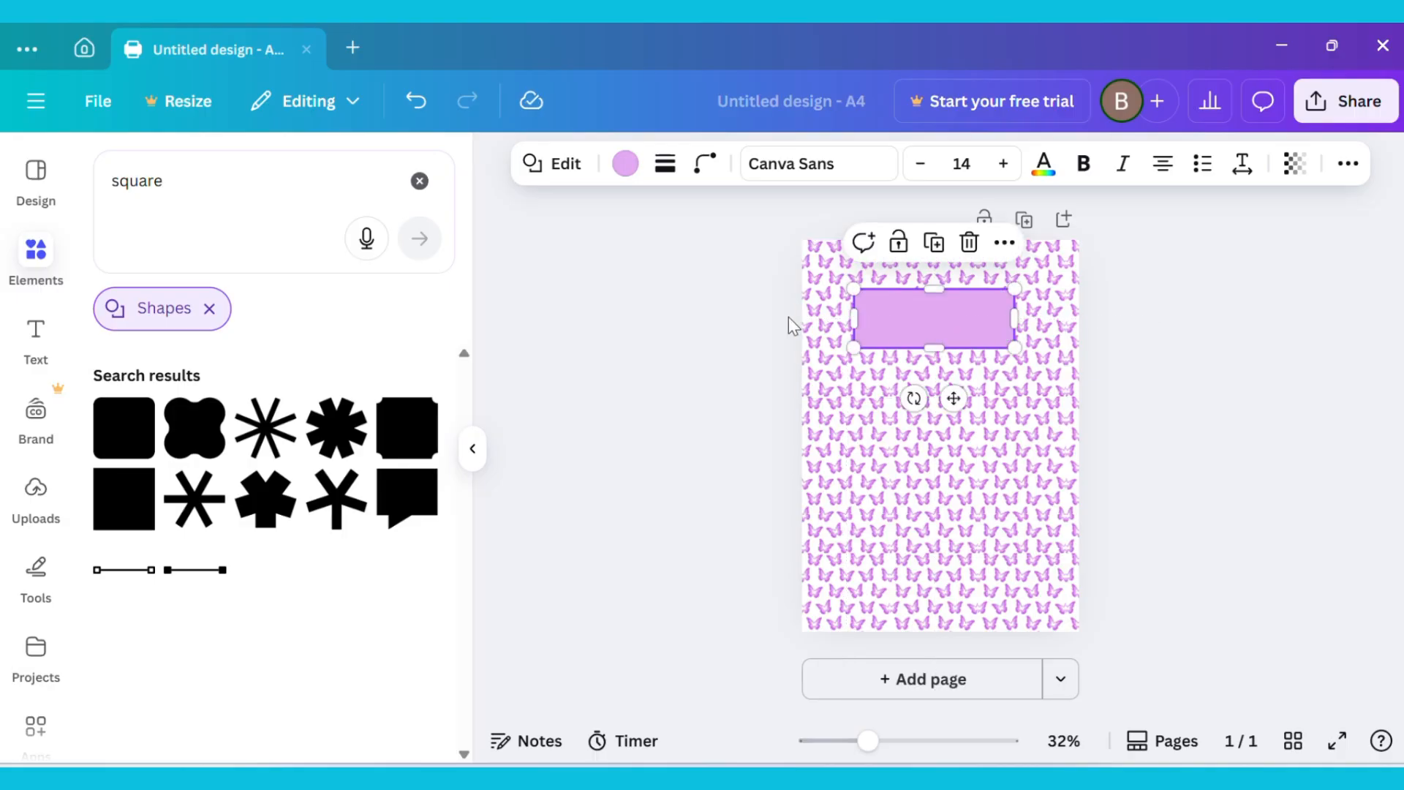
{"action": "mouse_move", "coordinate": [914, 342]}
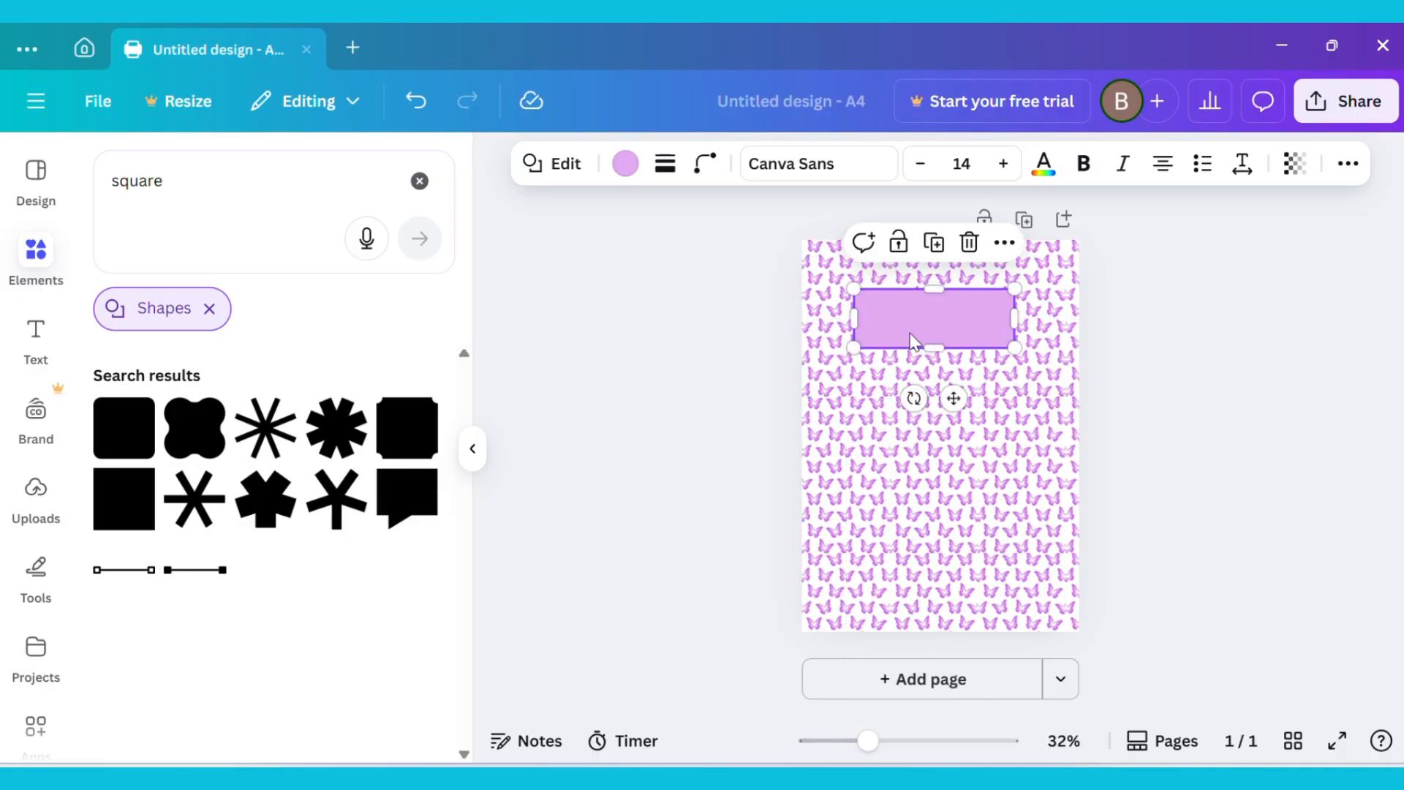
{"action": "left_click", "coordinate": [626, 164]}
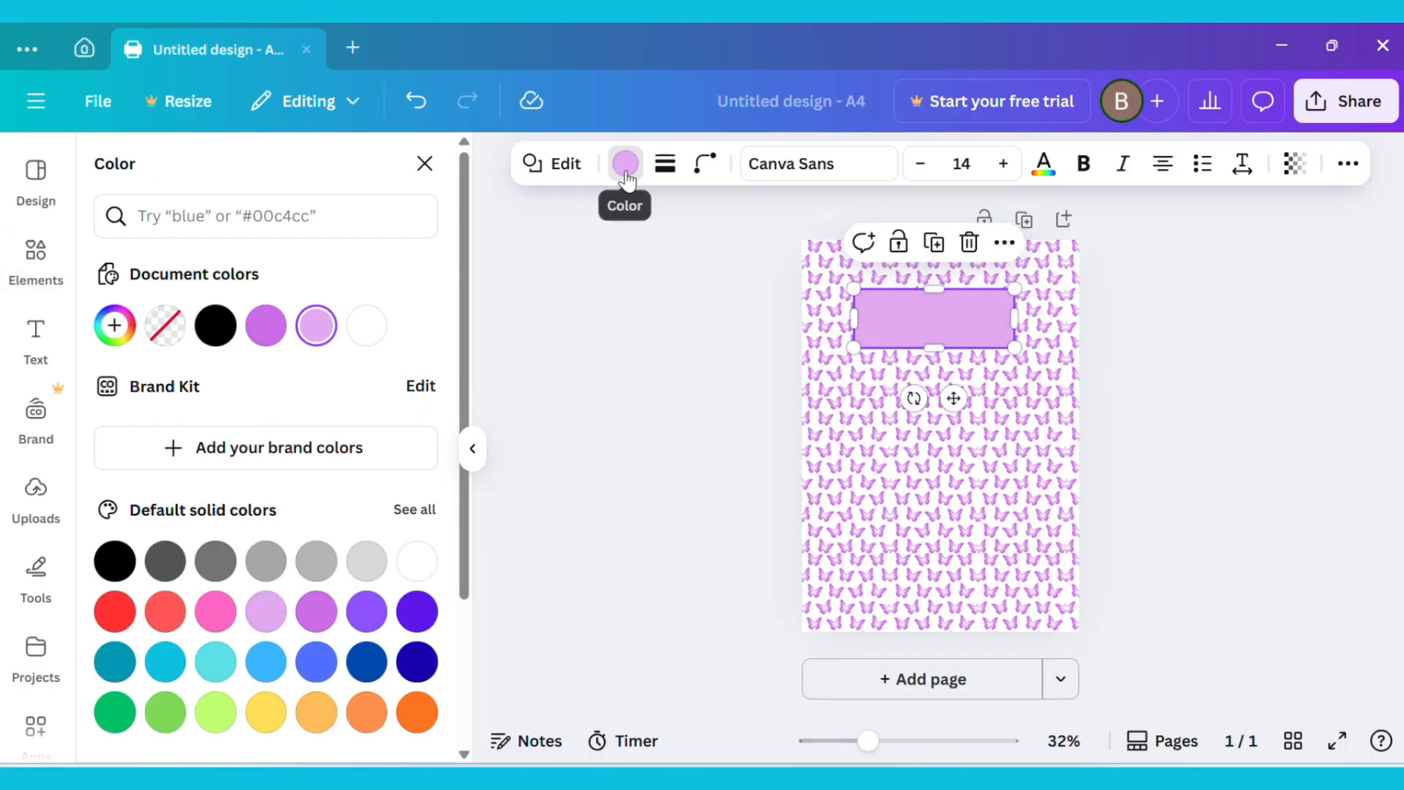
{"action": "mouse_move", "coordinate": [366, 338]}
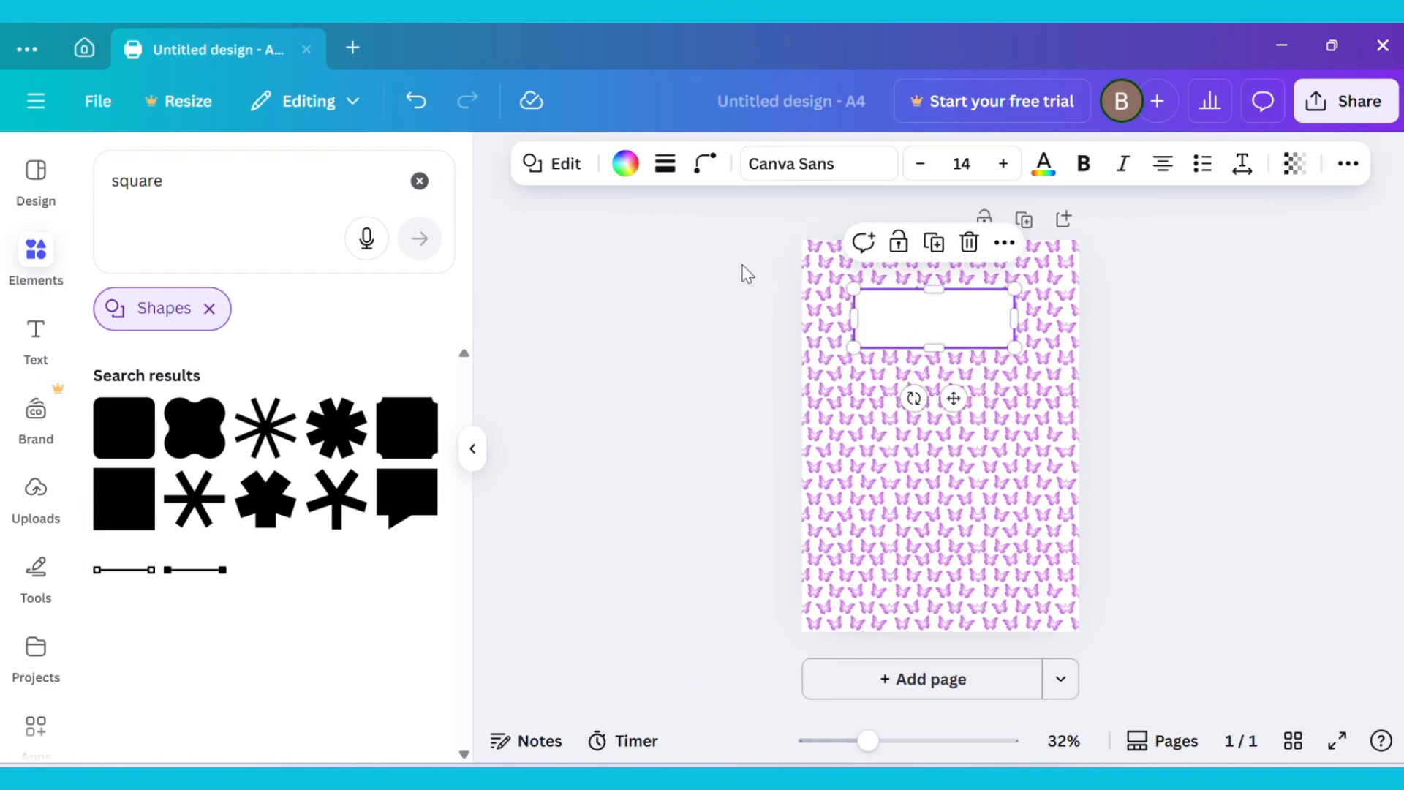
- Give the top rectangle a solid border coloured purple
{"action": "left_click", "coordinate": [664, 164]}
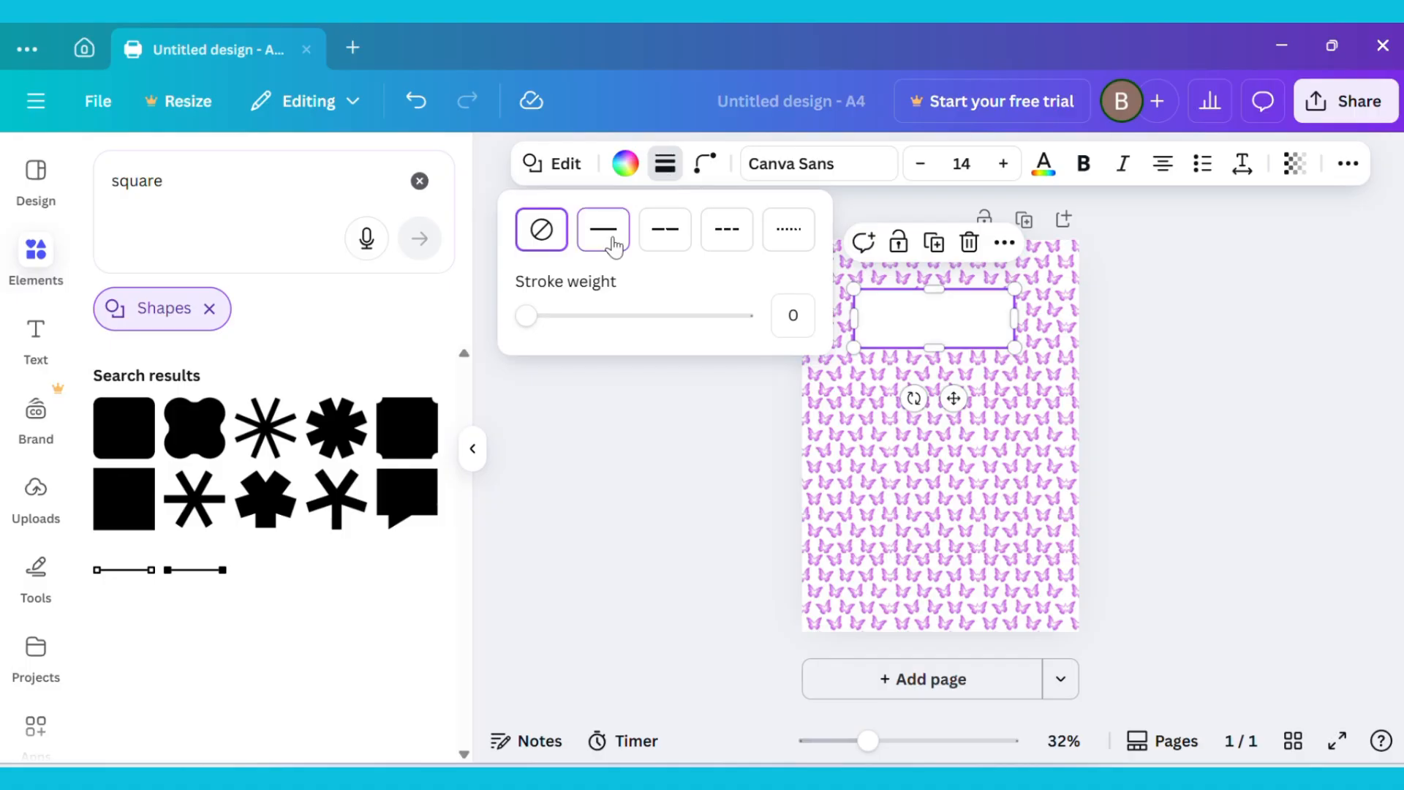
{"action": "left_click", "coordinate": [603, 228]}
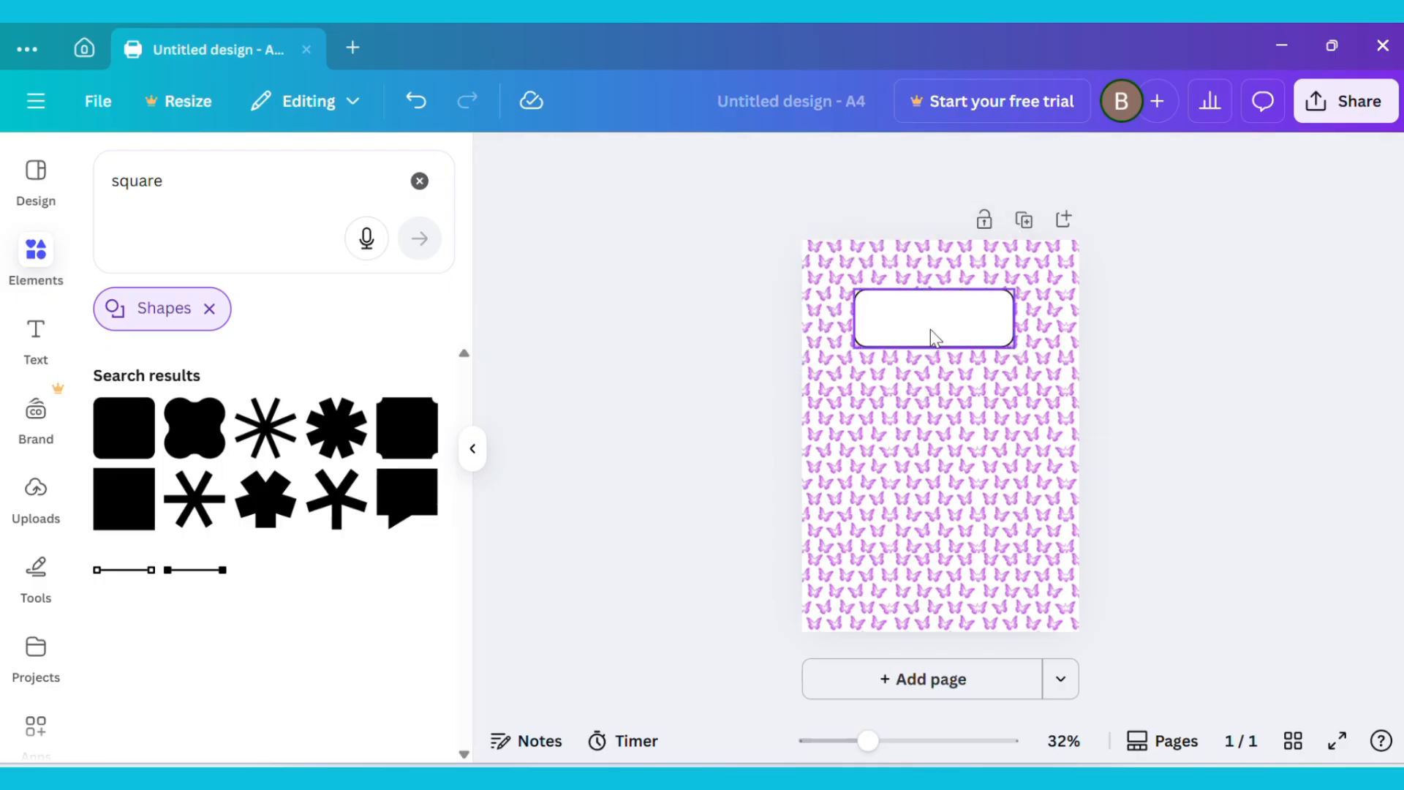
{"action": "left_click", "coordinate": [933, 322]}
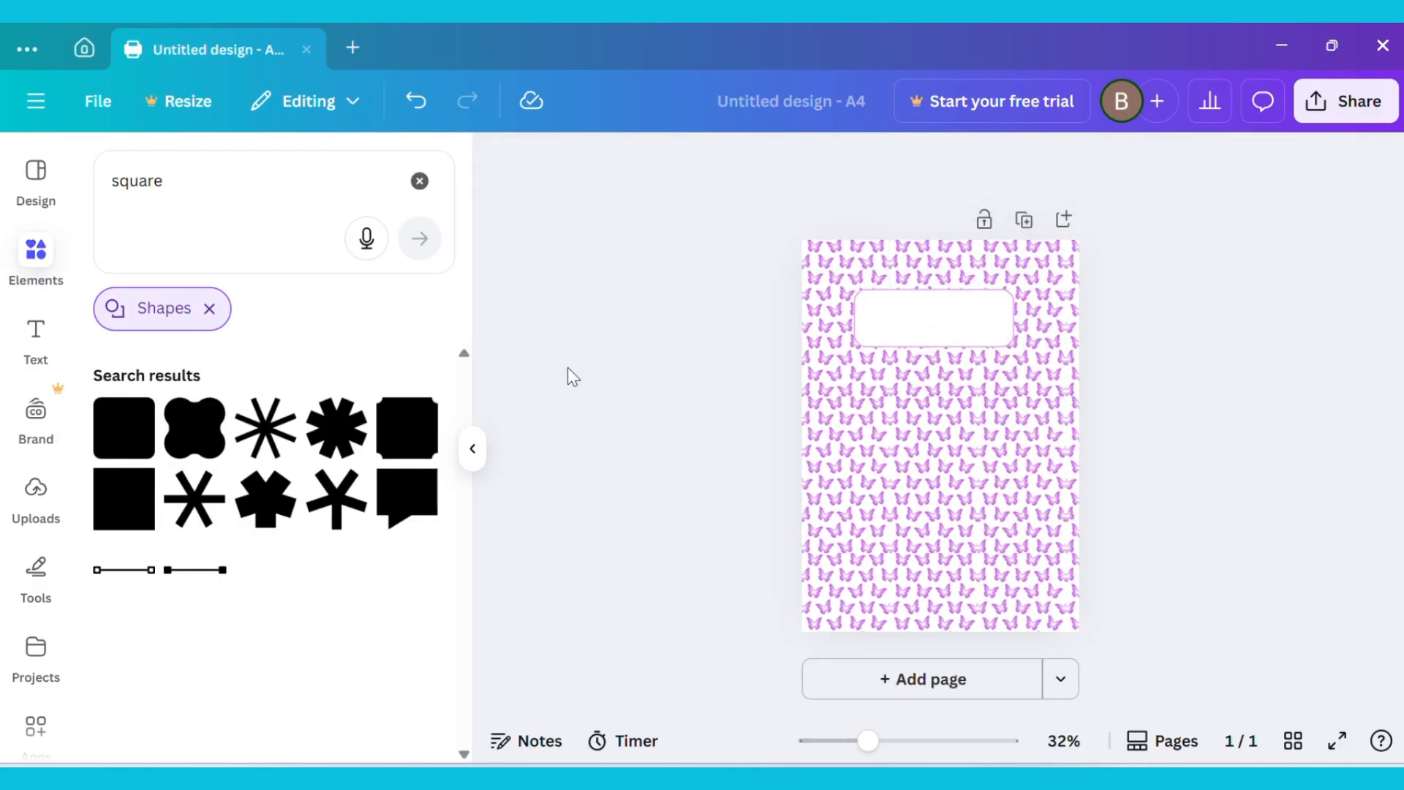
{"action": "left_click", "coordinate": [931, 319]}
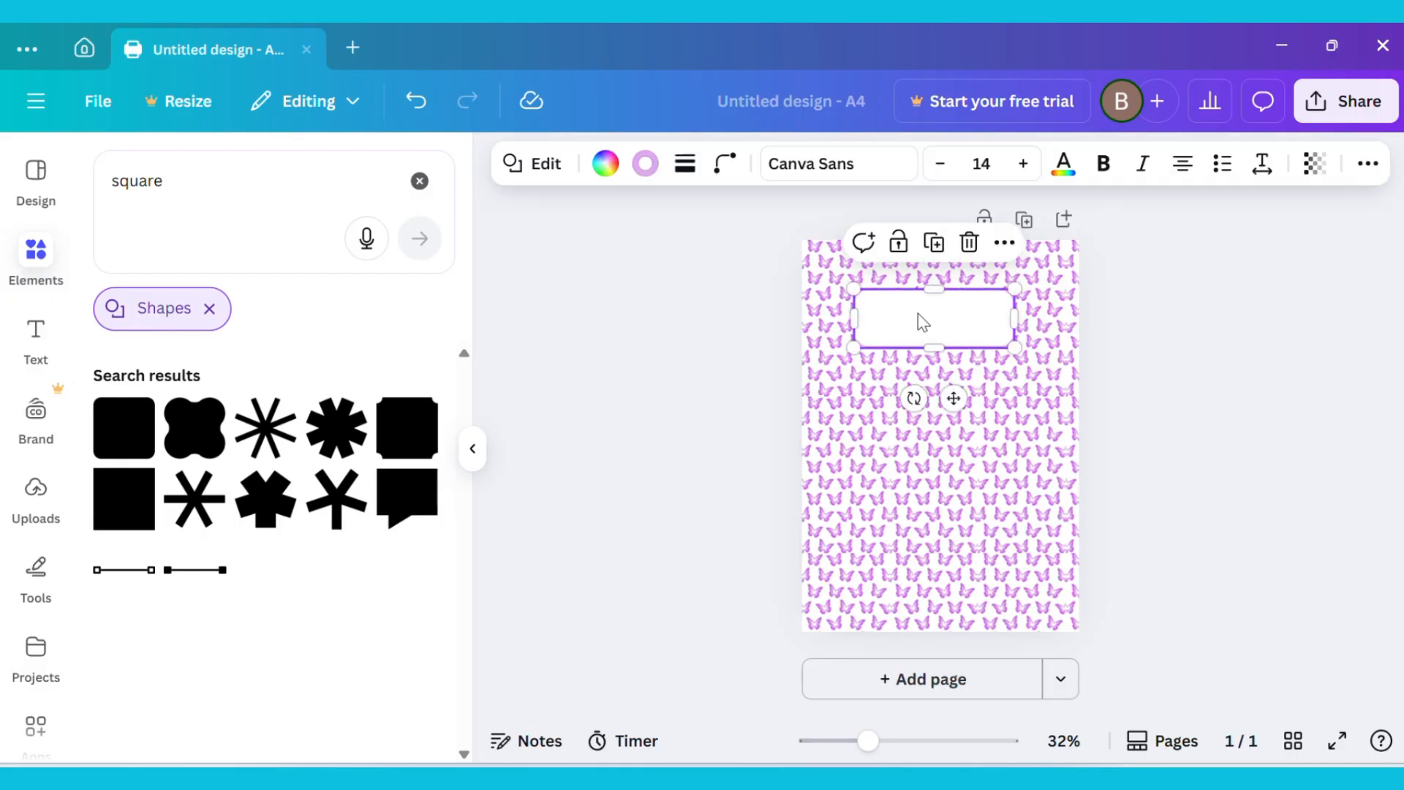
{"action": "left_click", "coordinate": [645, 163]}
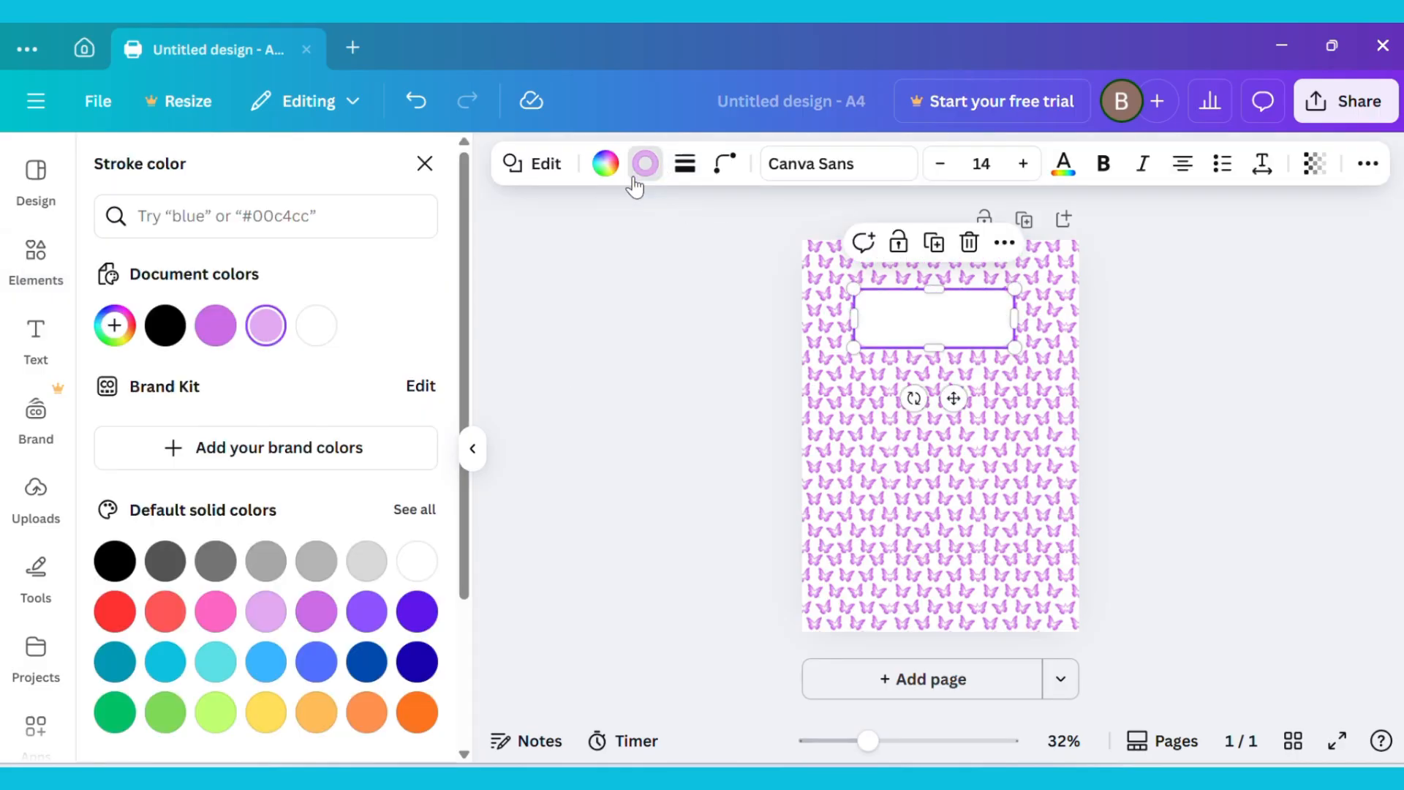
{"action": "left_click", "coordinate": [114, 325]}
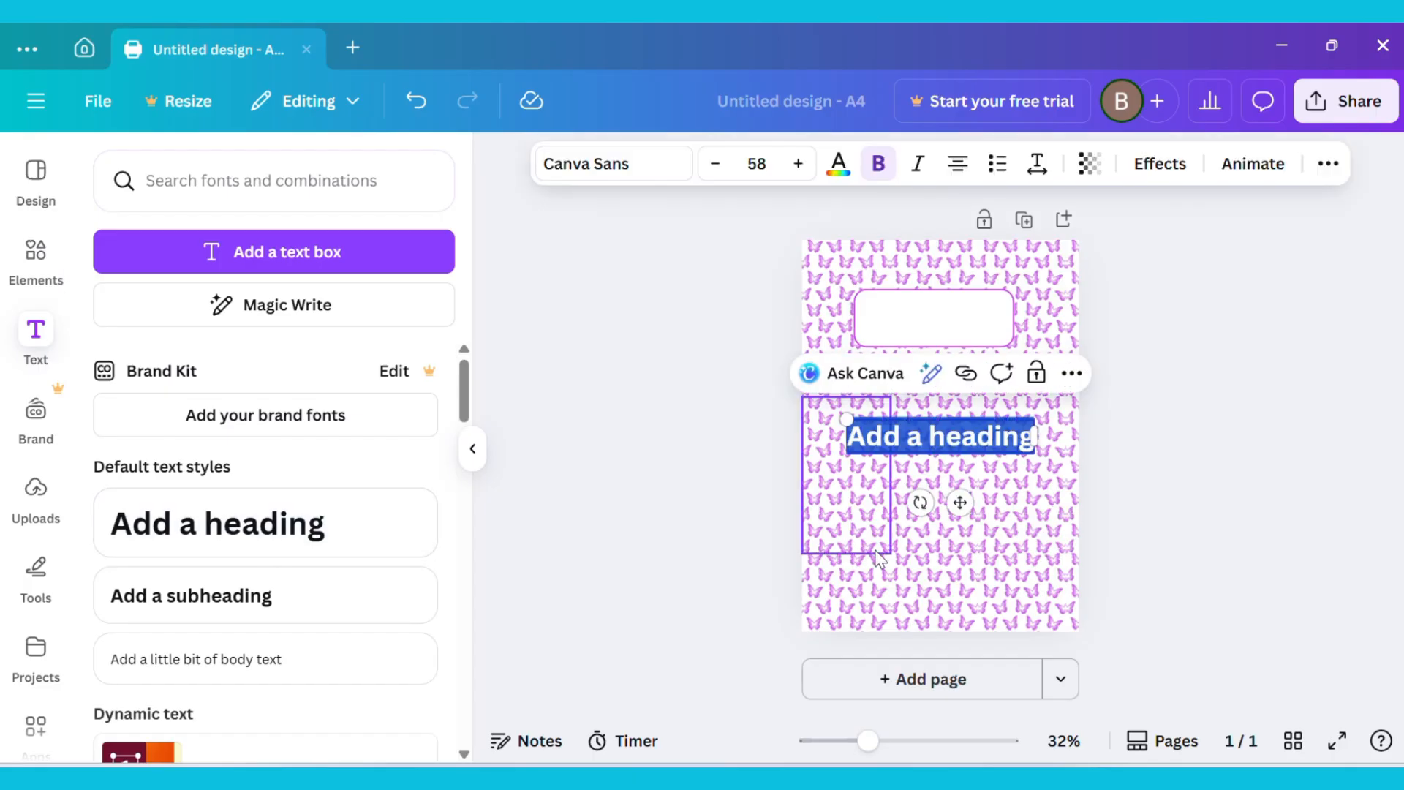
- Write the 'NOTE BOOK' heading and place it inside the white box at the top of the cover
{"action": "type", "text": "NOTE BOOK"}
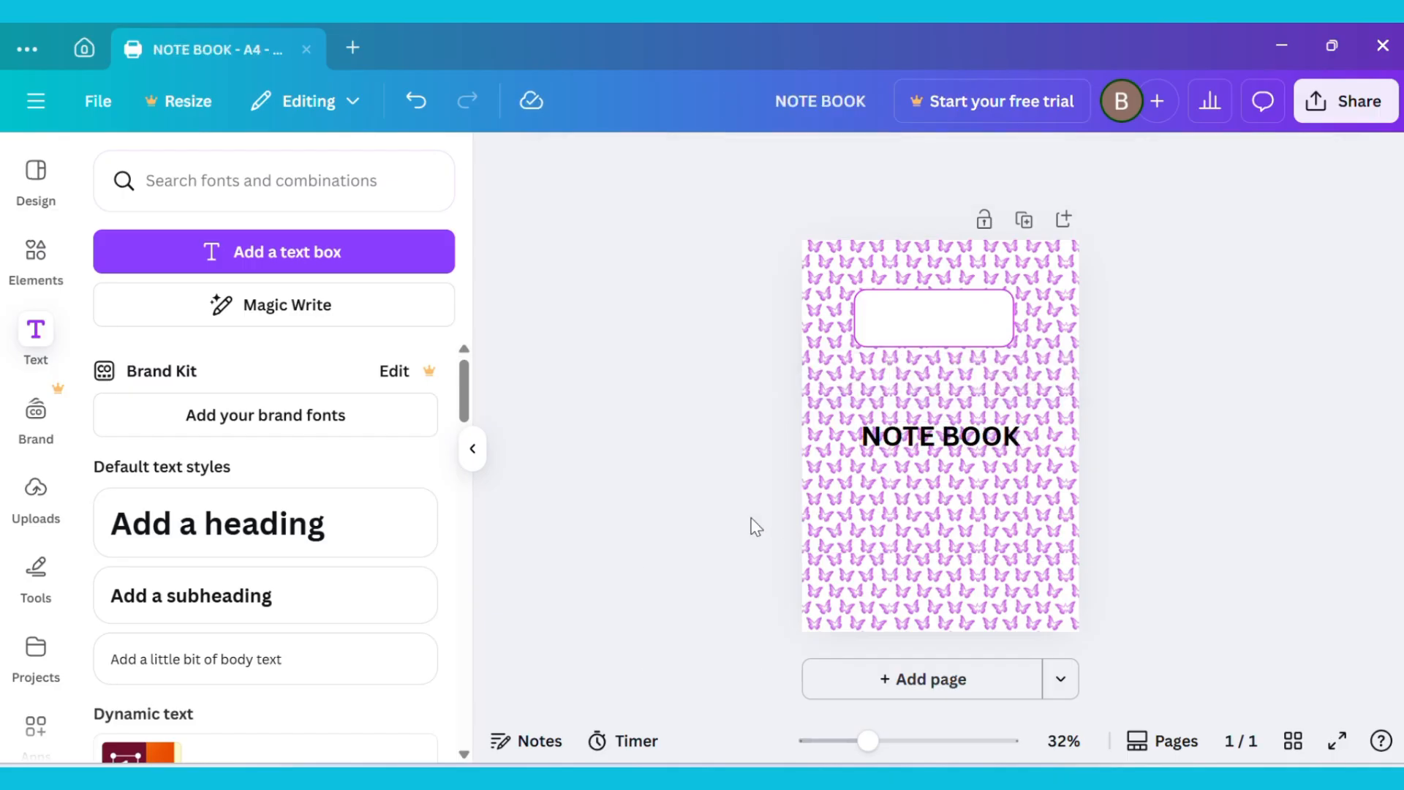
{"action": "left_click", "coordinate": [939, 436]}
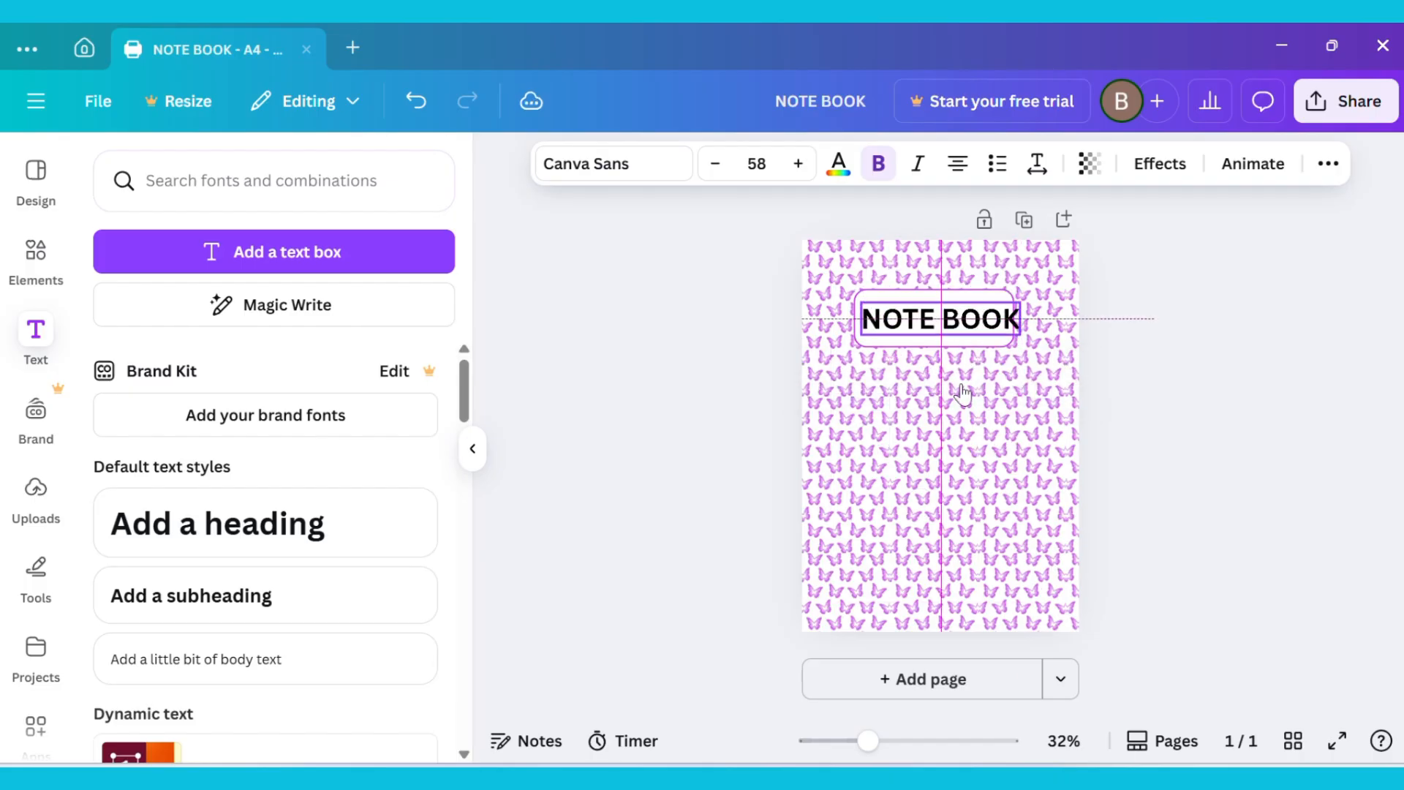
{"action": "left_click", "coordinate": [938, 318]}
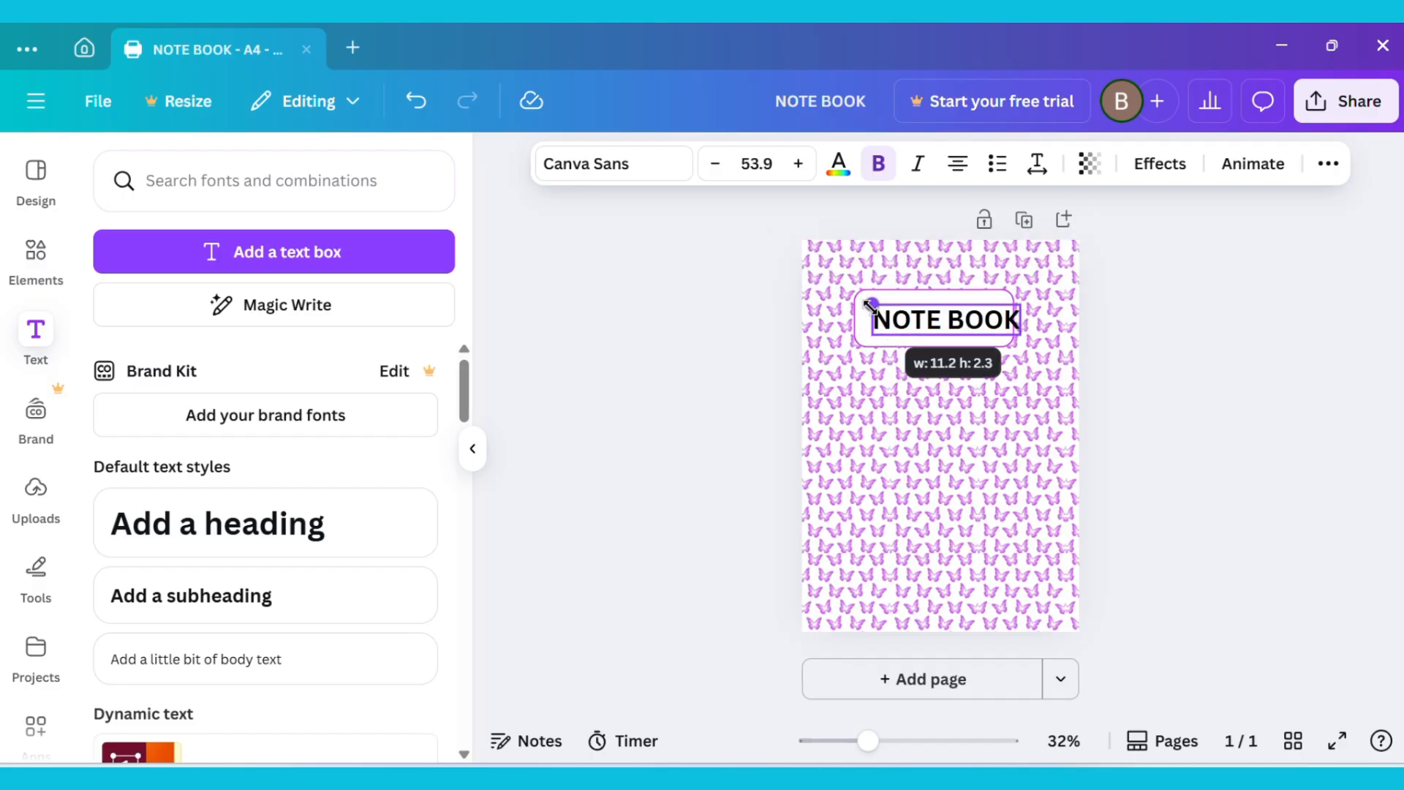
{"action": "left_click", "coordinate": [945, 319]}
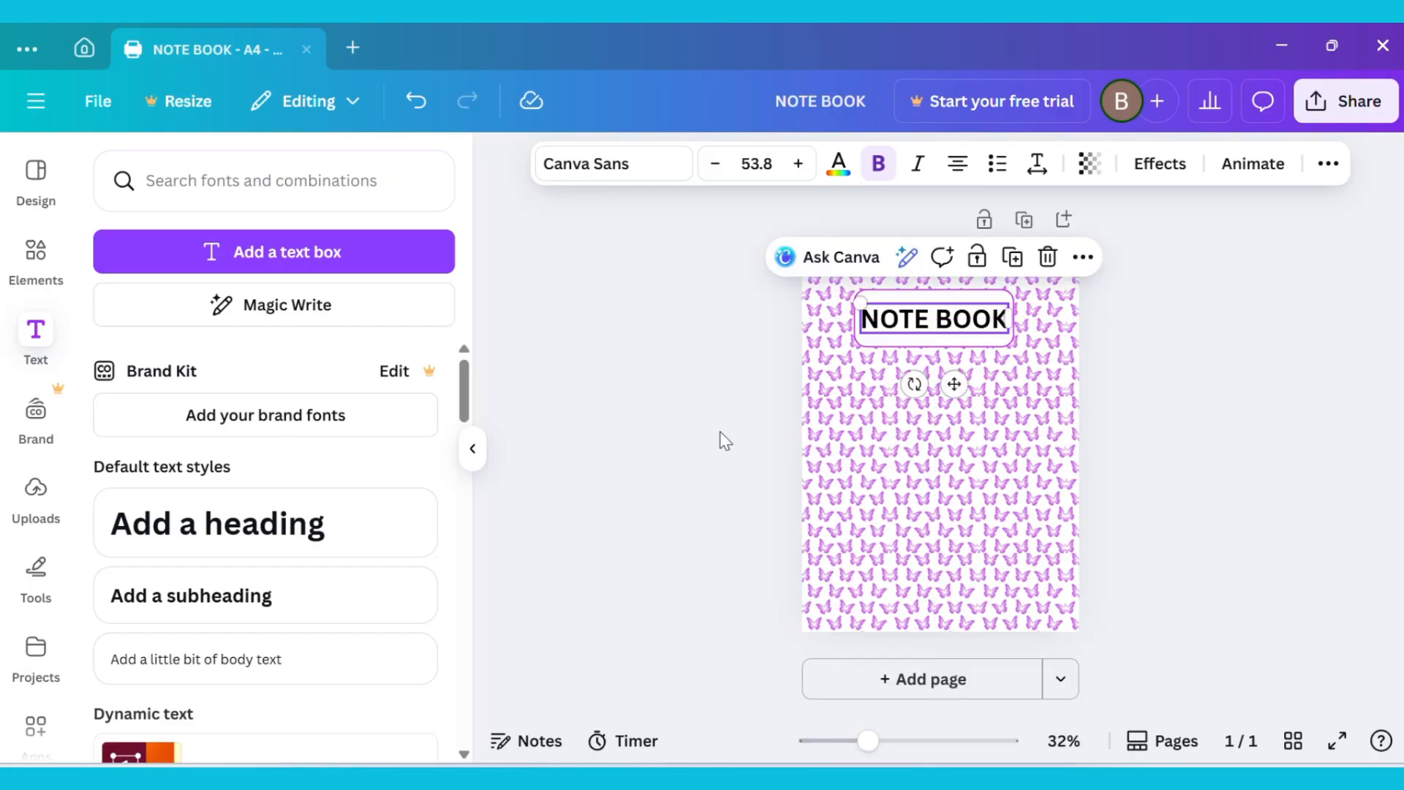
{"action": "left_click", "coordinate": [722, 441]}
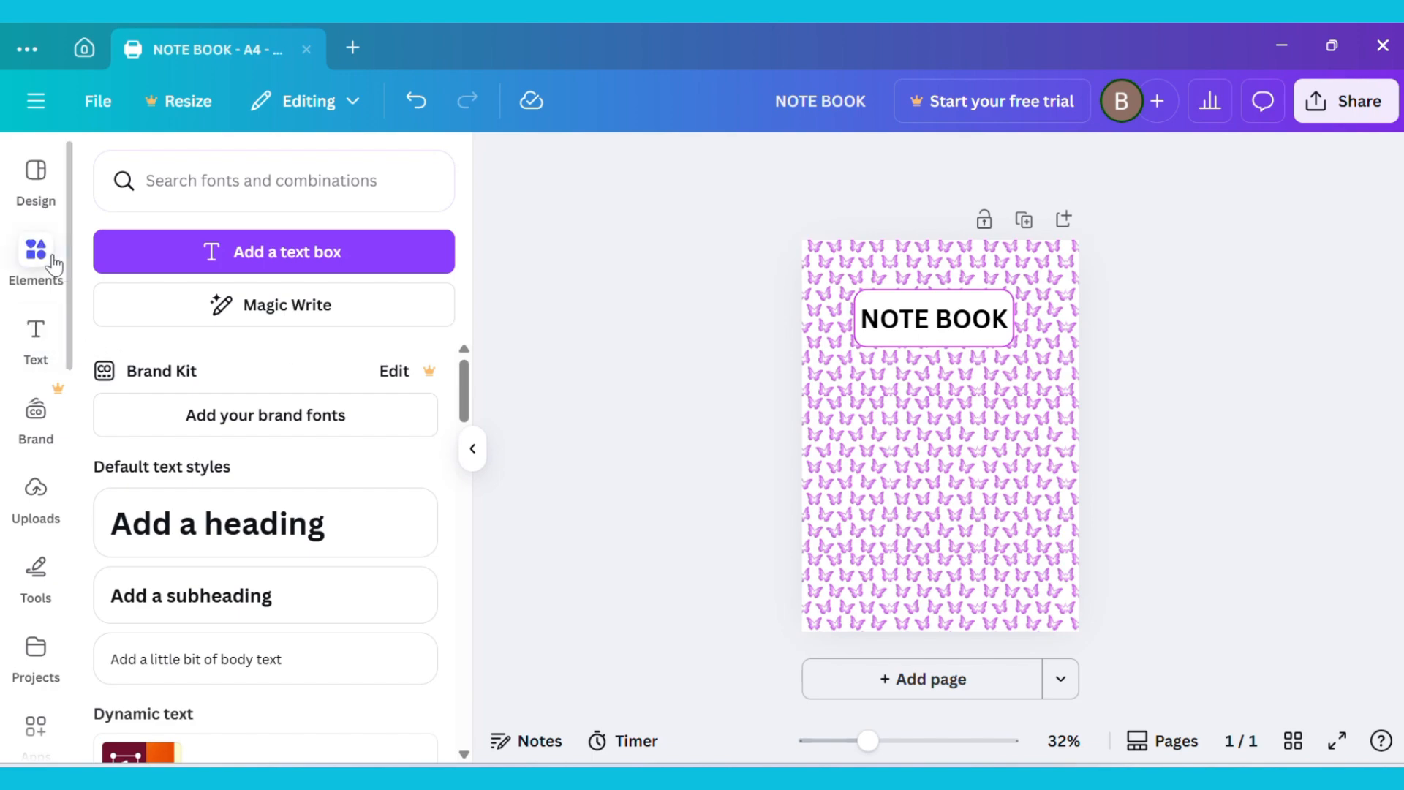
- Add a rounded square and stretch it into a wide rectangle in the lower part of the cover
{"action": "type", "text": "square"}
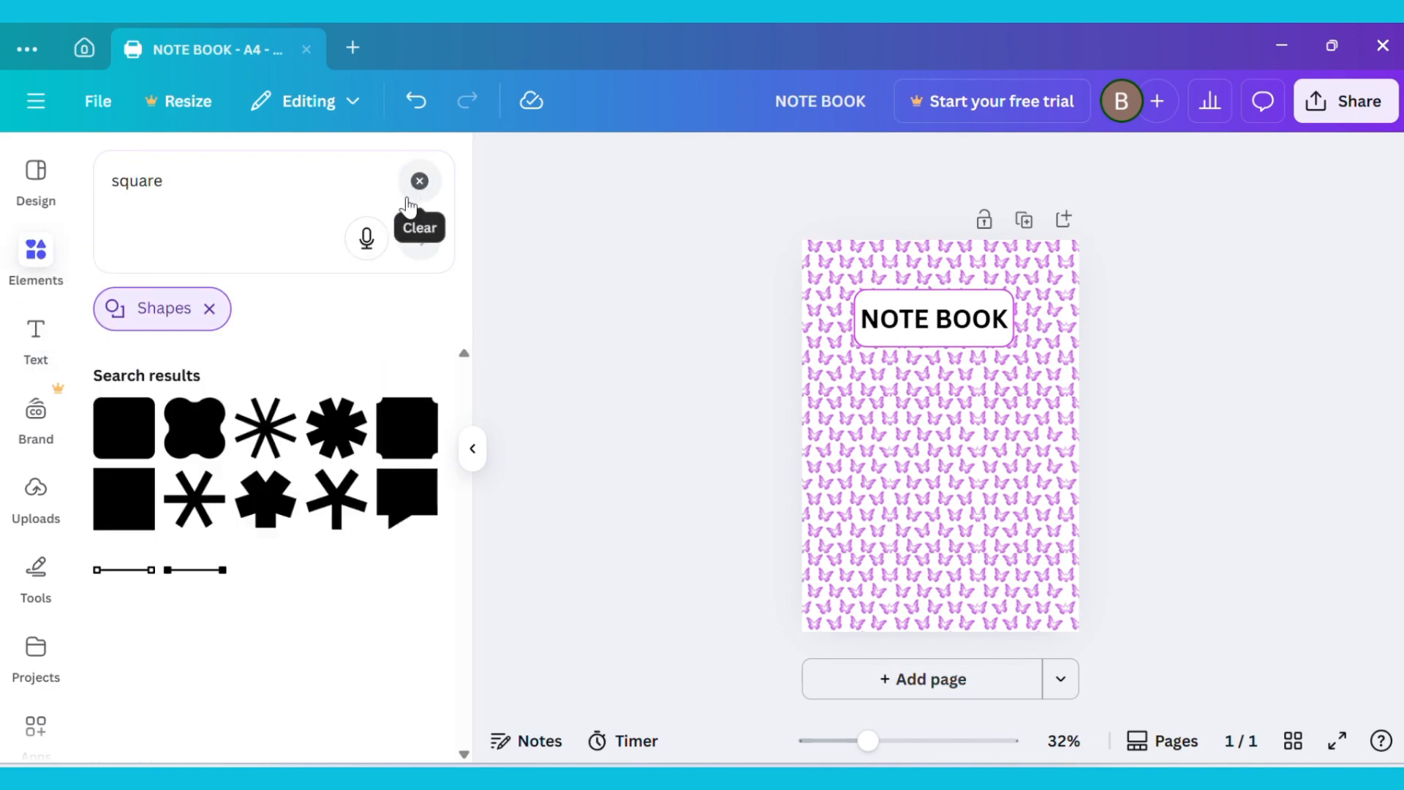
{"action": "mouse_move", "coordinate": [135, 442]}
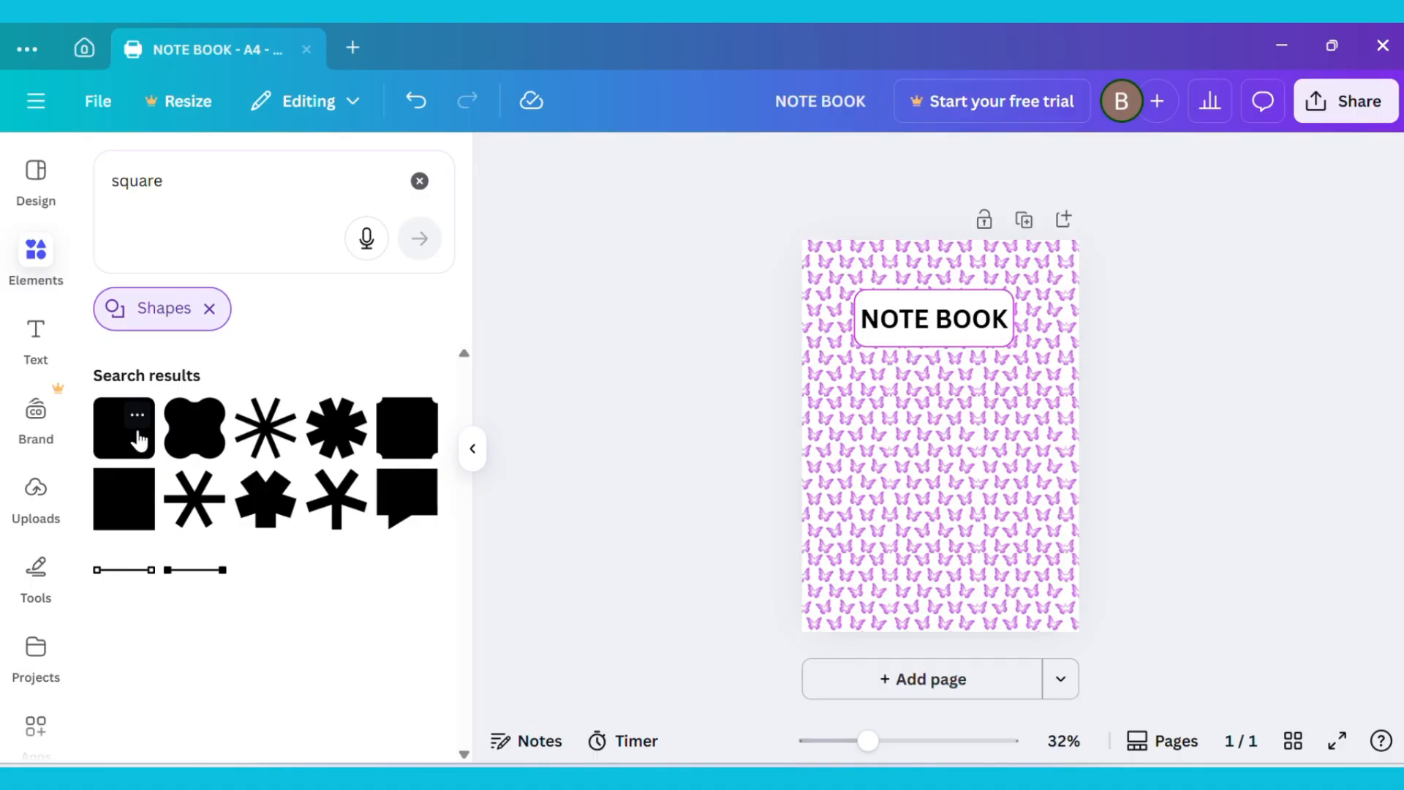
{"action": "left_click", "coordinate": [123, 427]}
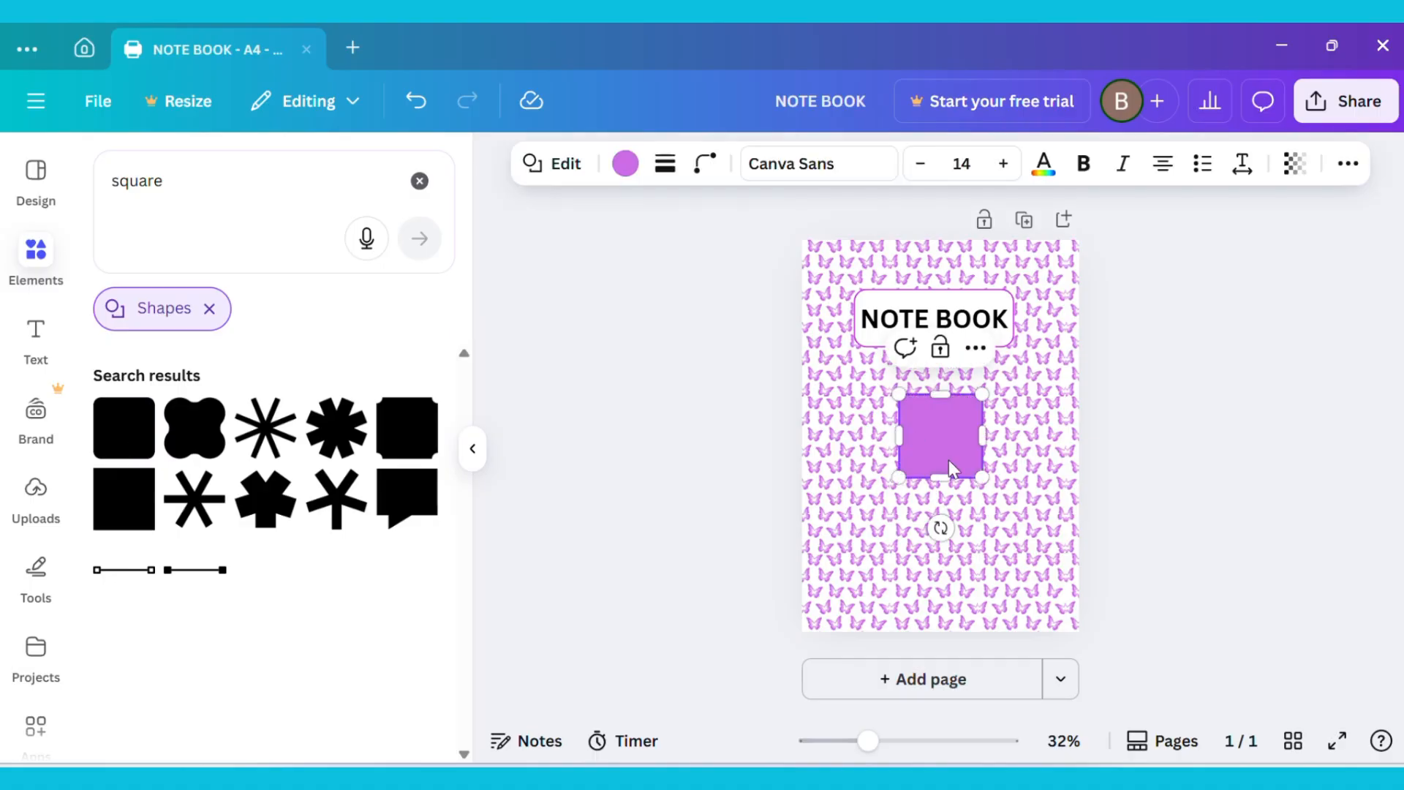
{"action": "left_click_drag", "start_coordinate": [940, 436], "coordinate": [896, 546]}
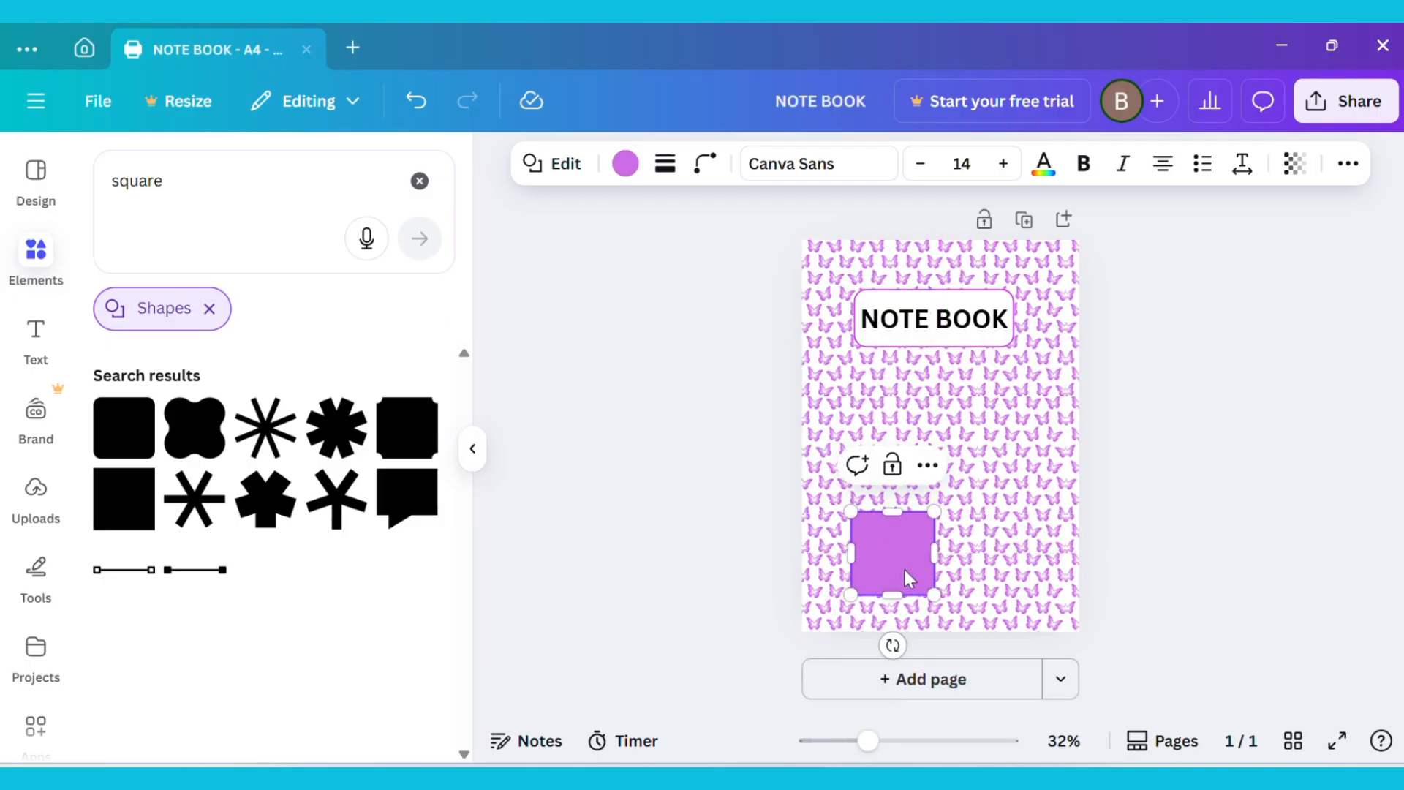
{"action": "left_click_drag", "start_coordinate": [935, 553], "coordinate": [1039, 556]}
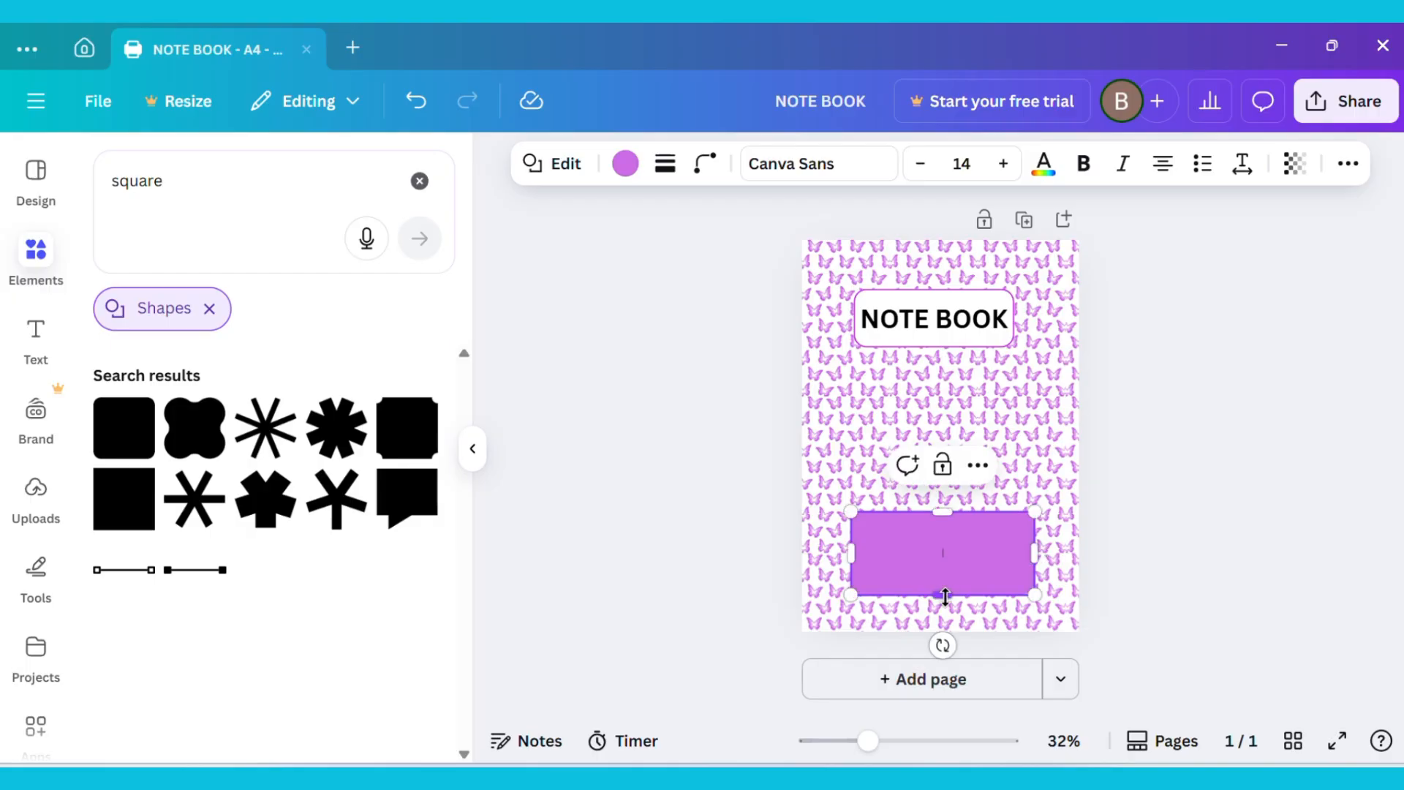
{"action": "left_click_drag", "start_coordinate": [944, 597], "coordinate": [935, 604]}
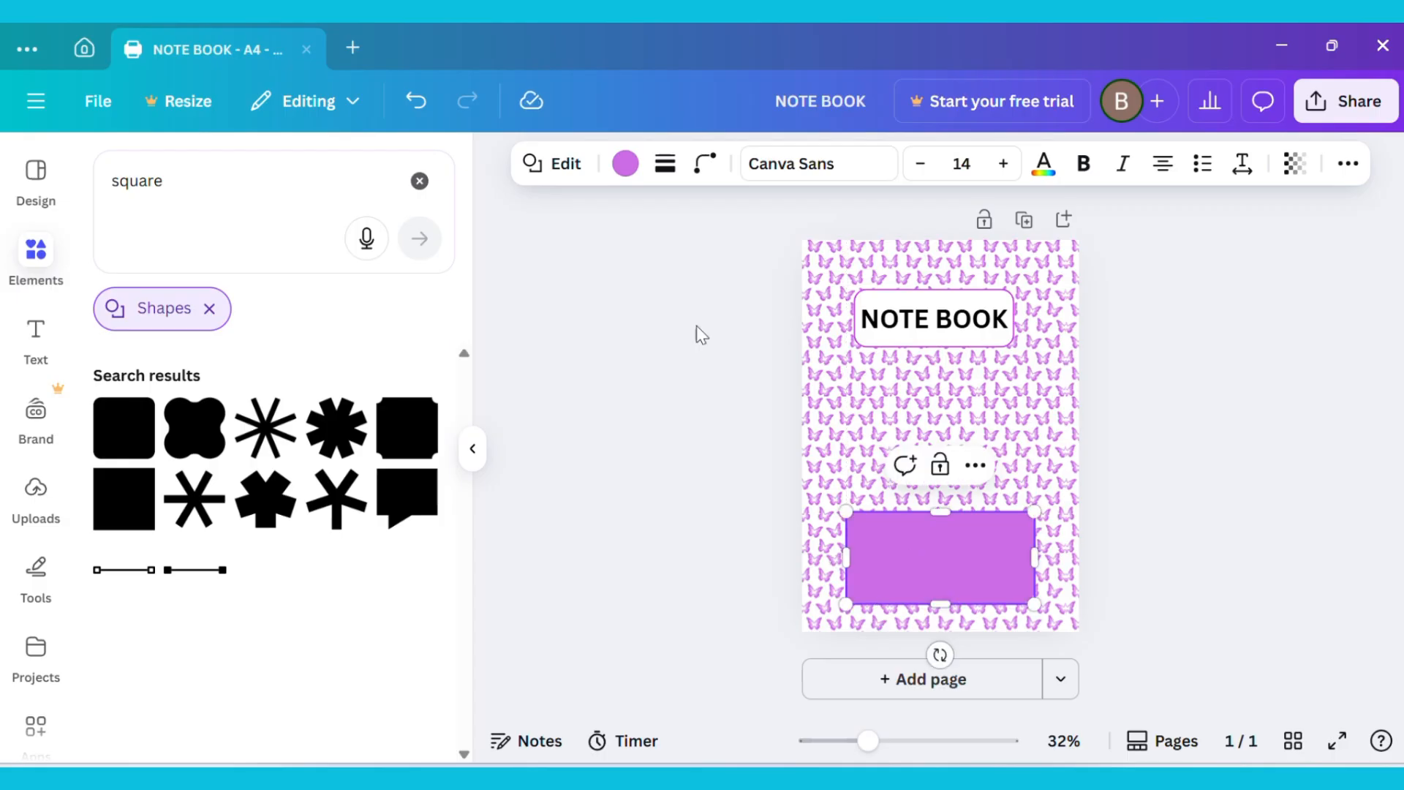
- Make the lower rectangle white with a solid weight-4 border in Light lavender
{"action": "left_click", "coordinate": [626, 164]}
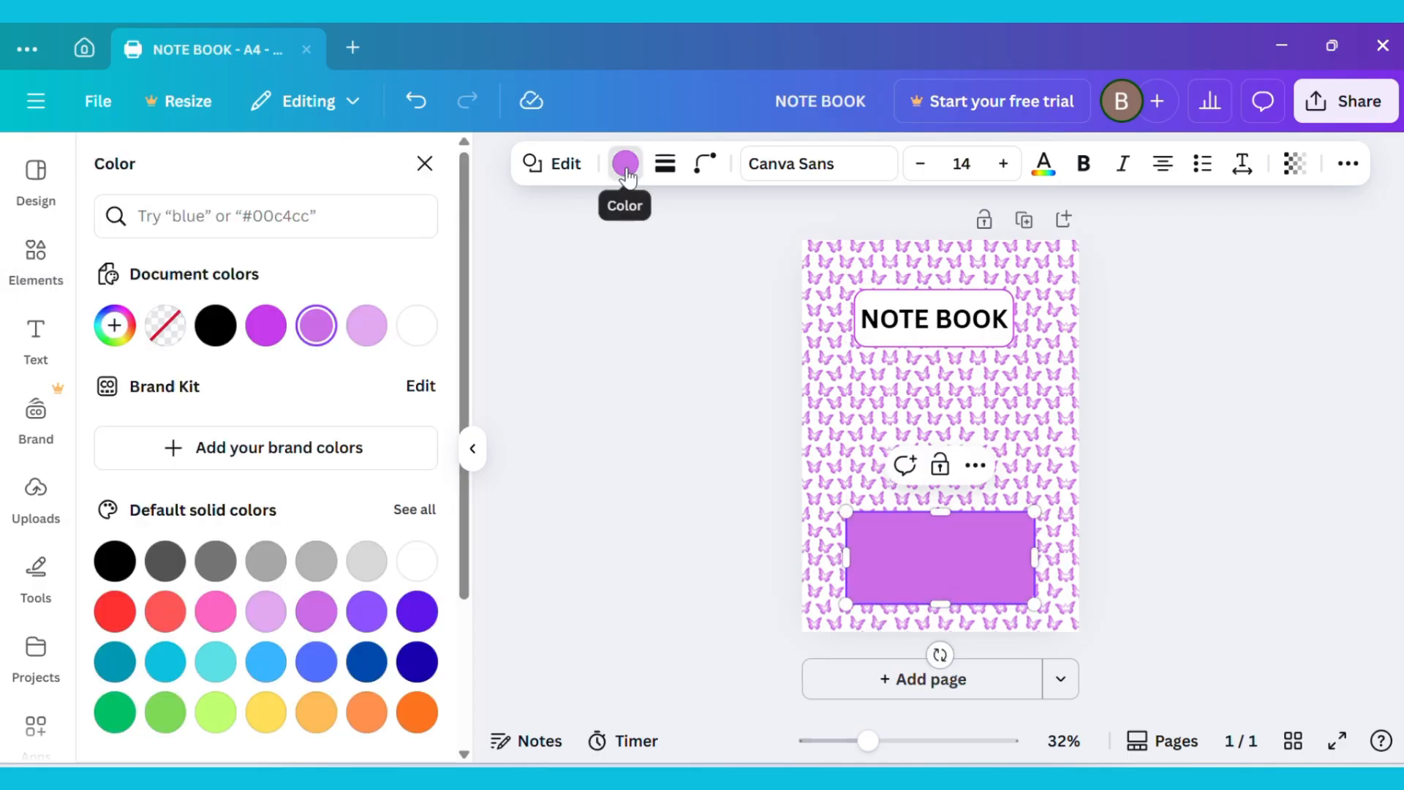
{"action": "mouse_move", "coordinate": [417, 327]}
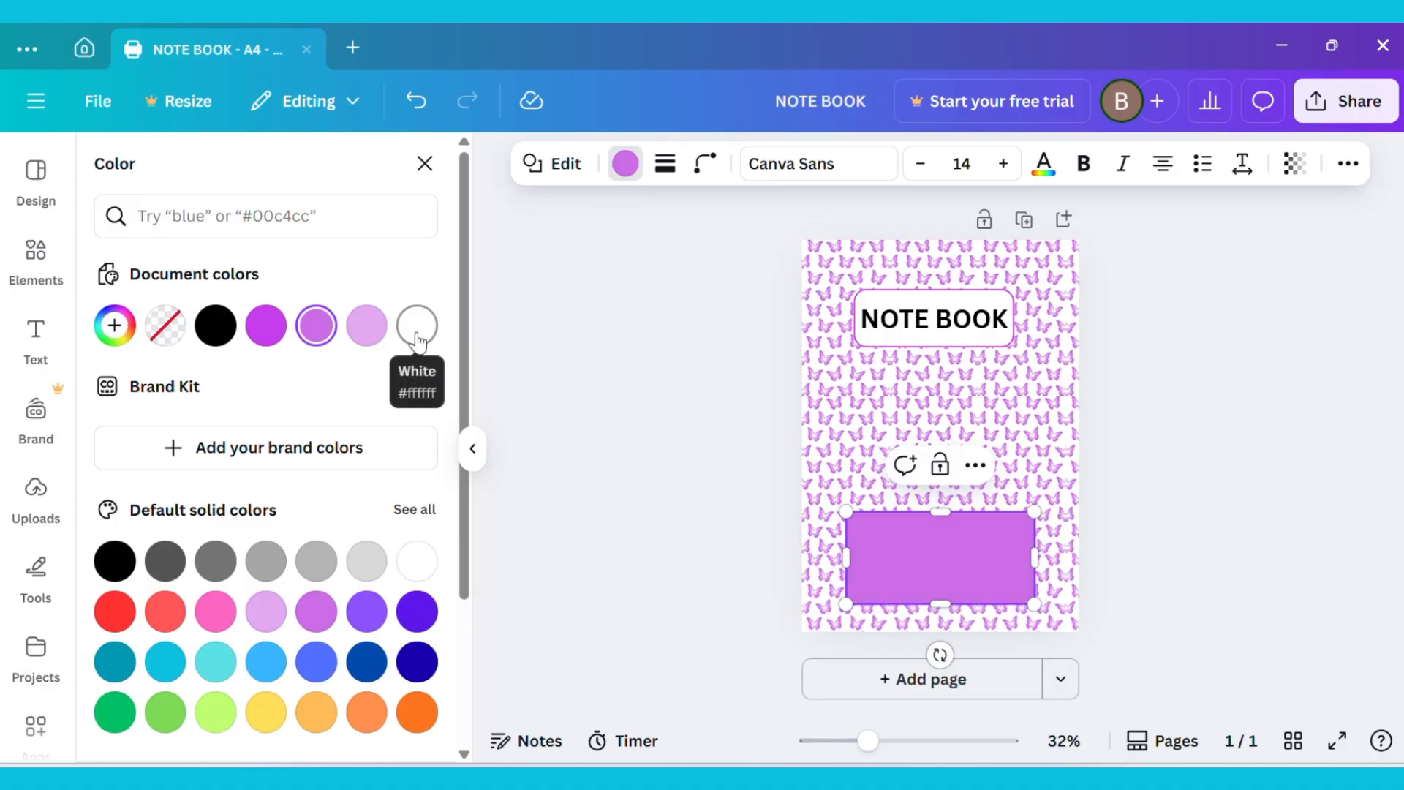
{"action": "left_click", "coordinate": [416, 324]}
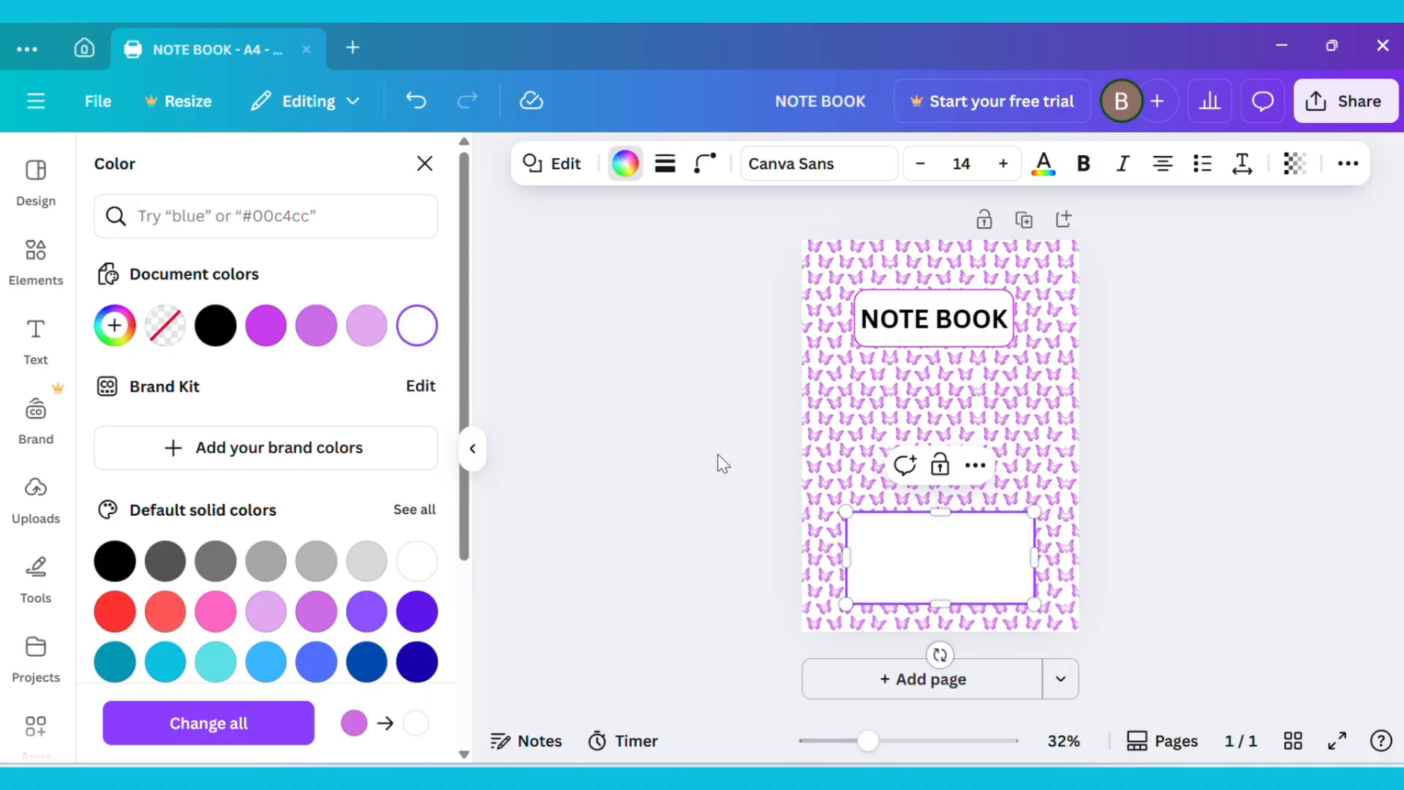
{"action": "left_click", "coordinate": [664, 164]}
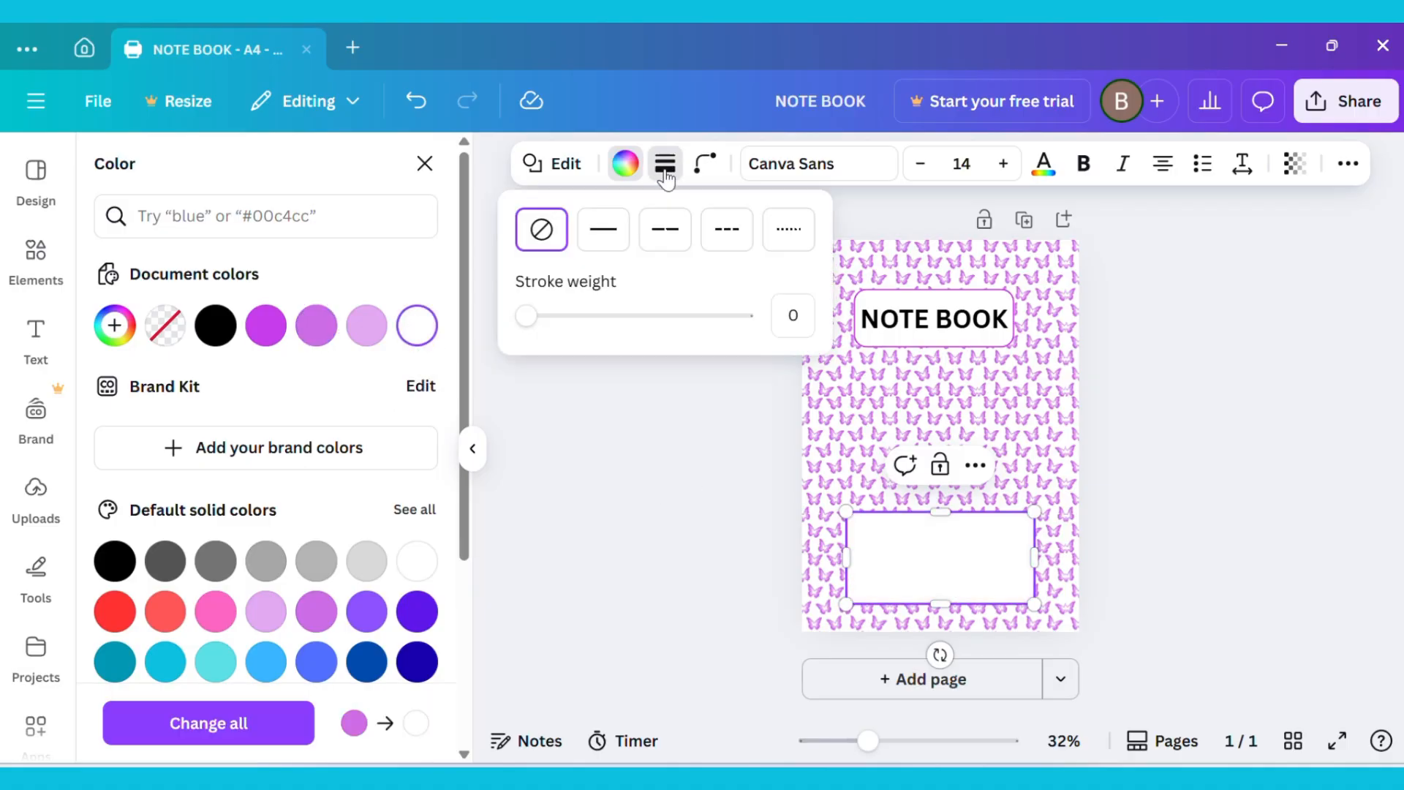
{"action": "left_click", "coordinate": [602, 228]}
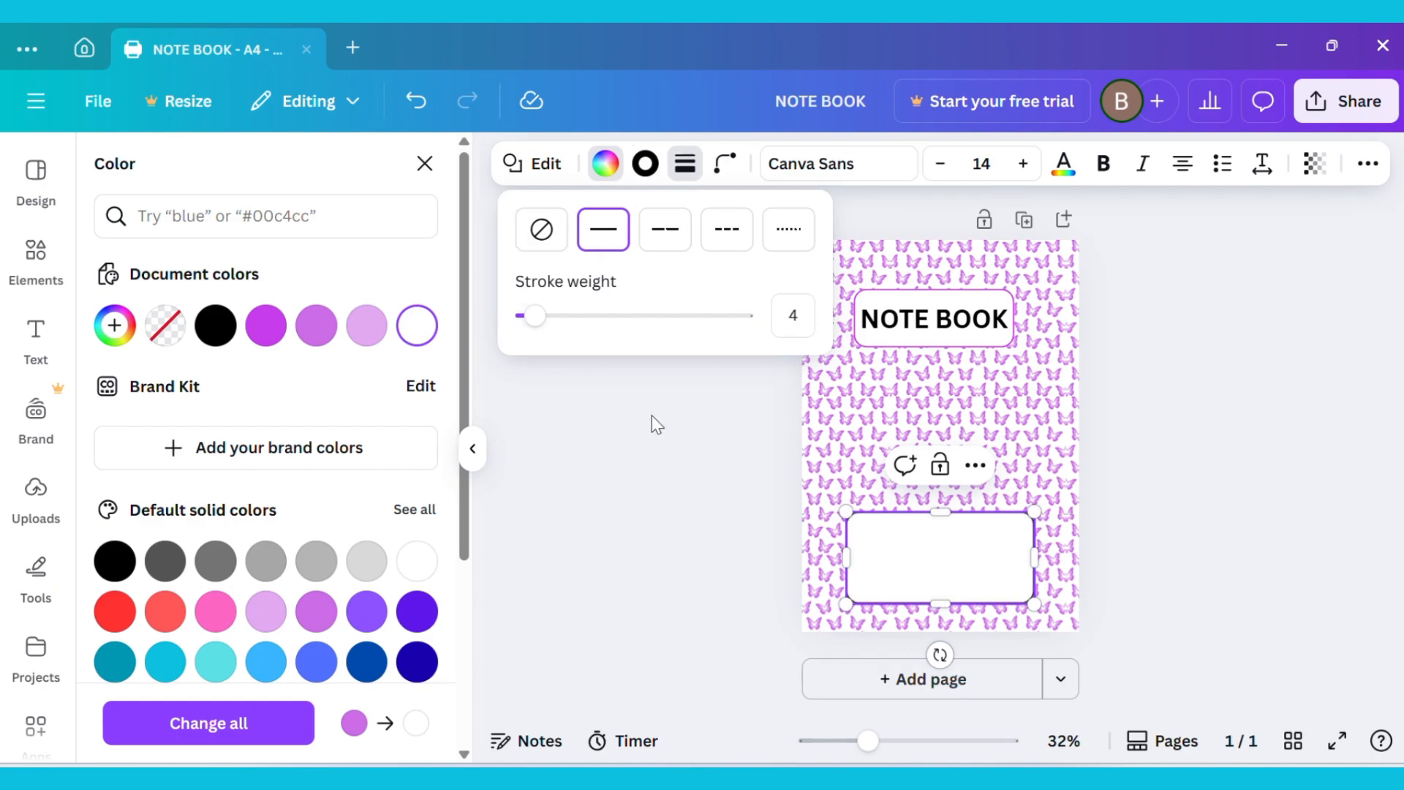
{"action": "left_click", "coordinate": [939, 559]}
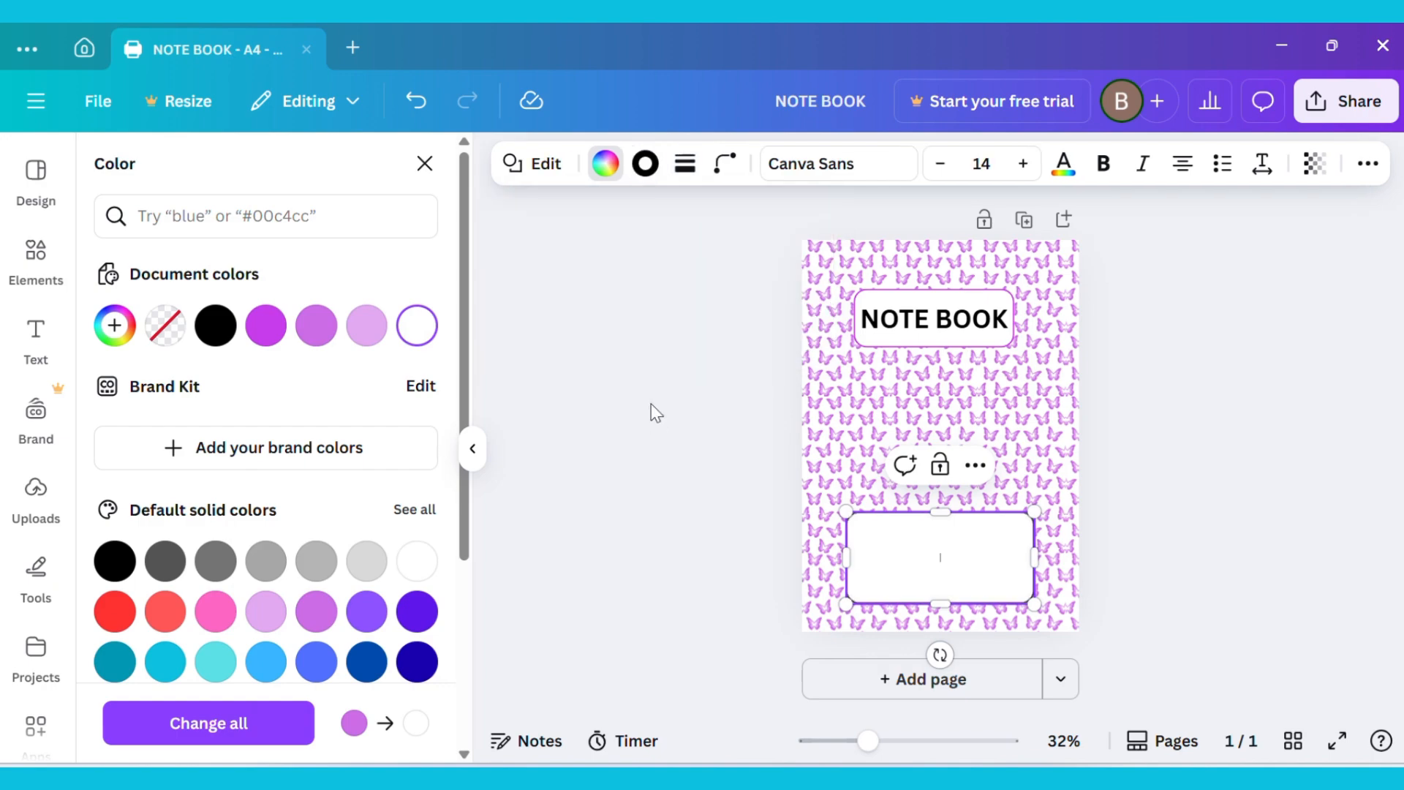
{"action": "left_click", "coordinate": [645, 163]}
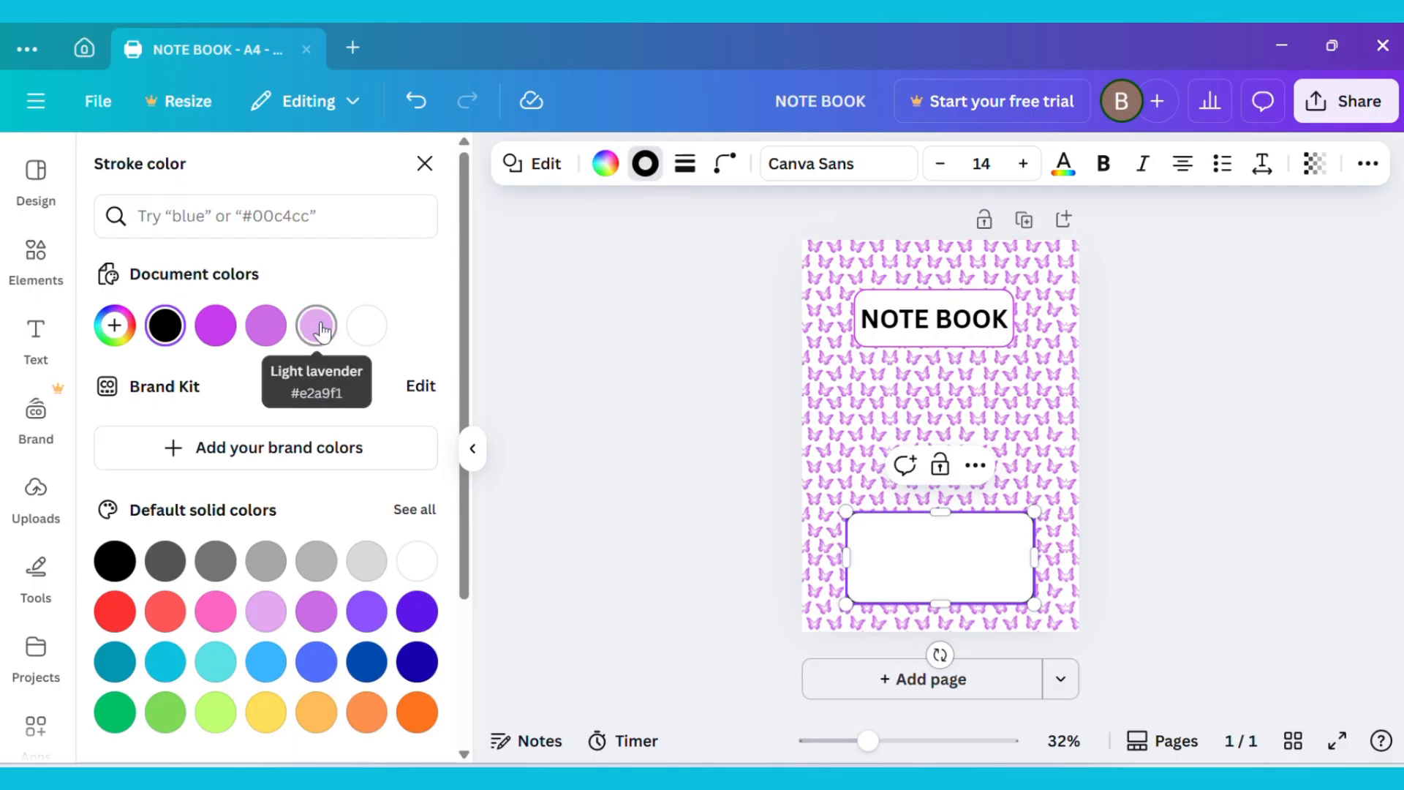
{"action": "left_click", "coordinate": [316, 325]}
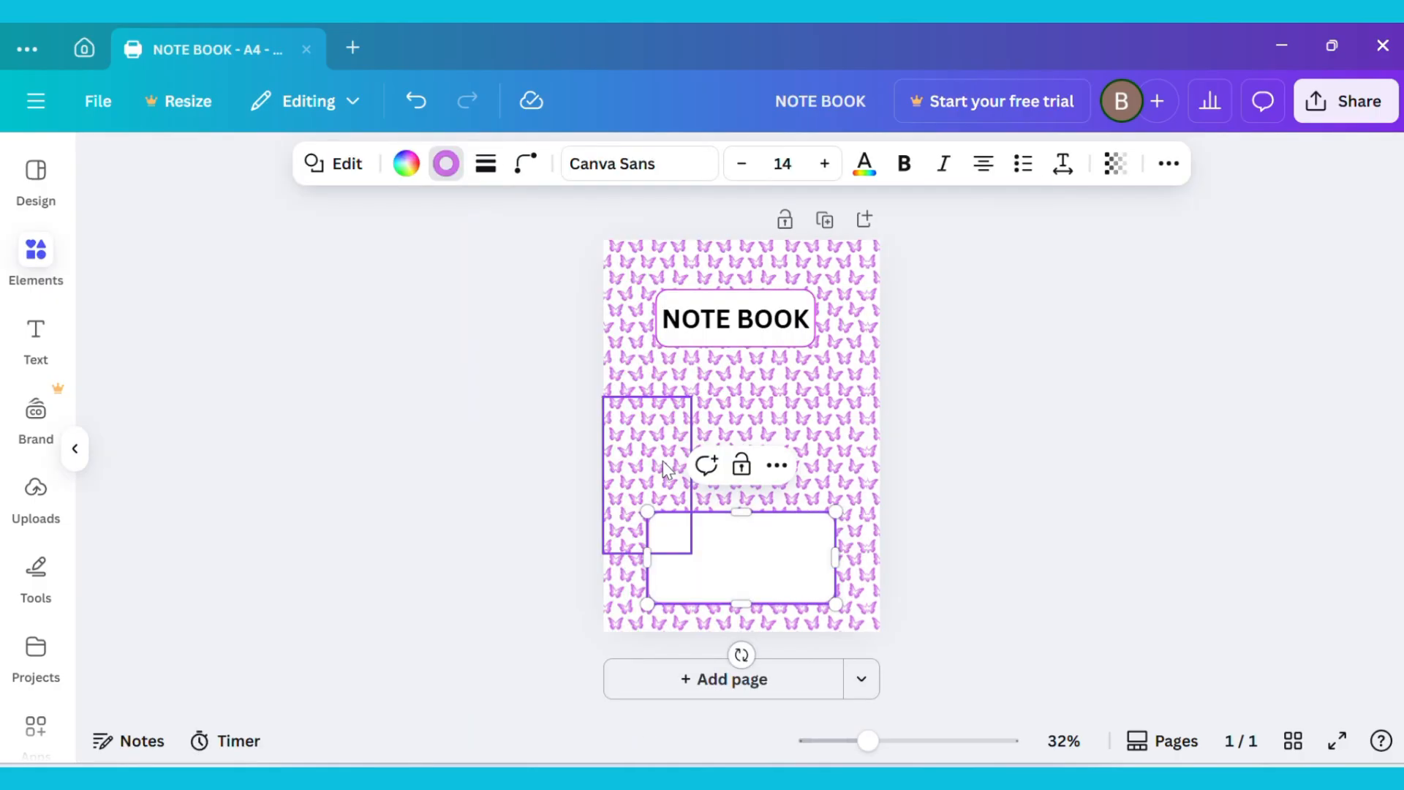
- Add a plain line from the Elements 'LINE' search into the cover's white box
{"action": "left_click", "coordinate": [35, 250]}
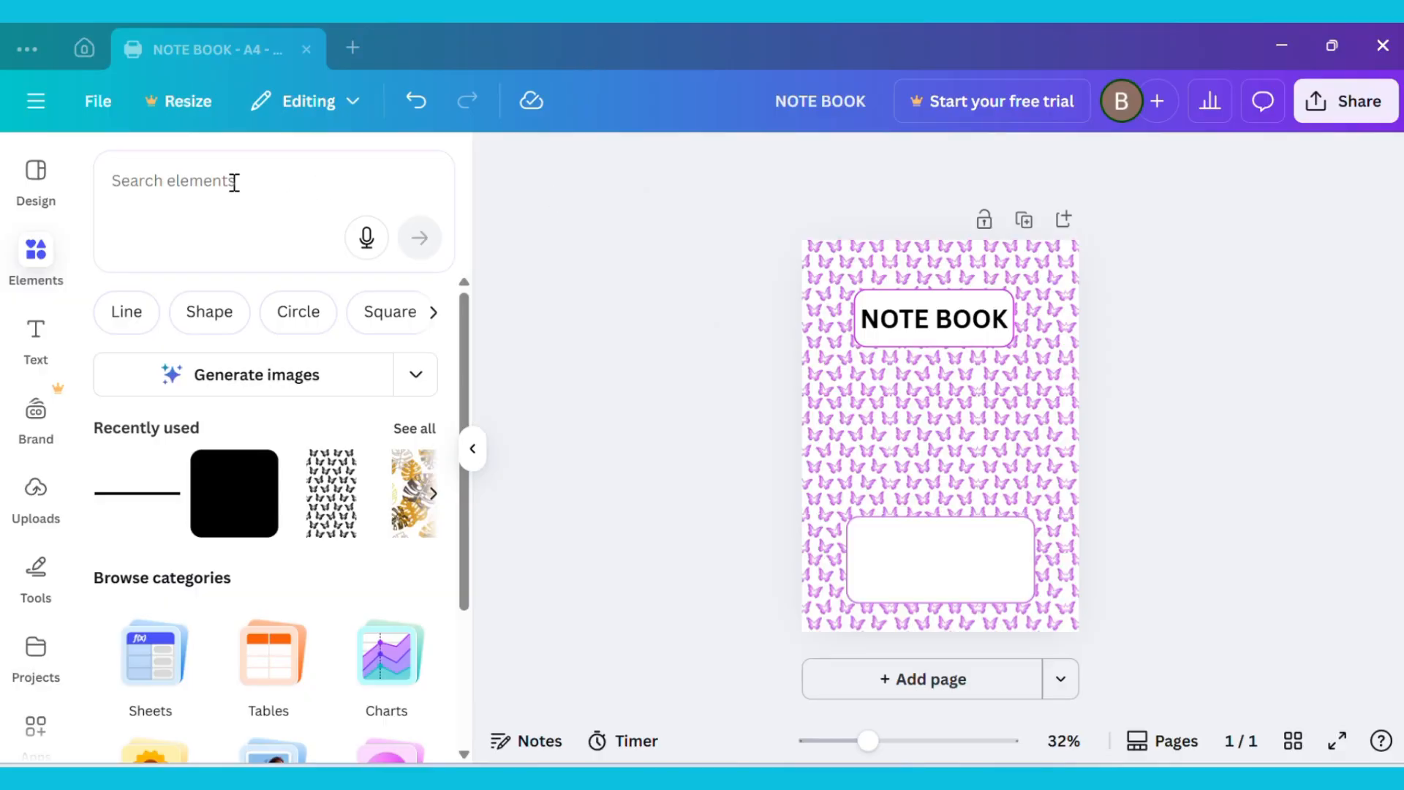
{"action": "type", "text": "LINE"}
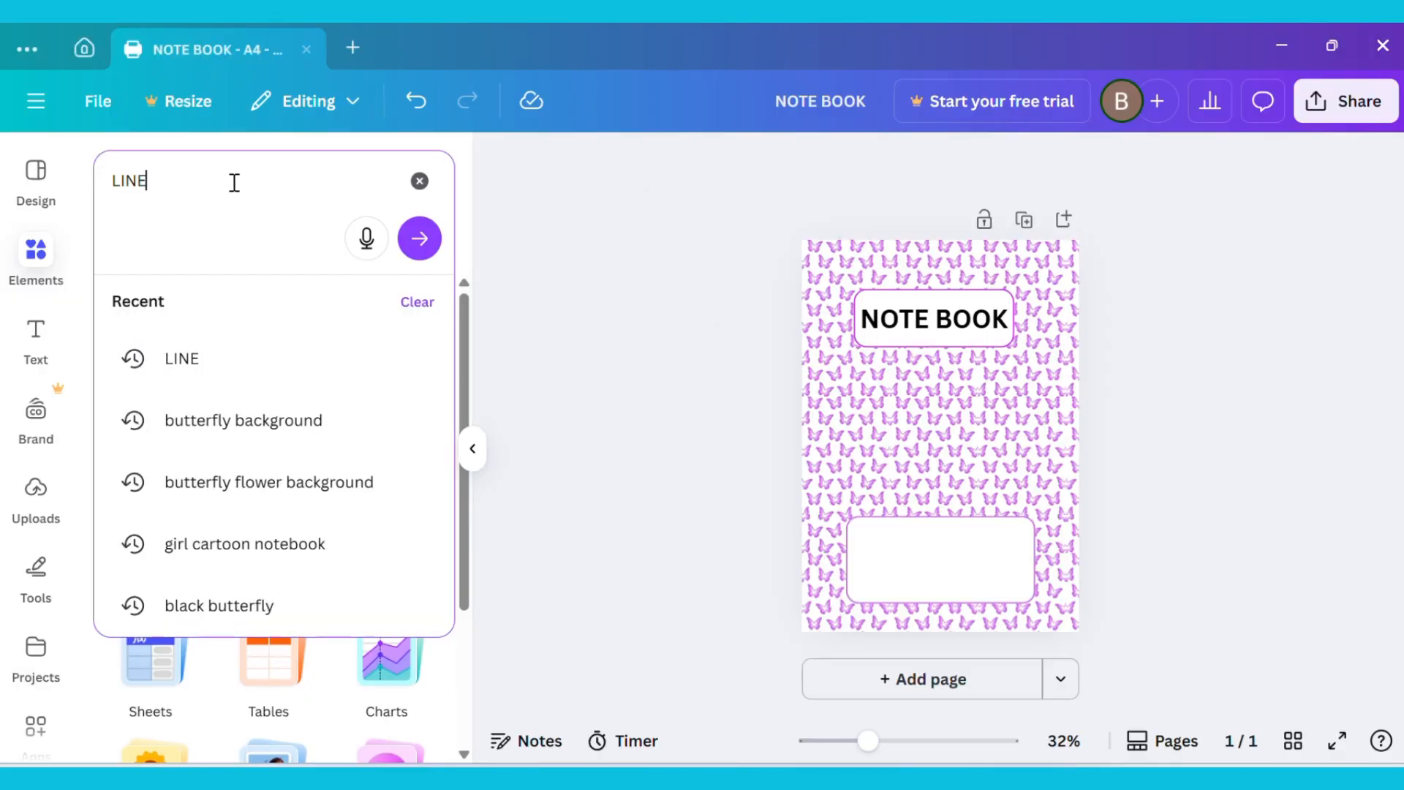
{"action": "left_click", "coordinate": [418, 238]}
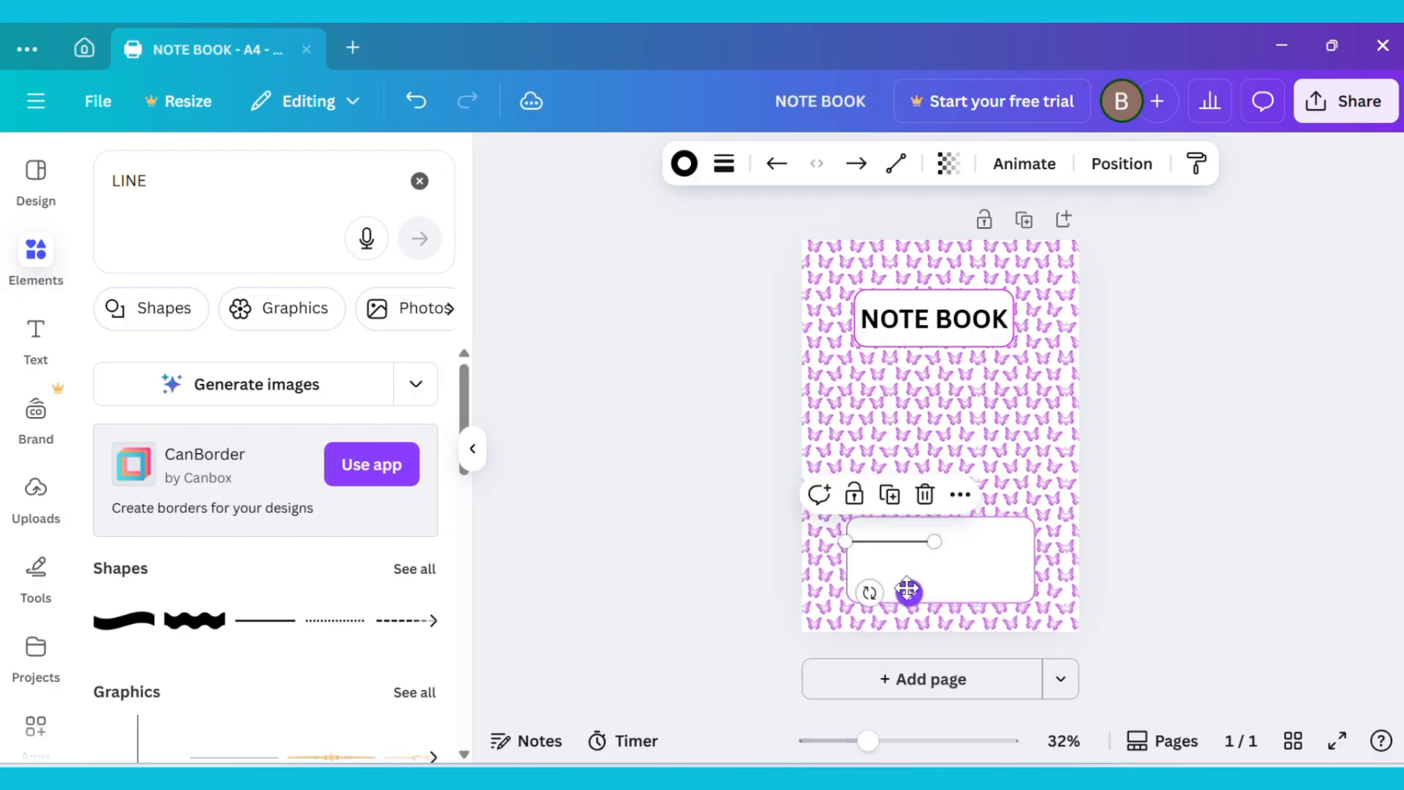
{"action": "left_click_drag", "start_coordinate": [866, 740], "coordinate": [913, 741]}
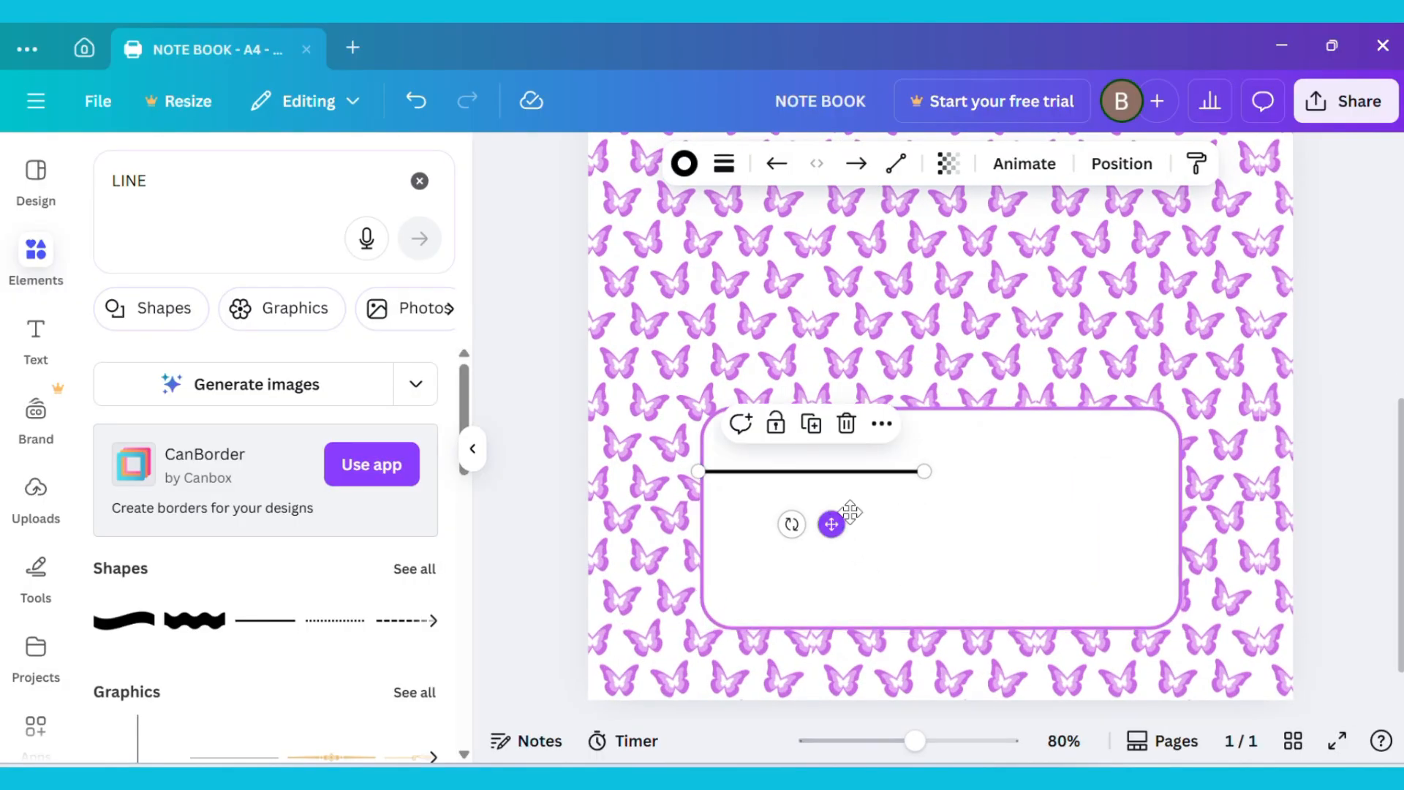
- Stretch the line horizontally so it spans the box edge to edge
{"action": "left_click_drag", "start_coordinate": [925, 471], "coordinate": [1131, 471]}
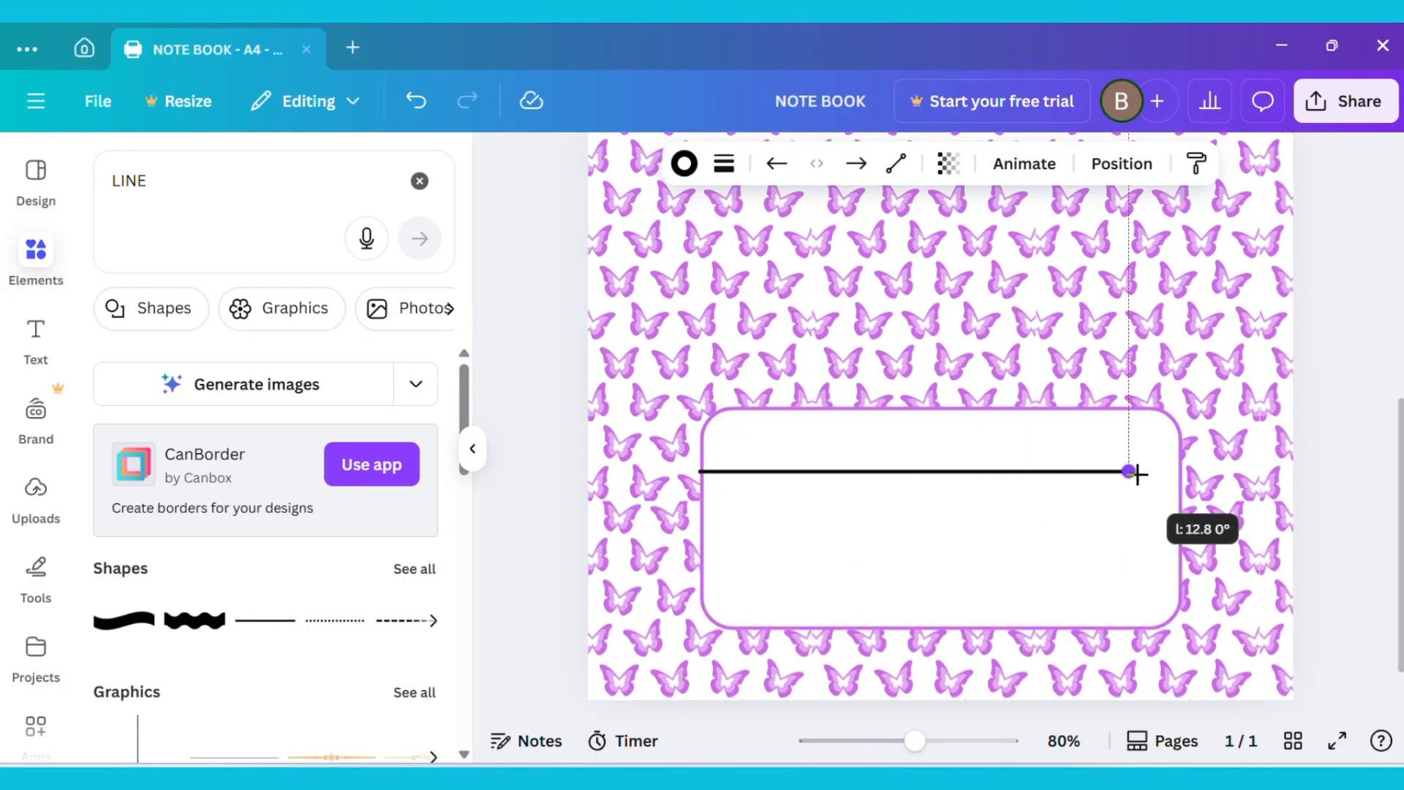
{"action": "left_click_drag", "start_coordinate": [1131, 473], "coordinate": [1176, 473]}
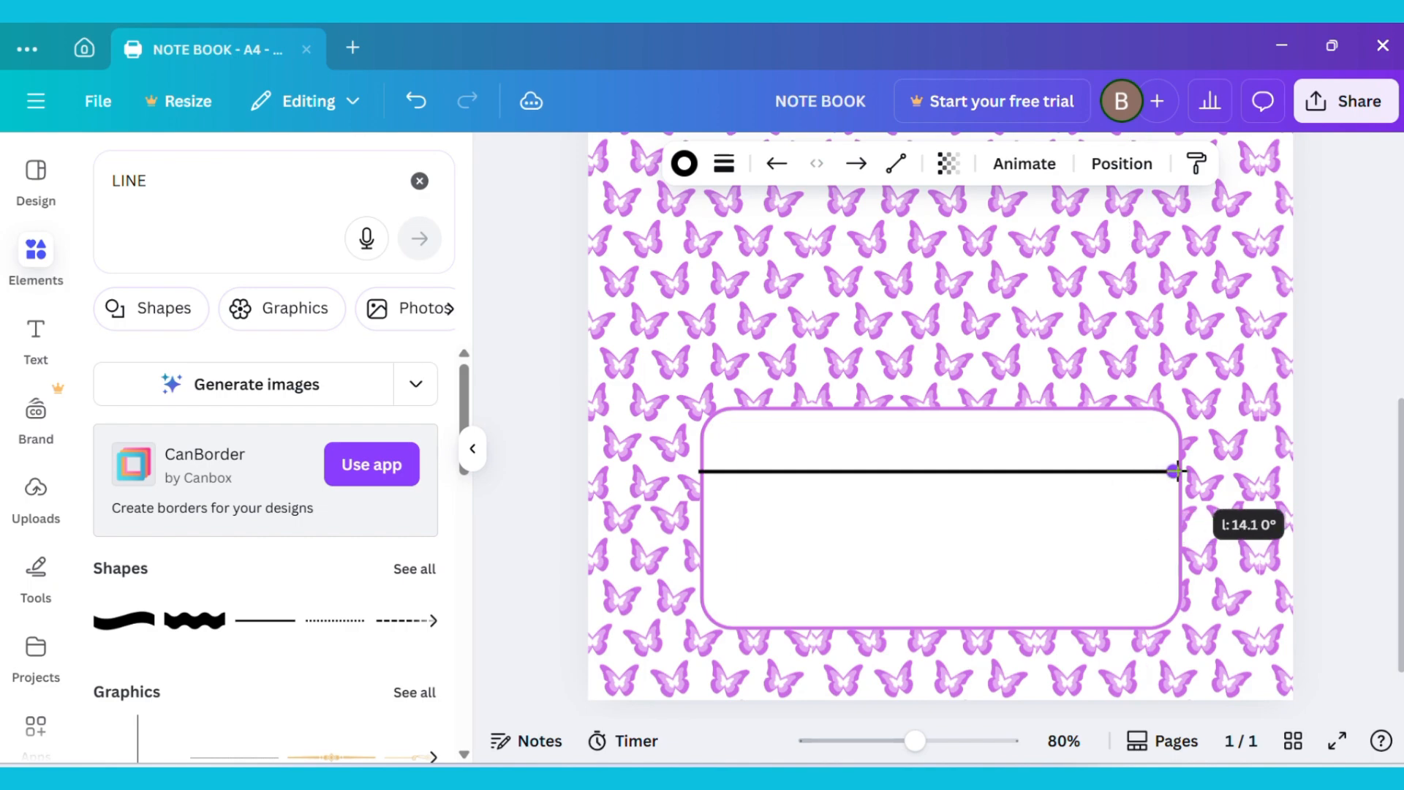
{"action": "left_click_drag", "start_coordinate": [1177, 472], "coordinate": [1182, 472]}
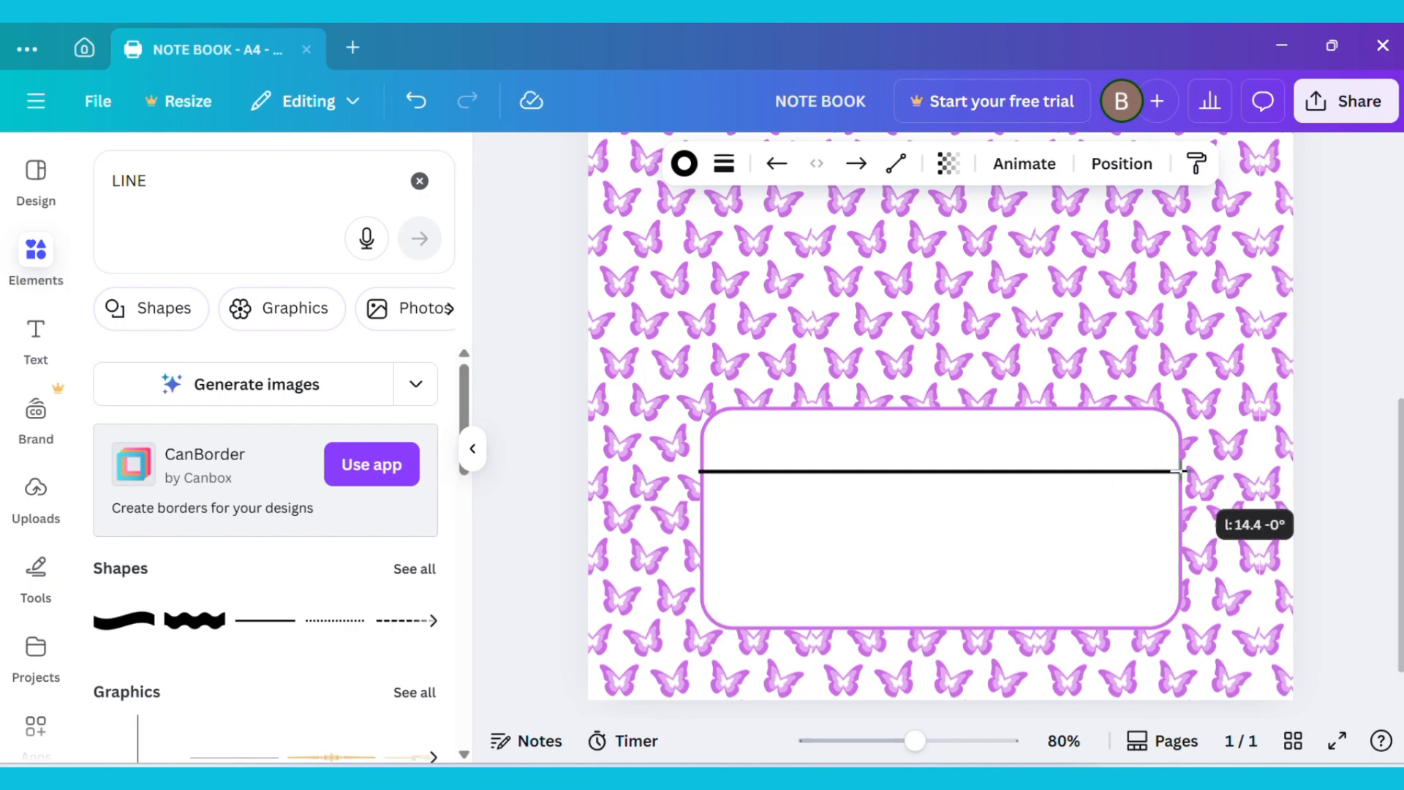
{"action": "left_click", "coordinate": [939, 471]}
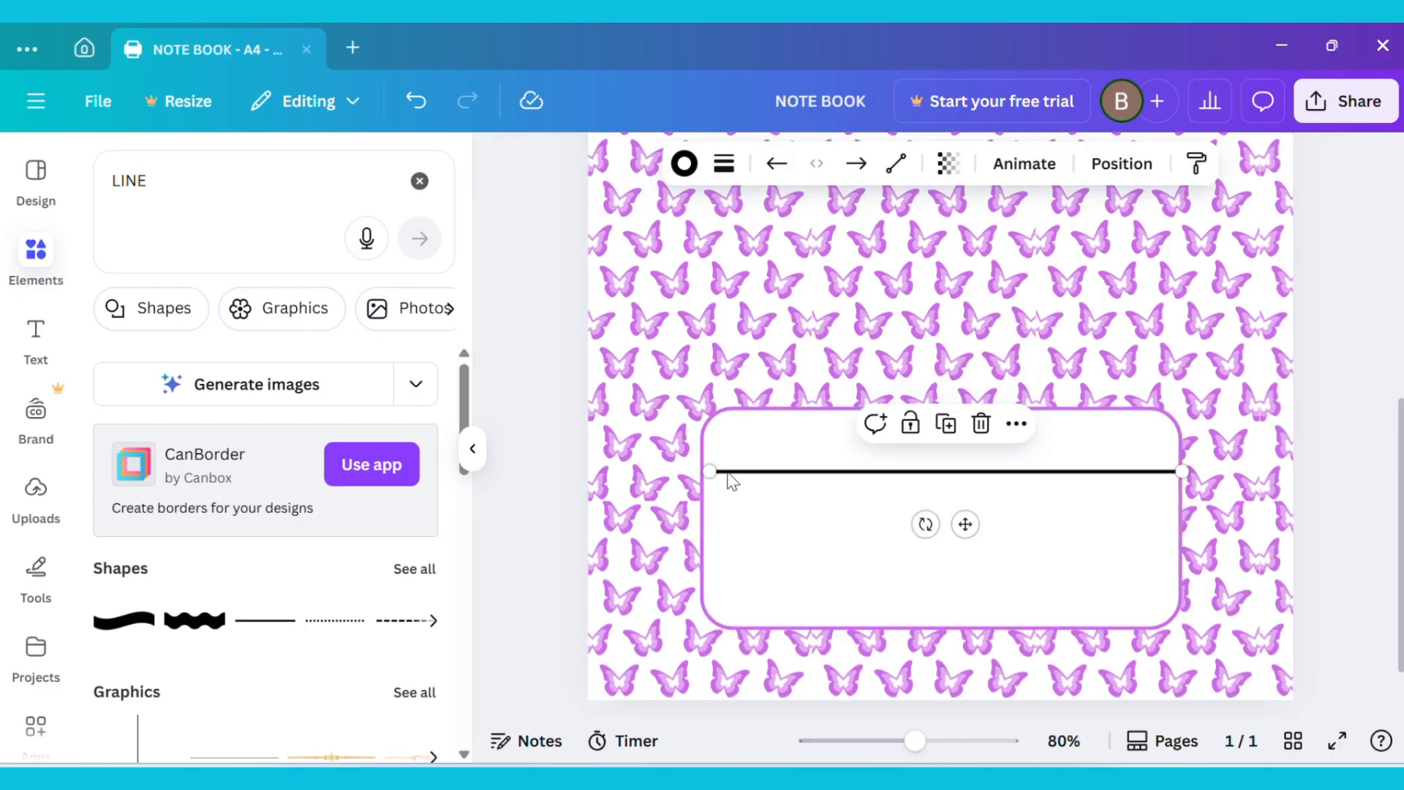
{"action": "mouse_move", "coordinate": [710, 471]}
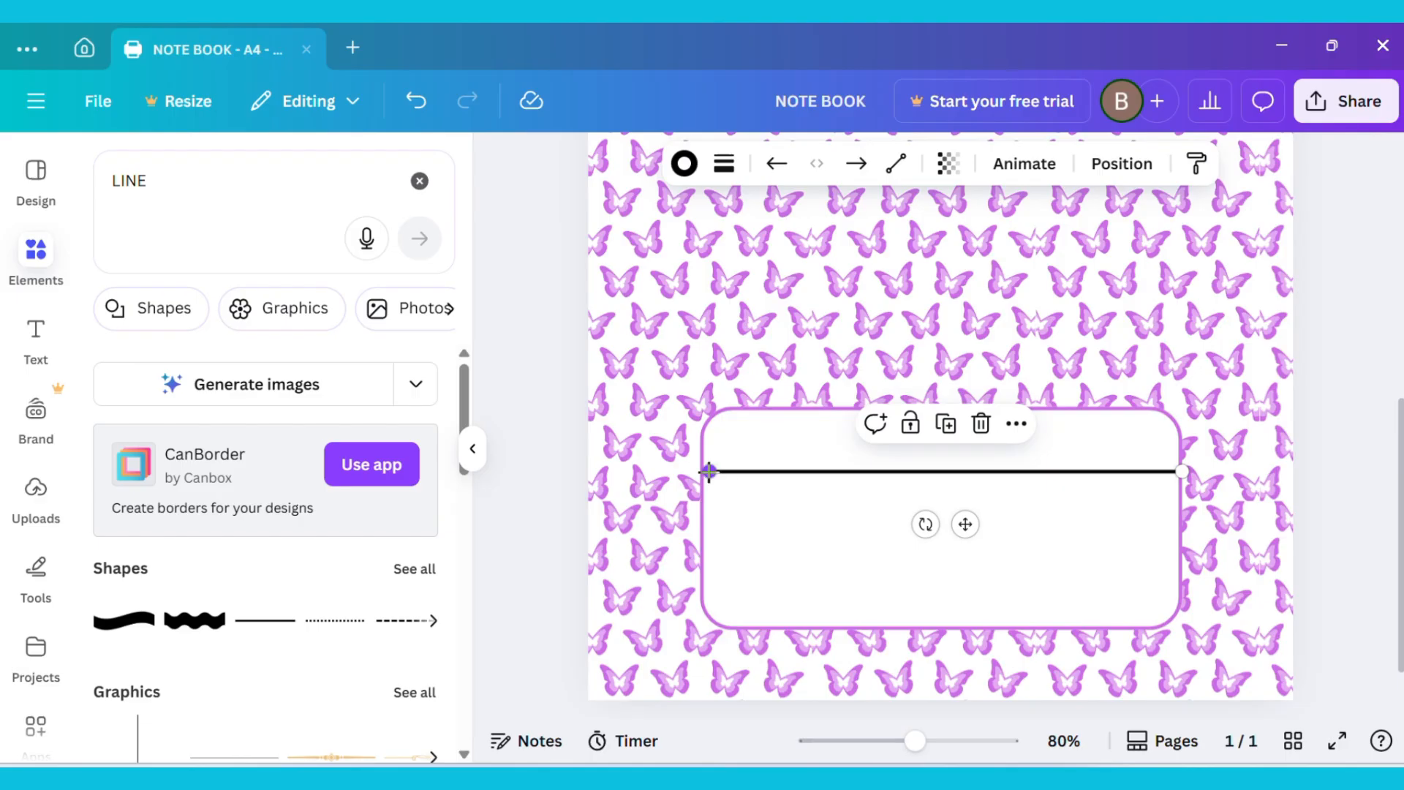
- Duplicate the line to rule the box, then recolour the box's lines purple
{"action": "left_click", "coordinate": [940, 539]}
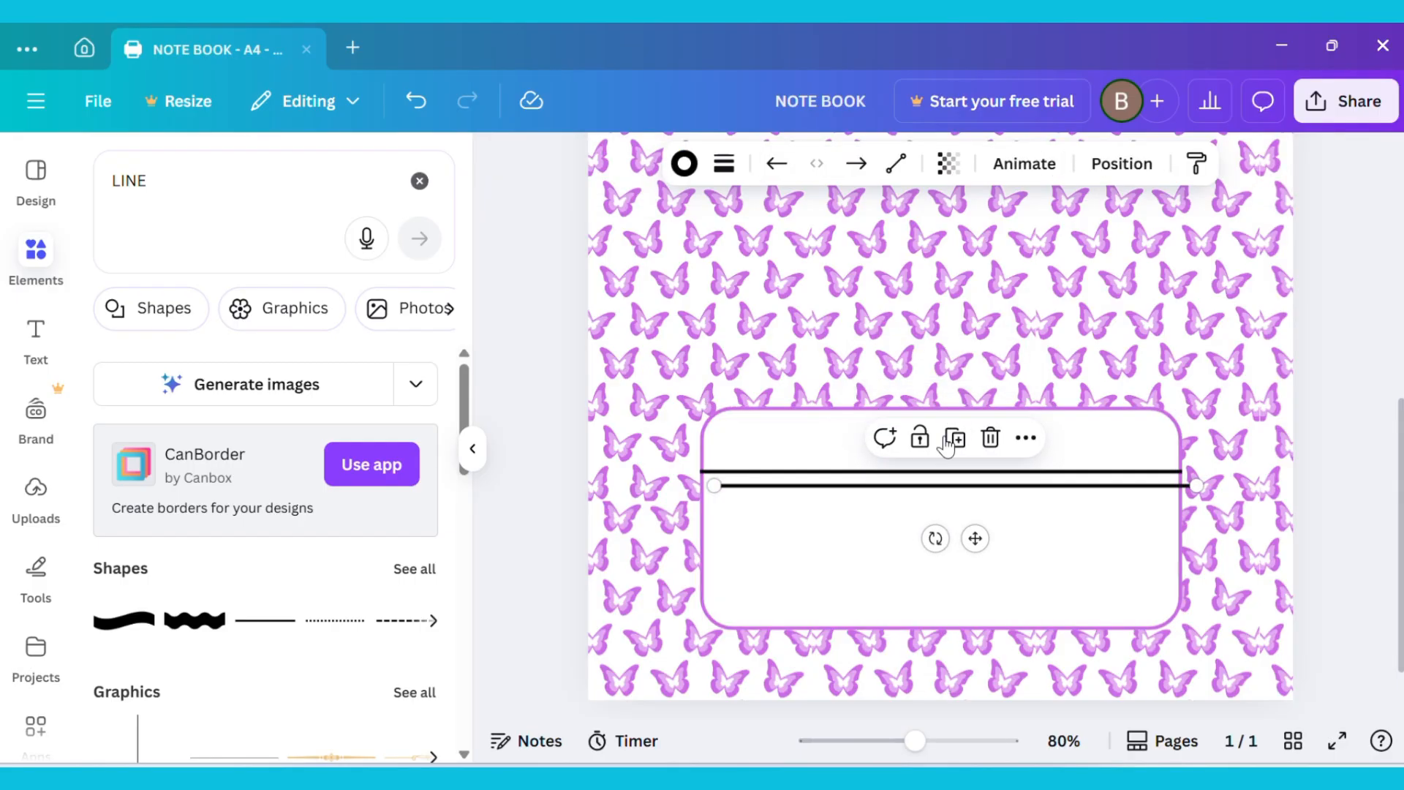
{"action": "mouse_move", "coordinate": [975, 539]}
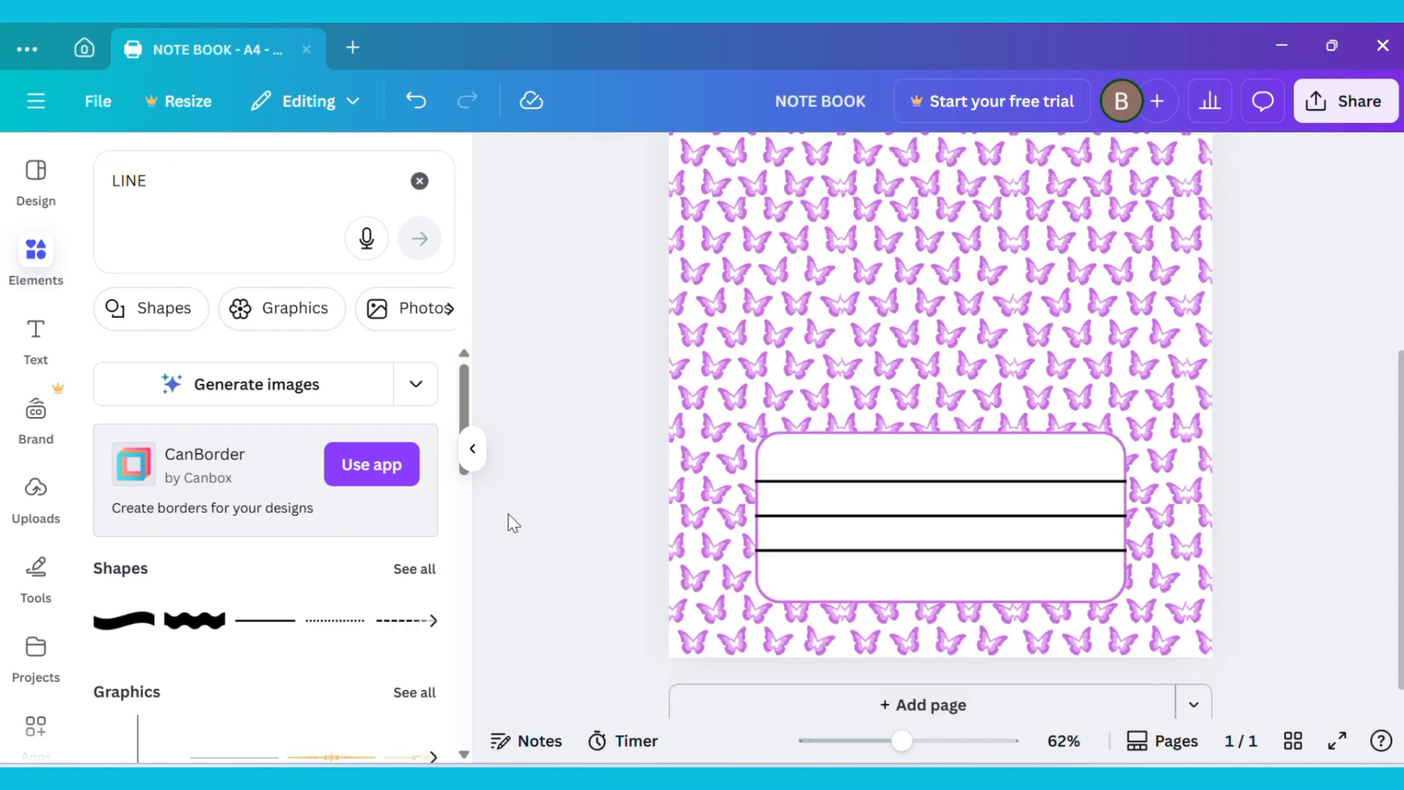
{"action": "left_click_drag", "start_coordinate": [902, 741], "coordinate": [882, 740]}
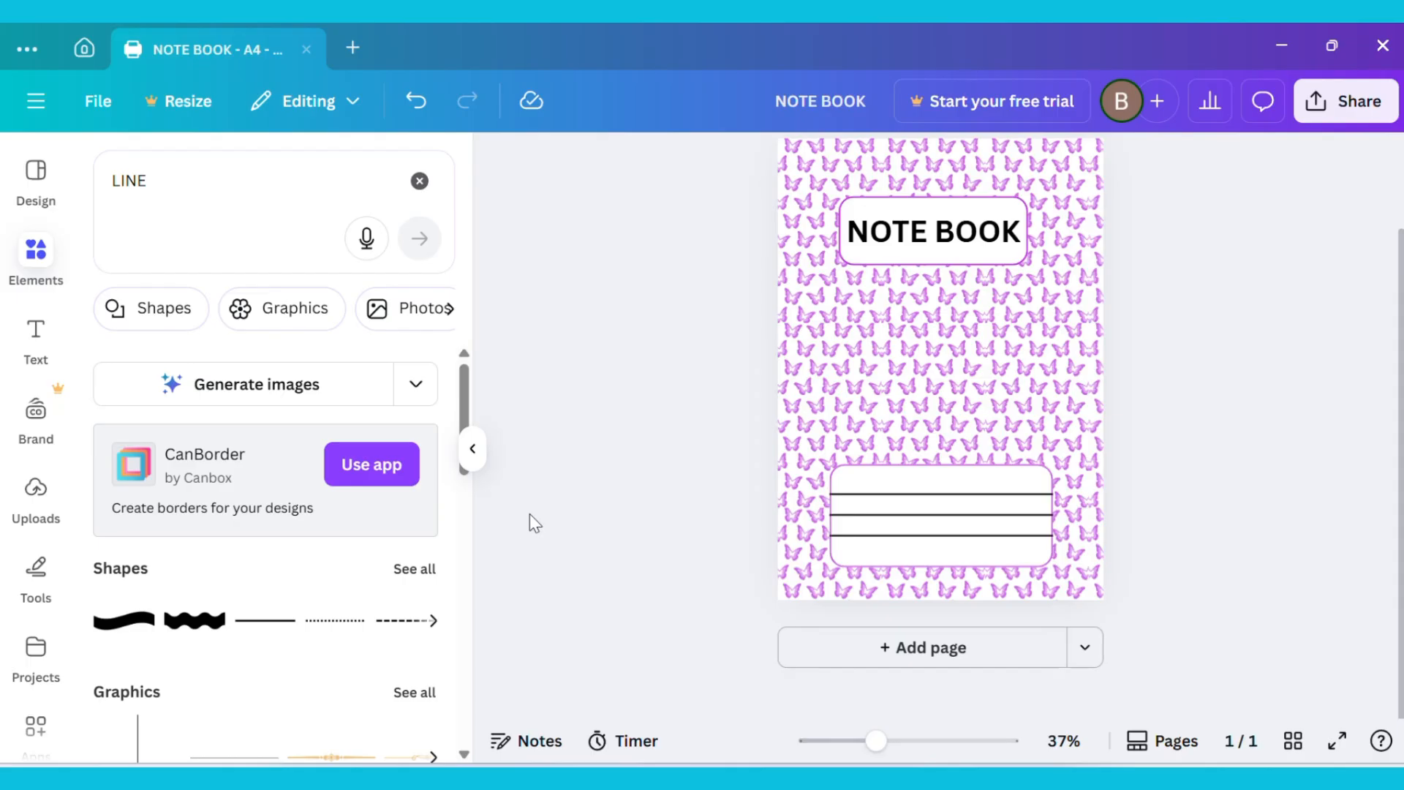
{"action": "left_click", "coordinate": [939, 549]}
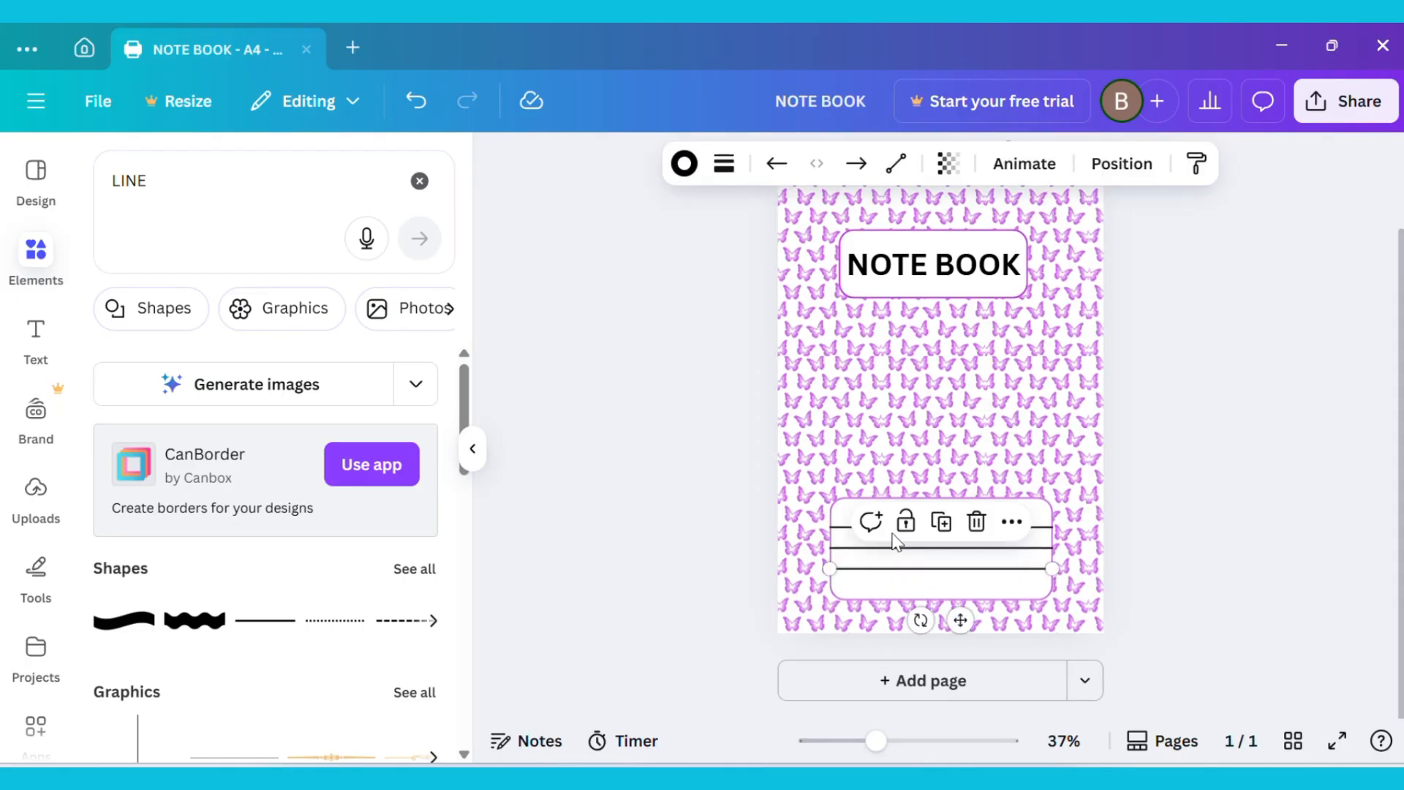
{"action": "mouse_move", "coordinate": [904, 582]}
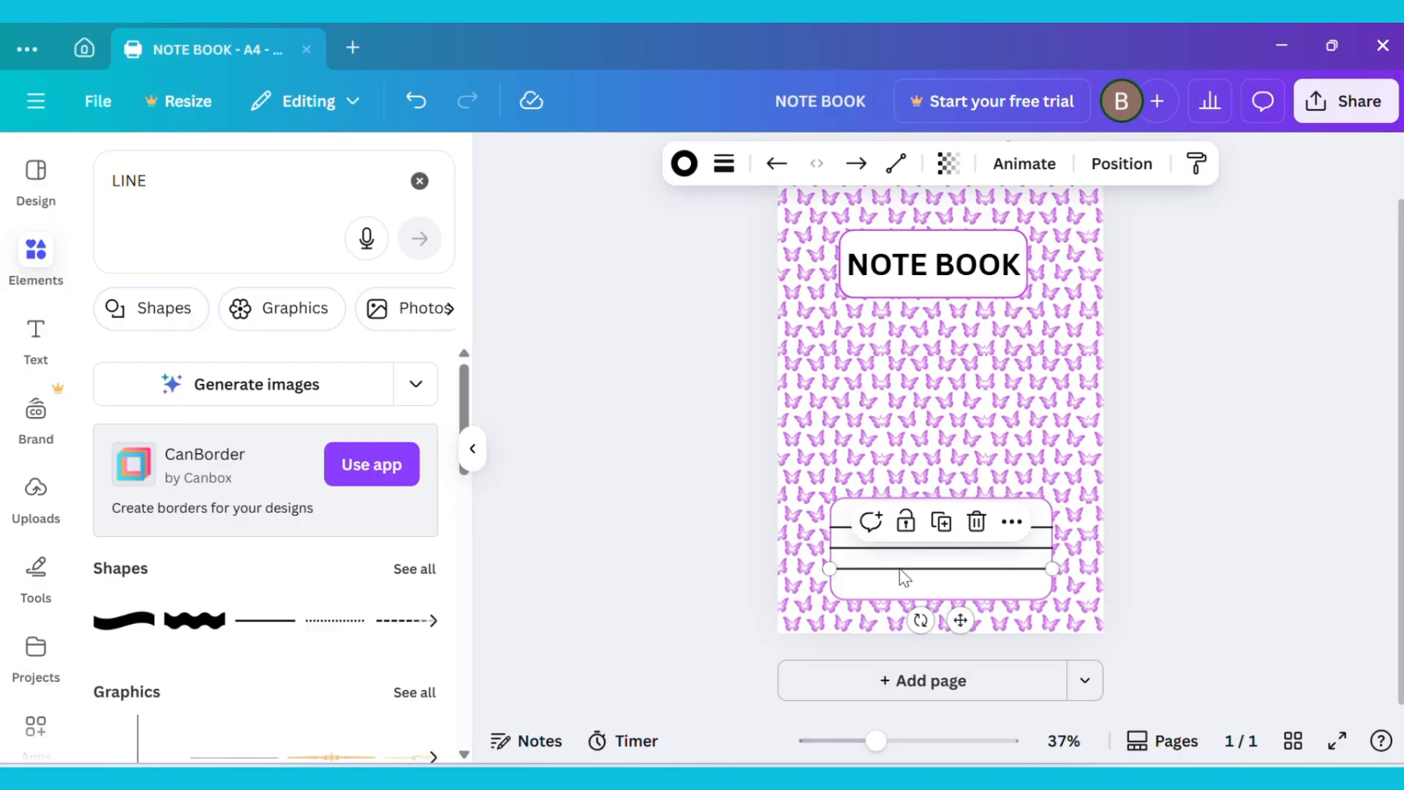
{"action": "left_click", "coordinate": [685, 163]}
{"action": "type", "text": "G"}
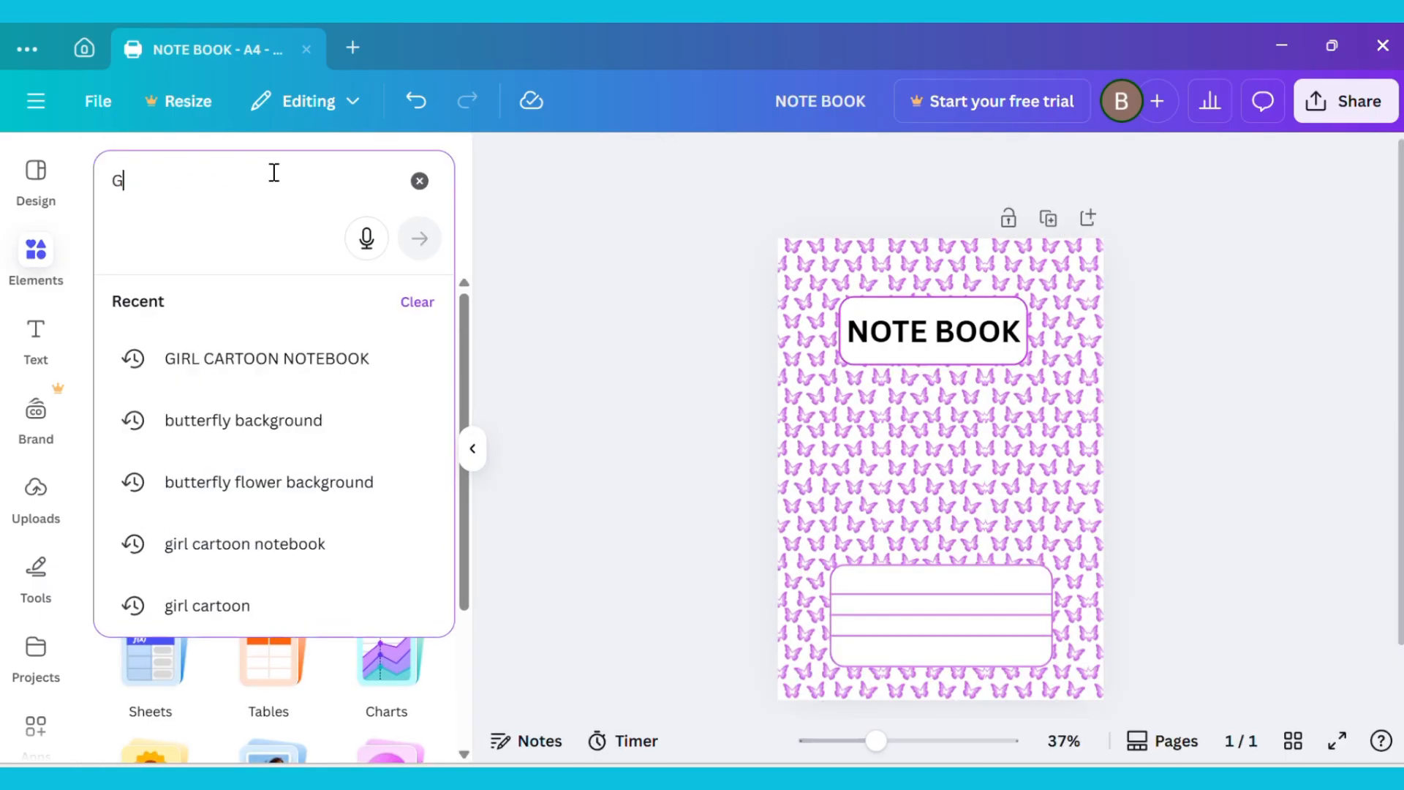
- Add the yellow-hat cartoon girl graphic from the 'girl cartoon notebook' search onto the cover
{"action": "type", "text": "IRL CARTOON NOTEBOOK"}
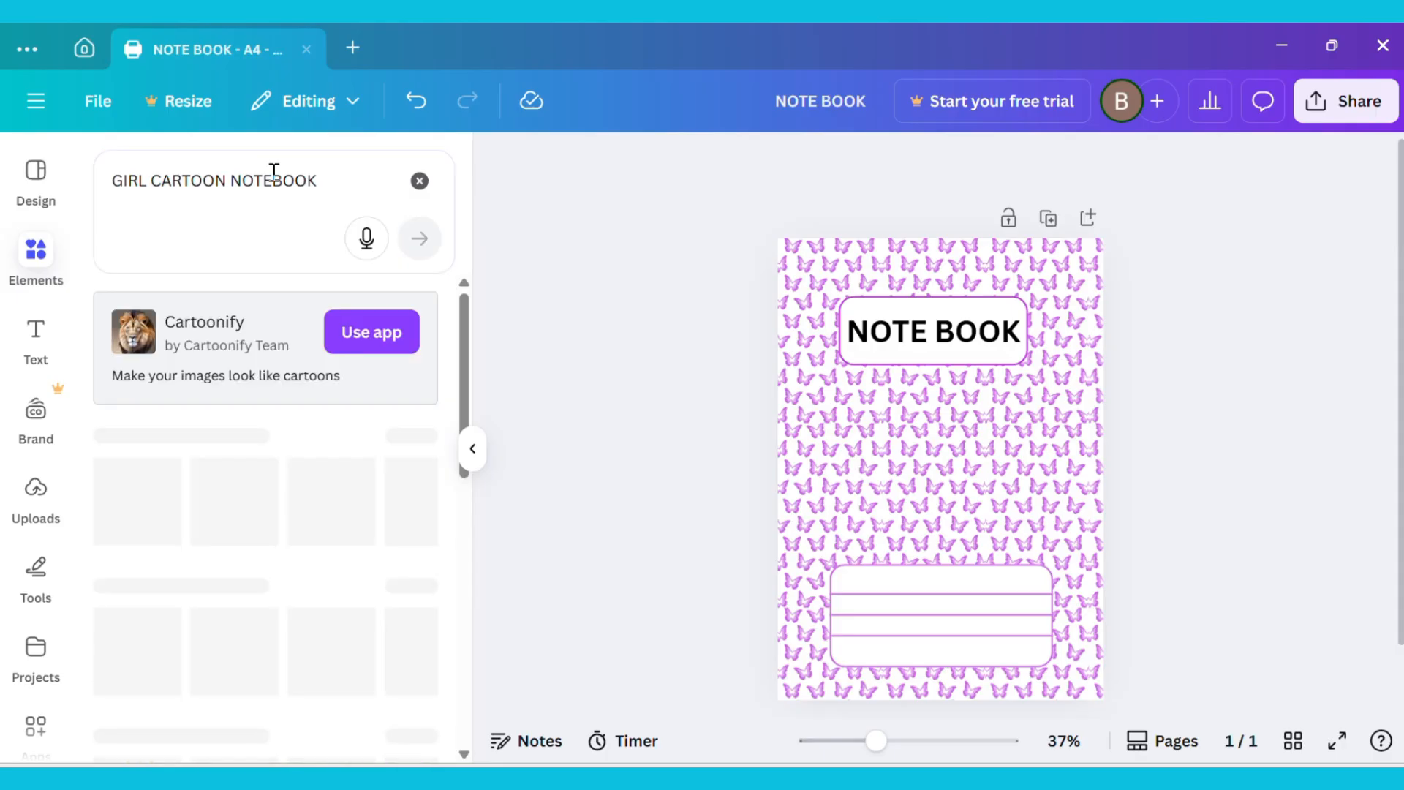
{"action": "left_click", "coordinate": [420, 239]}
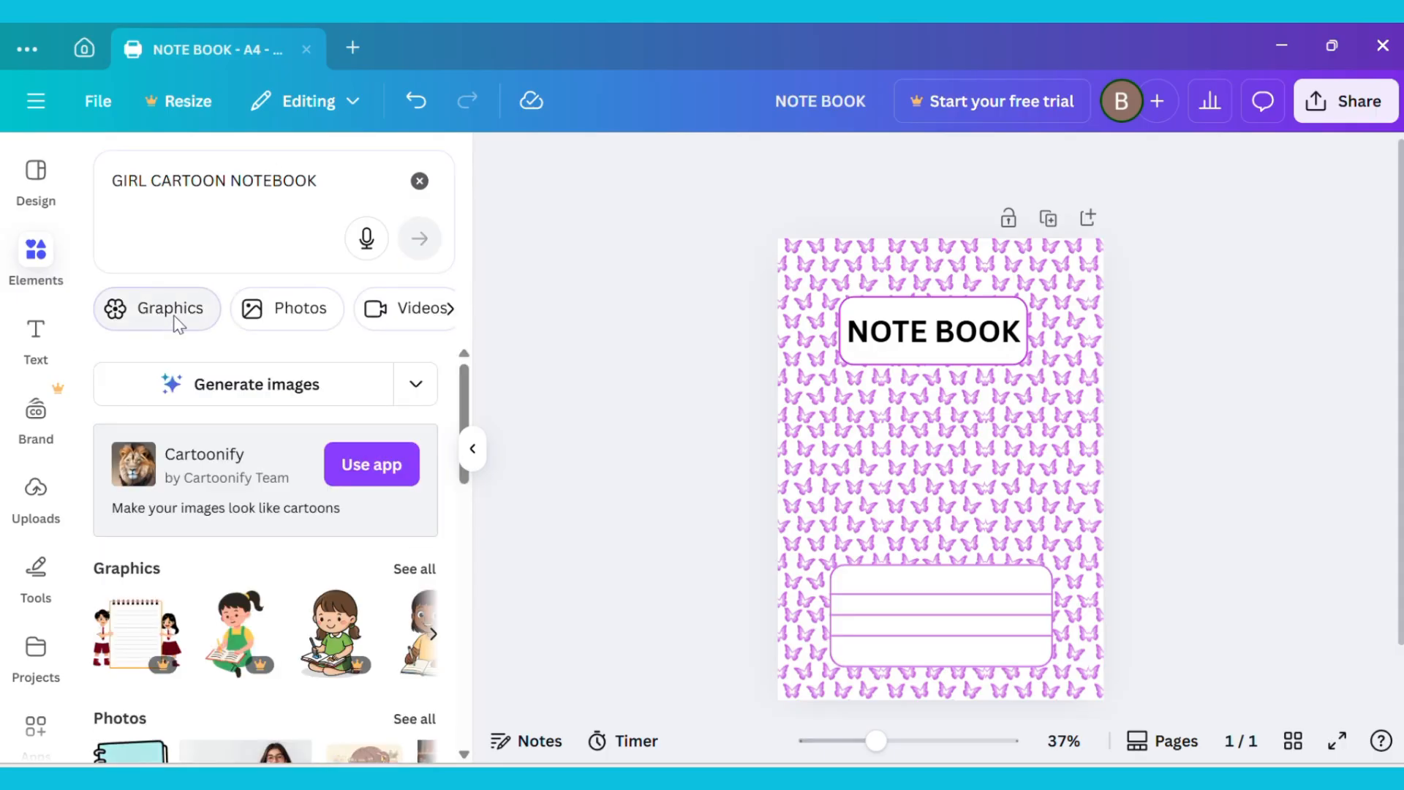
{"action": "left_click", "coordinate": [173, 307]}
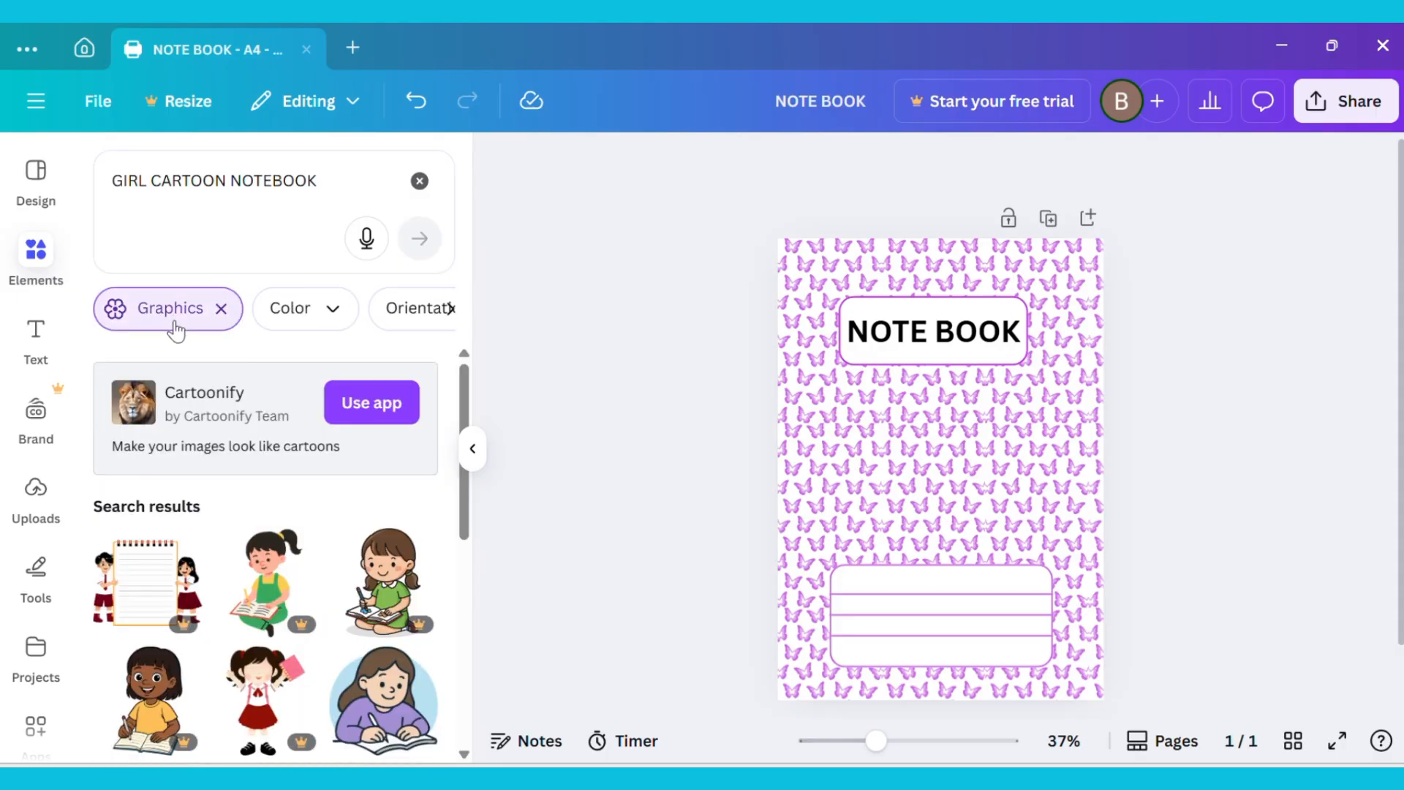
{"action": "scroll", "scroll_direction": "down", "scroll_amount": 3}
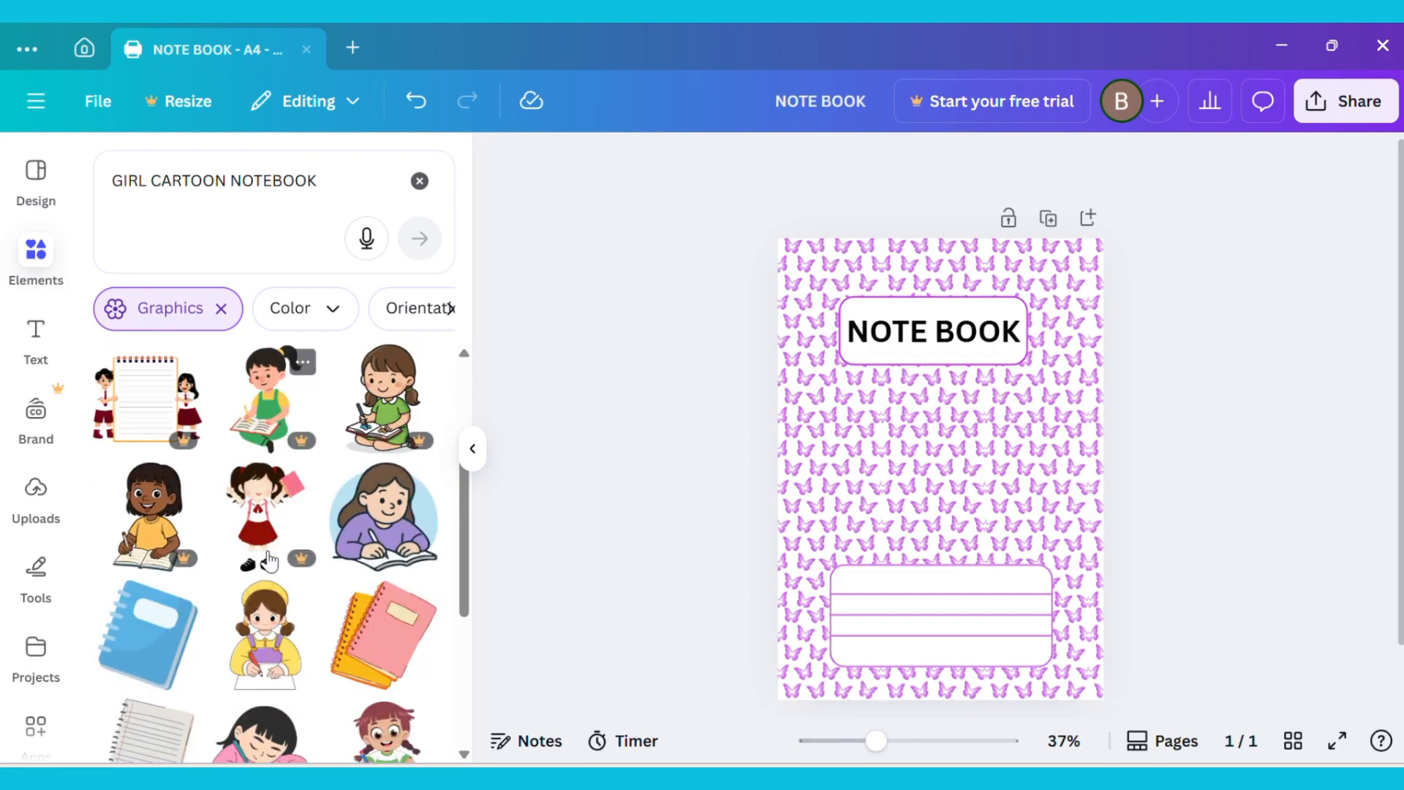
{"action": "scroll", "scroll_direction": "down", "scroll_amount": 3}
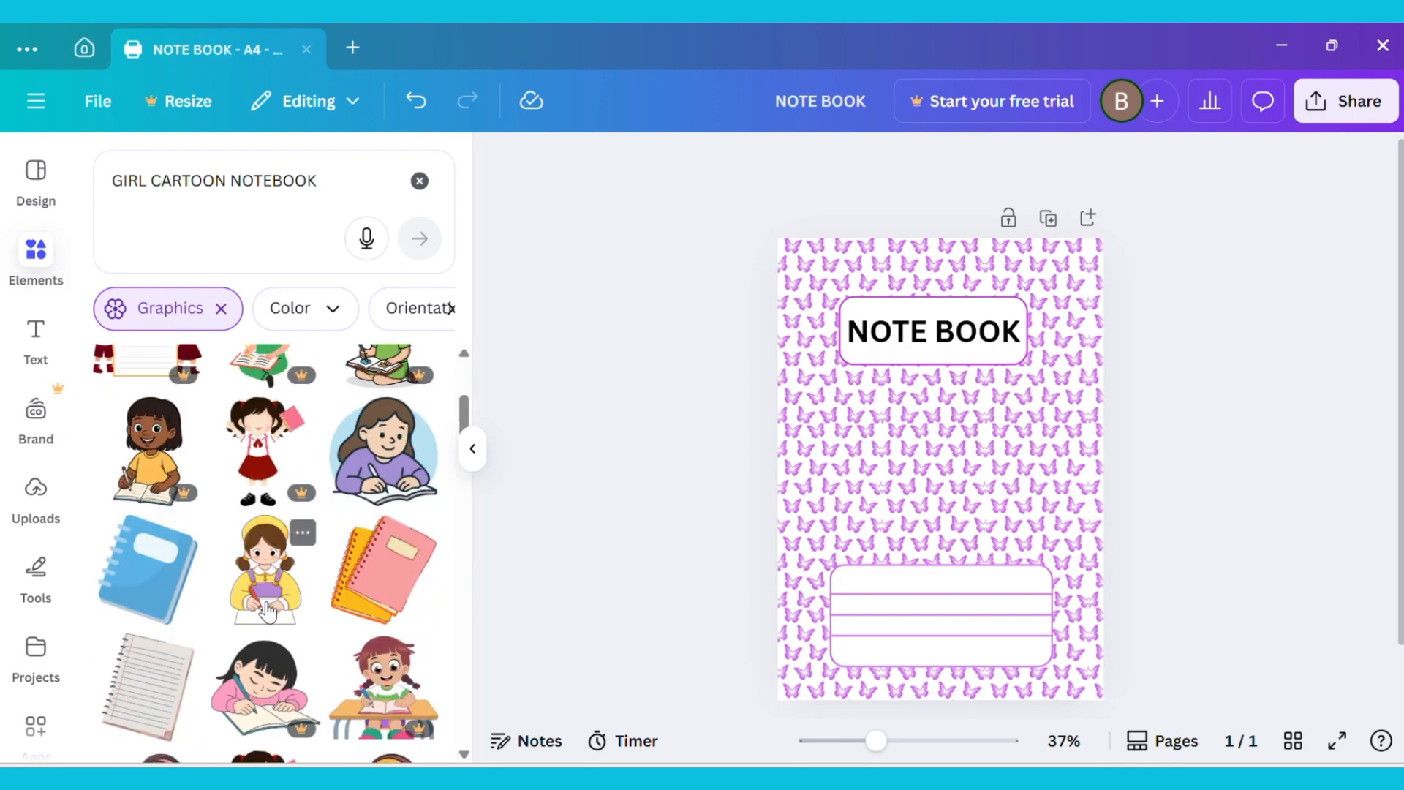
{"action": "left_click", "coordinate": [265, 571]}
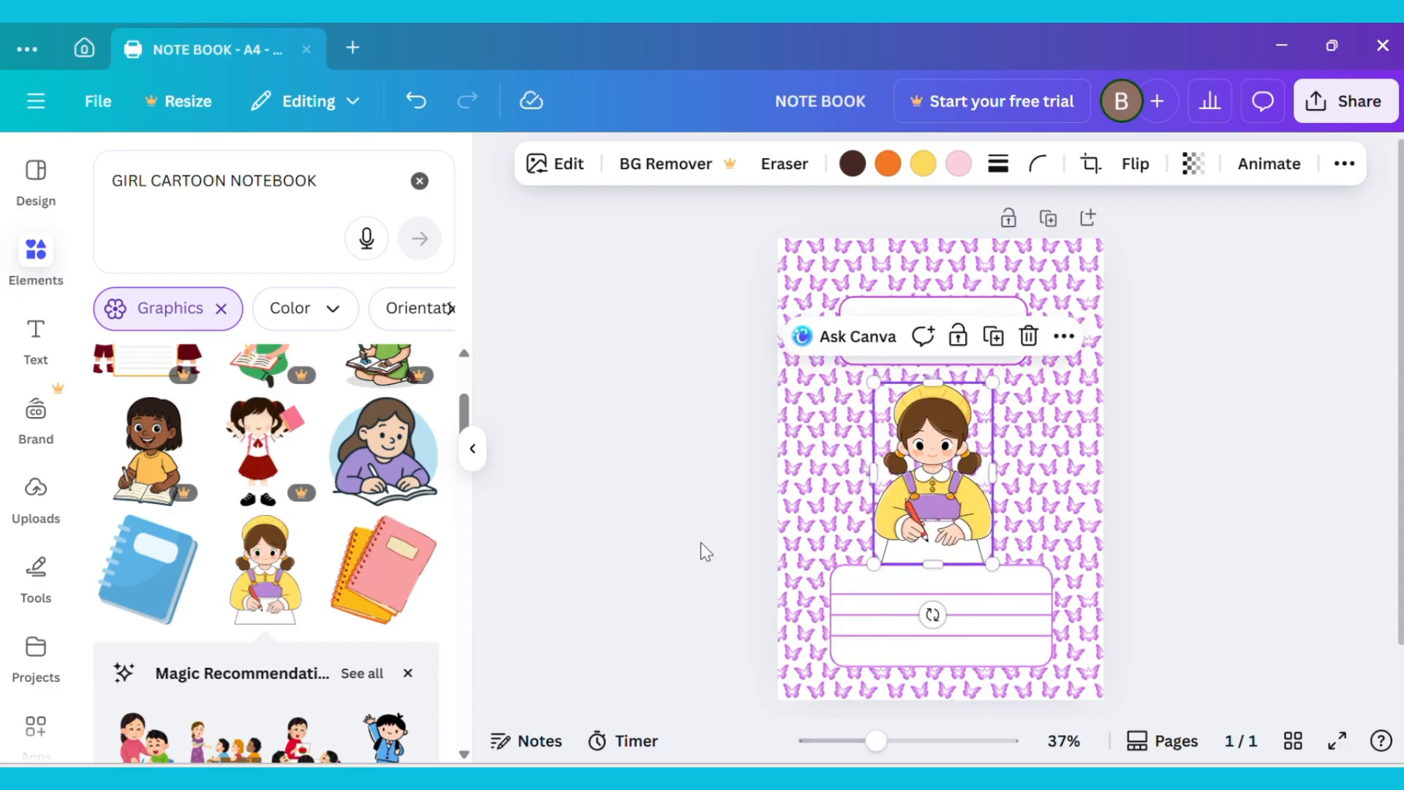
{"action": "left_click", "coordinate": [705, 550]}
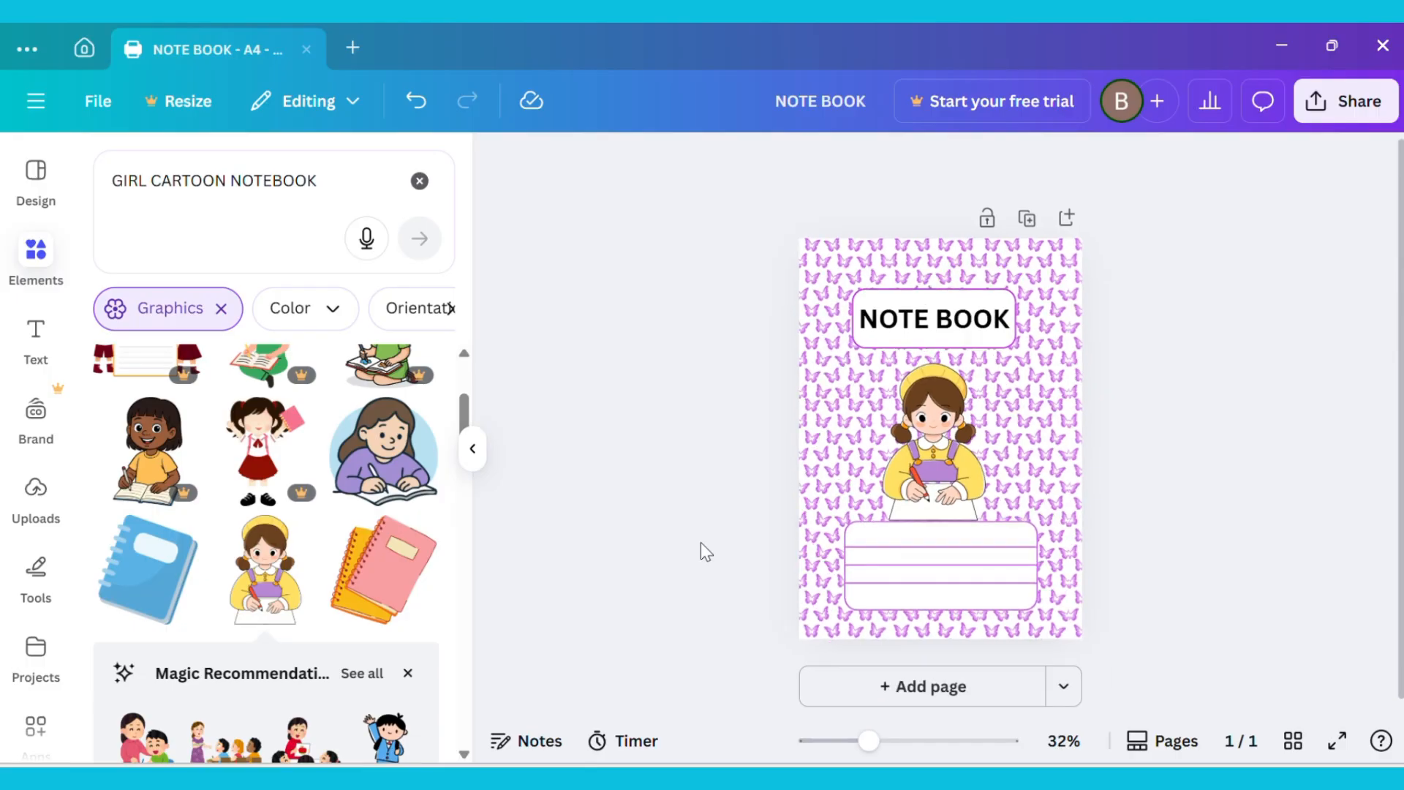
{"action": "mouse_move", "coordinate": [940, 710]}
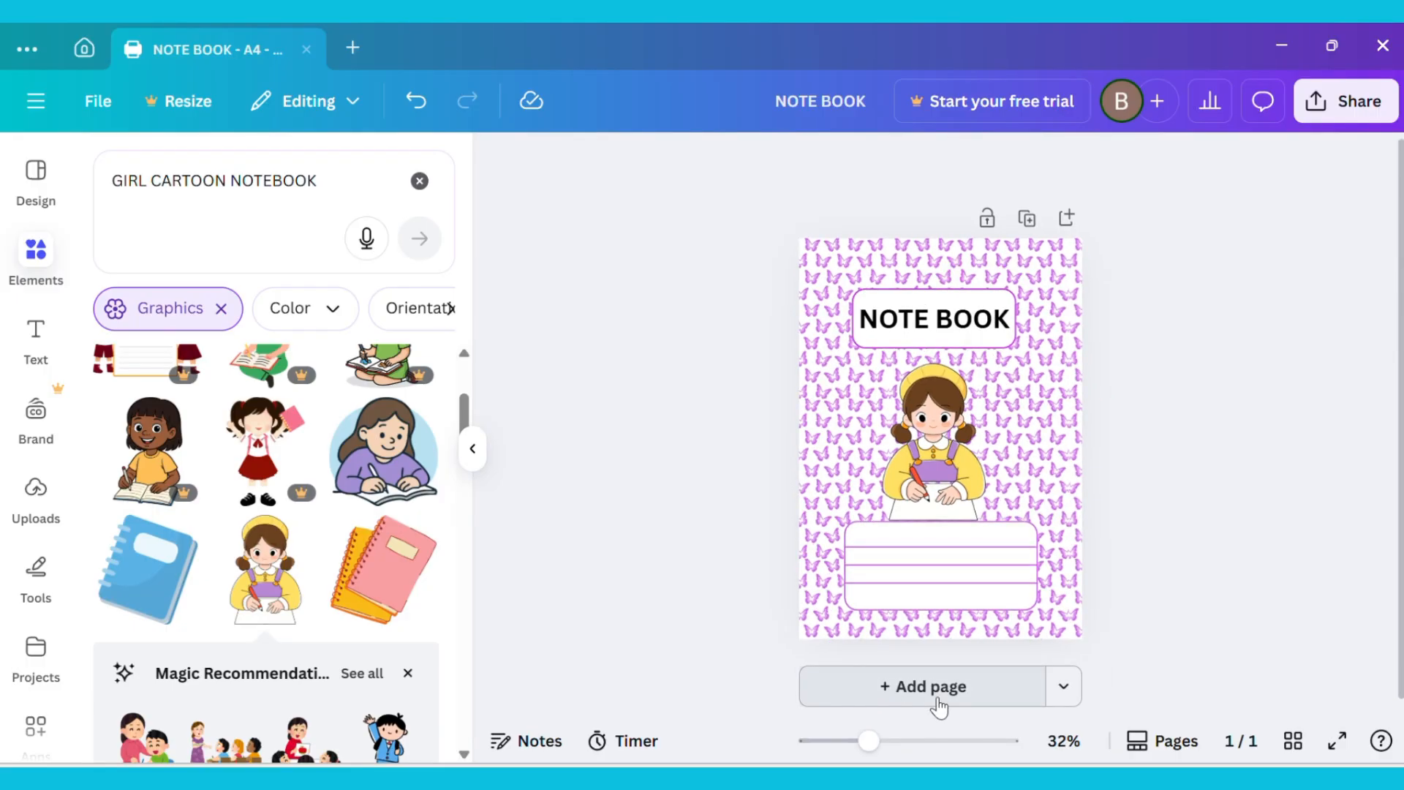
- Add a second blank page to the notebook and fill it with ruled horizontal lines
{"action": "left_click", "coordinate": [924, 686]}
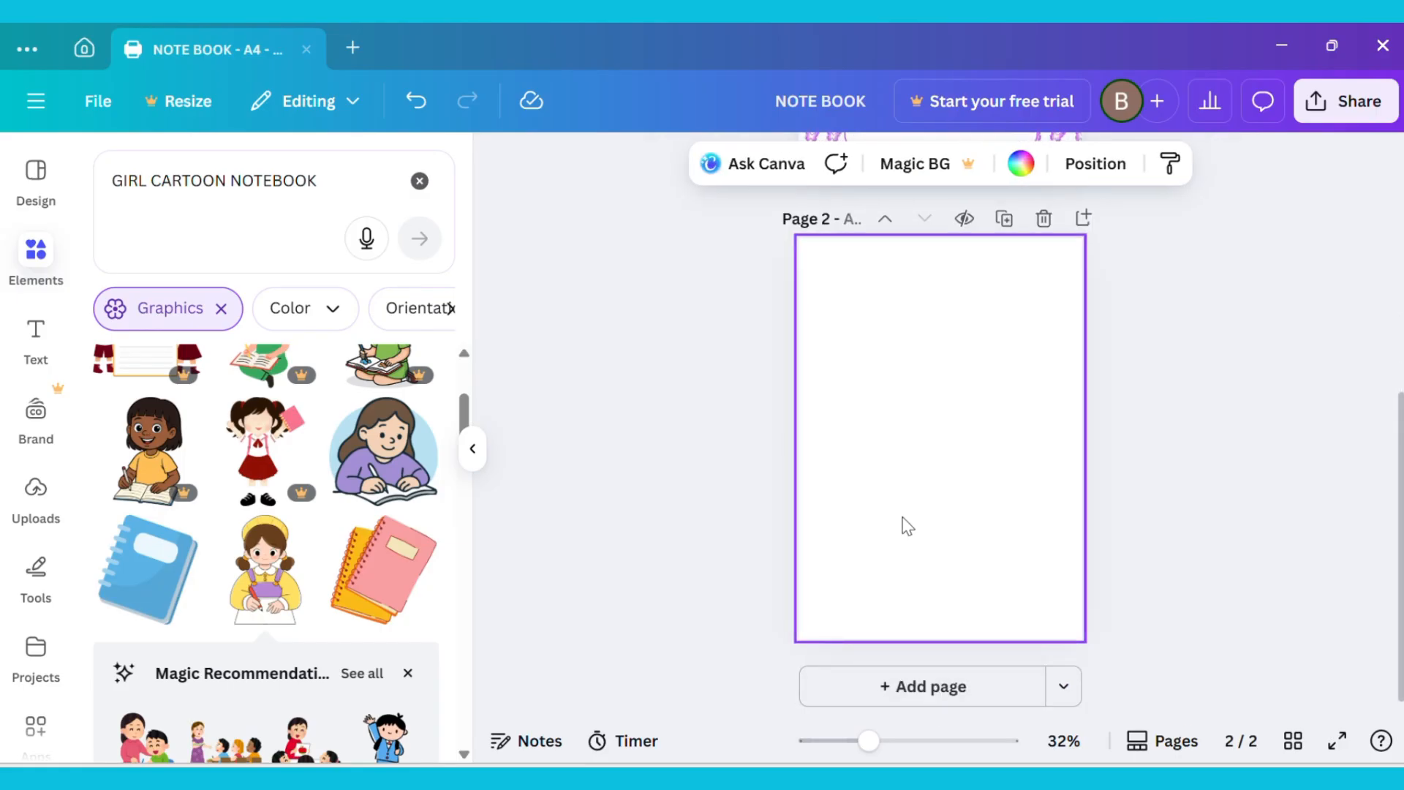
{"action": "mouse_move", "coordinate": [211, 161]}
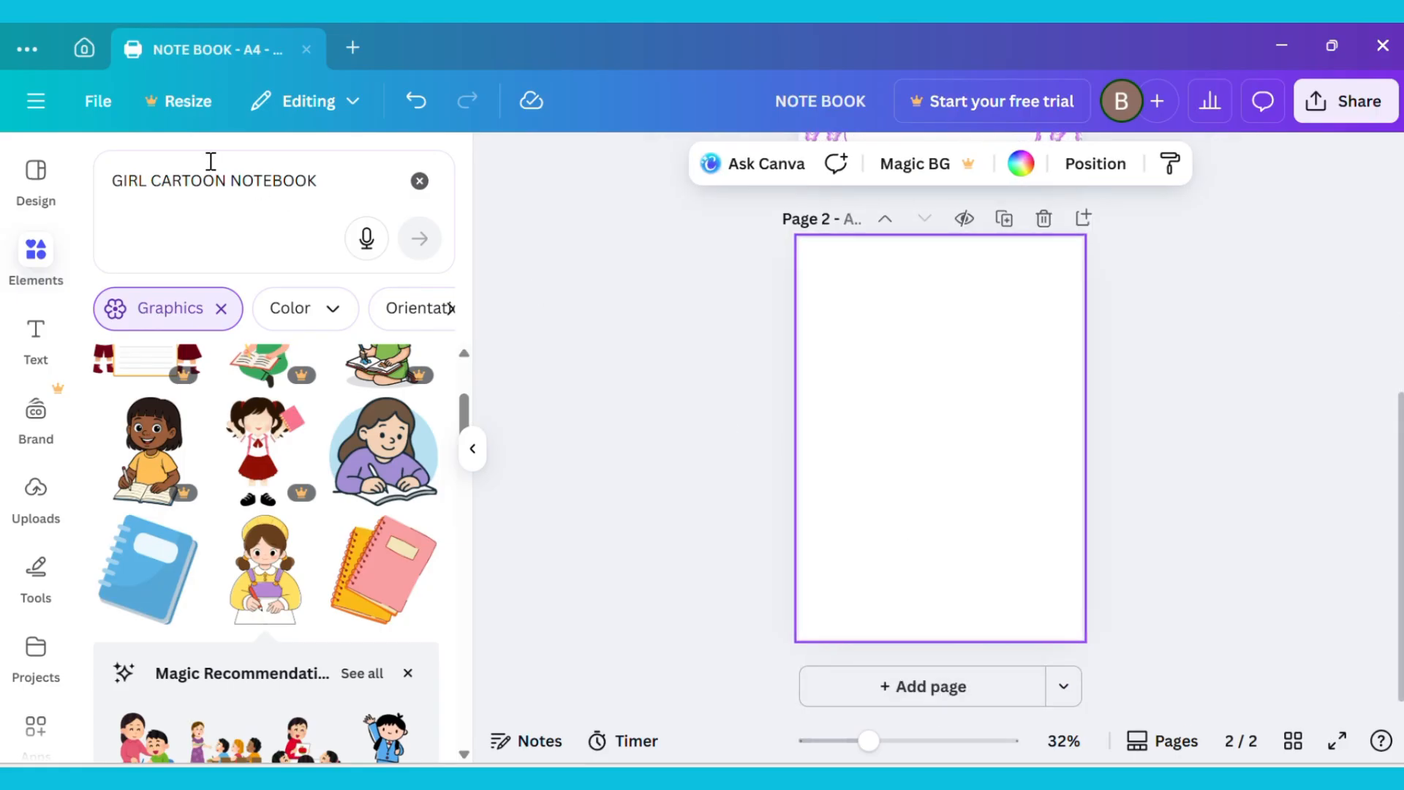
{"action": "left_click", "coordinate": [96, 101]}
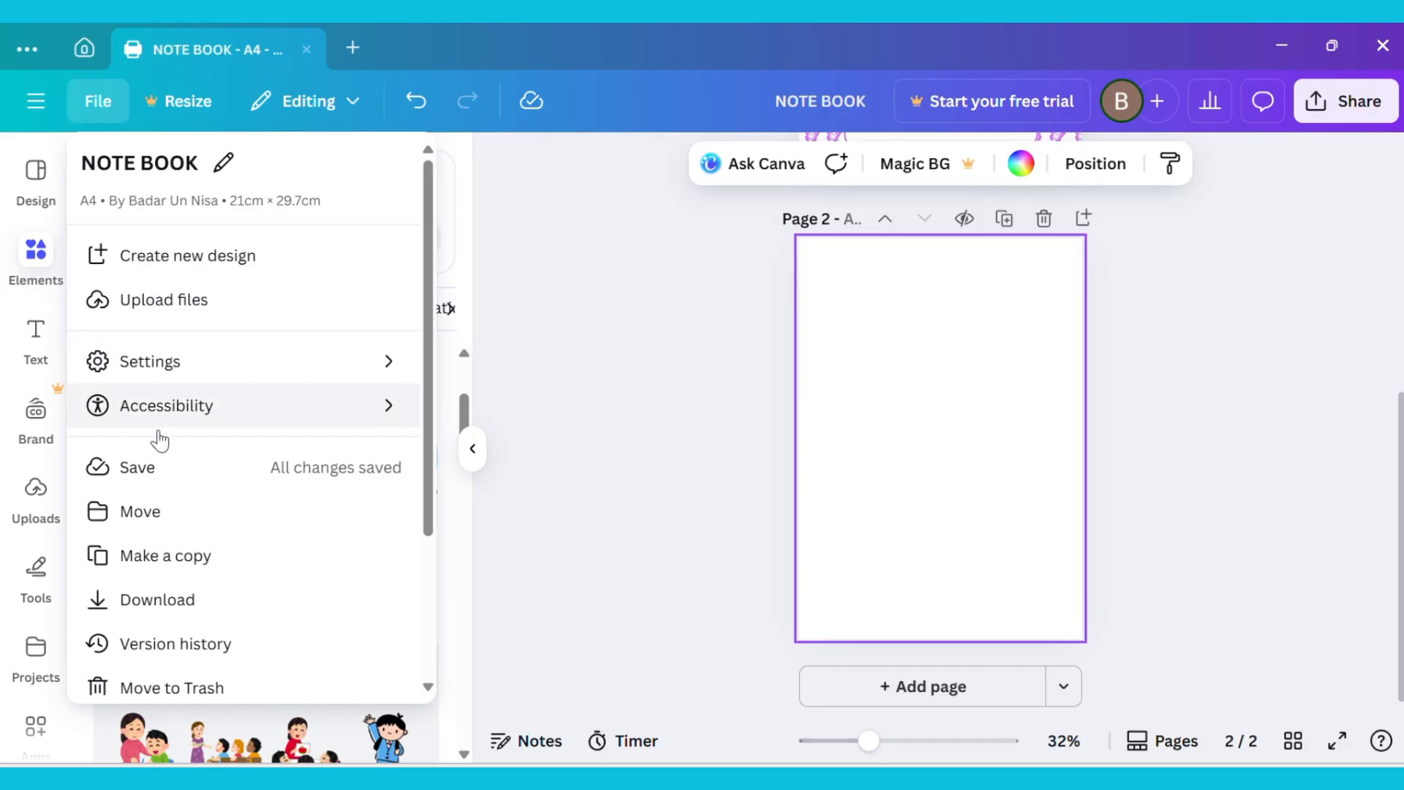
{"action": "left_click", "coordinate": [149, 361]}
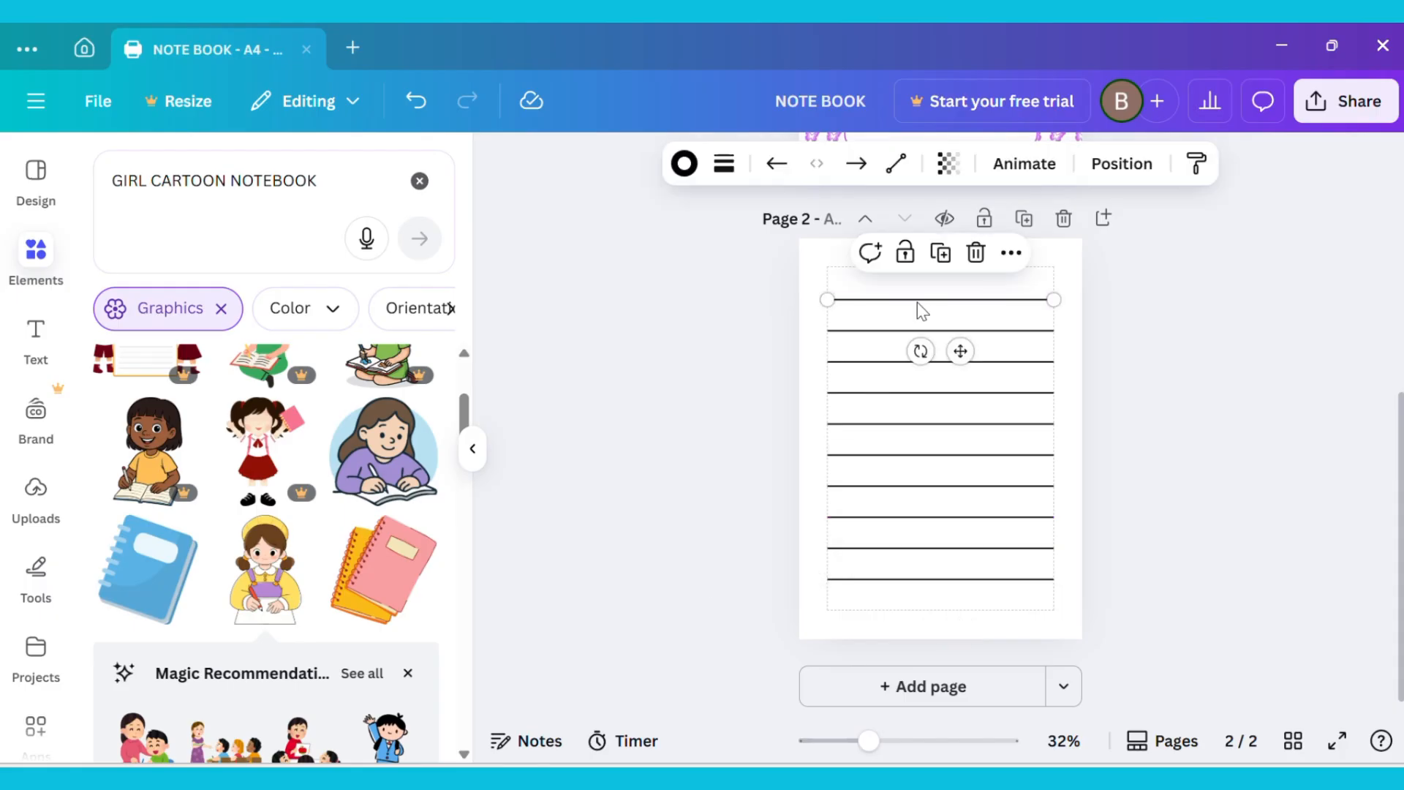
- Recolour page 2's top line purple and copy its style
{"action": "left_click", "coordinate": [685, 162]}
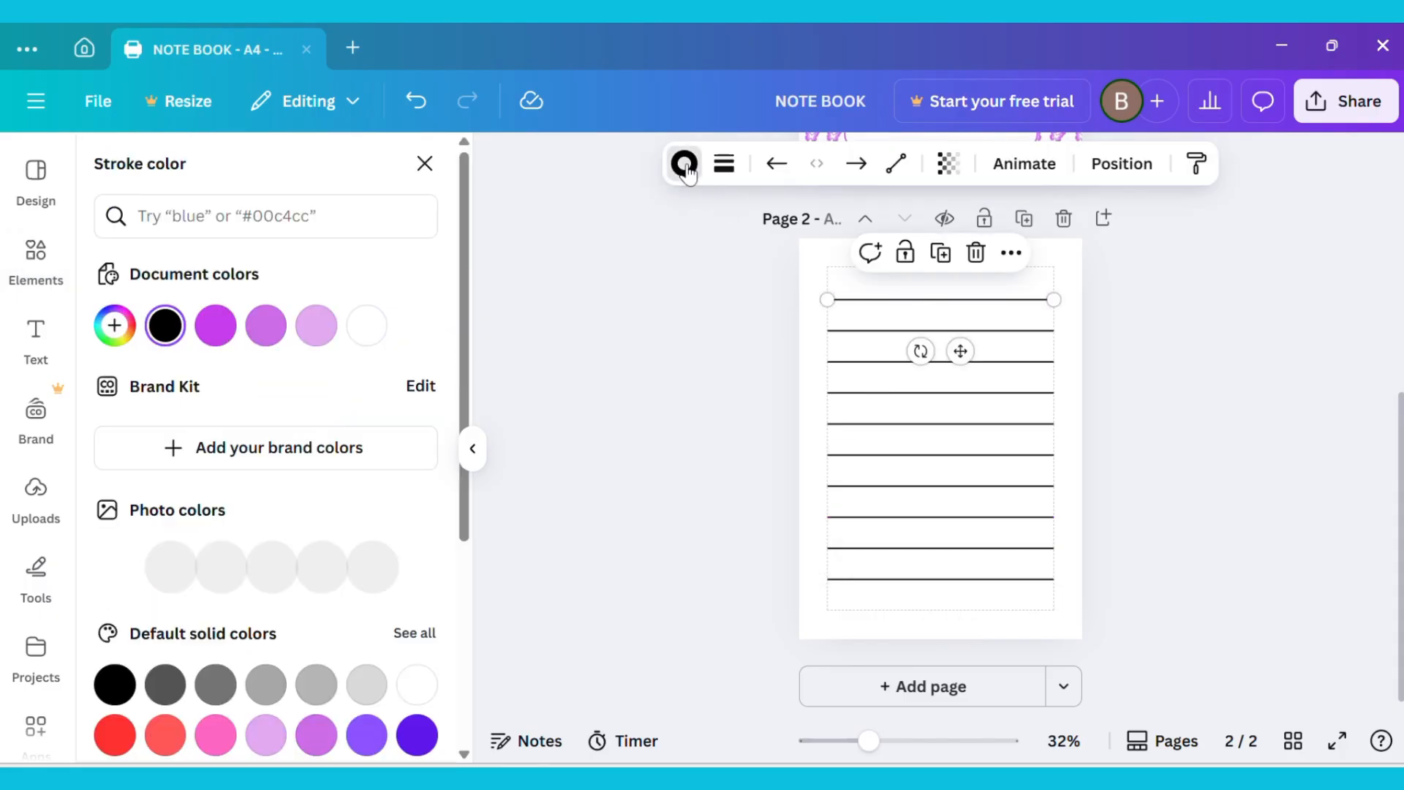
{"action": "left_click", "coordinate": [267, 324]}
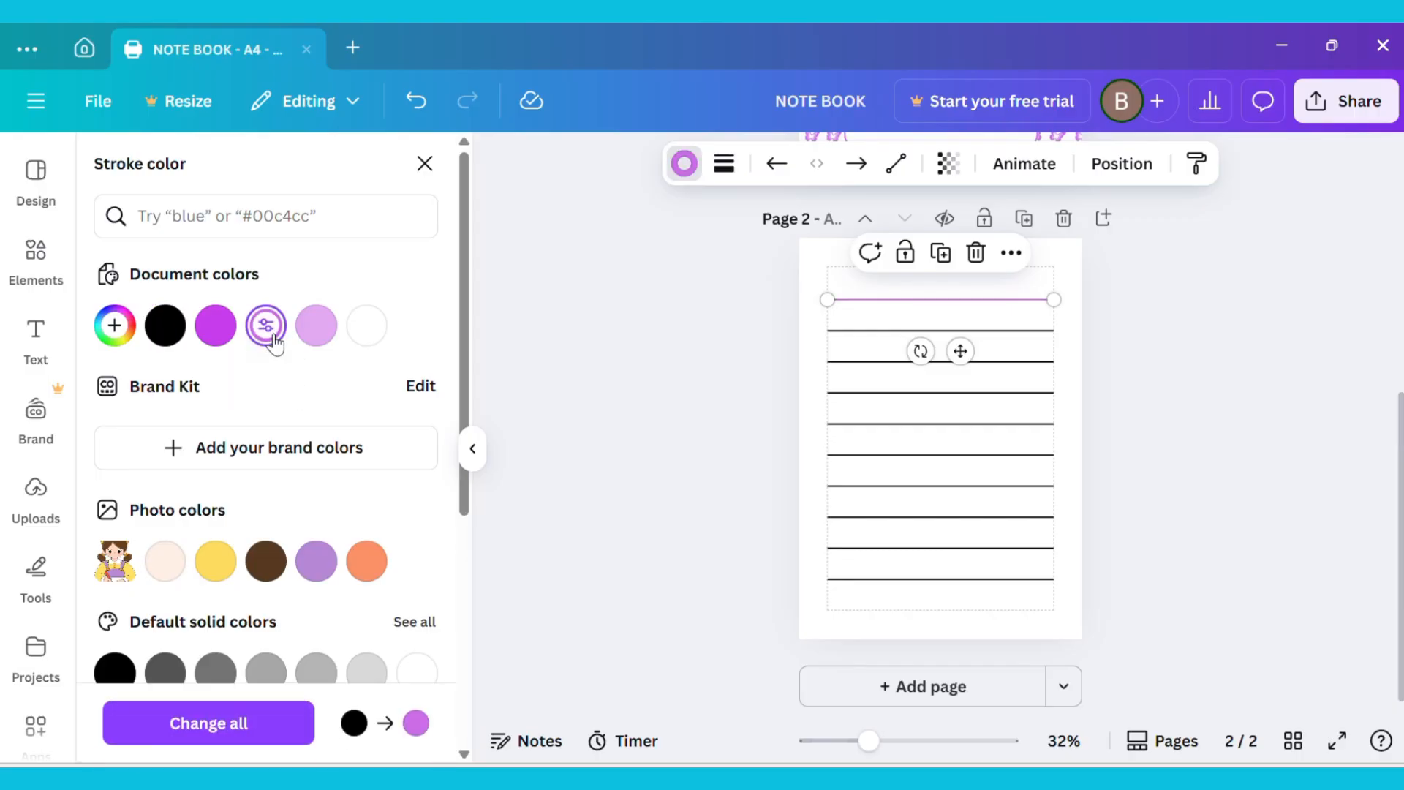
{"action": "left_click", "coordinate": [266, 325]}
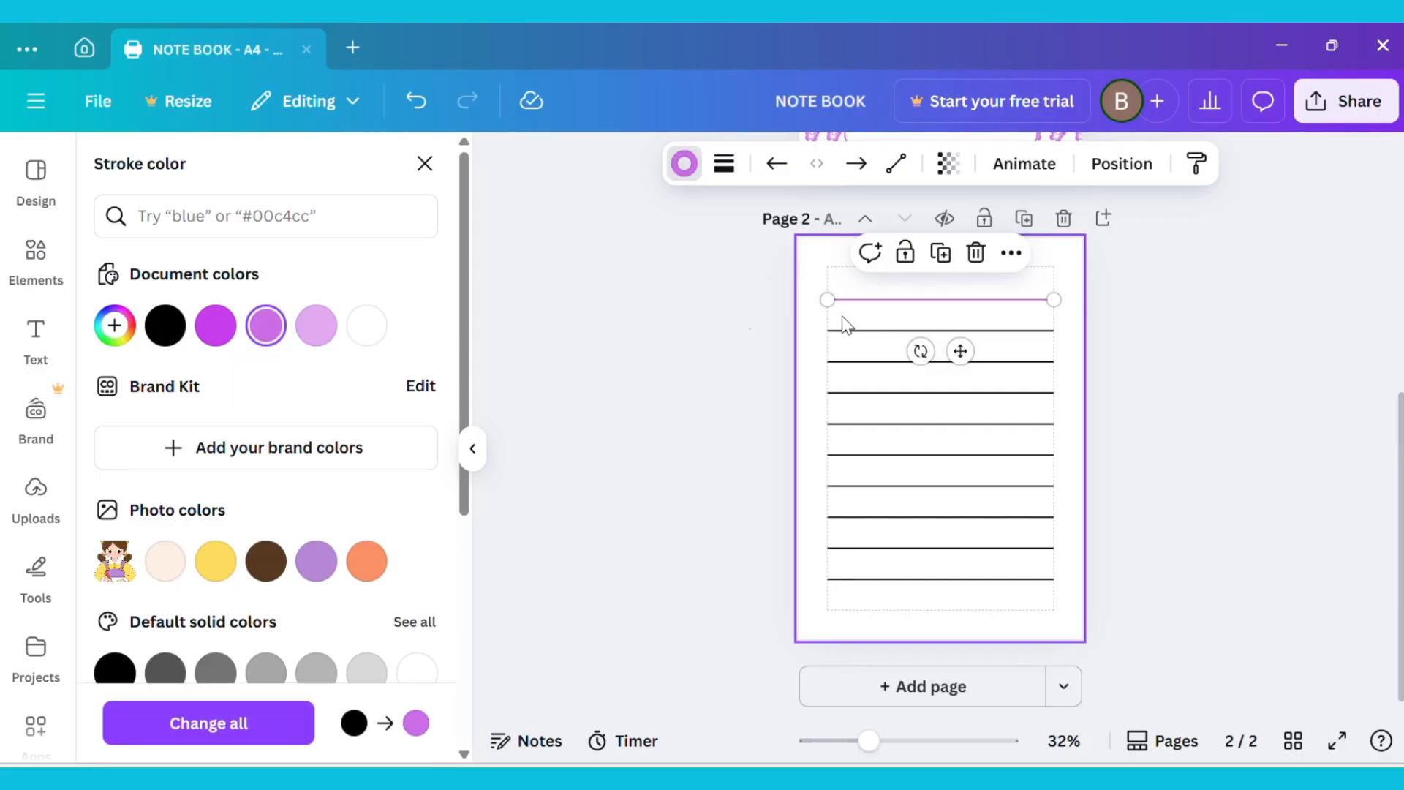
{"action": "left_click", "coordinate": [1011, 252]}
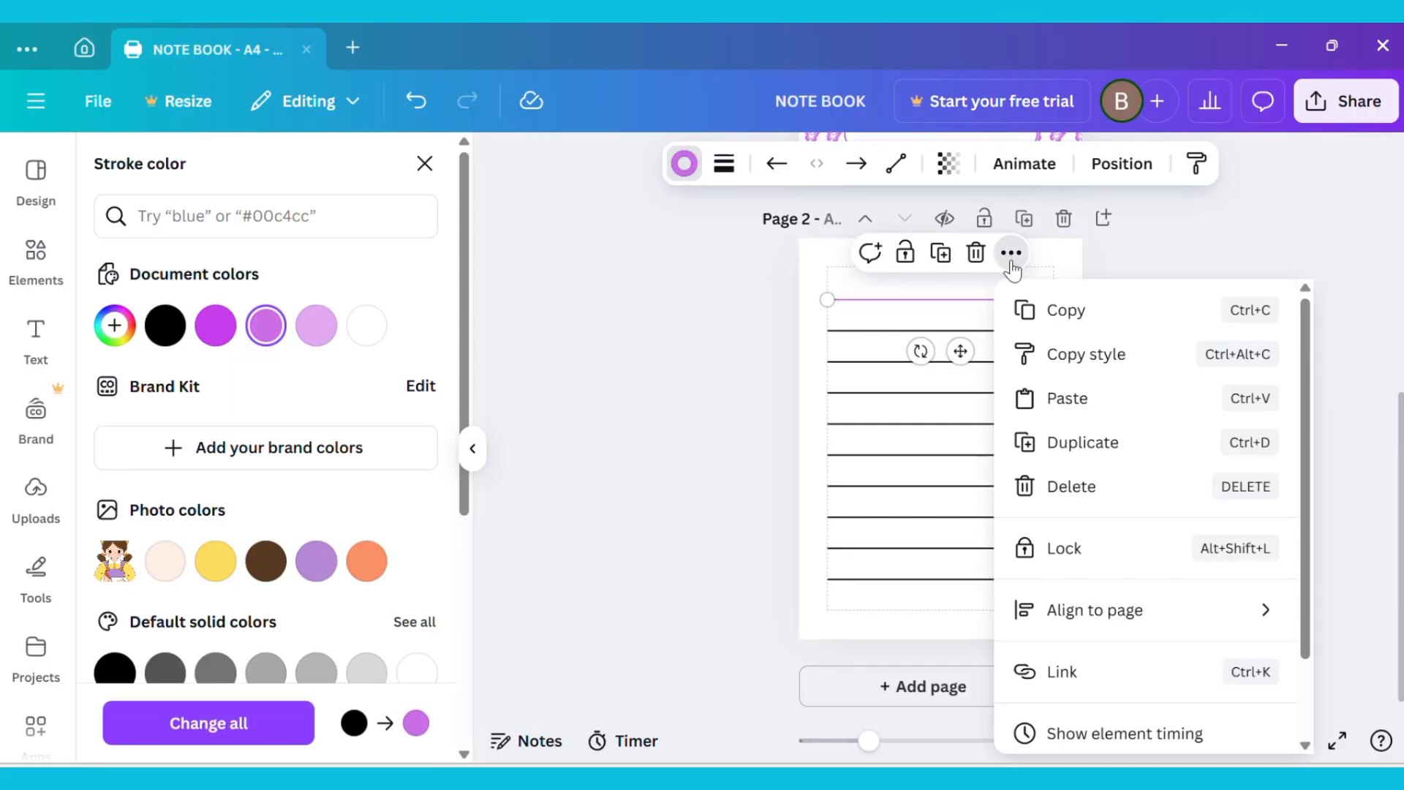
{"action": "left_click", "coordinate": [1086, 354]}
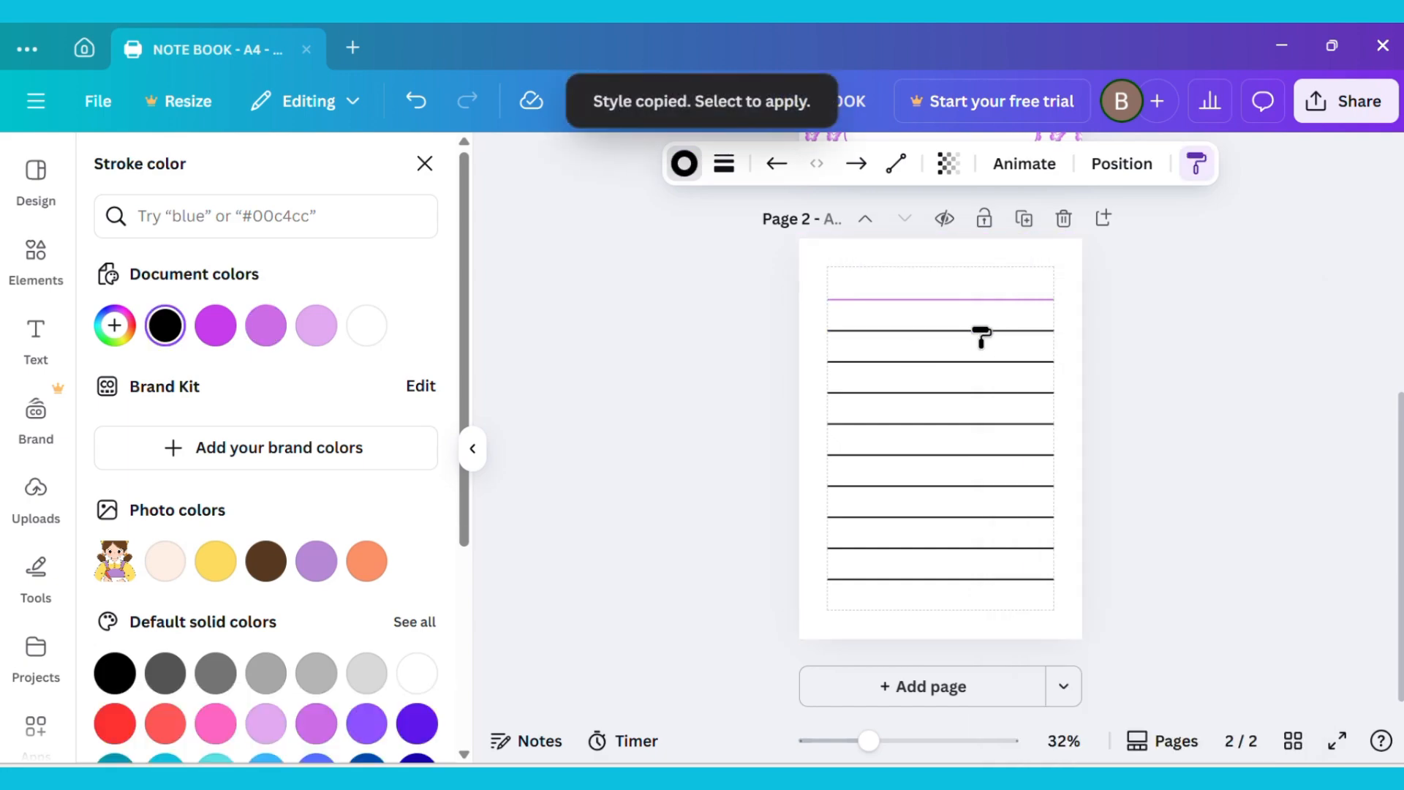
- Paste the purple style onto the remaining lines of page 2
{"action": "left_click", "coordinate": [980, 332]}
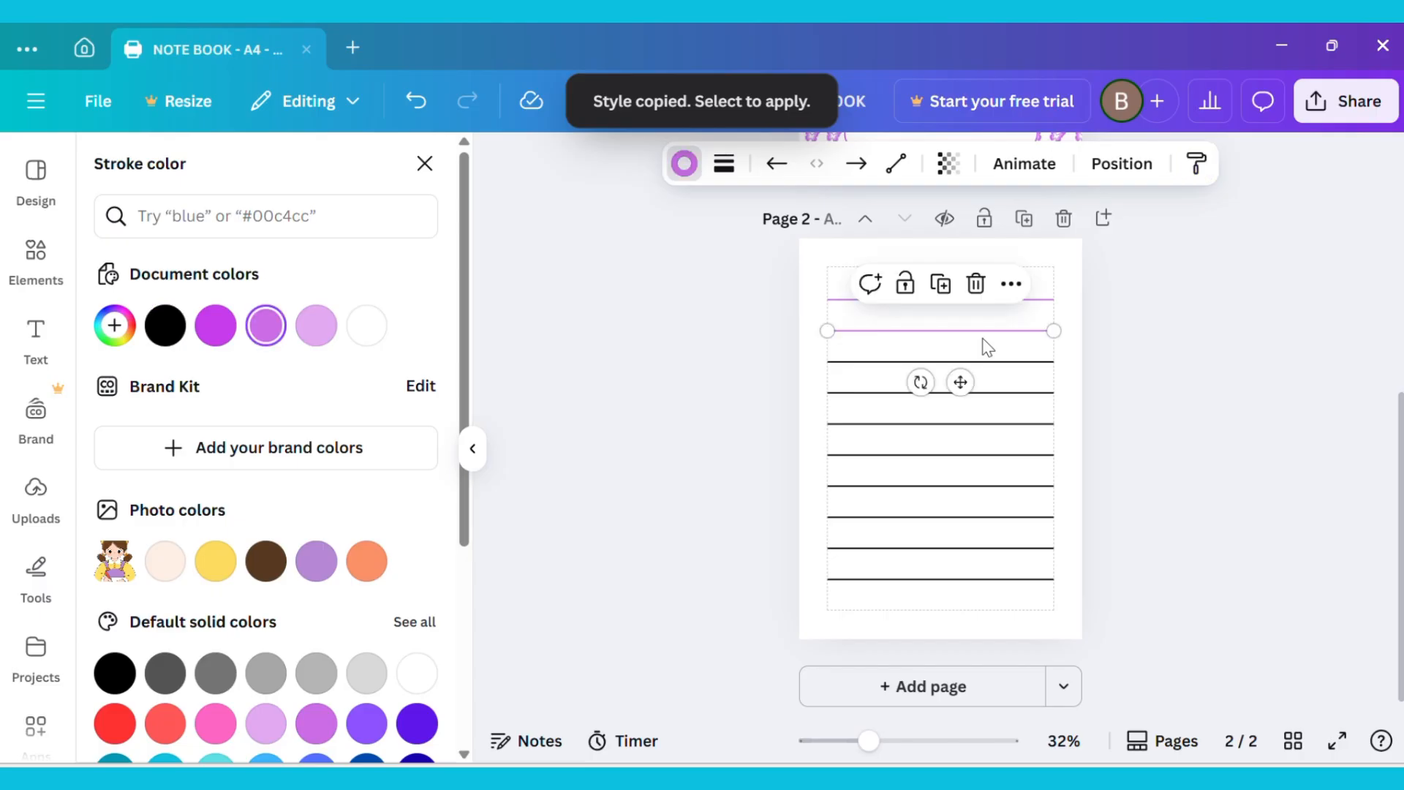
{"action": "left_click", "coordinate": [983, 352]}
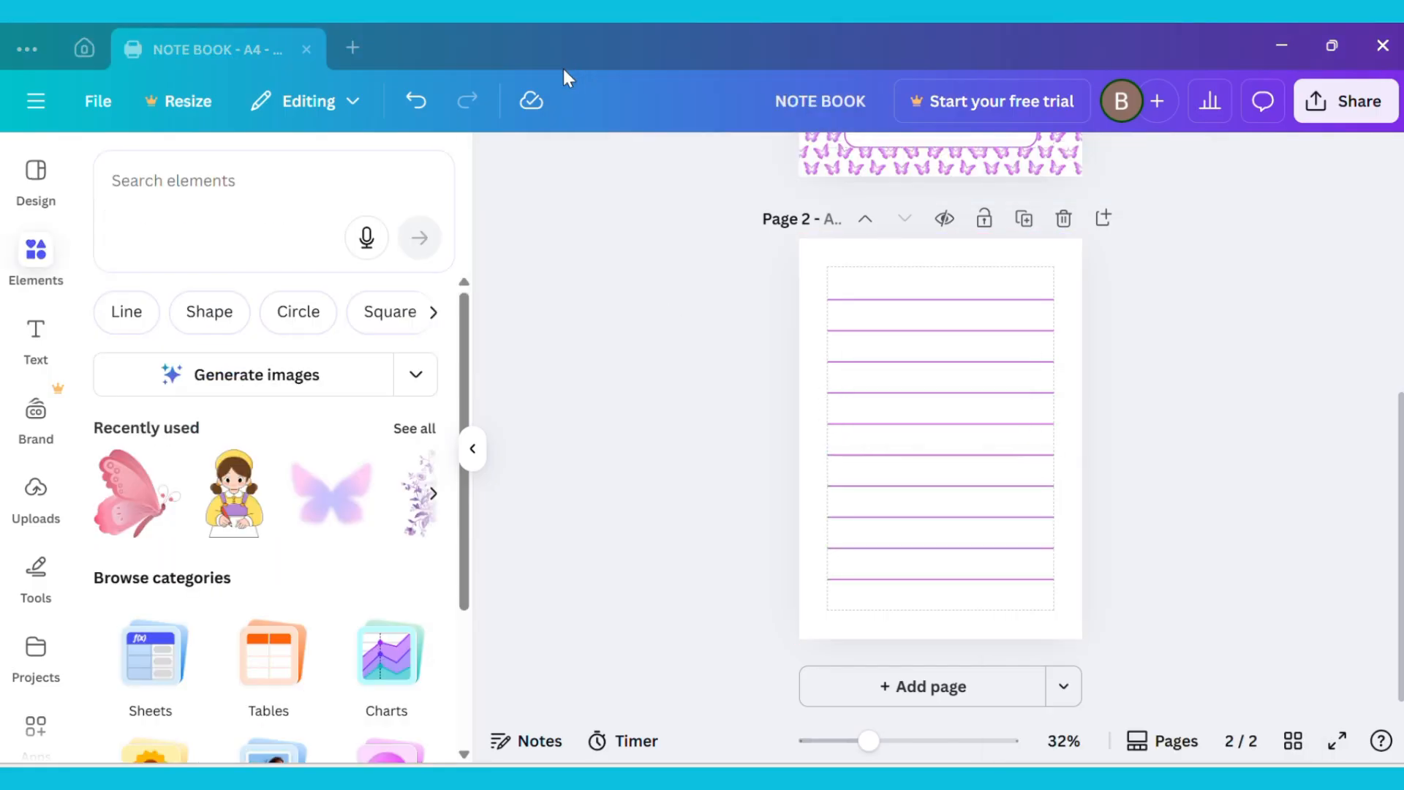
- Add a pink butterfly graphic from the 'BUTTERFLY' search to page 2 and recolour it purple
{"action": "type", "text": "BUTTERFLY"}
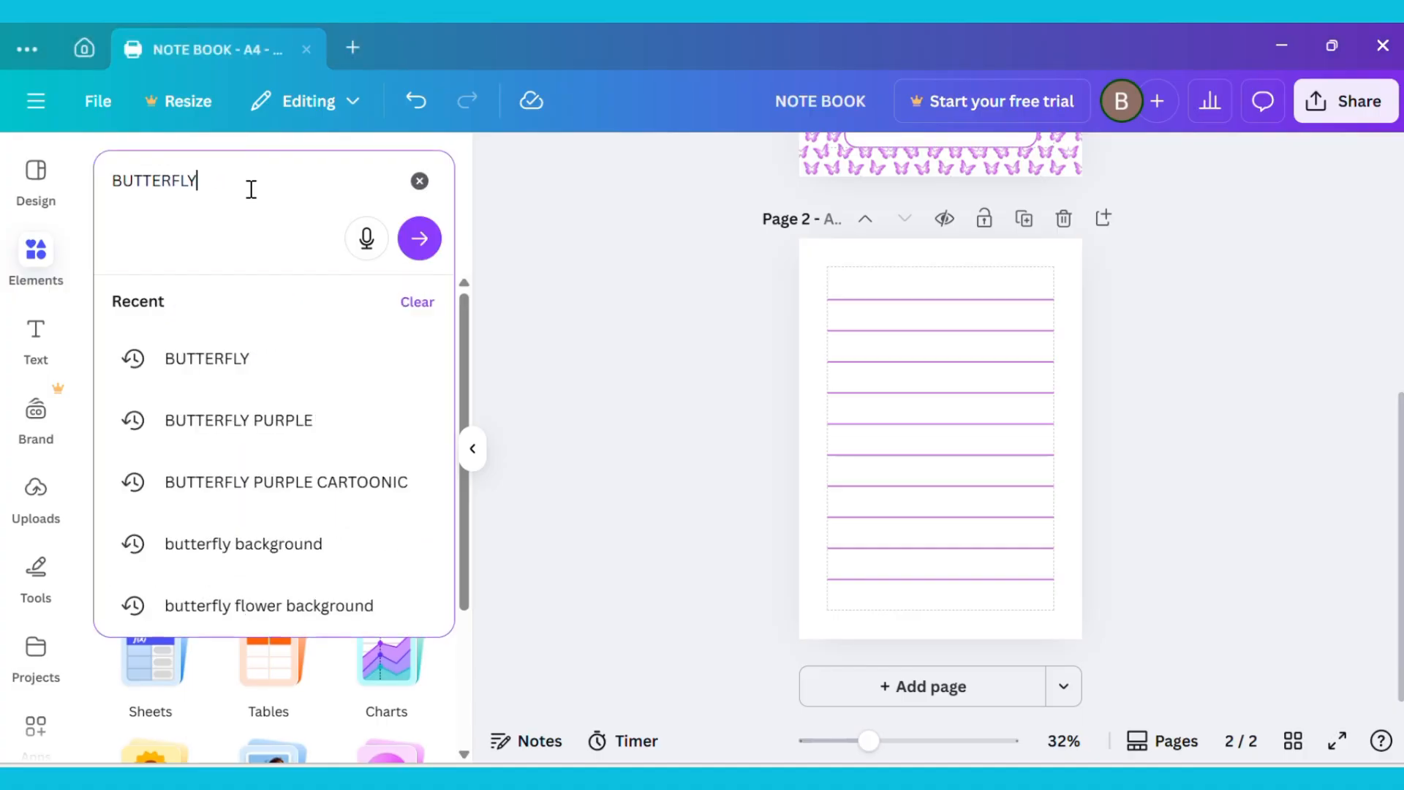
{"action": "left_click", "coordinate": [418, 238]}
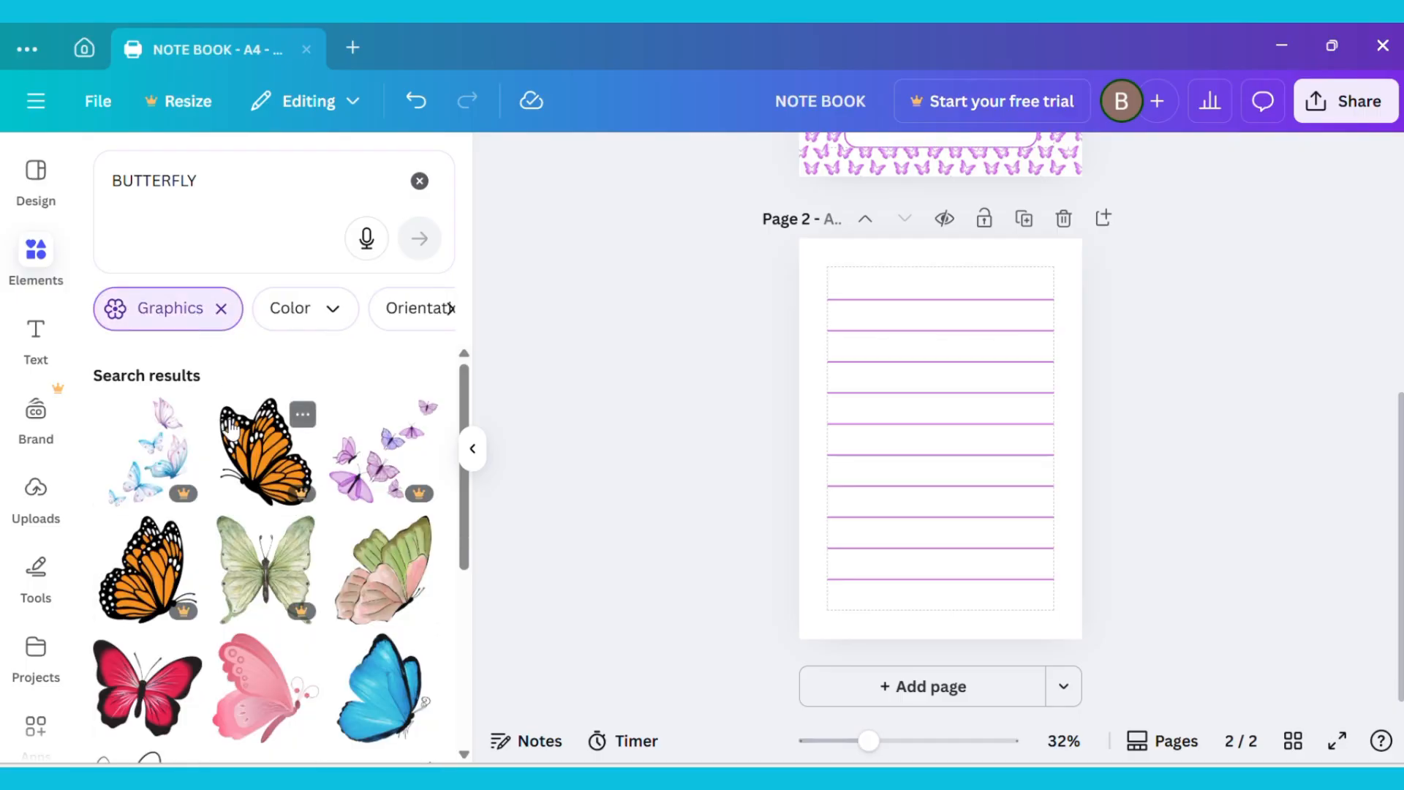
{"action": "scroll", "scroll_direction": "down", "scroll_amount": 3}
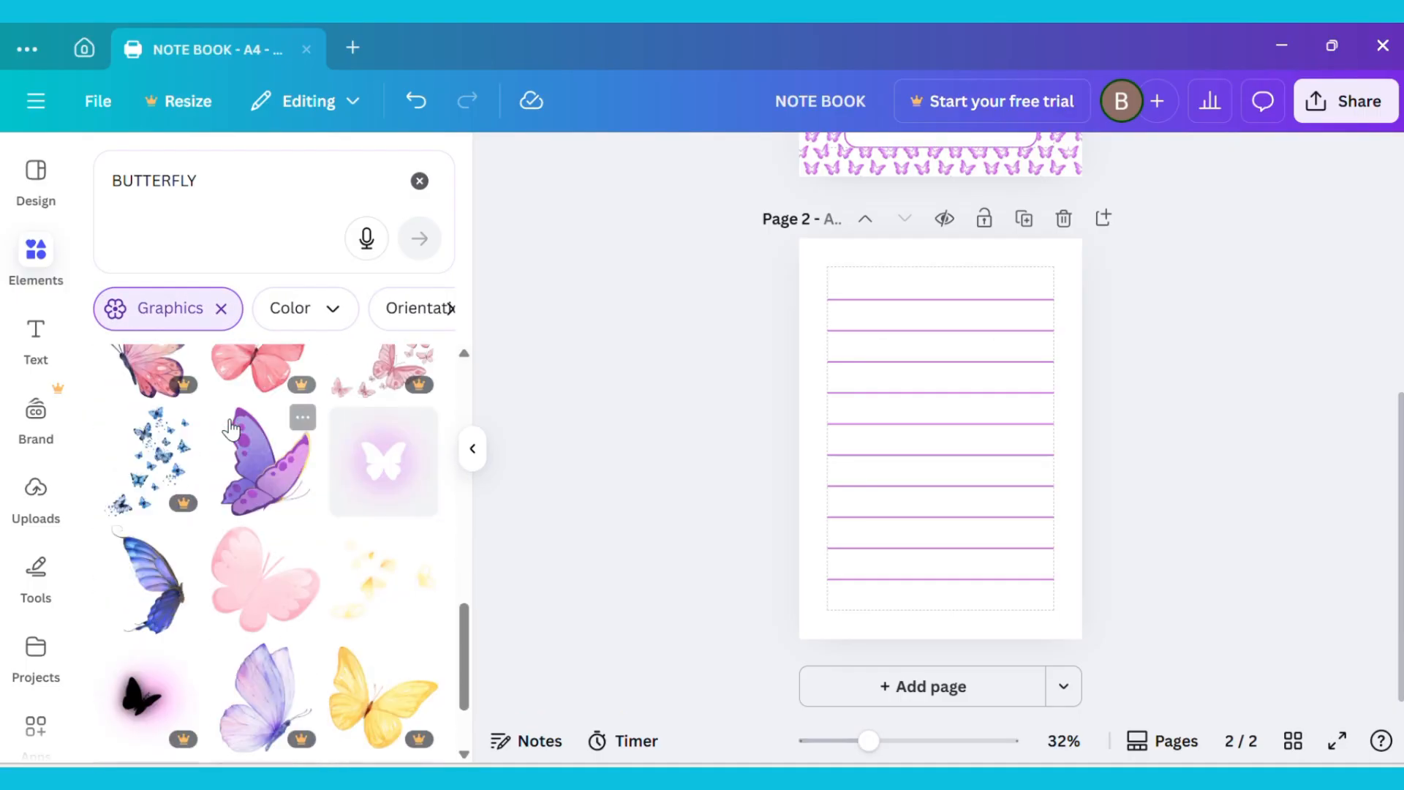
{"action": "scroll", "scroll_direction": "down", "scroll_amount": 3}
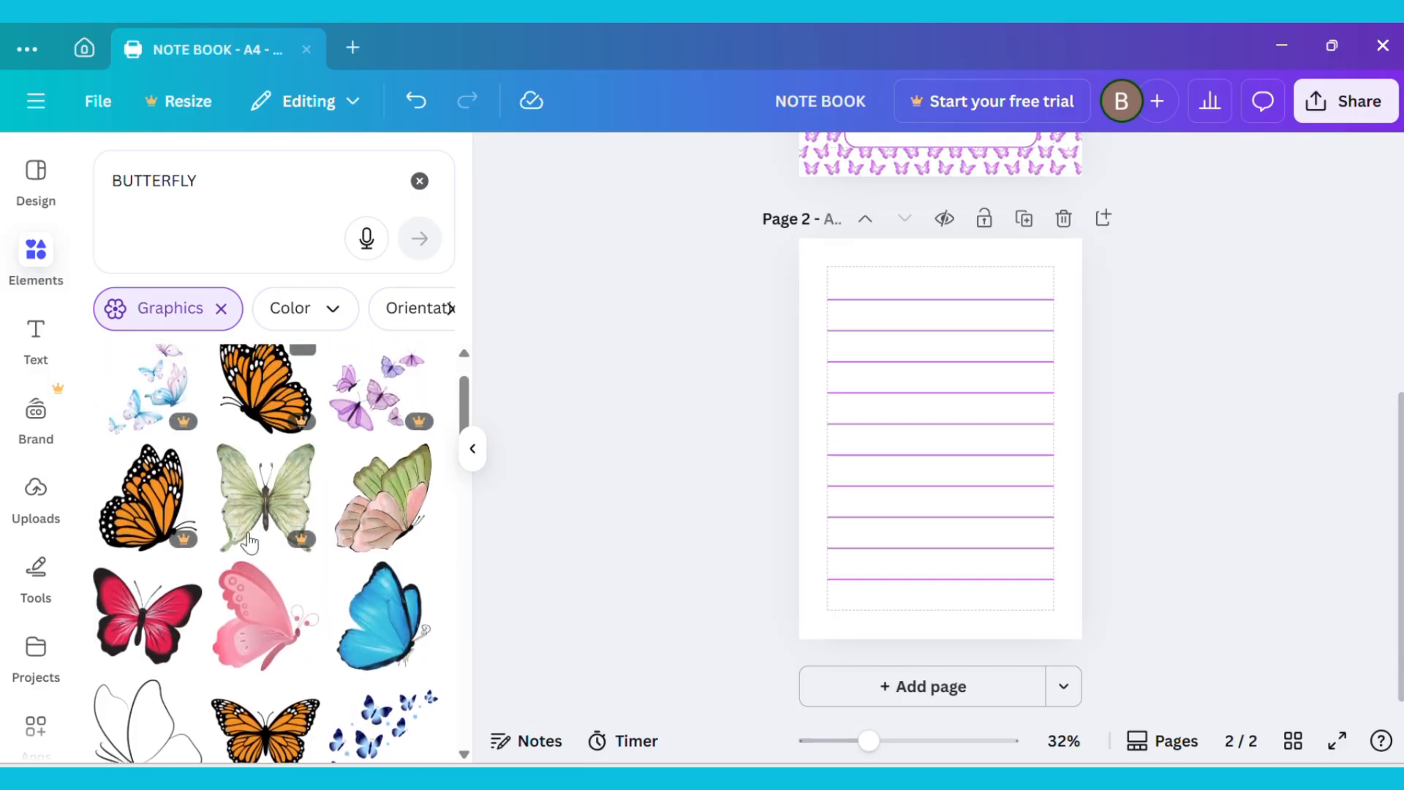
{"action": "left_click", "coordinate": [263, 632]}
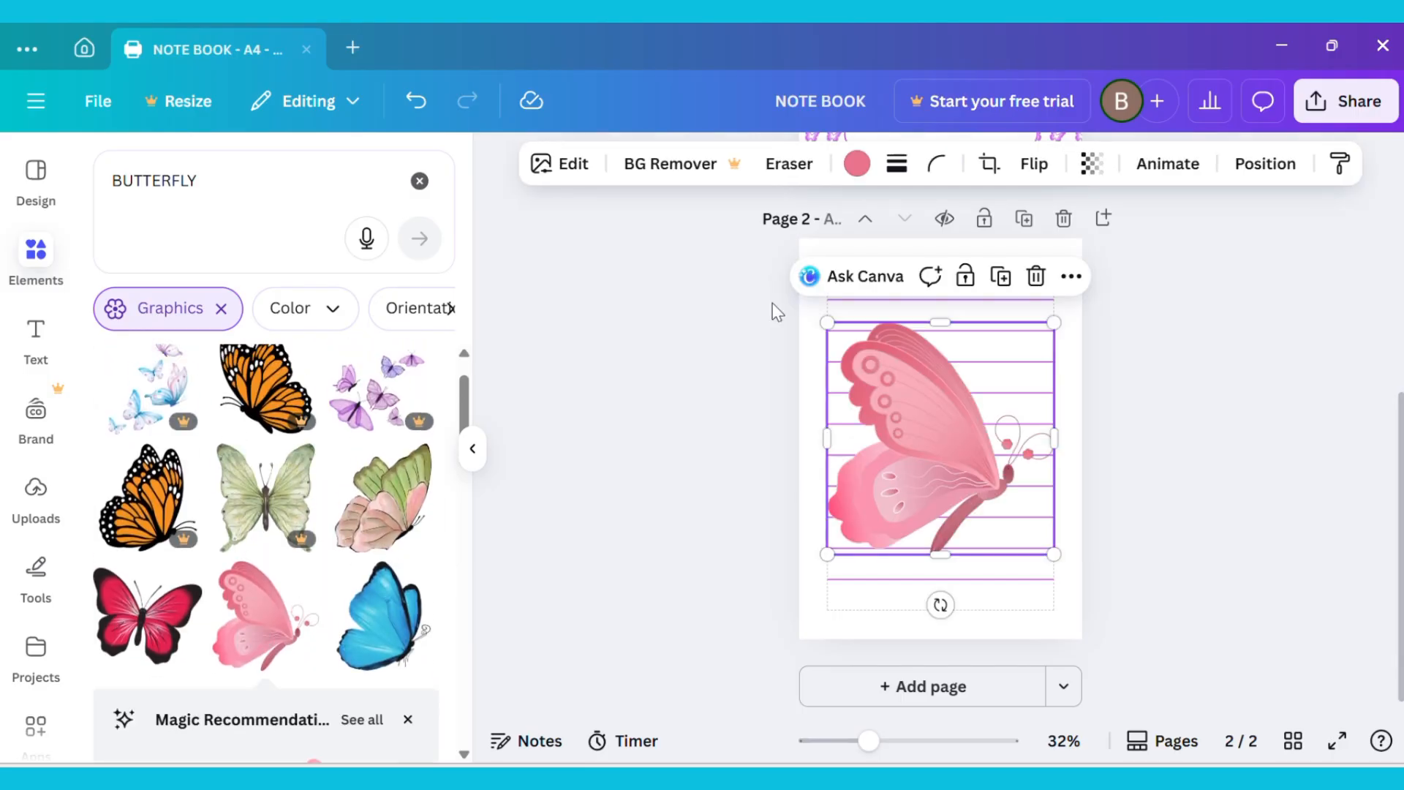
{"action": "left_click", "coordinate": [857, 164]}
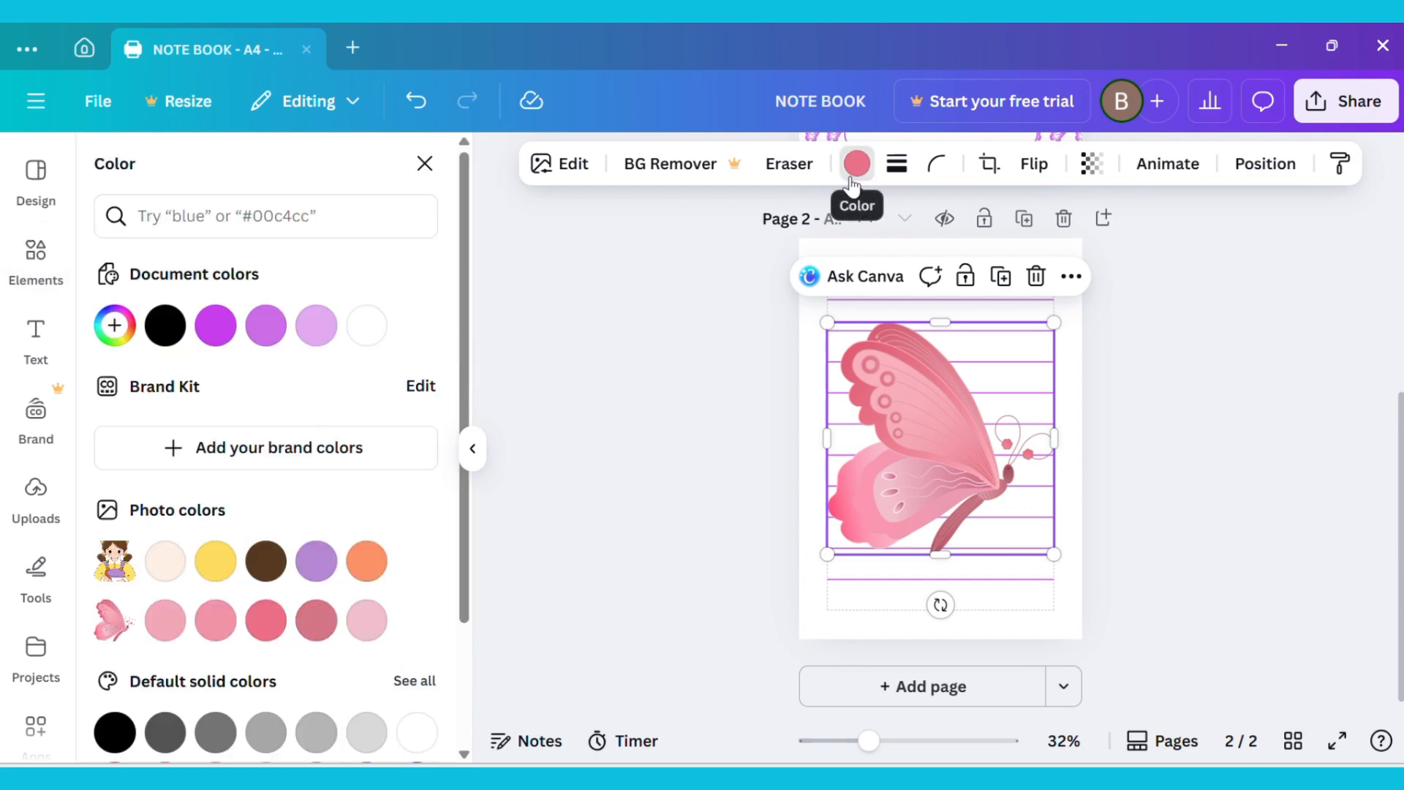
{"action": "left_click", "coordinate": [266, 325]}
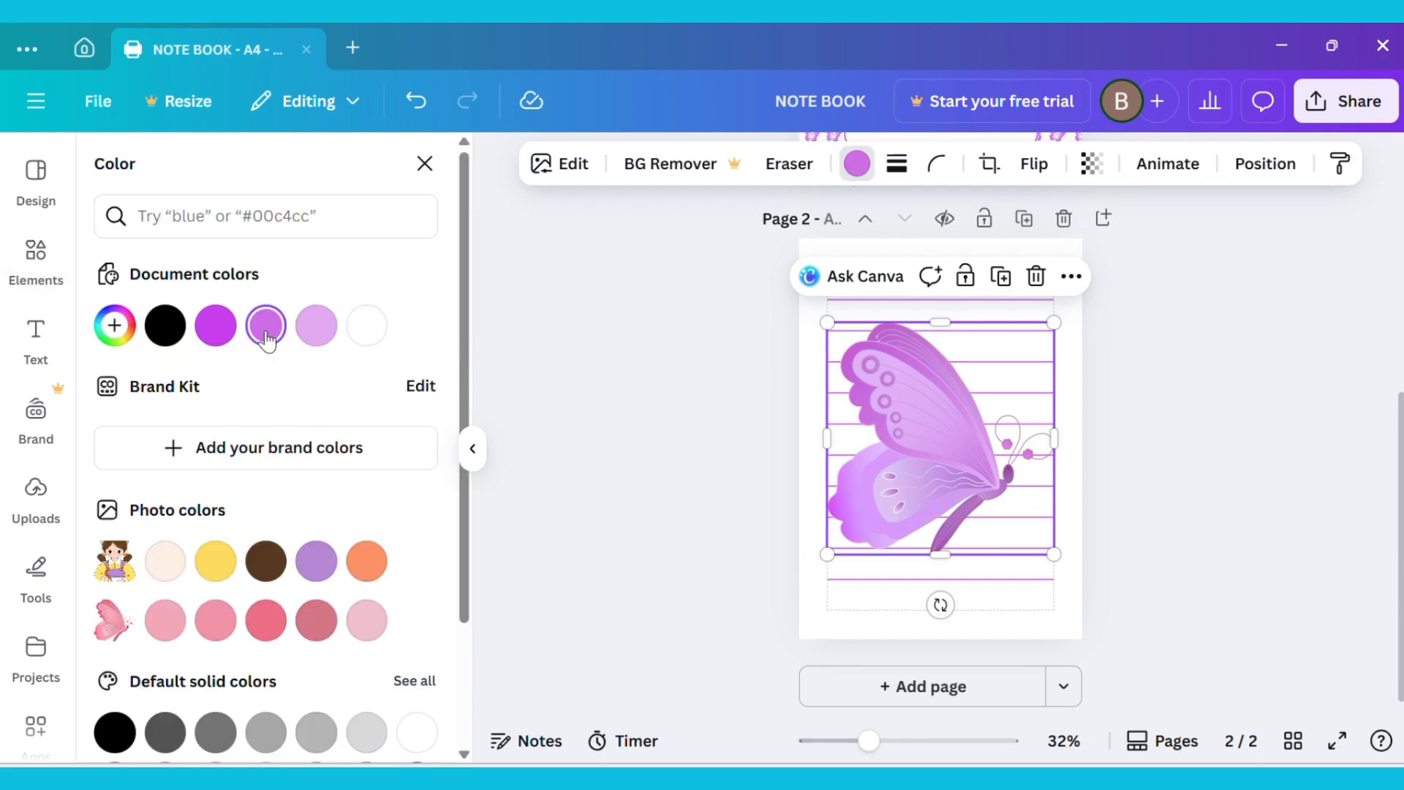
- Shrink the purple butterfly and place it in page 2's top-left corner
{"action": "left_click", "coordinate": [35, 256]}
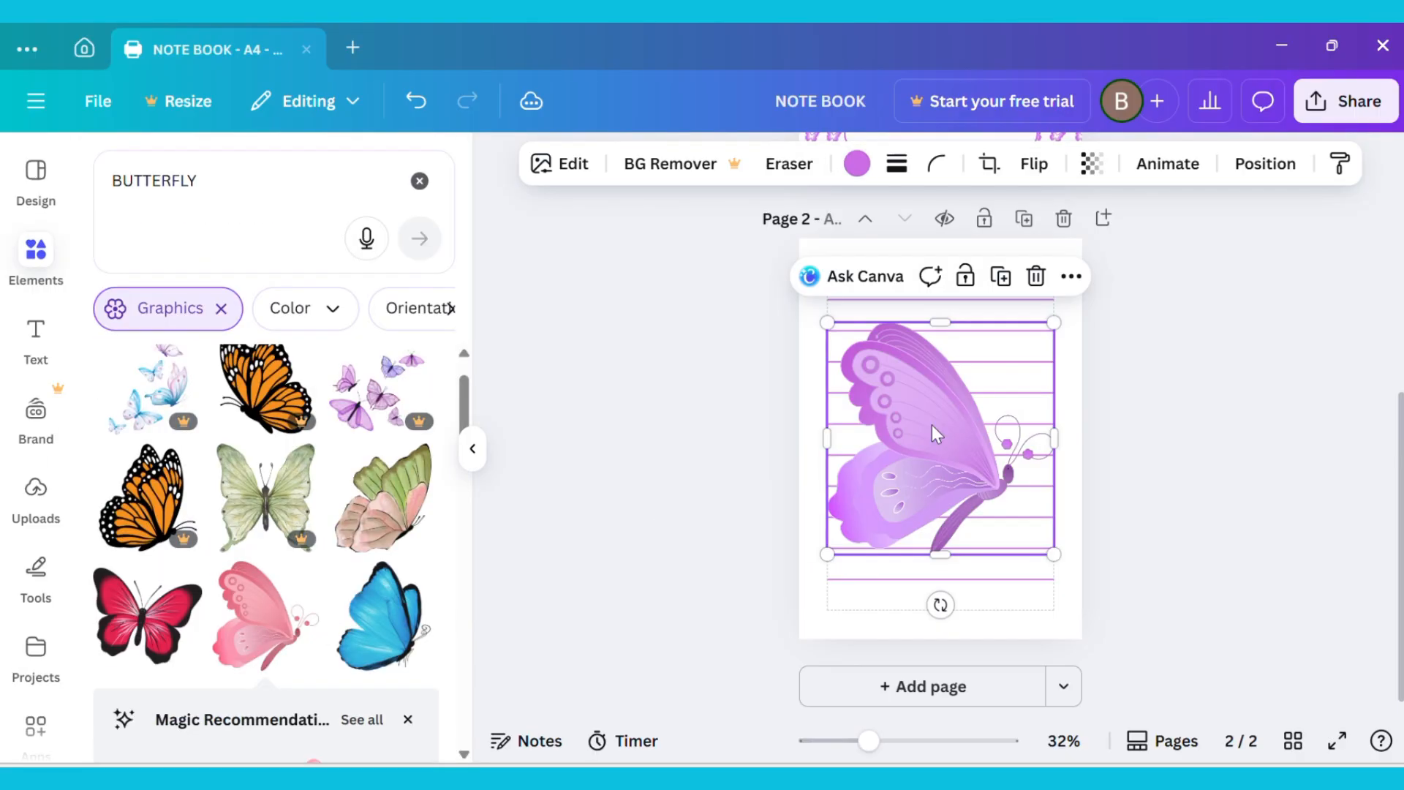
{"action": "left_click_drag", "start_coordinate": [1054, 553], "coordinate": [974, 406]}
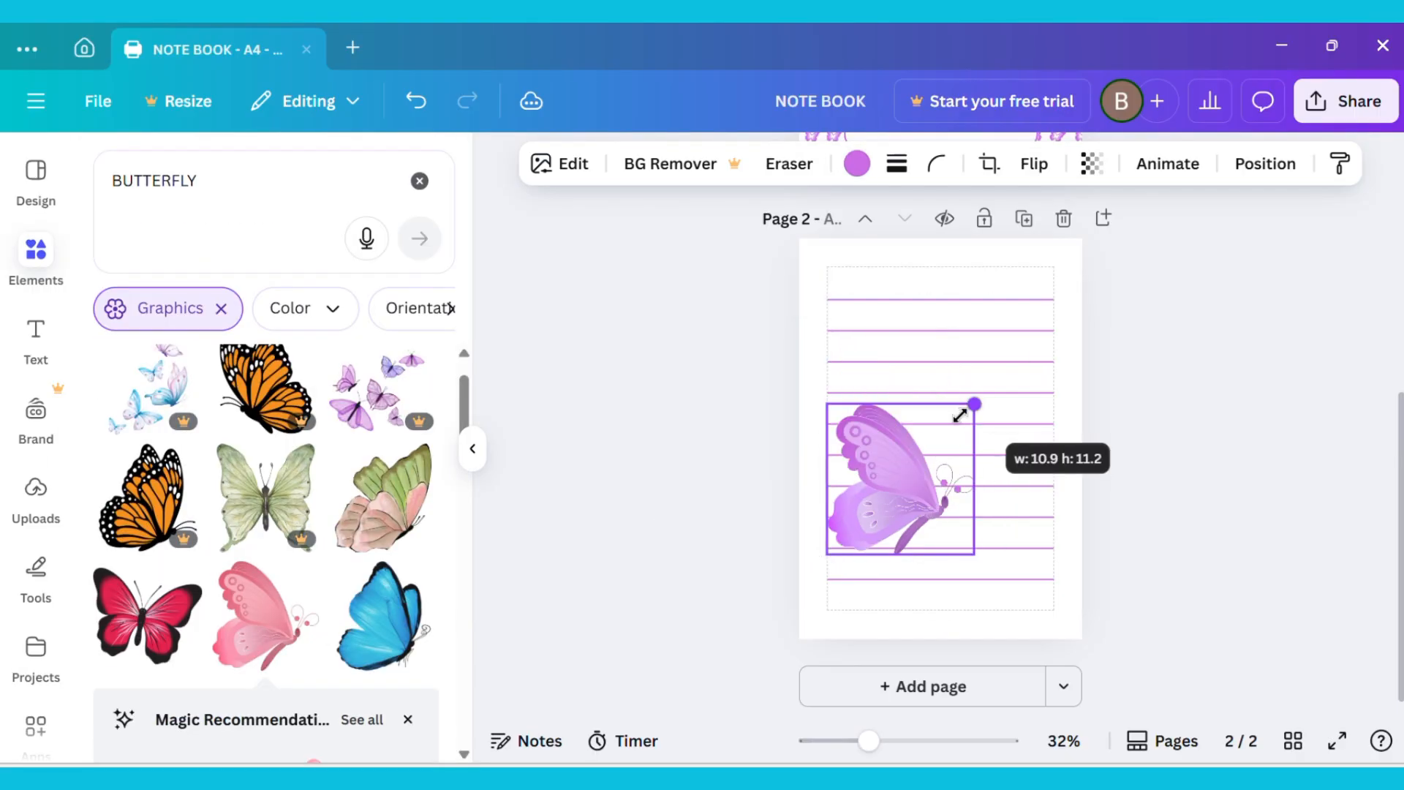
{"action": "left_click_drag", "start_coordinate": [974, 406], "coordinate": [893, 489]}
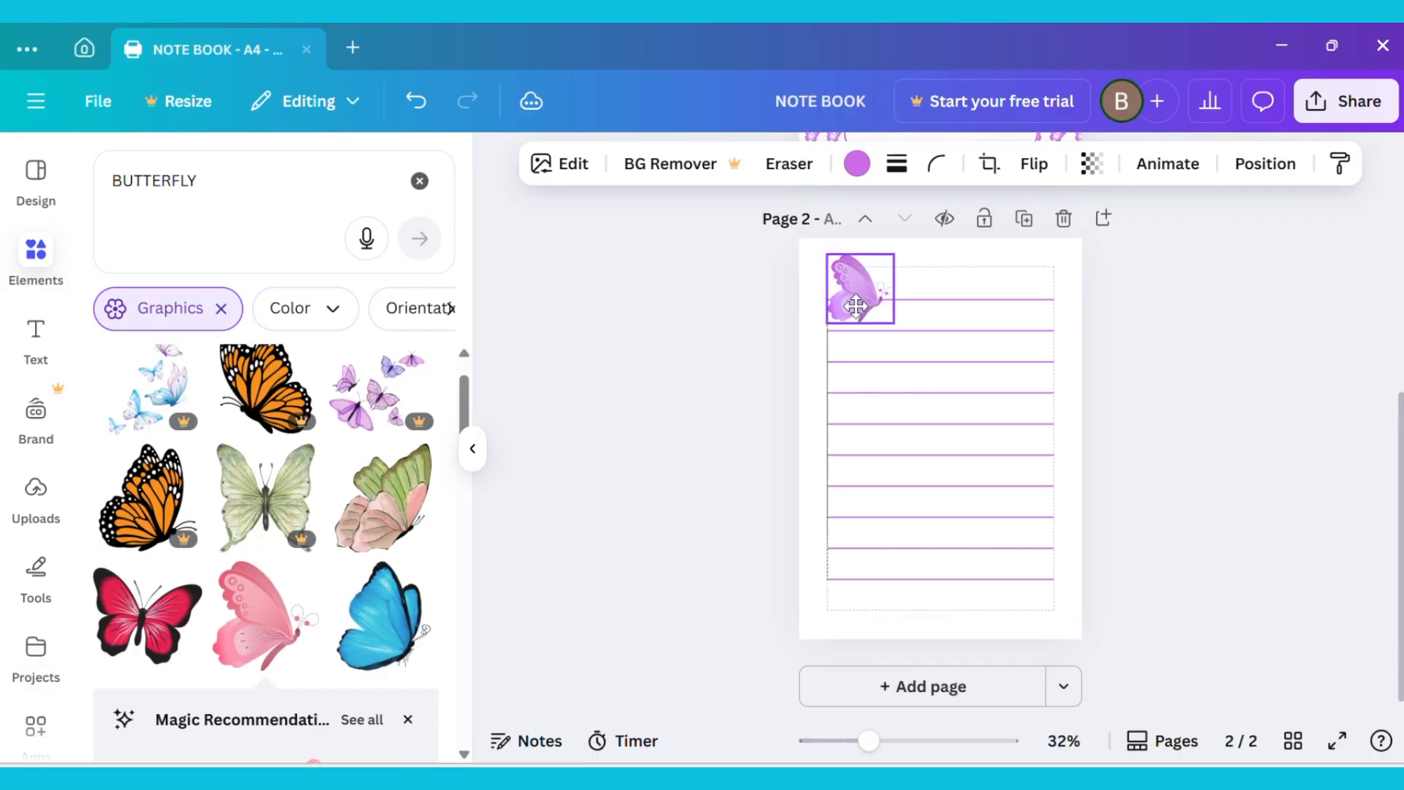
{"action": "left_click", "coordinate": [1340, 164]}
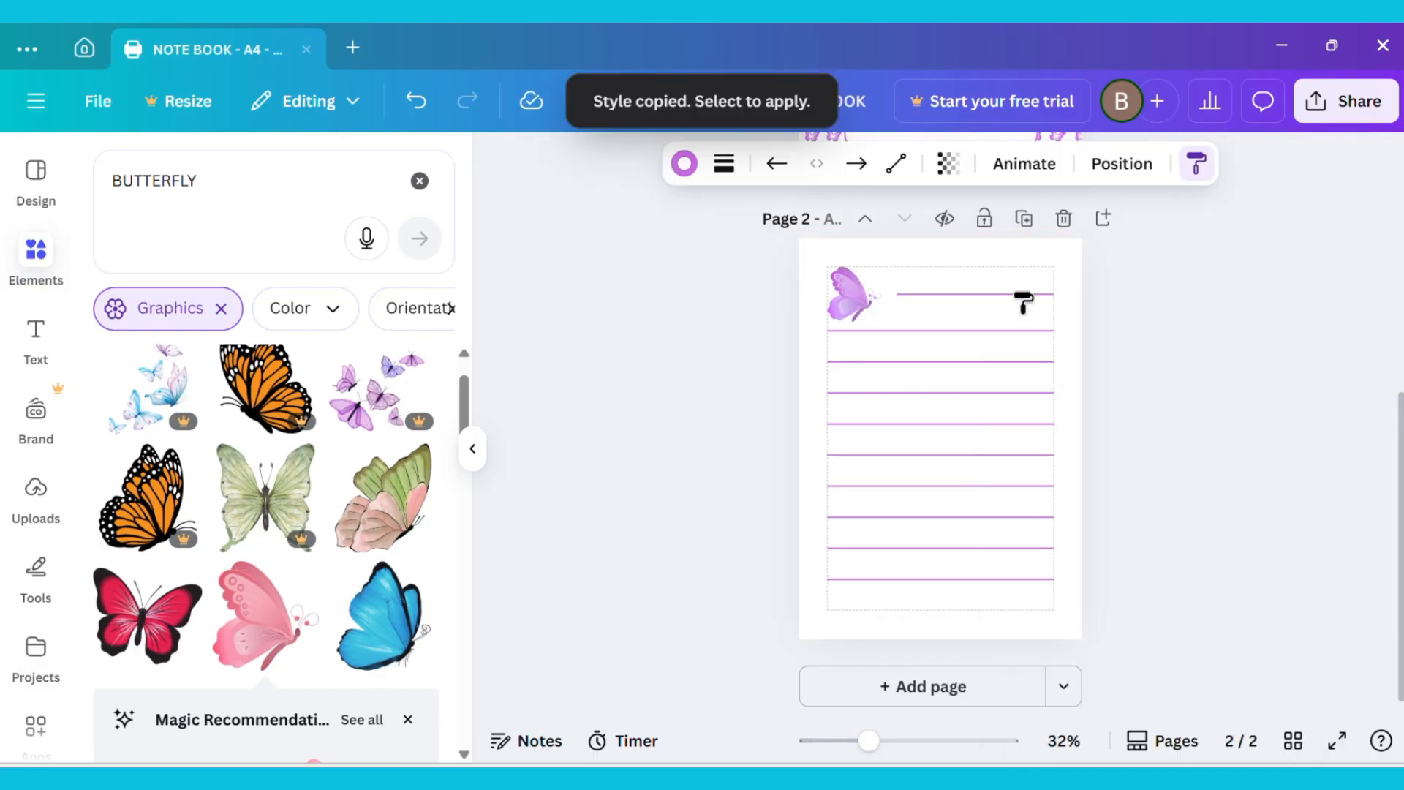
{"action": "left_click", "coordinate": [852, 303]}
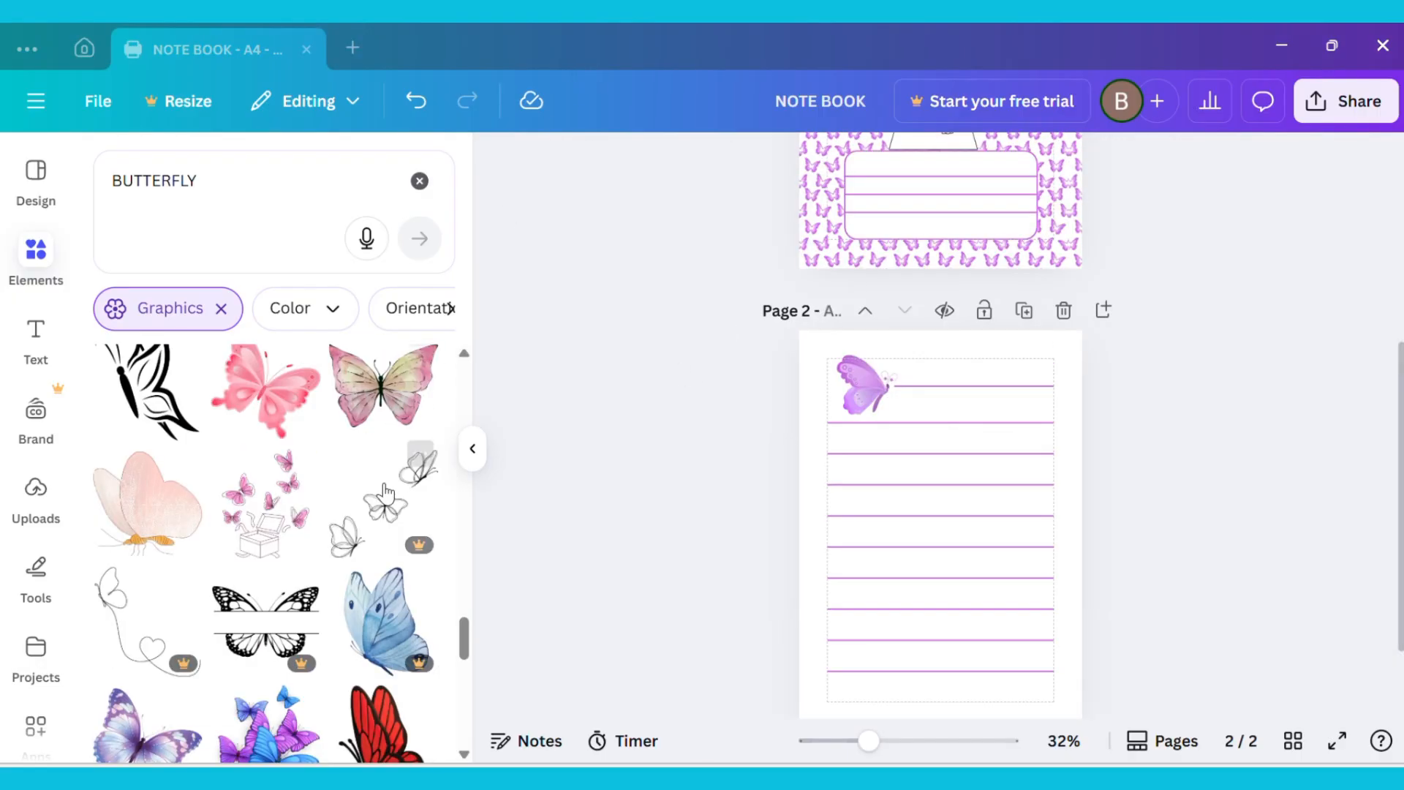
- Shrink the butterfly cluster, tilt it and tuck it into page 2's bottom-right corner
{"action": "scroll", "scroll_direction": "down", "scroll_amount": 3}
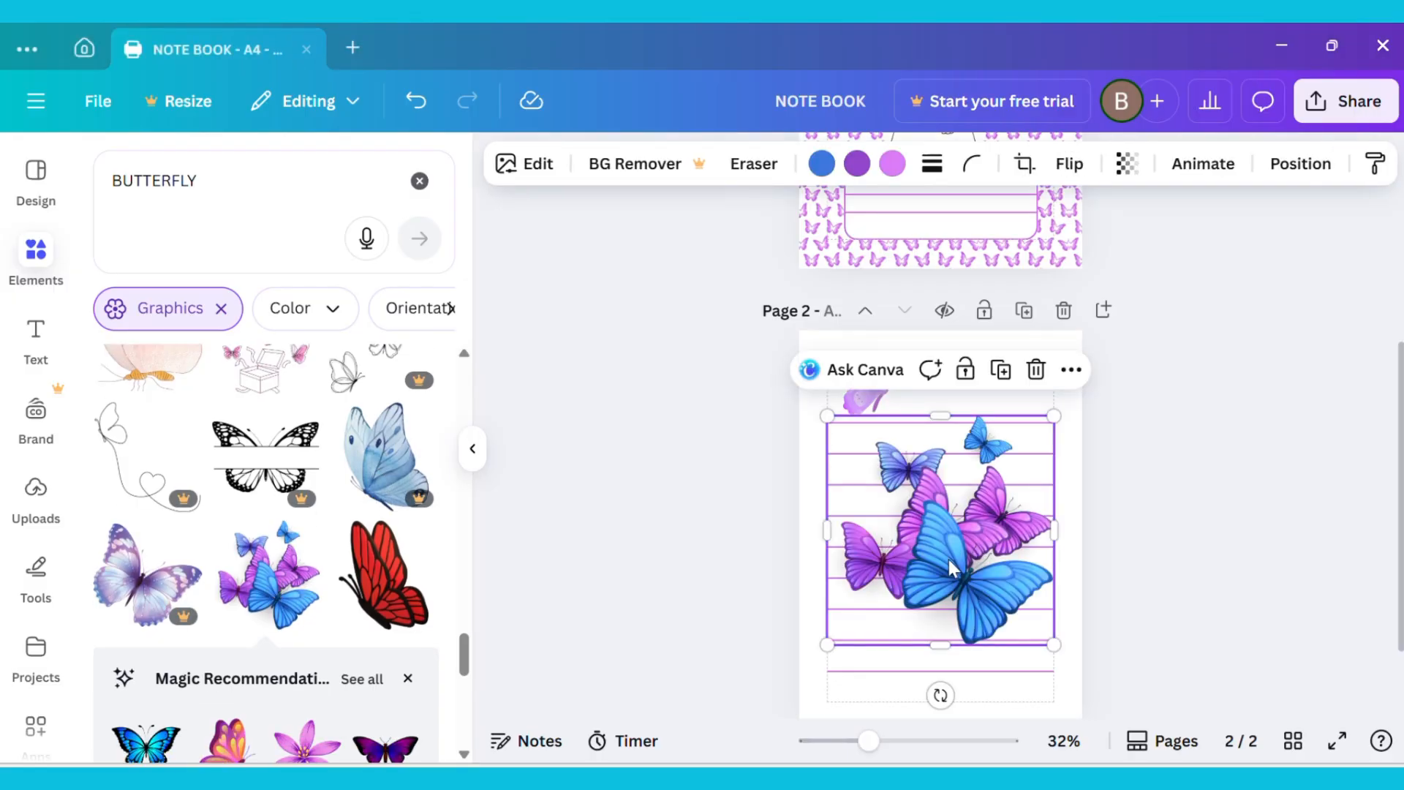
{"action": "left_click_drag", "start_coordinate": [1054, 414], "coordinate": [976, 493]}
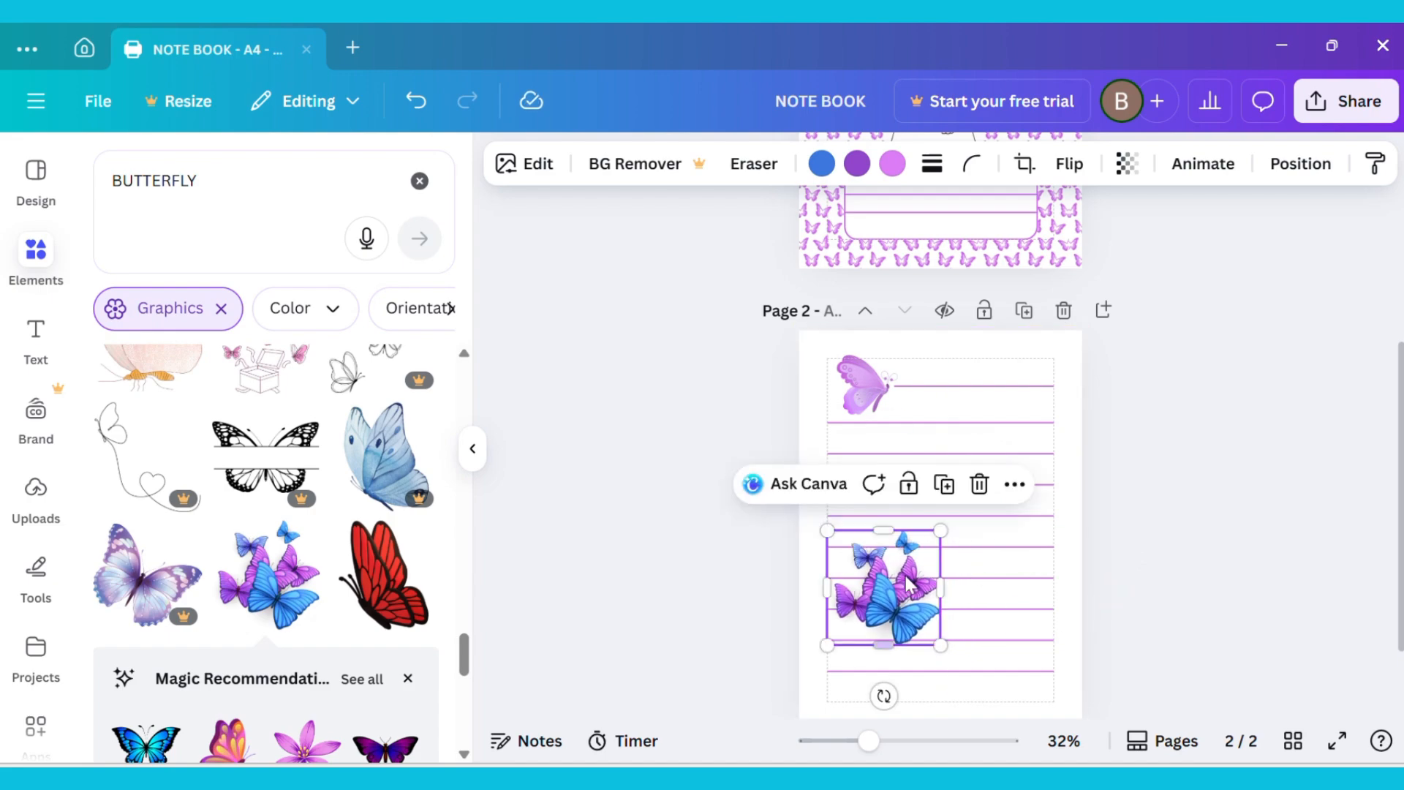
{"action": "left_click_drag", "start_coordinate": [884, 595], "coordinate": [994, 652]}
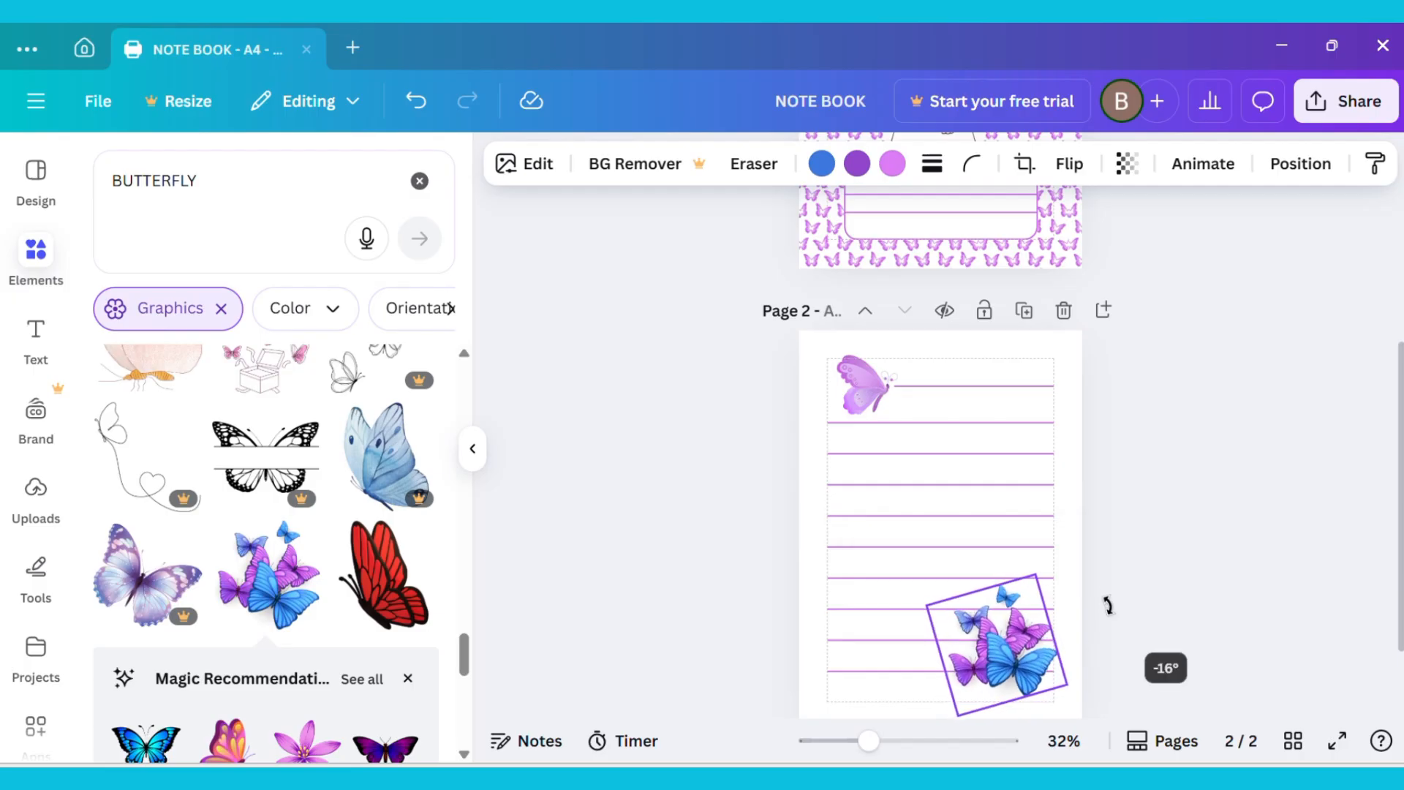
{"action": "left_click_drag", "start_coordinate": [1107, 606], "coordinate": [1072, 556]}
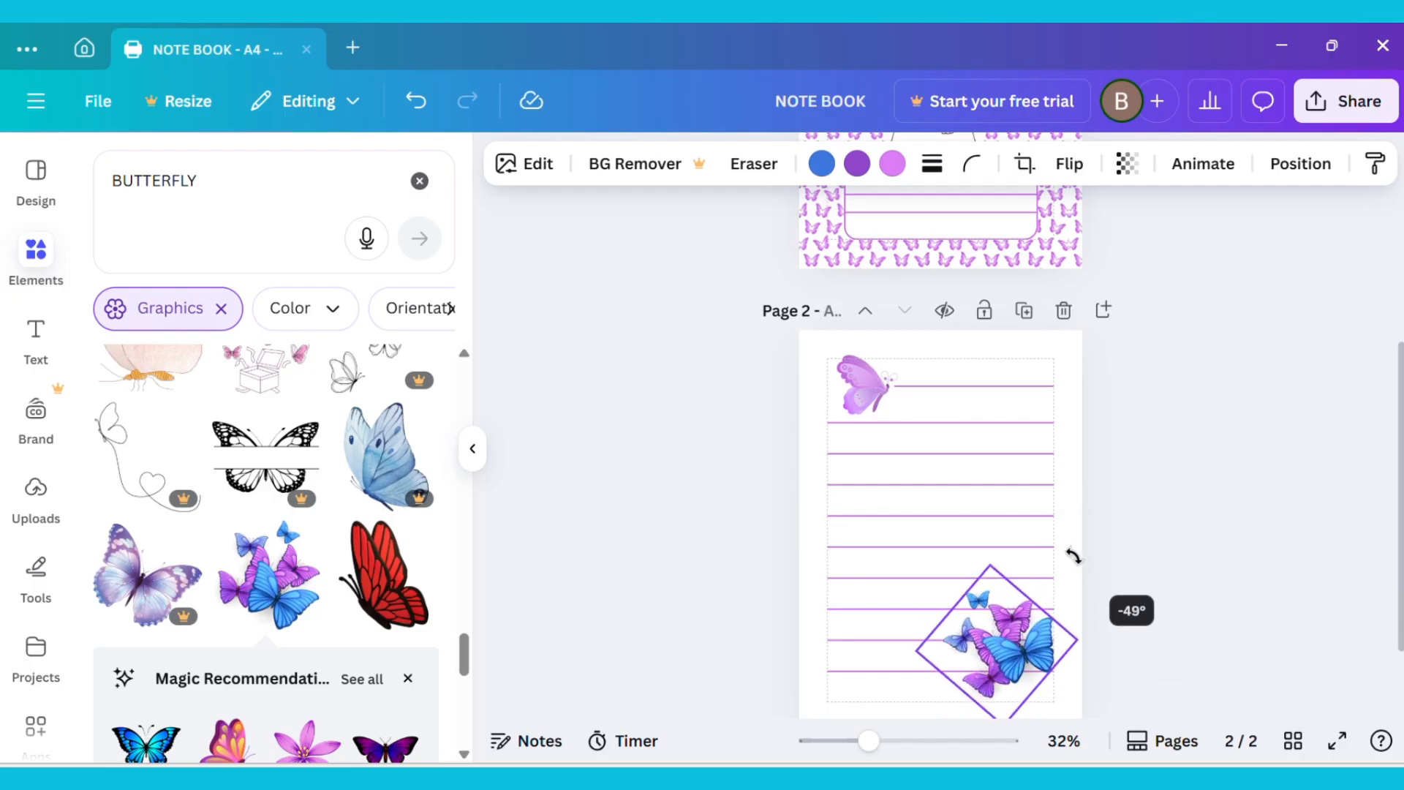
{"action": "left_click_drag", "start_coordinate": [1073, 556], "coordinate": [1073, 561]}
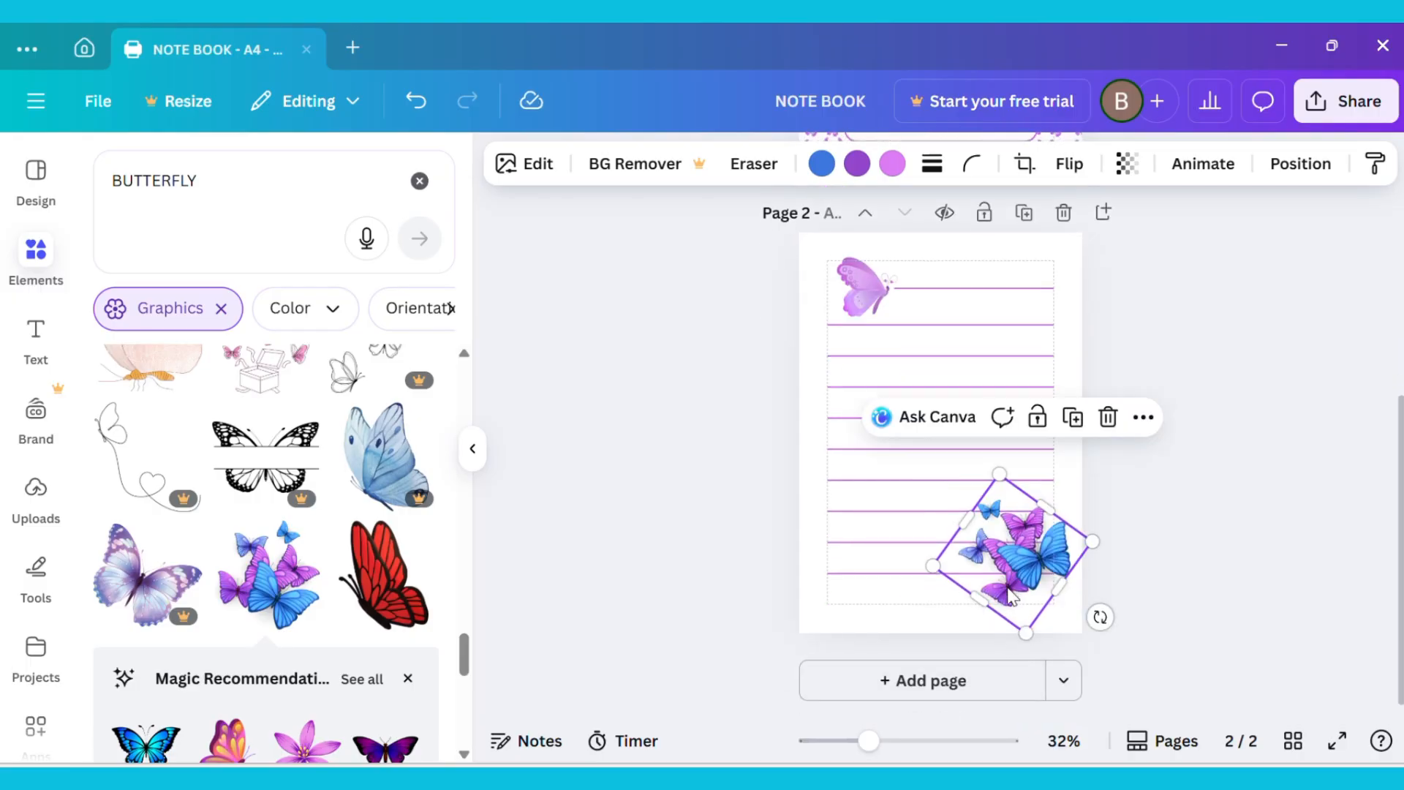
{"action": "left_click_drag", "start_coordinate": [1012, 556], "coordinate": [1013, 591]}
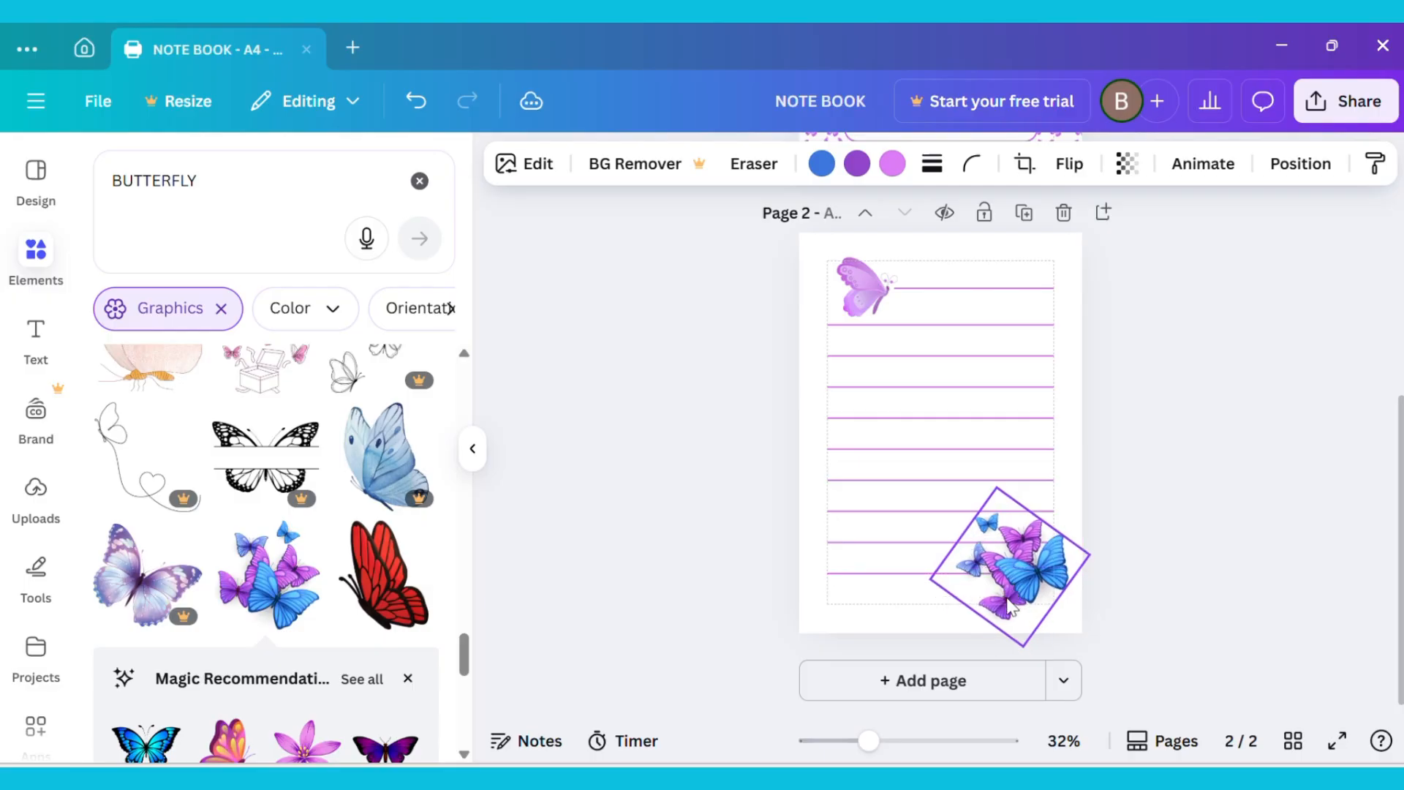
- Fade the butterfly cluster to about 60 transparency
{"action": "left_click", "coordinate": [1012, 576]}
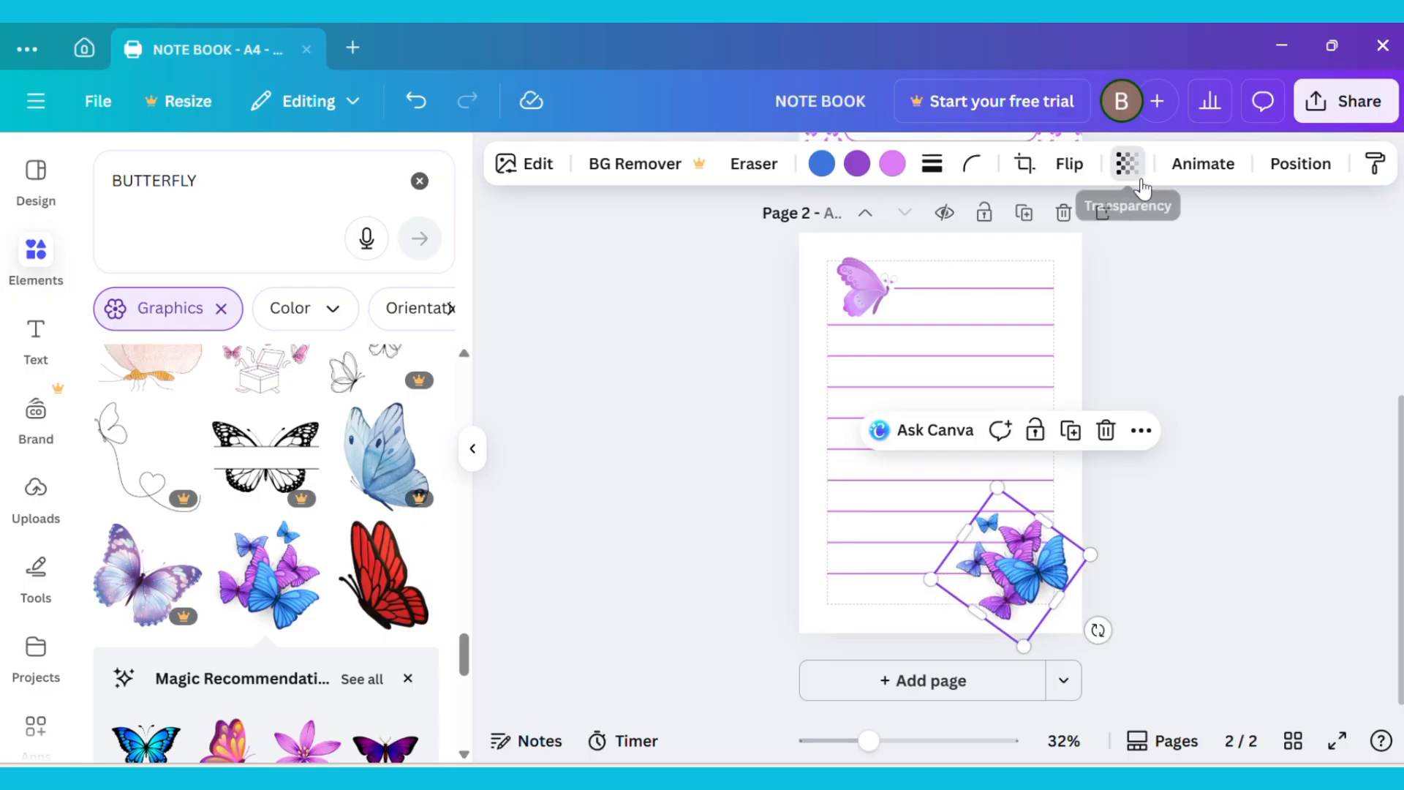
{"action": "left_click", "coordinate": [1128, 164]}
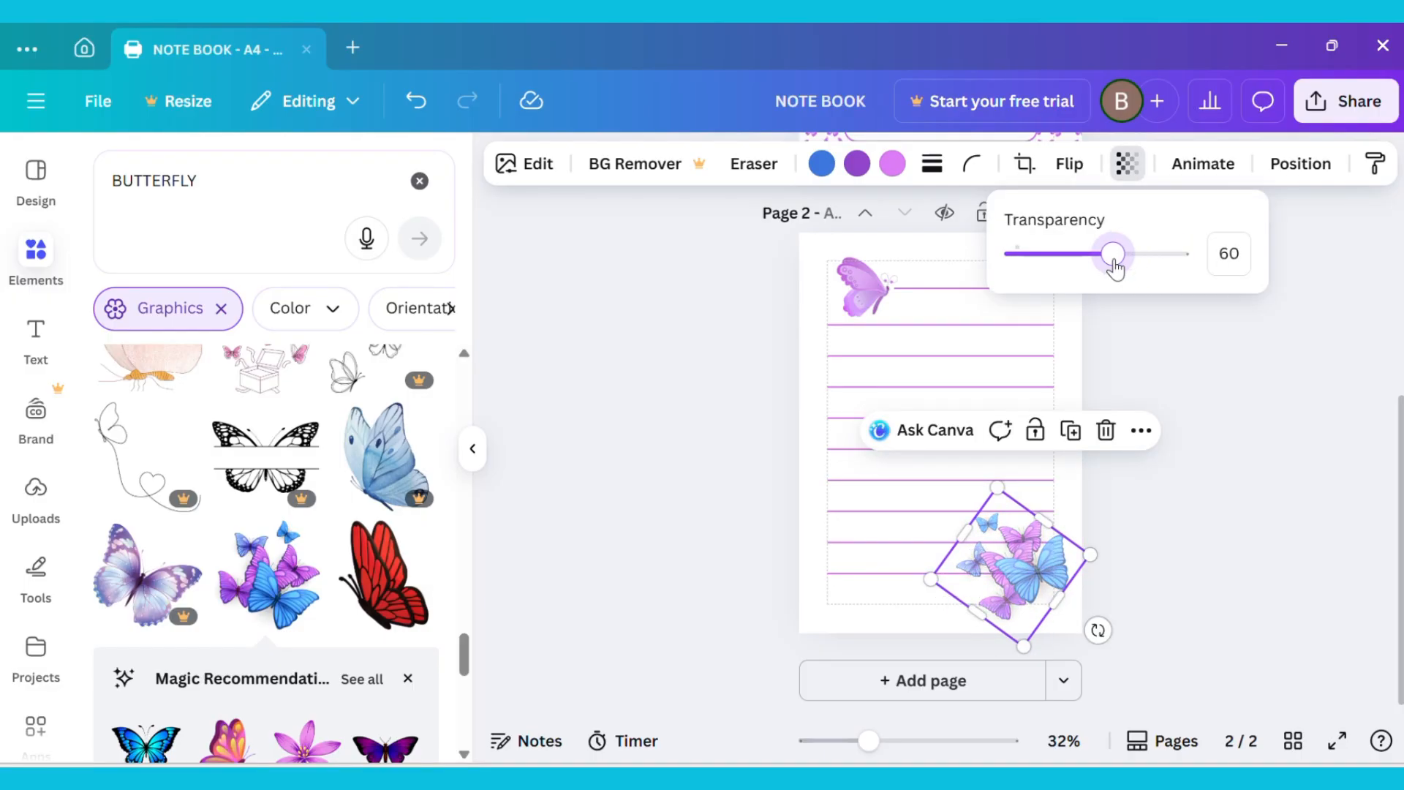
{"action": "left_click_drag", "start_coordinate": [1114, 253], "coordinate": [1094, 254]}
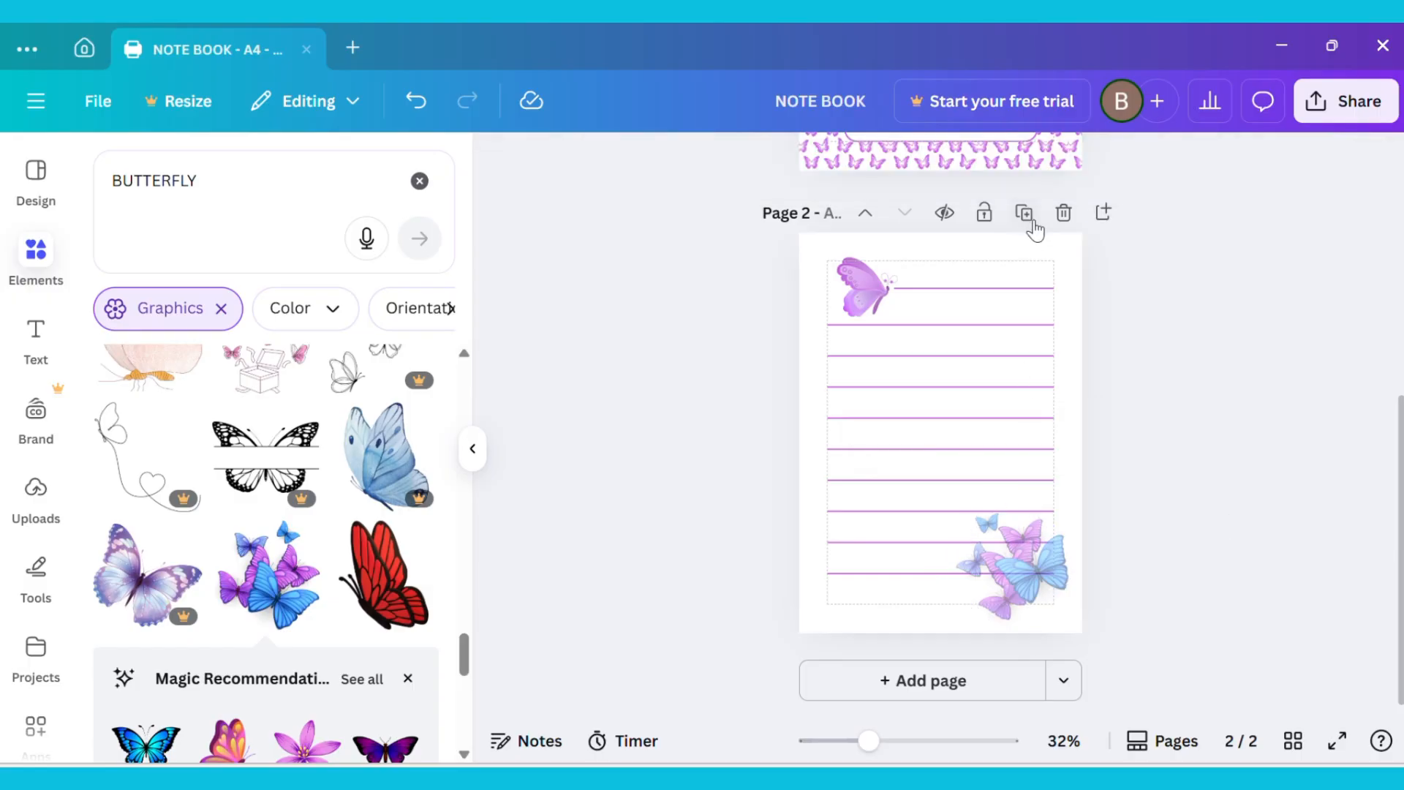
- Duplicate the lined butterfly page four times to make six pages
{"action": "left_click", "coordinate": [1024, 212]}
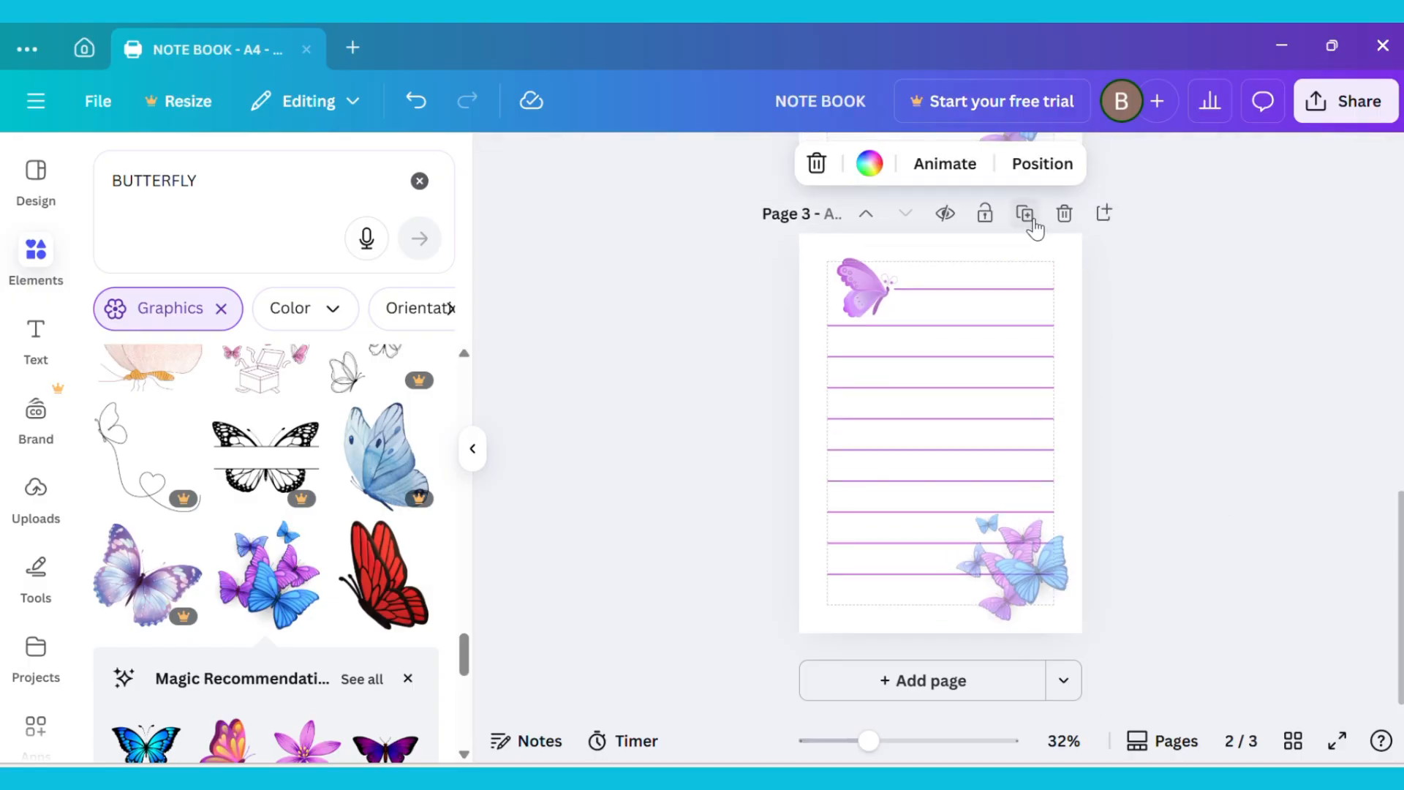
{"action": "left_click", "coordinate": [1025, 214]}
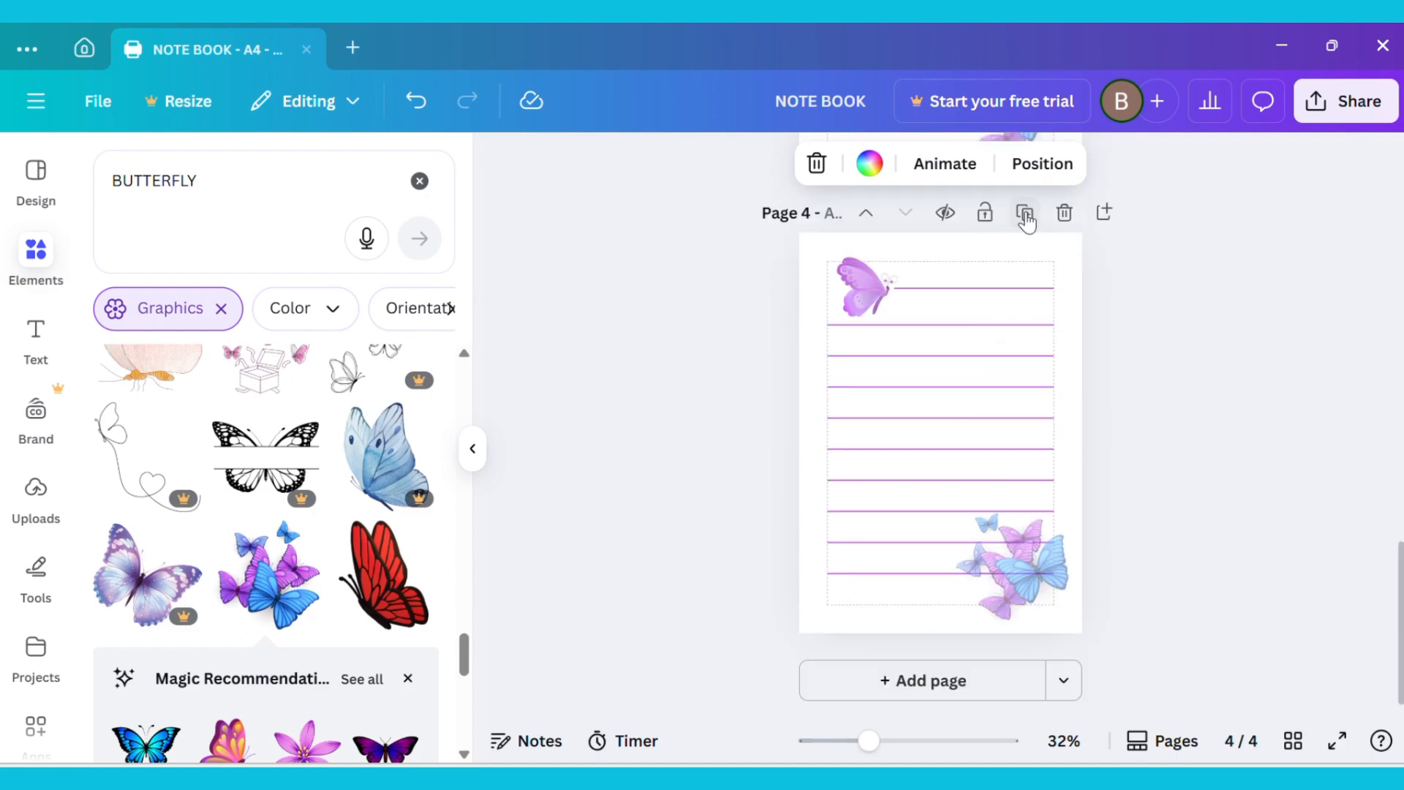
{"action": "left_click", "coordinate": [1024, 212]}
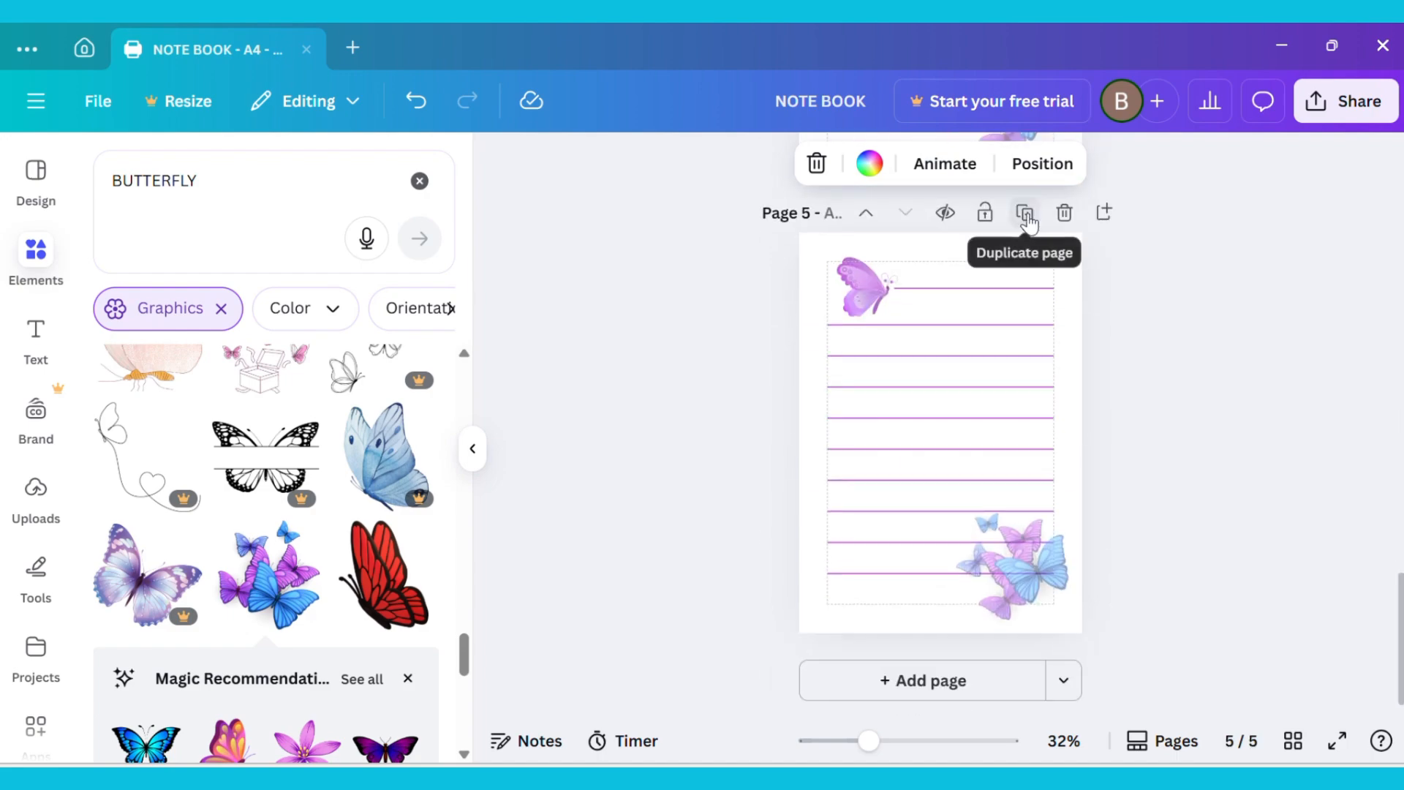
{"action": "left_click", "coordinate": [1024, 212]}
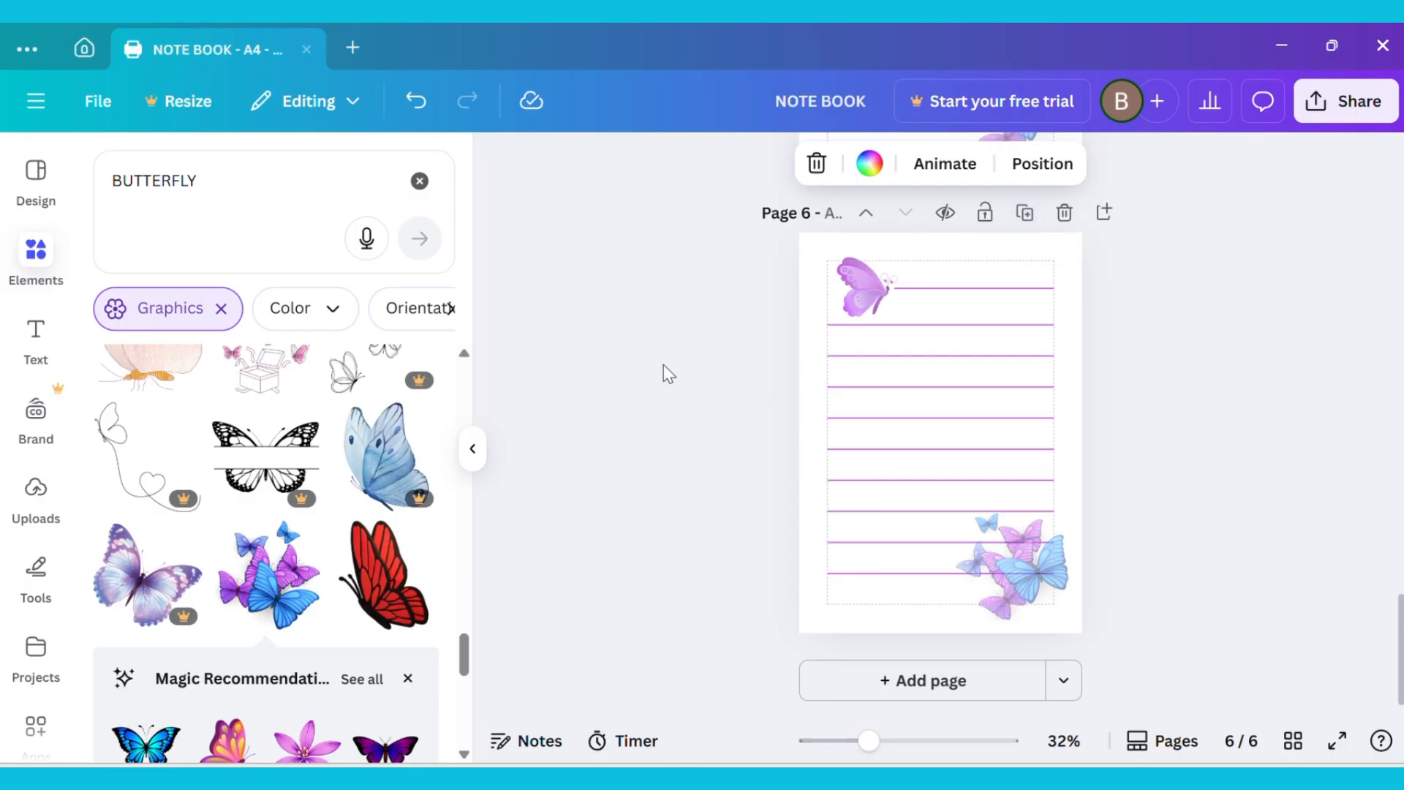
- Show the design's settings options from the File menu
{"action": "left_click", "coordinate": [97, 101]}
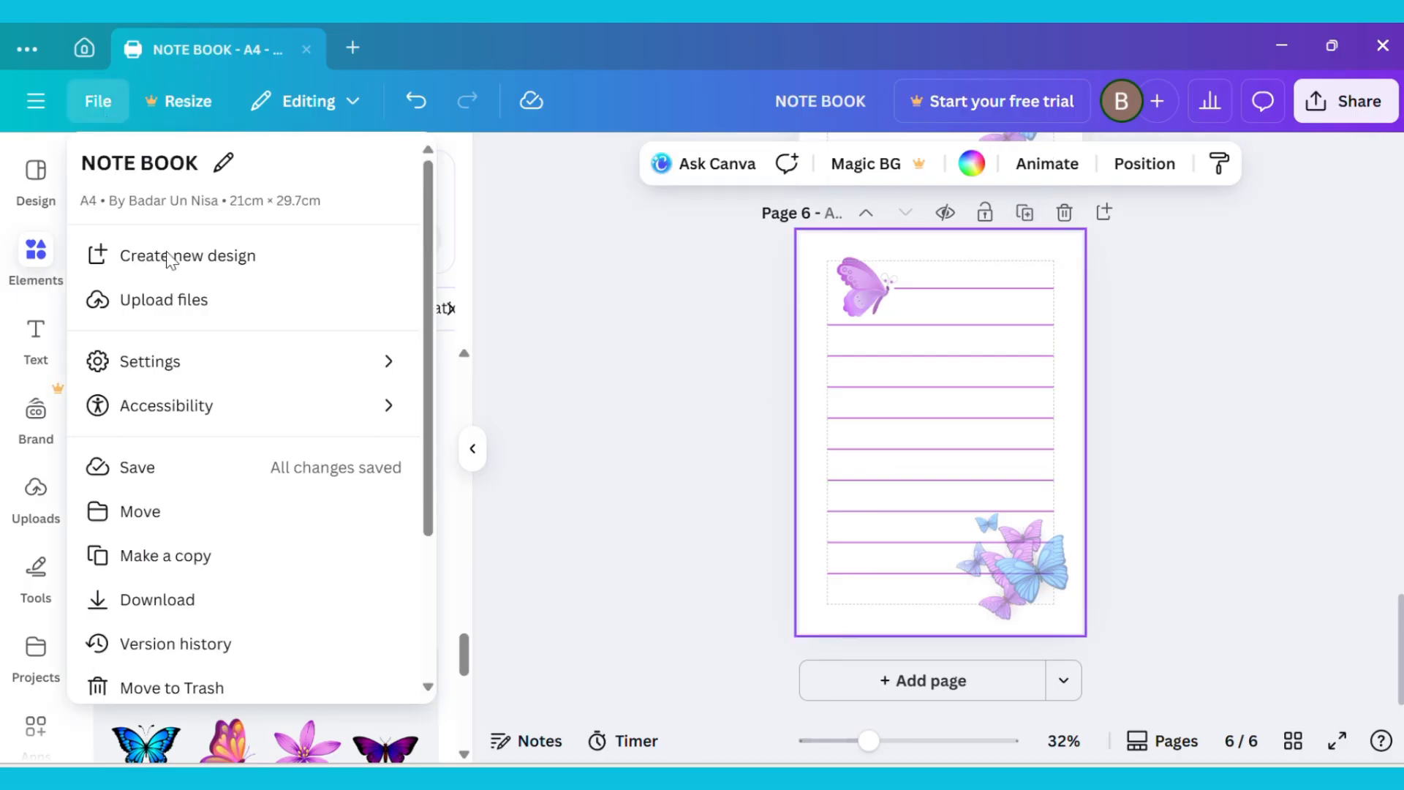
{"action": "left_click", "coordinate": [149, 362]}
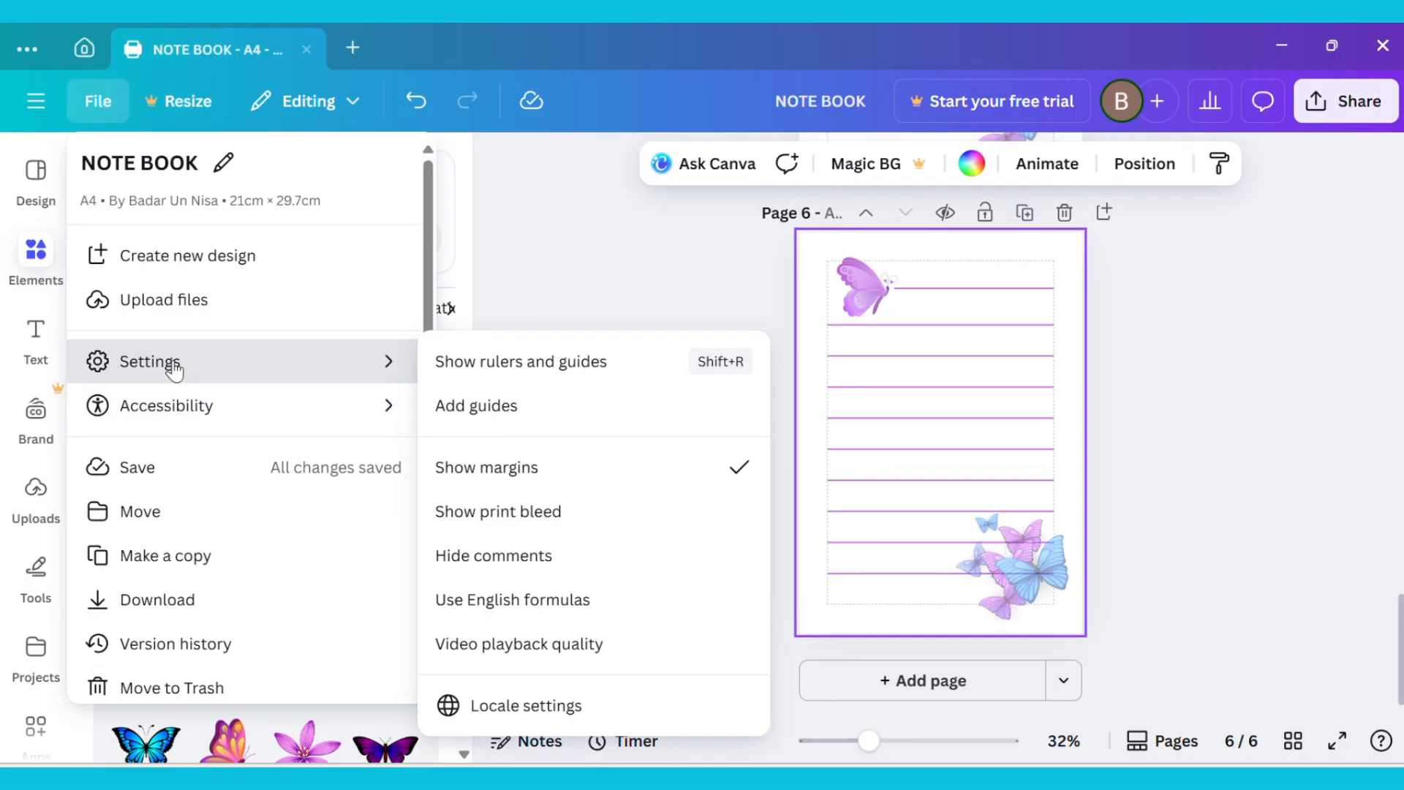